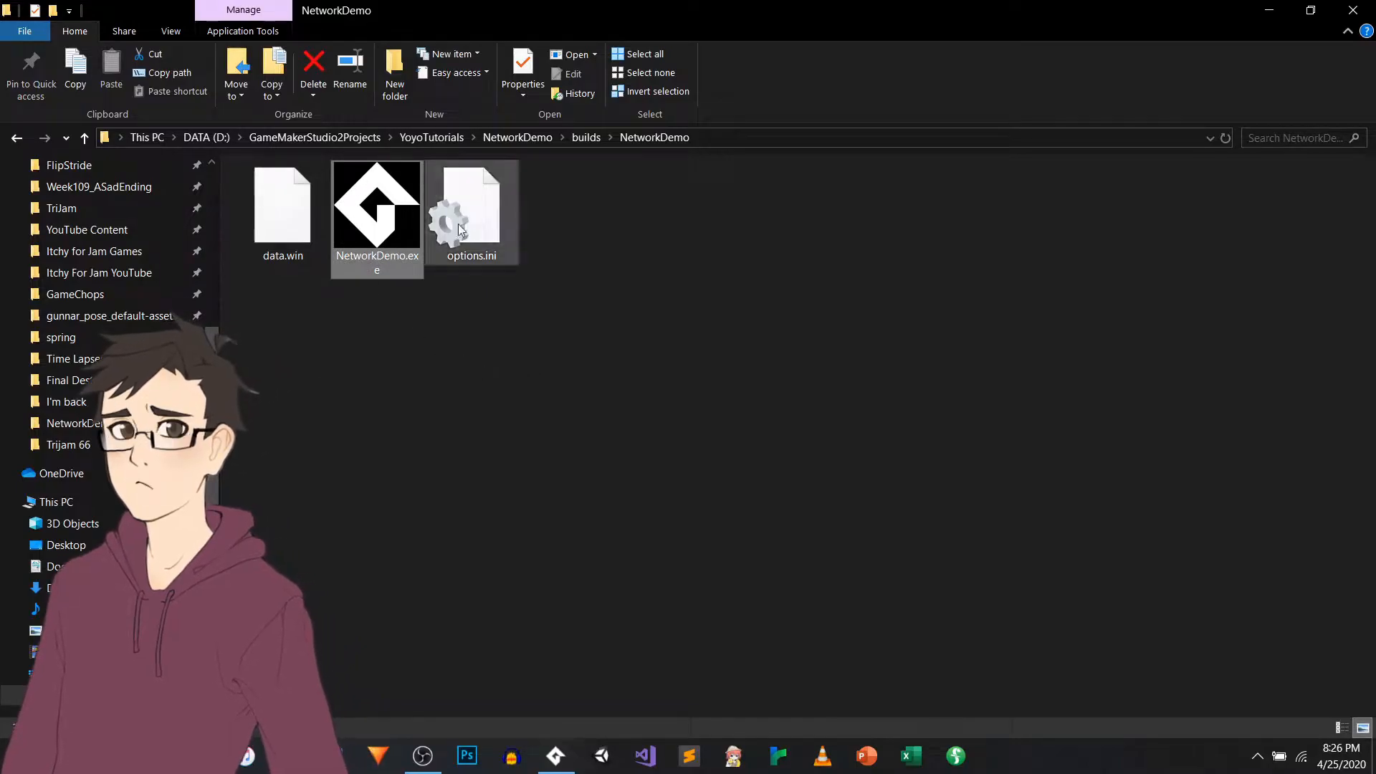
Step: Launch the built NetworkDemo.exe and position its game window on screen
click(377, 206)
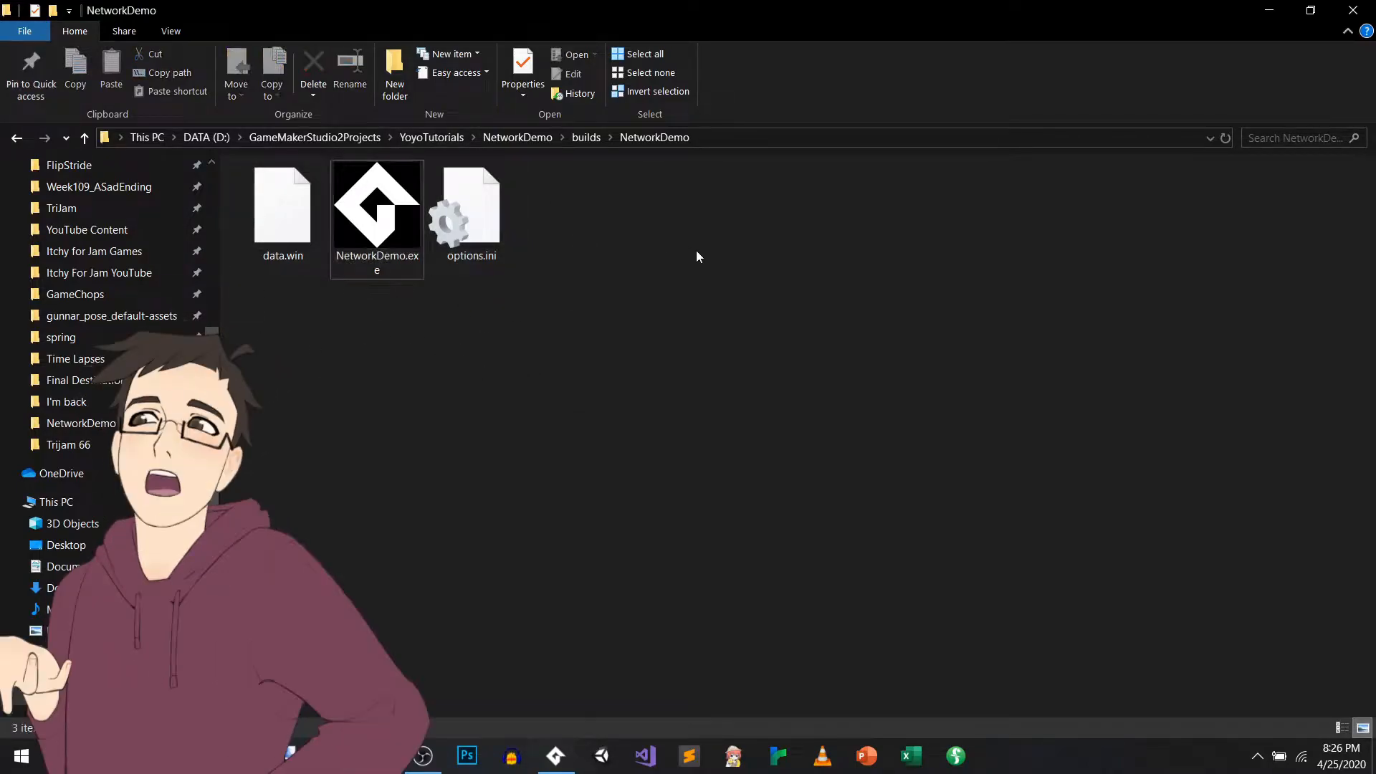
click(377, 210)
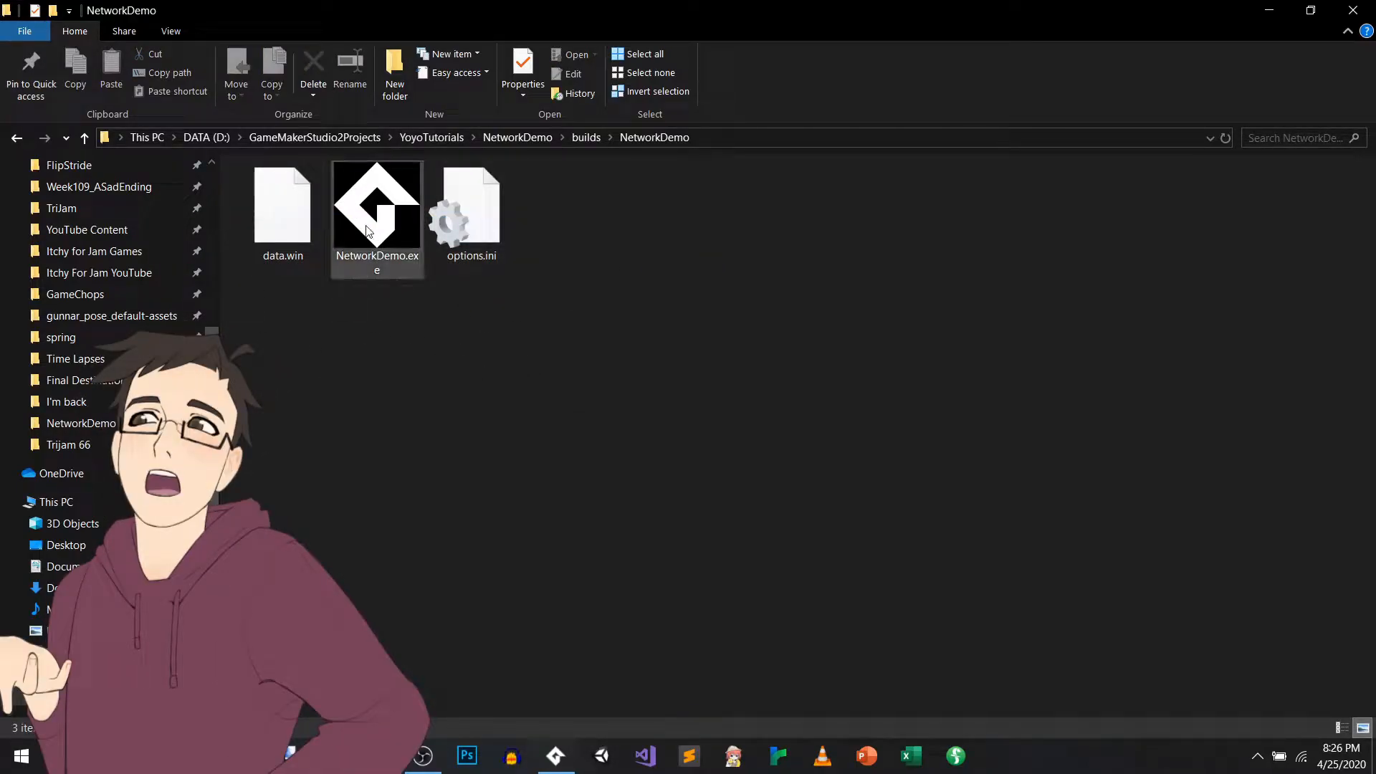
mouse_move(377, 202)
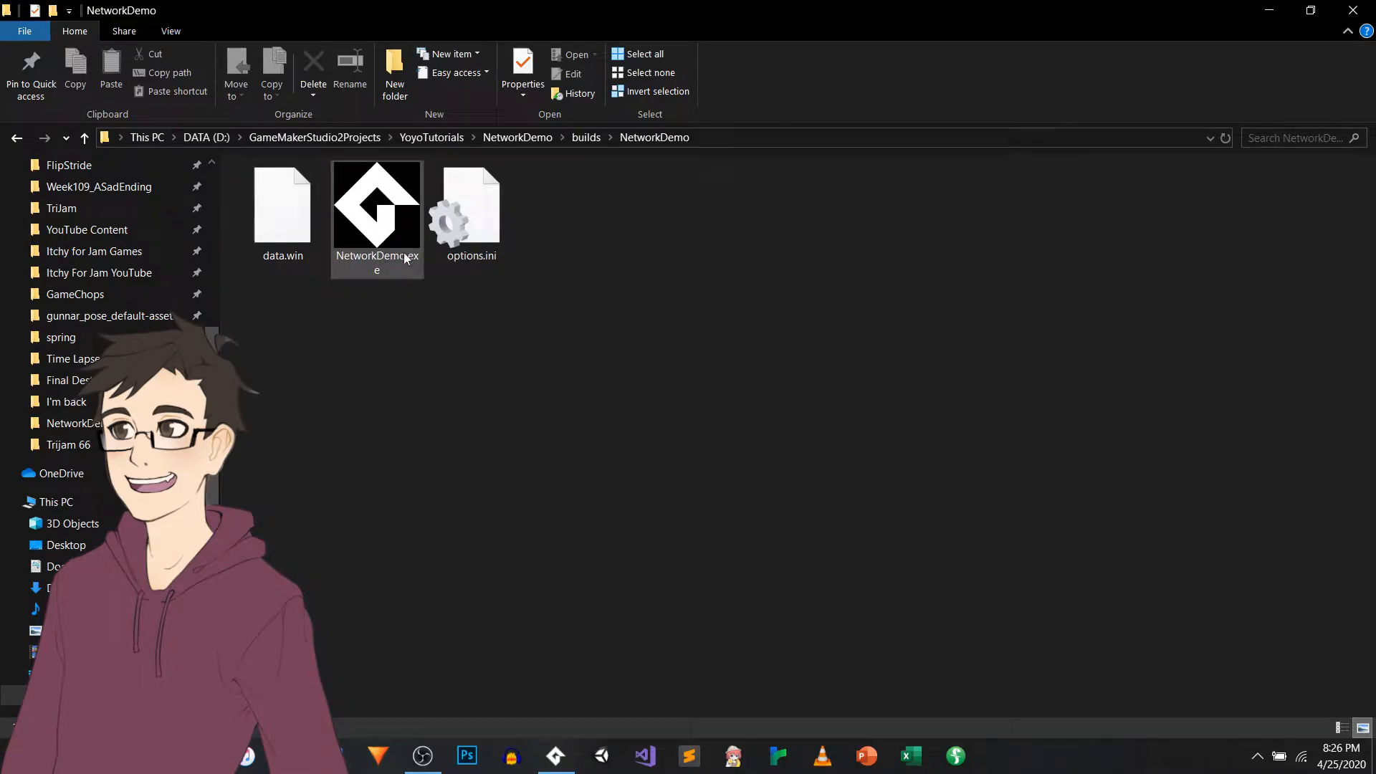
double_click(377, 210)
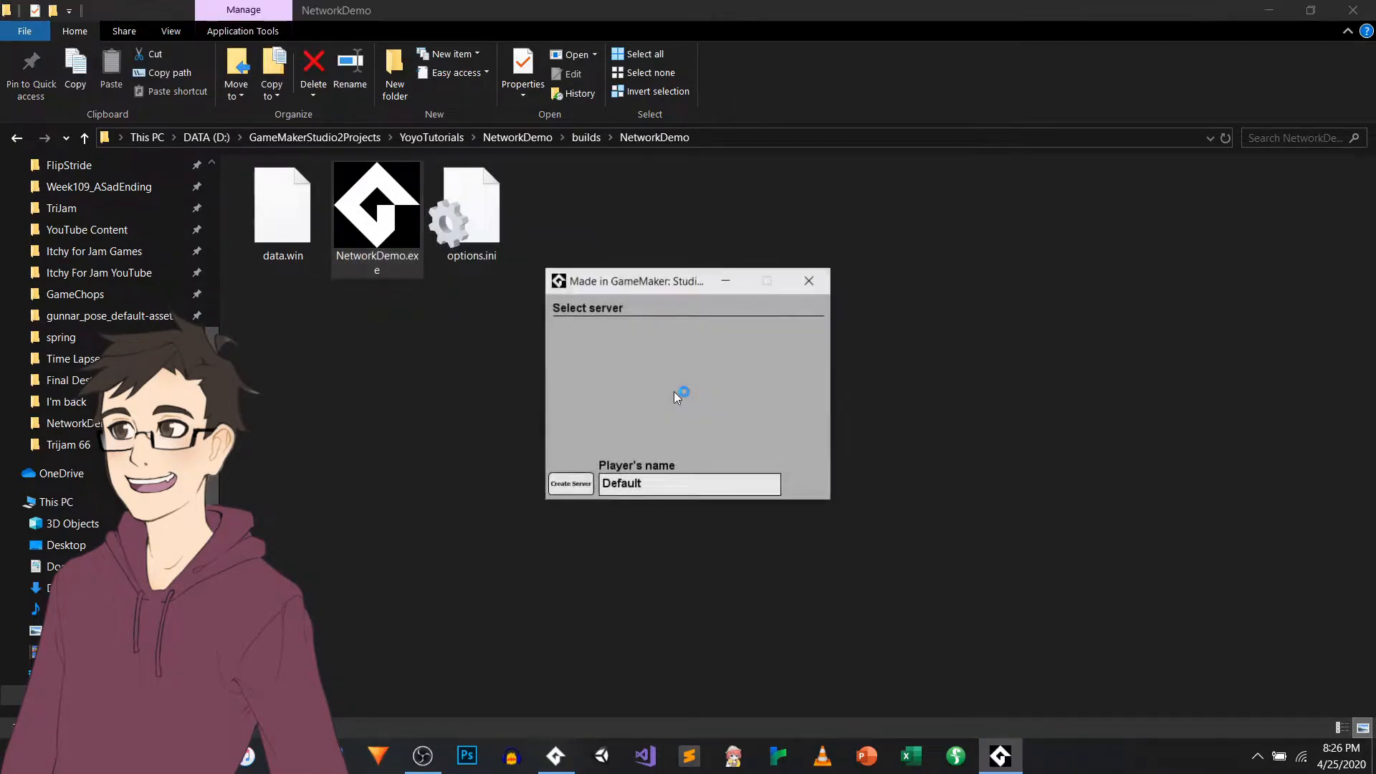
drag(686, 281, 721, 257)
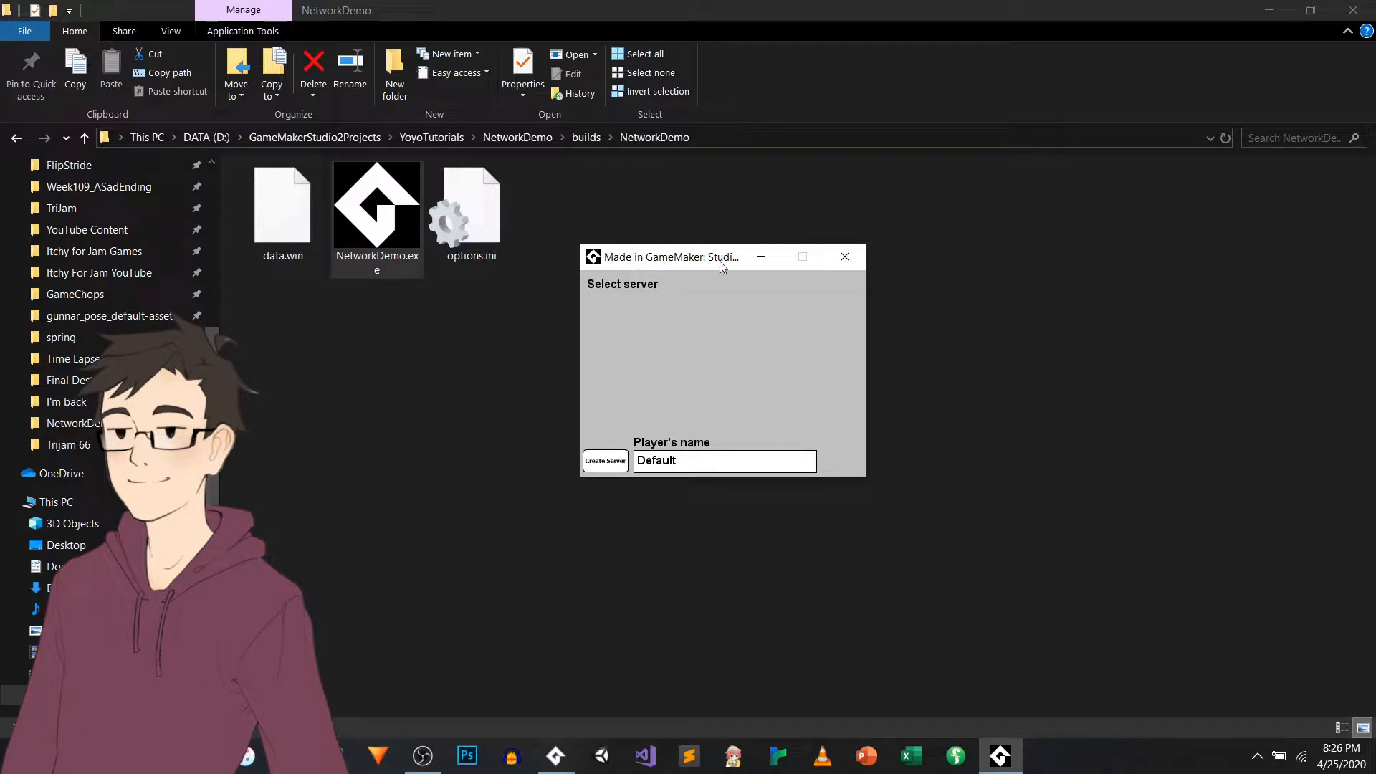
mouse_move(665, 358)
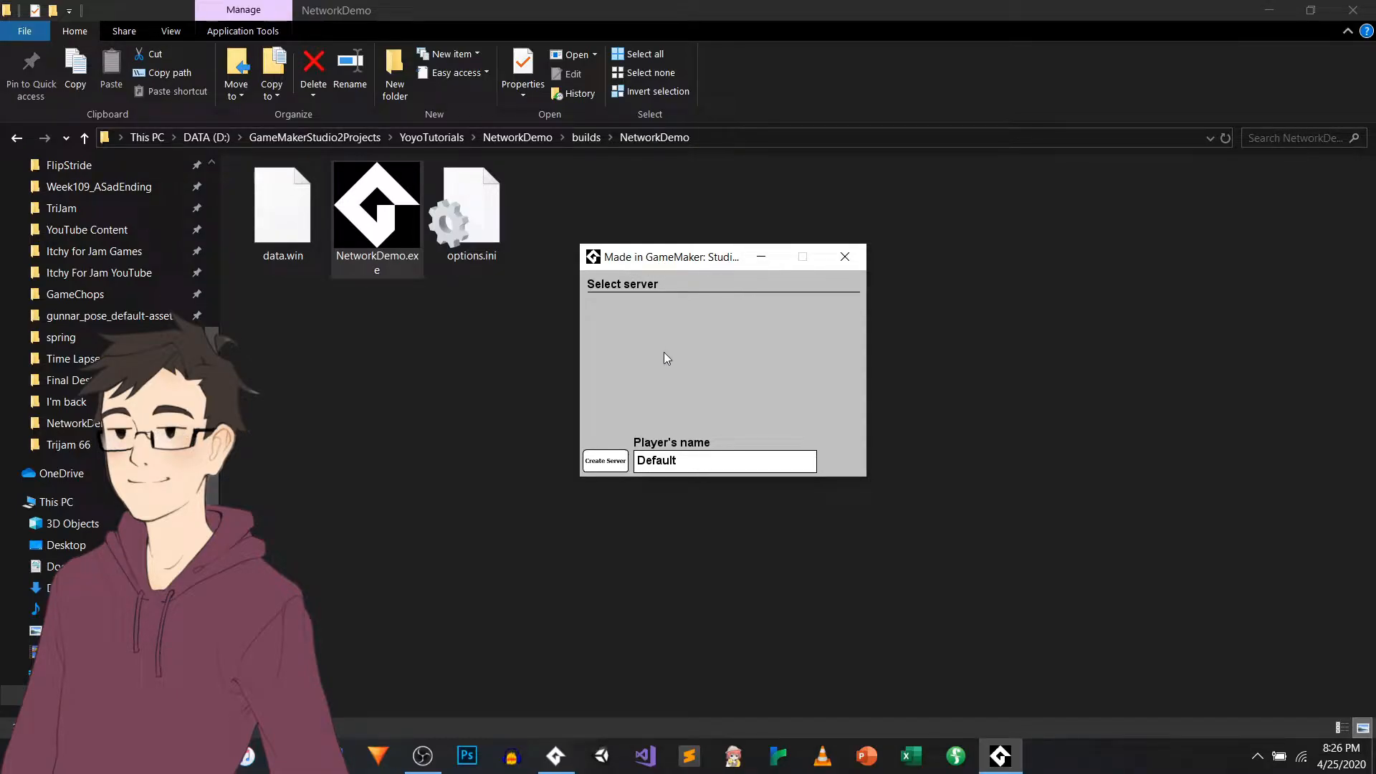
drag(662, 257, 794, 272)
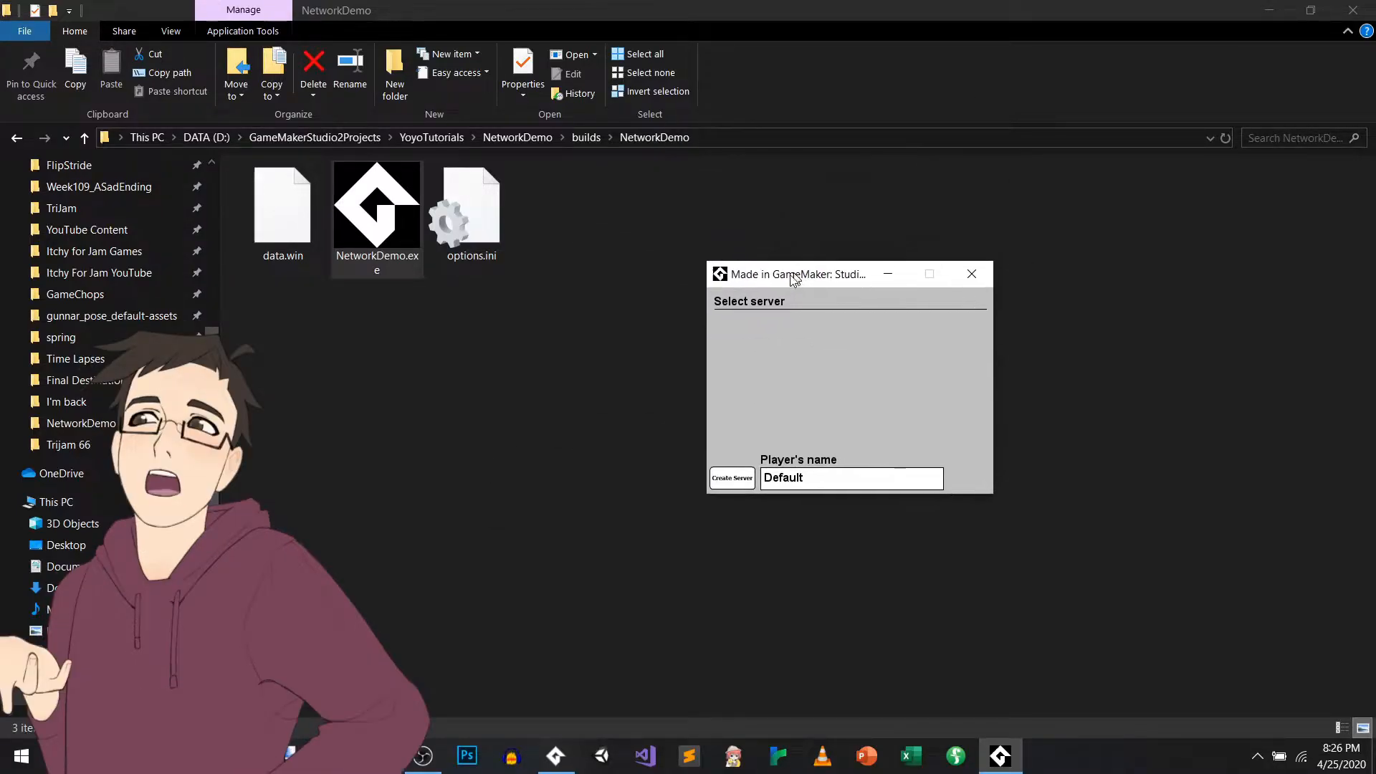
drag(793, 274, 665, 265)
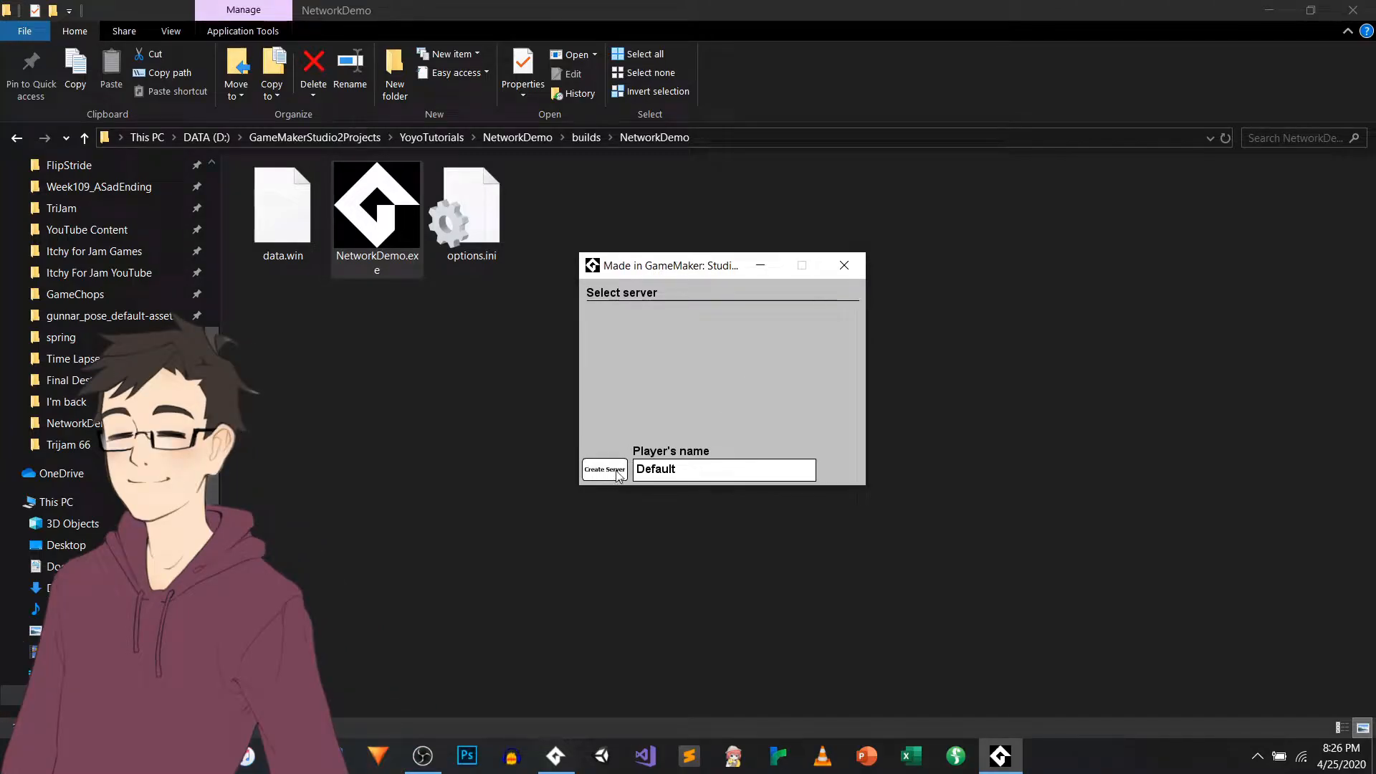
Step: Create a server so the level runs hosted with one player and one baddie
click(603, 468)
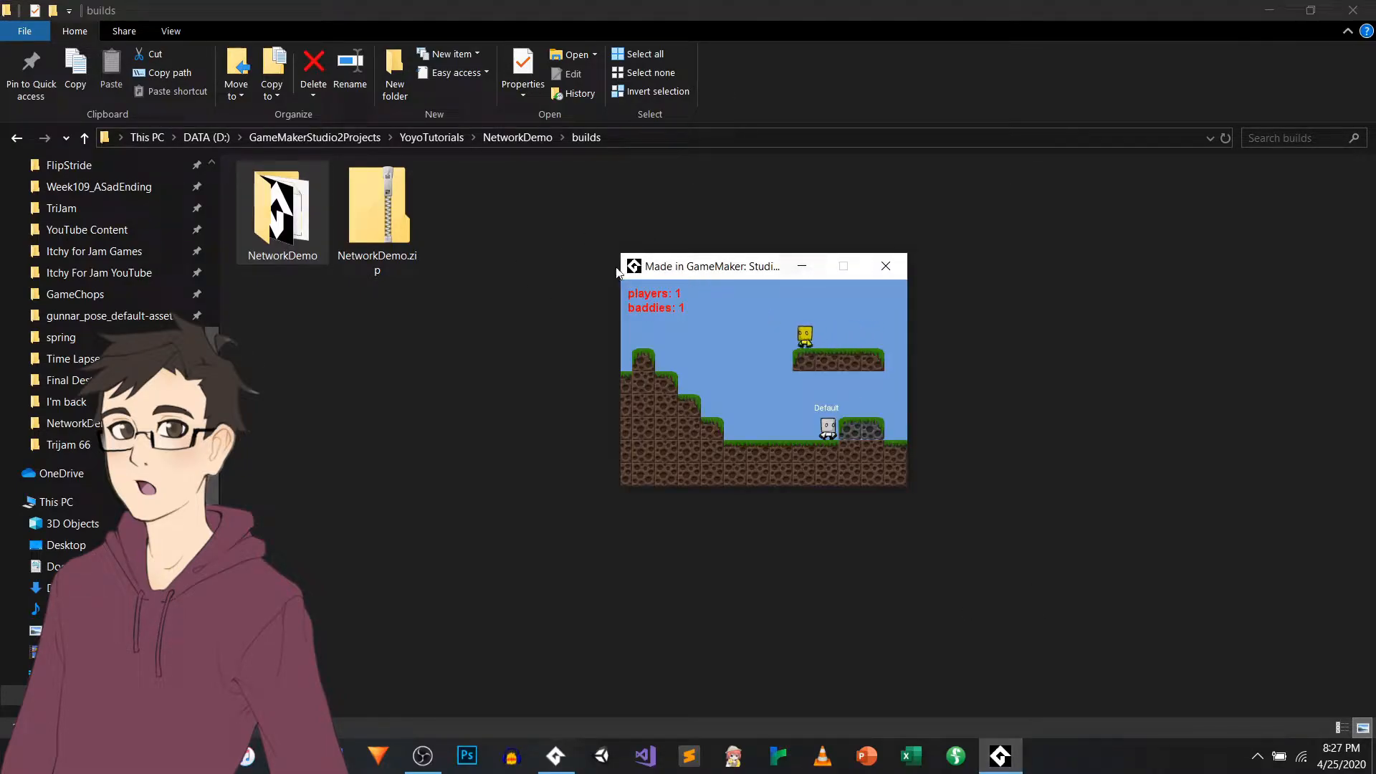
drag(711, 267, 760, 247)
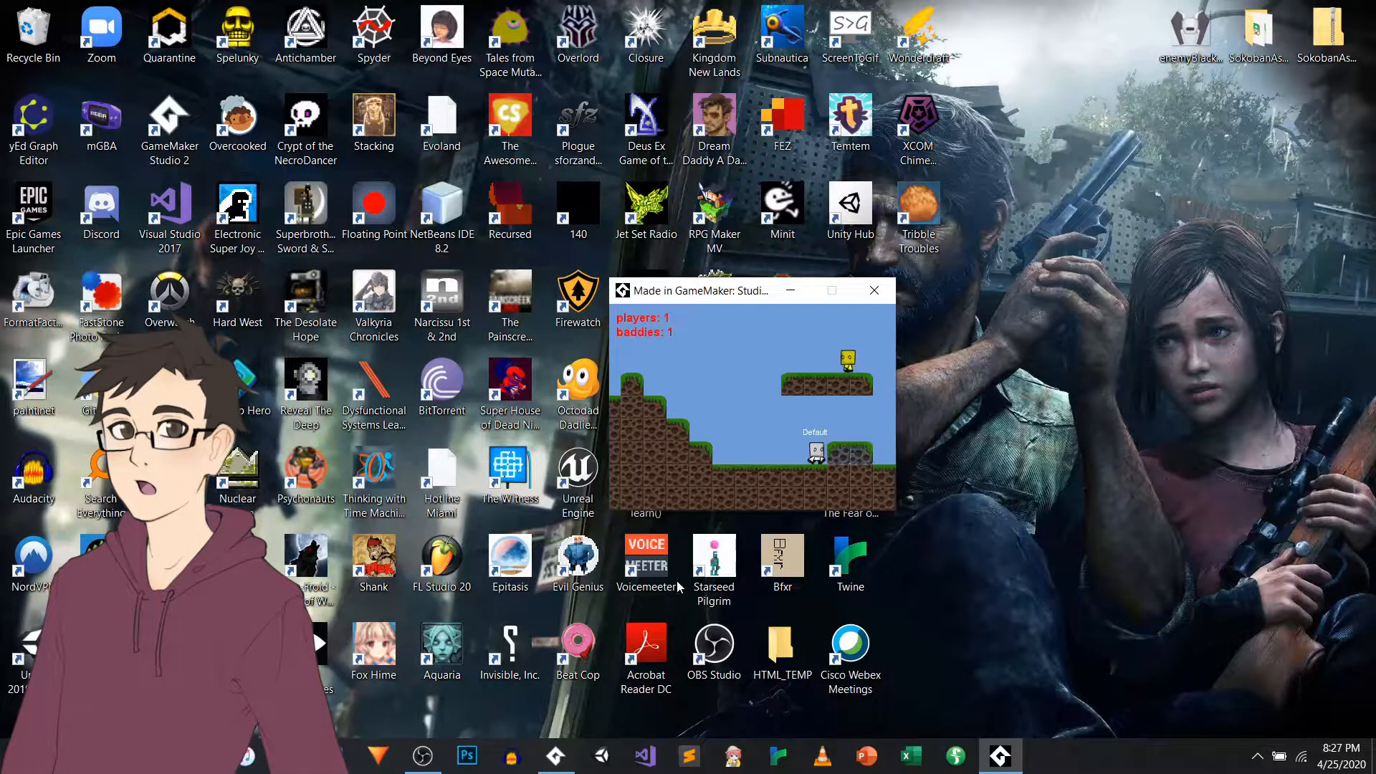
Step: Return to the GameMaker project and inspect the build target list (Windows, Local, VM) unchanged
click(875, 289)
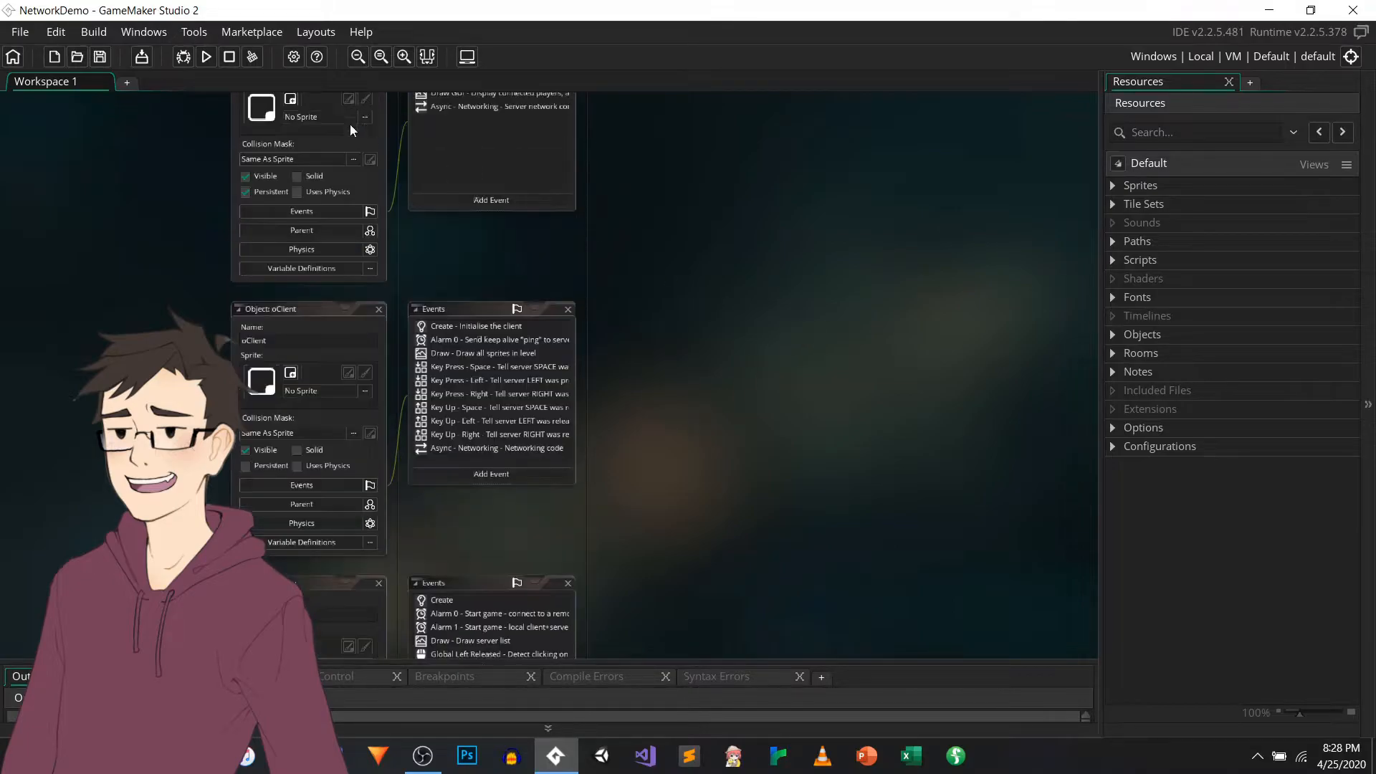
mouse_move(599, 214)
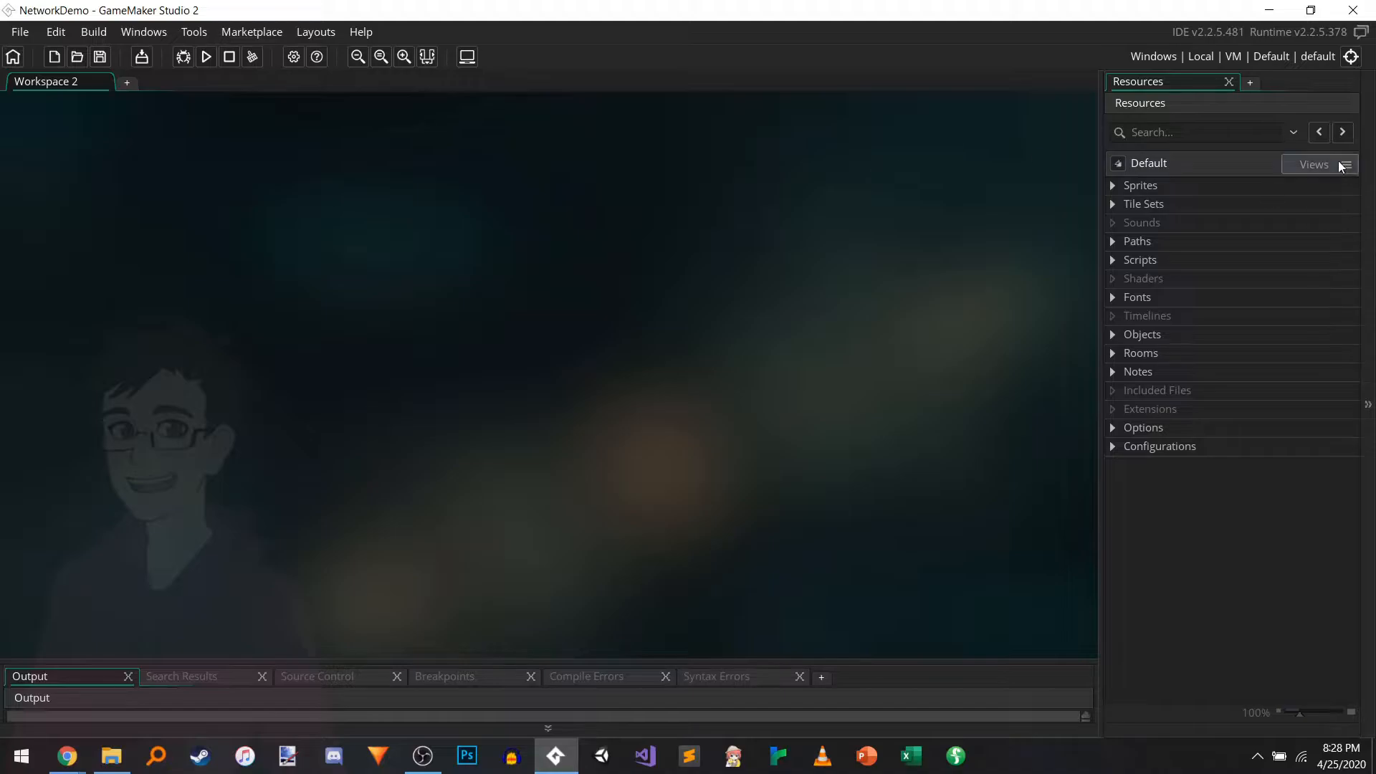
click(1350, 56)
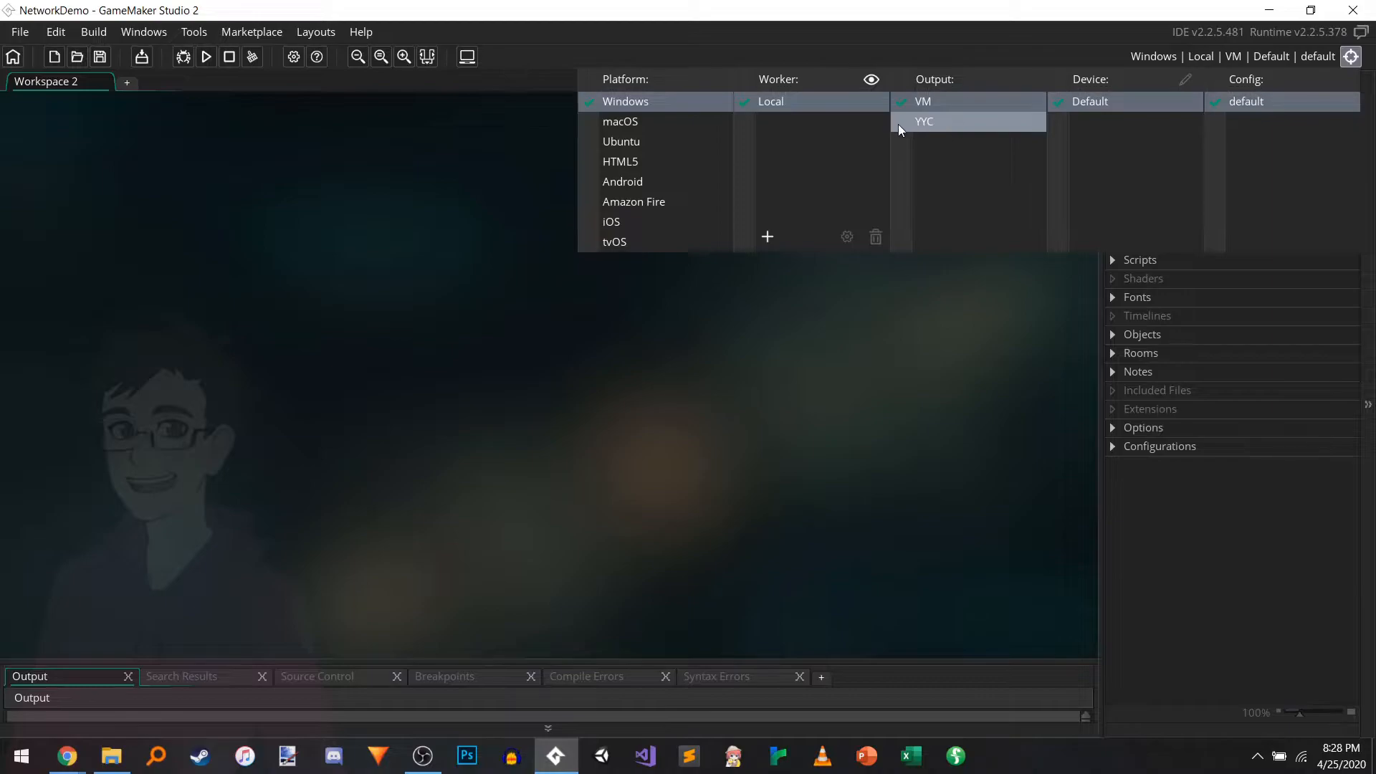
click(1350, 56)
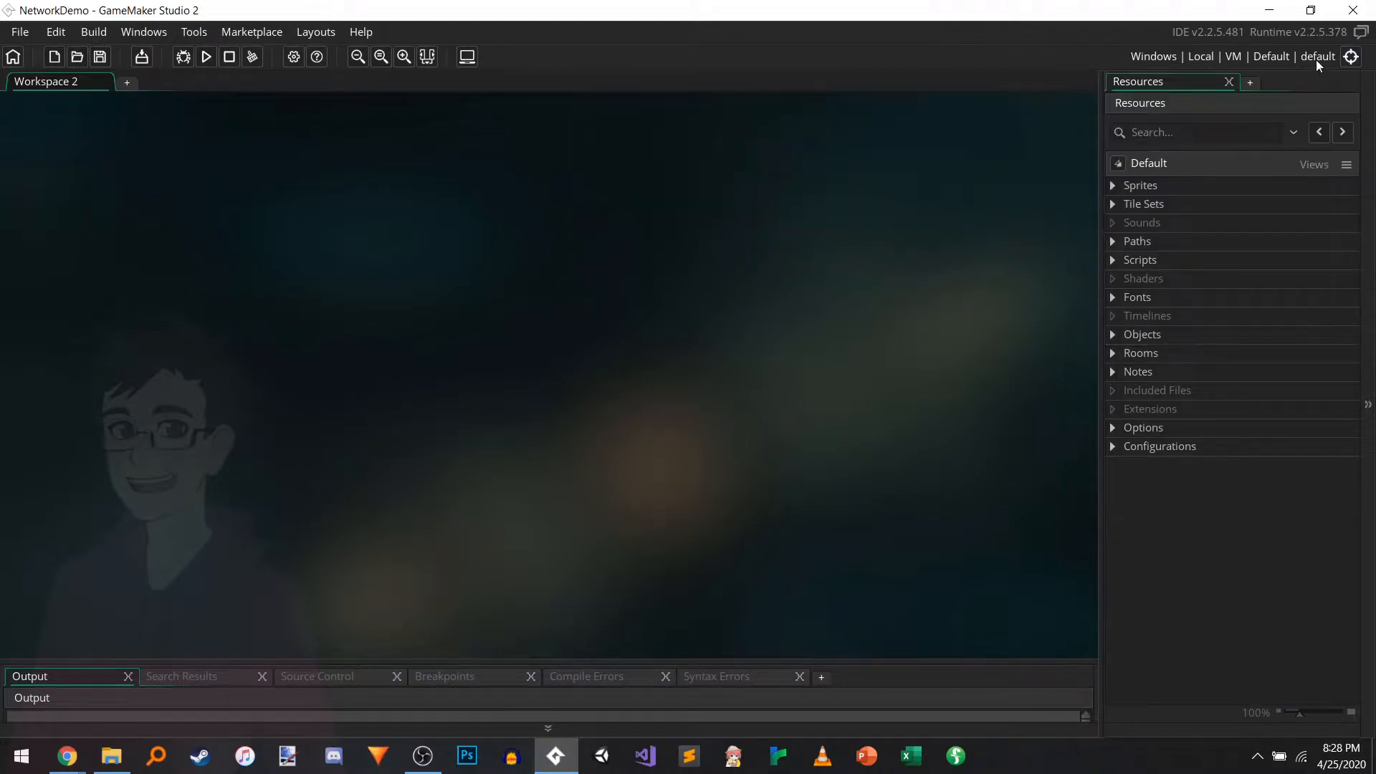
mouse_move(964, 76)
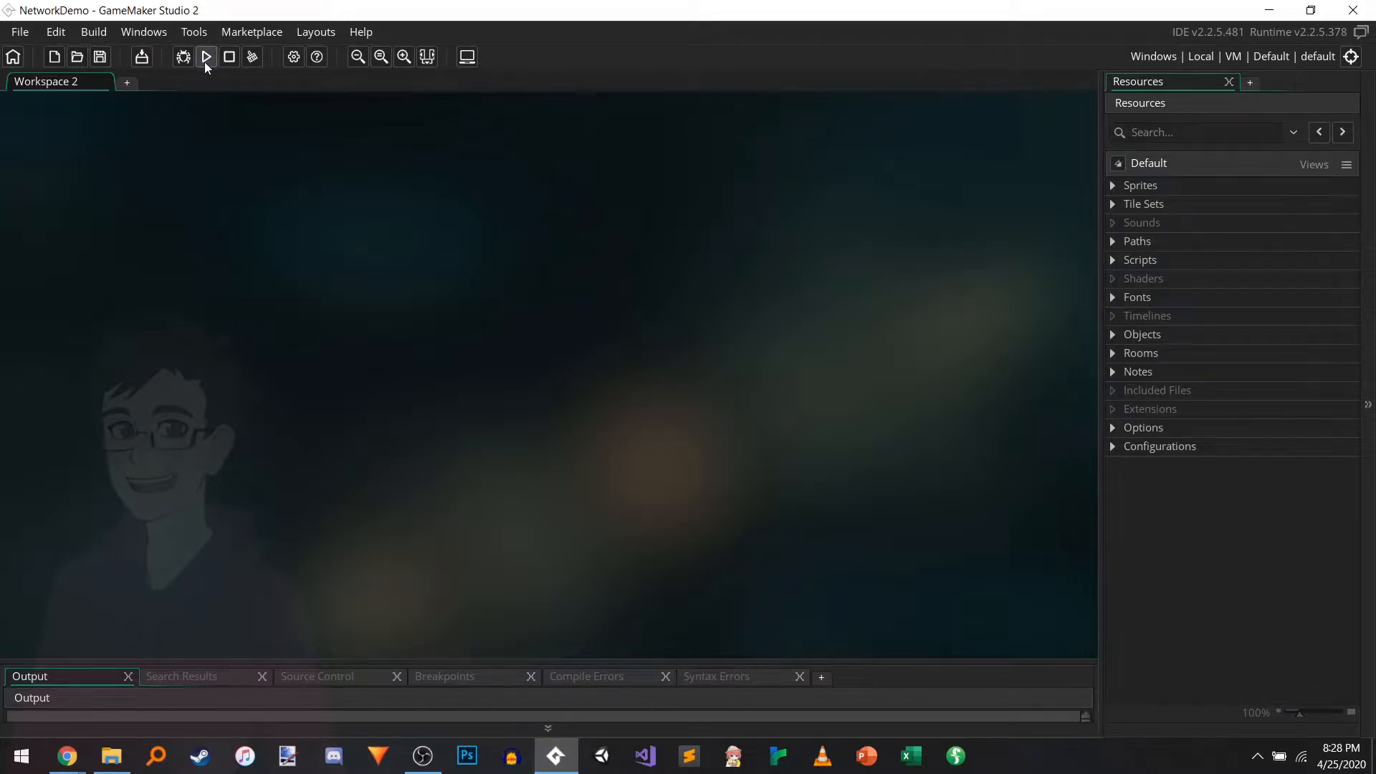
mouse_move(334, 300)
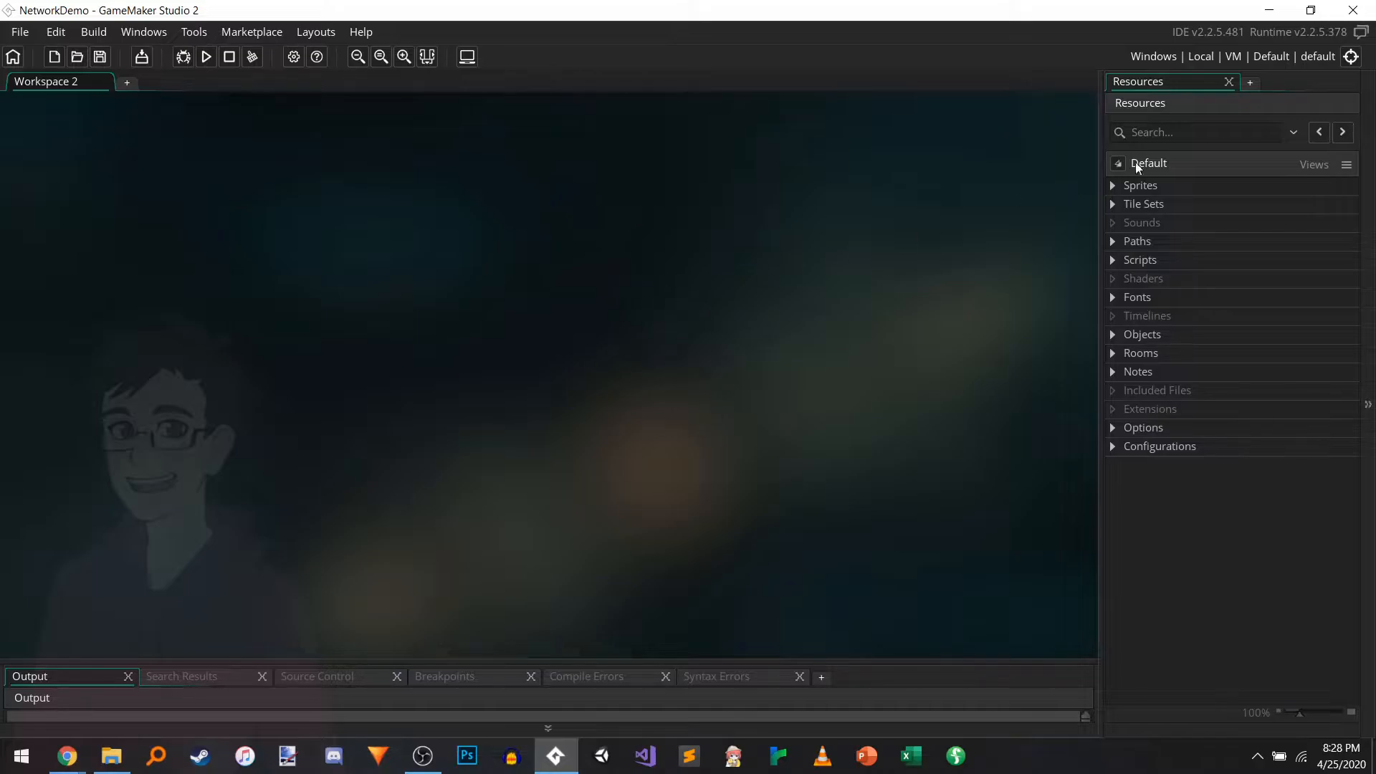
click(1351, 56)
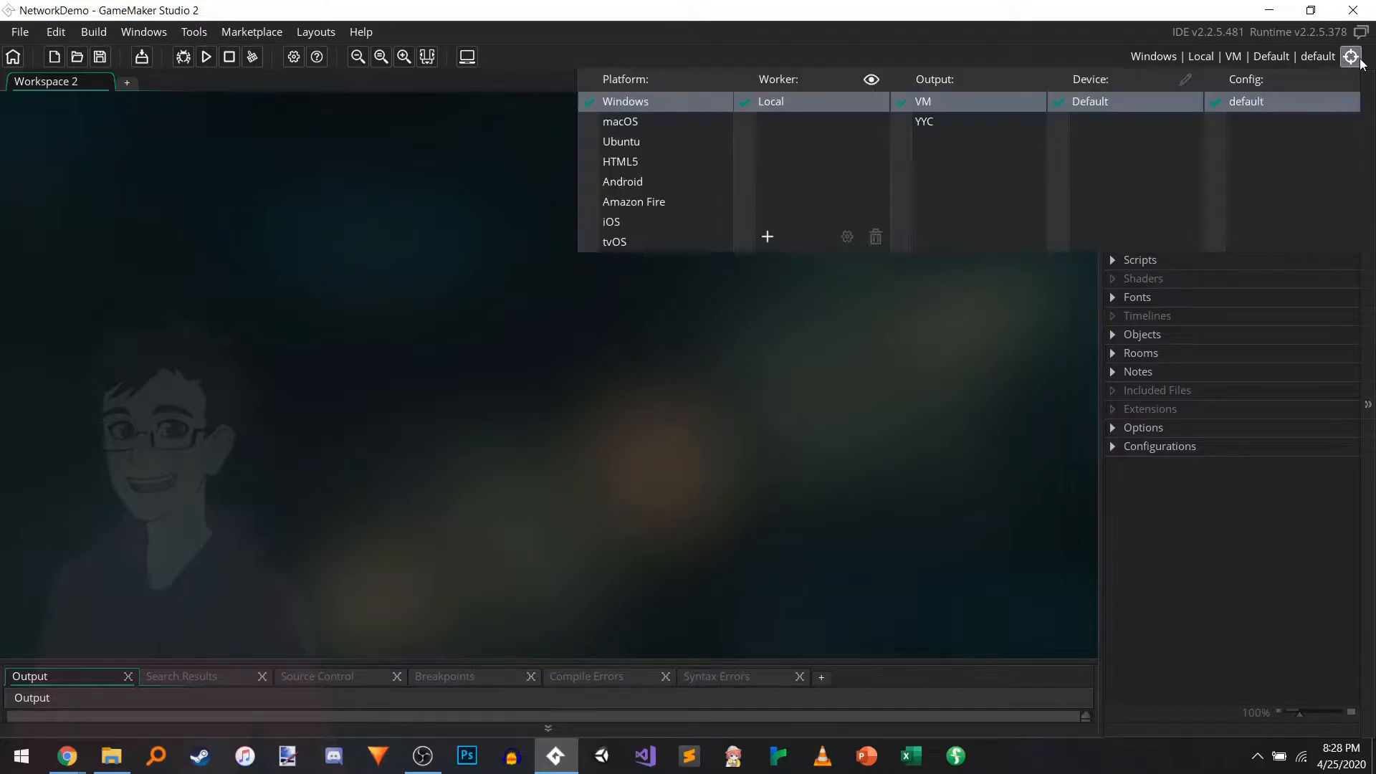
click(1352, 56)
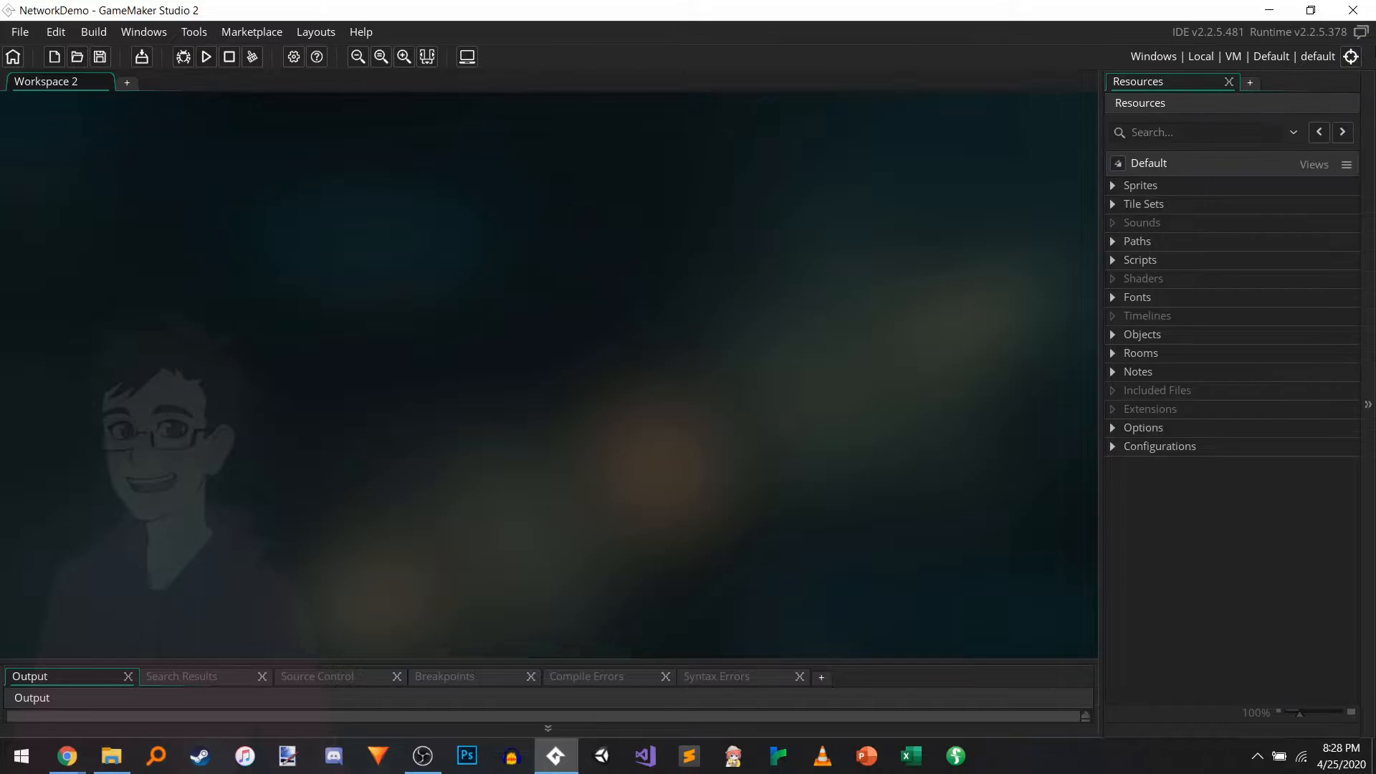
mouse_move(224, 162)
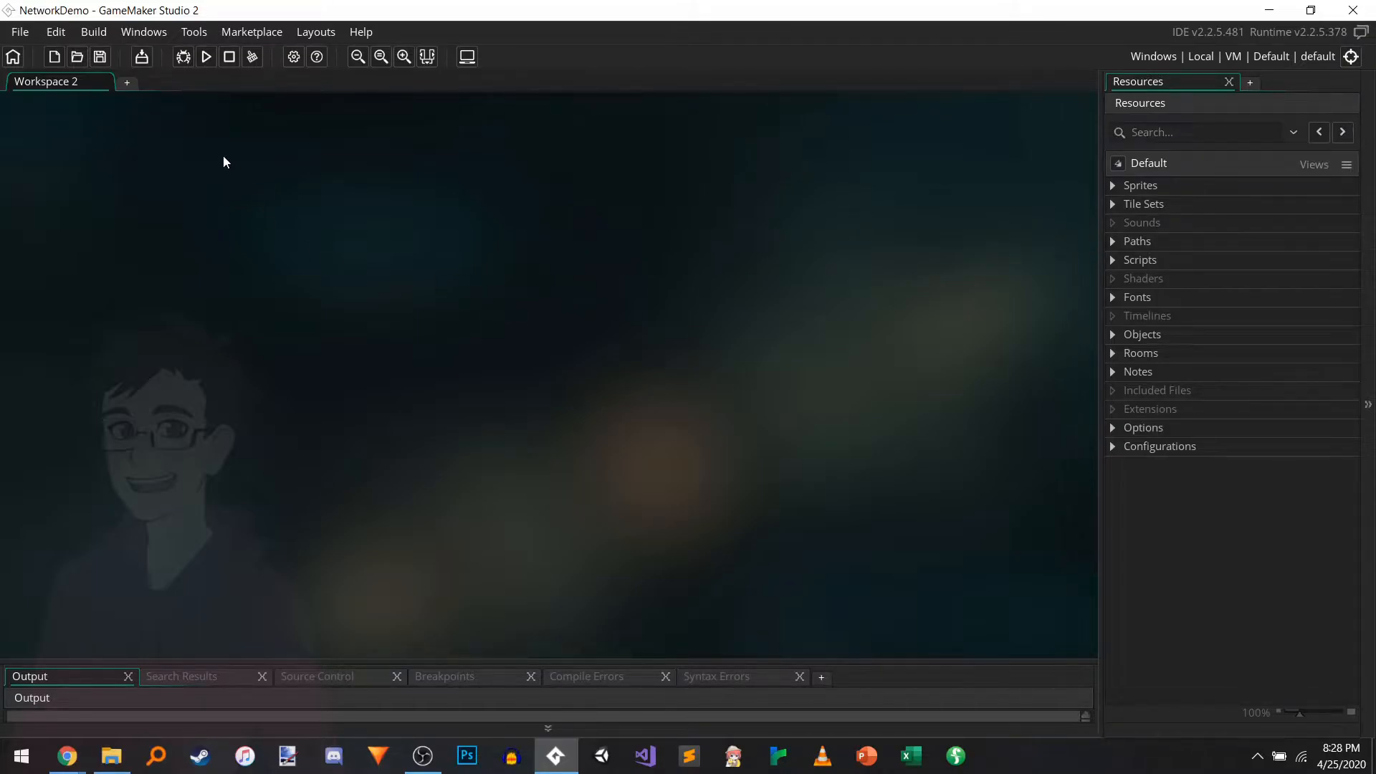
mouse_move(397, 376)
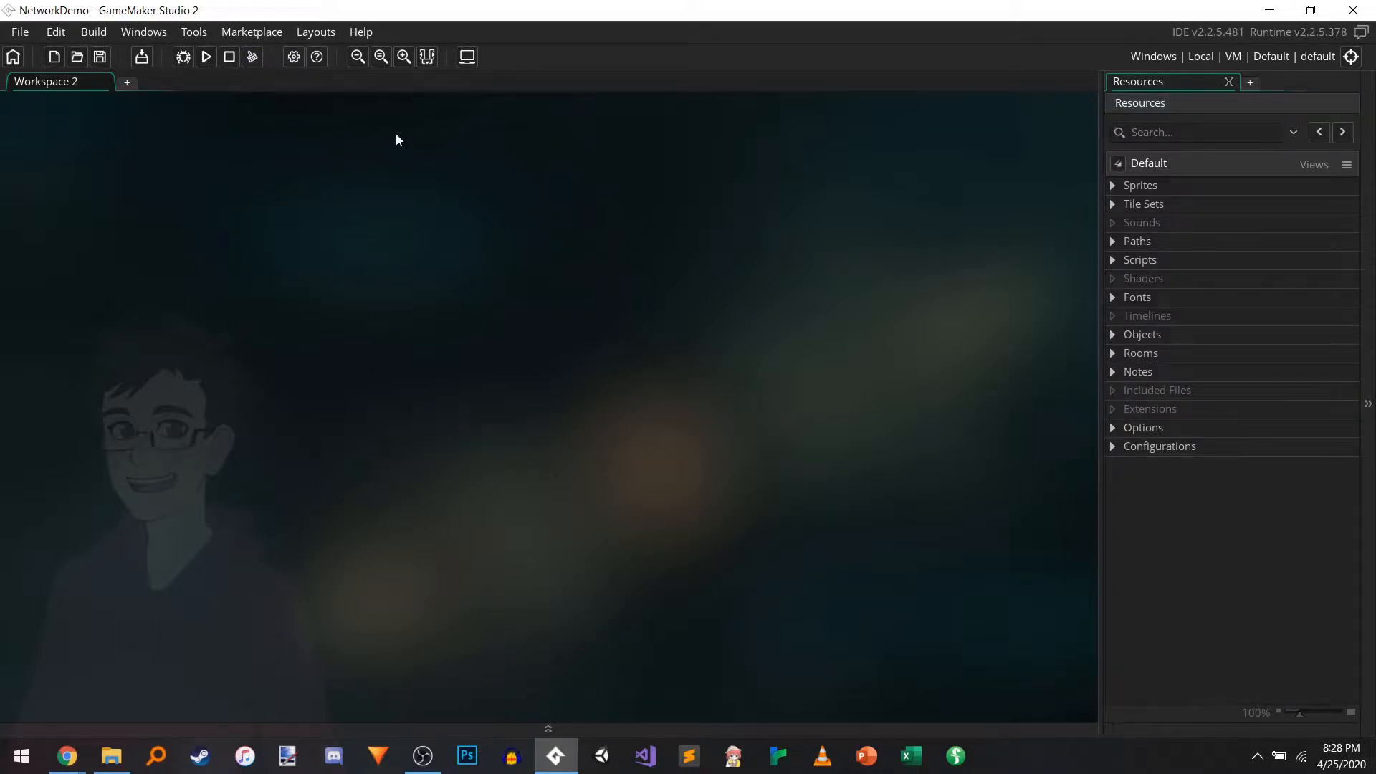
mouse_move(292, 56)
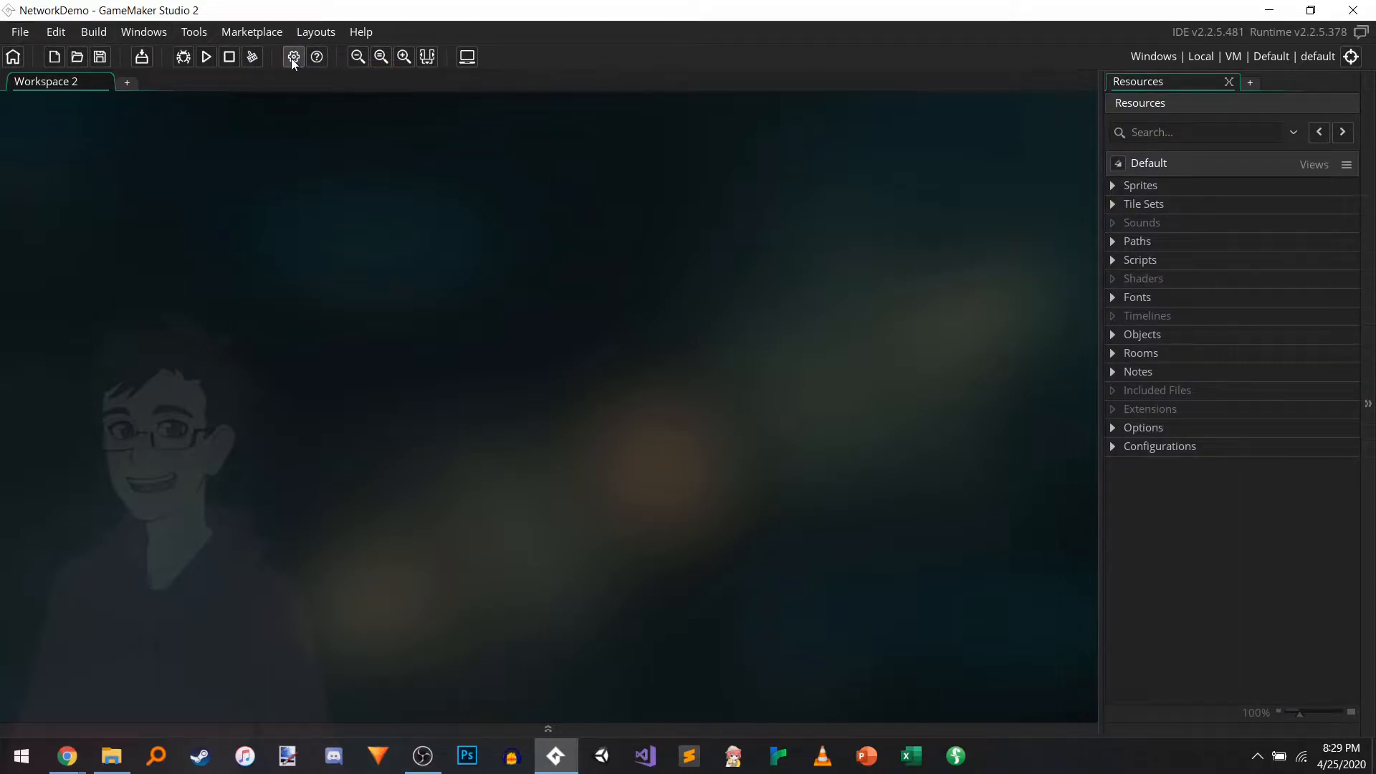
Step: Show Game Options and its Platform Settings > Windows general page
click(292, 56)
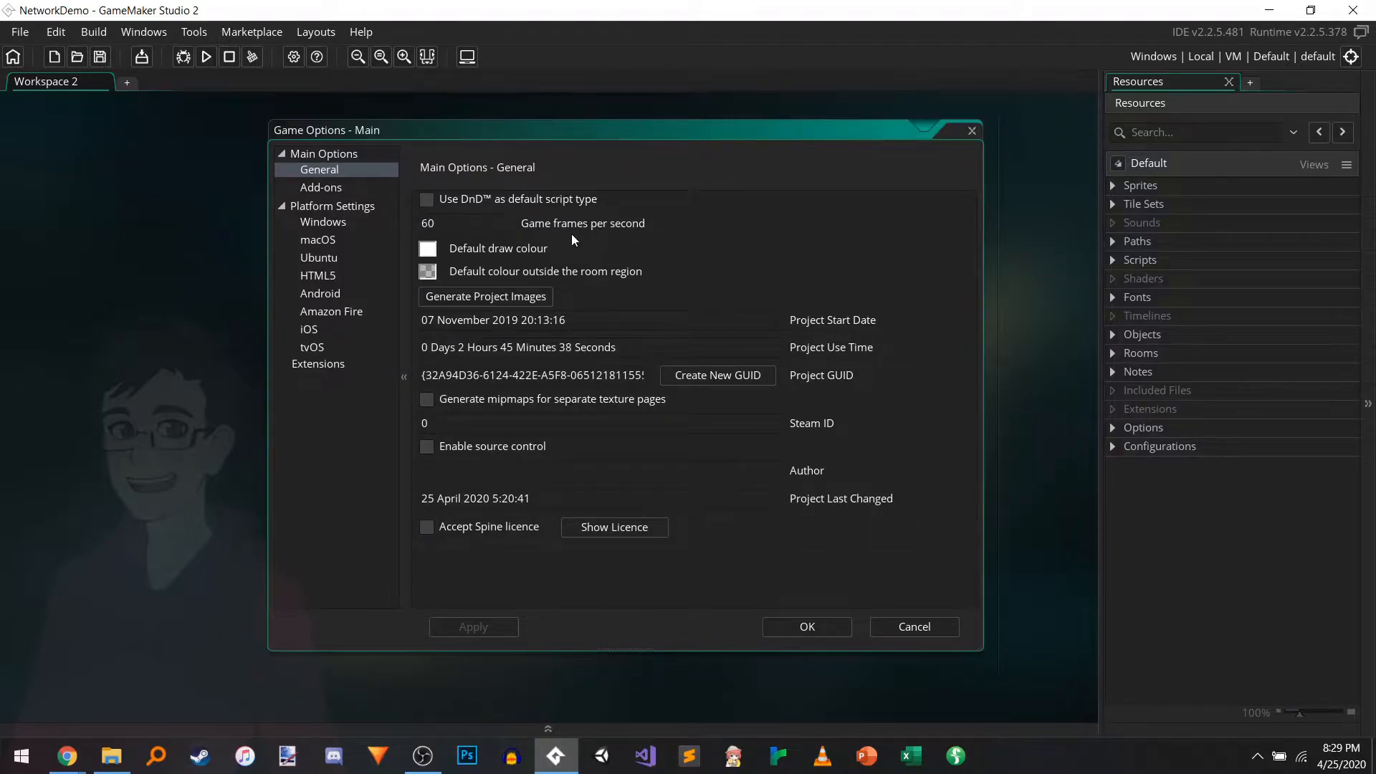
mouse_move(519, 622)
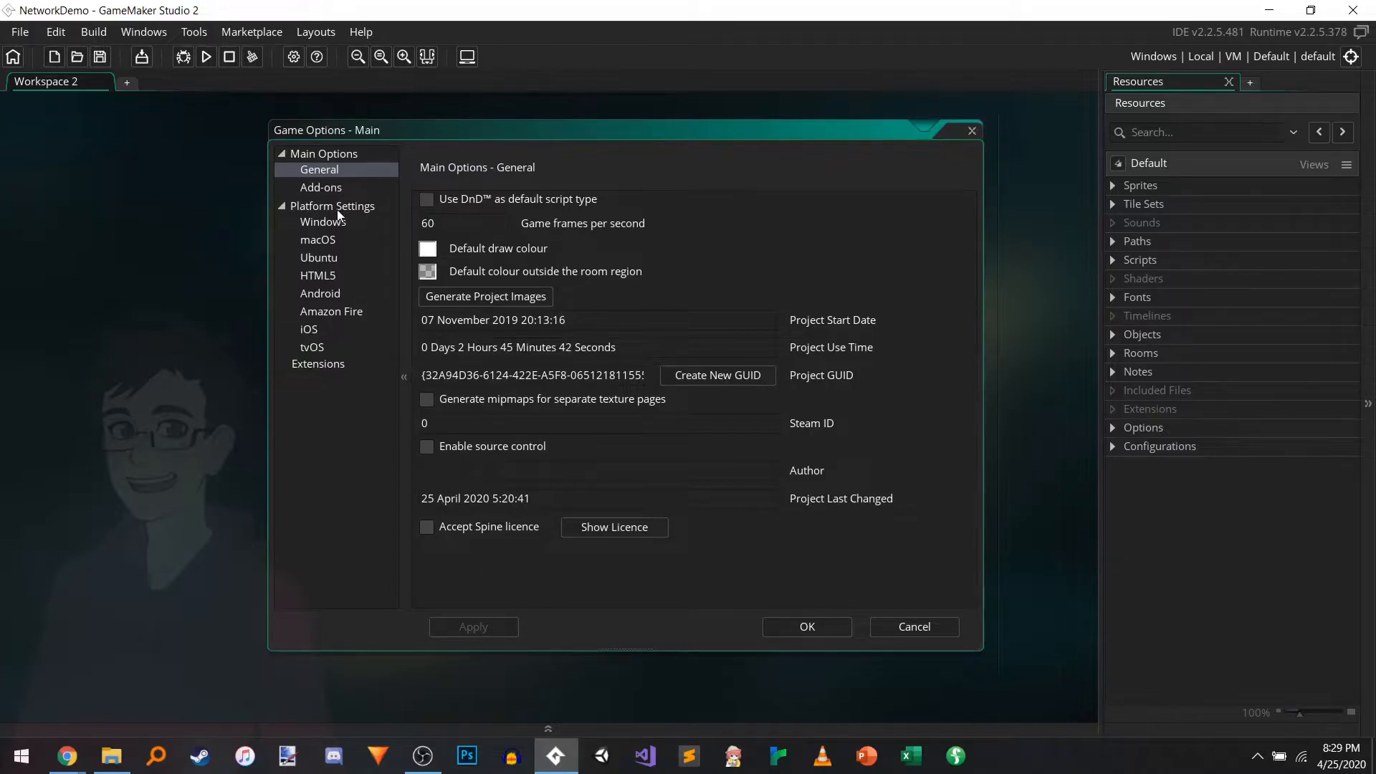
click(333, 205)
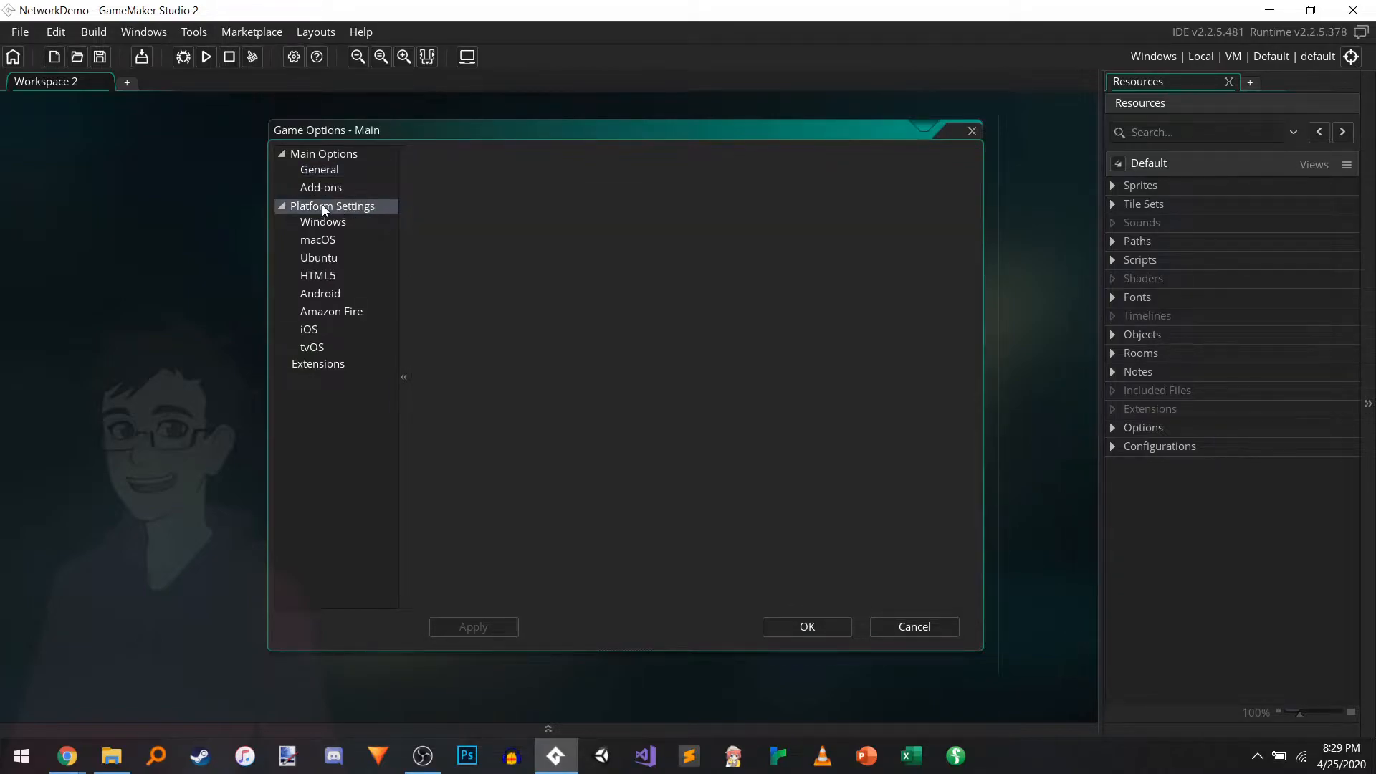
click(322, 221)
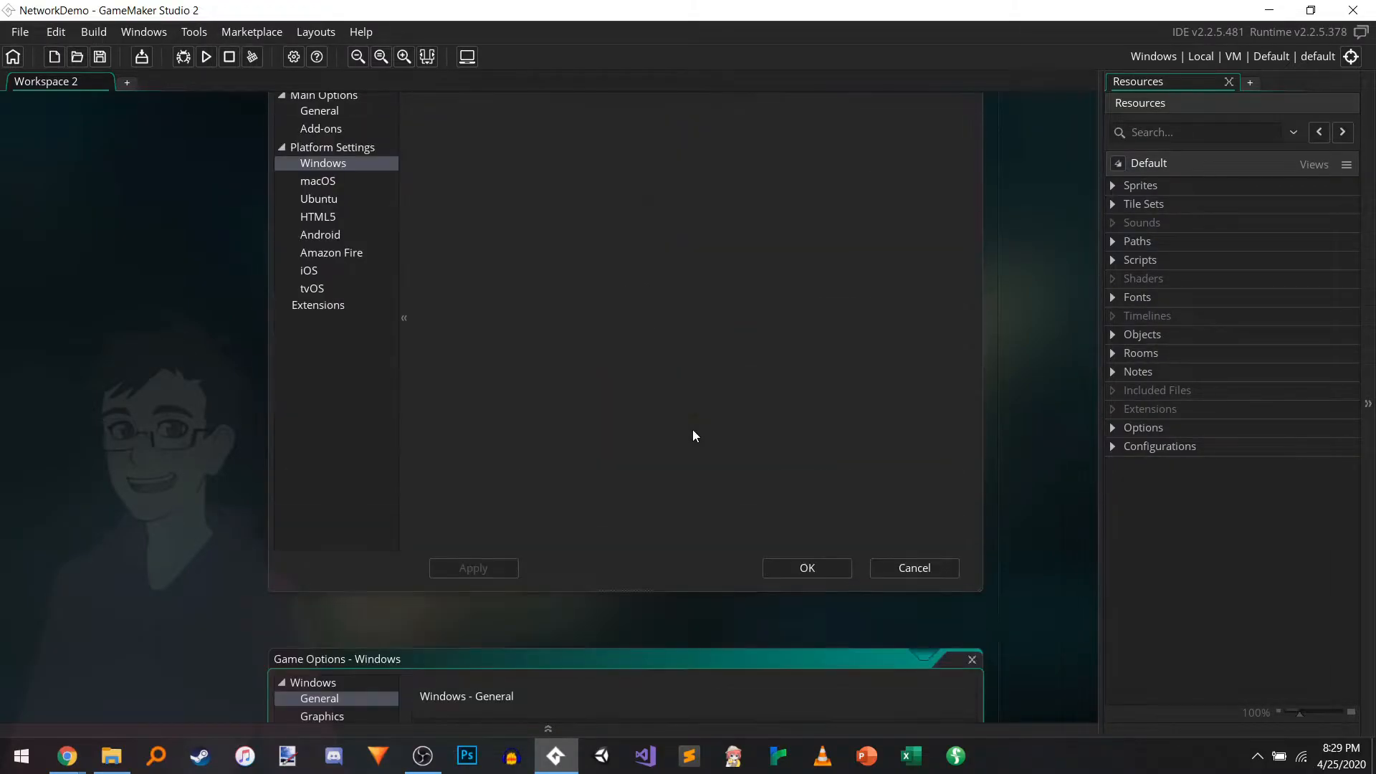
mouse_move(315, 189)
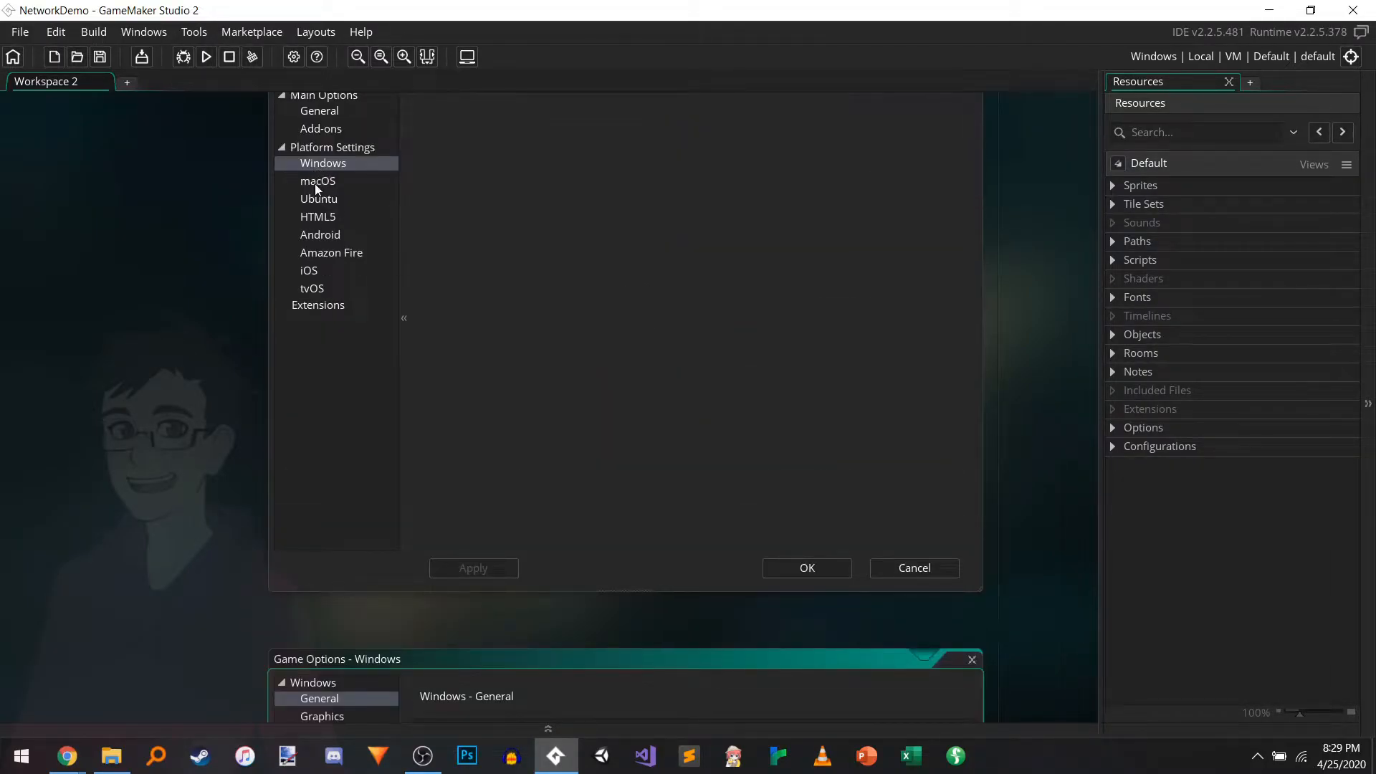
mouse_move(173, 360)
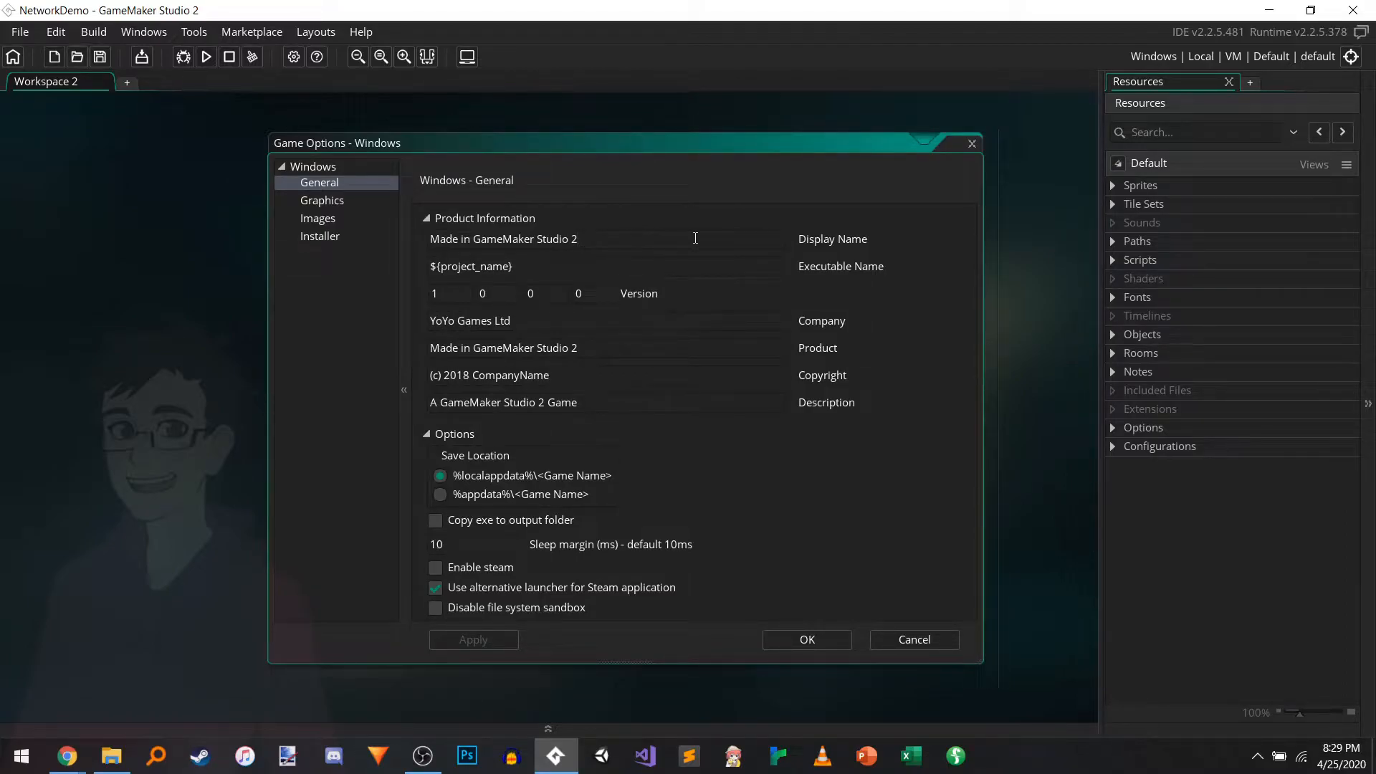
Step: Replace the Windows Display Name with 'Network Demo'
double_click(559, 240)
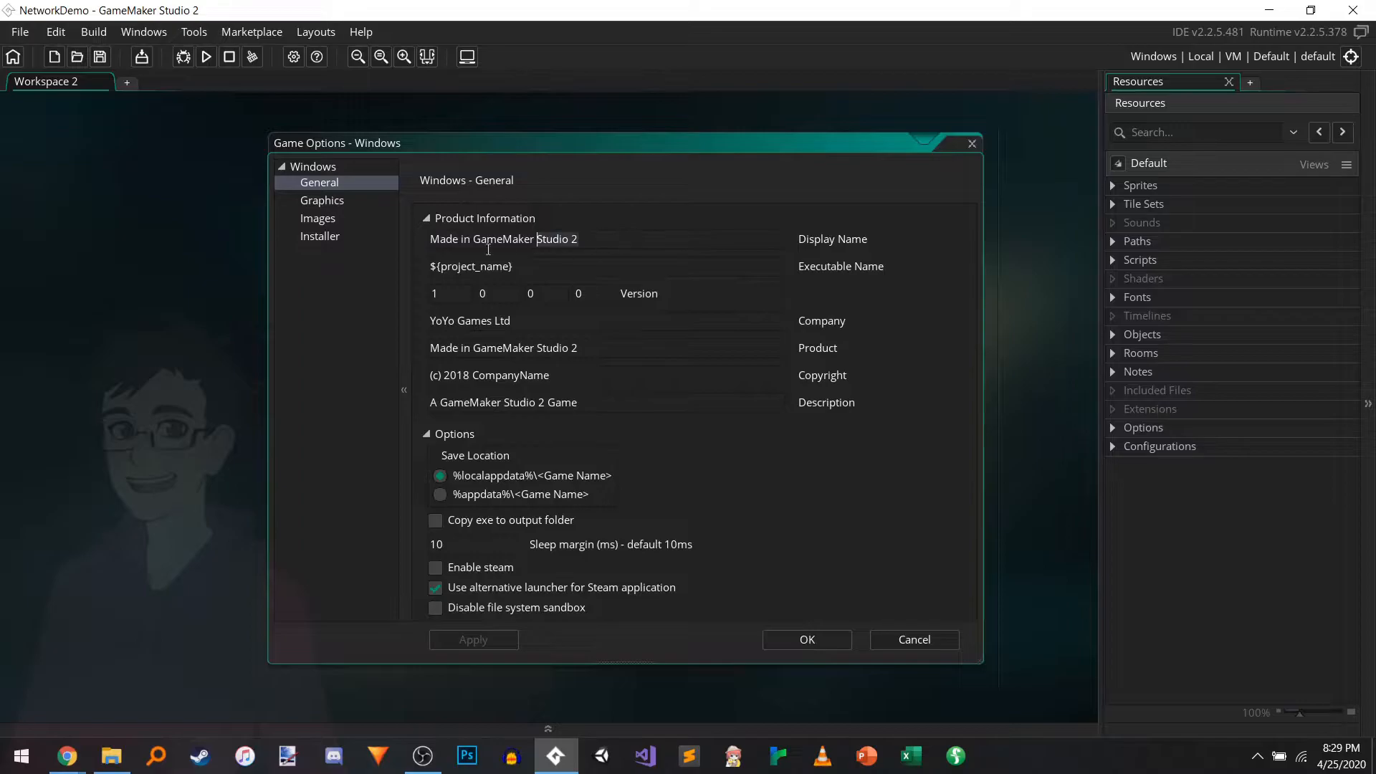
click(431, 239)
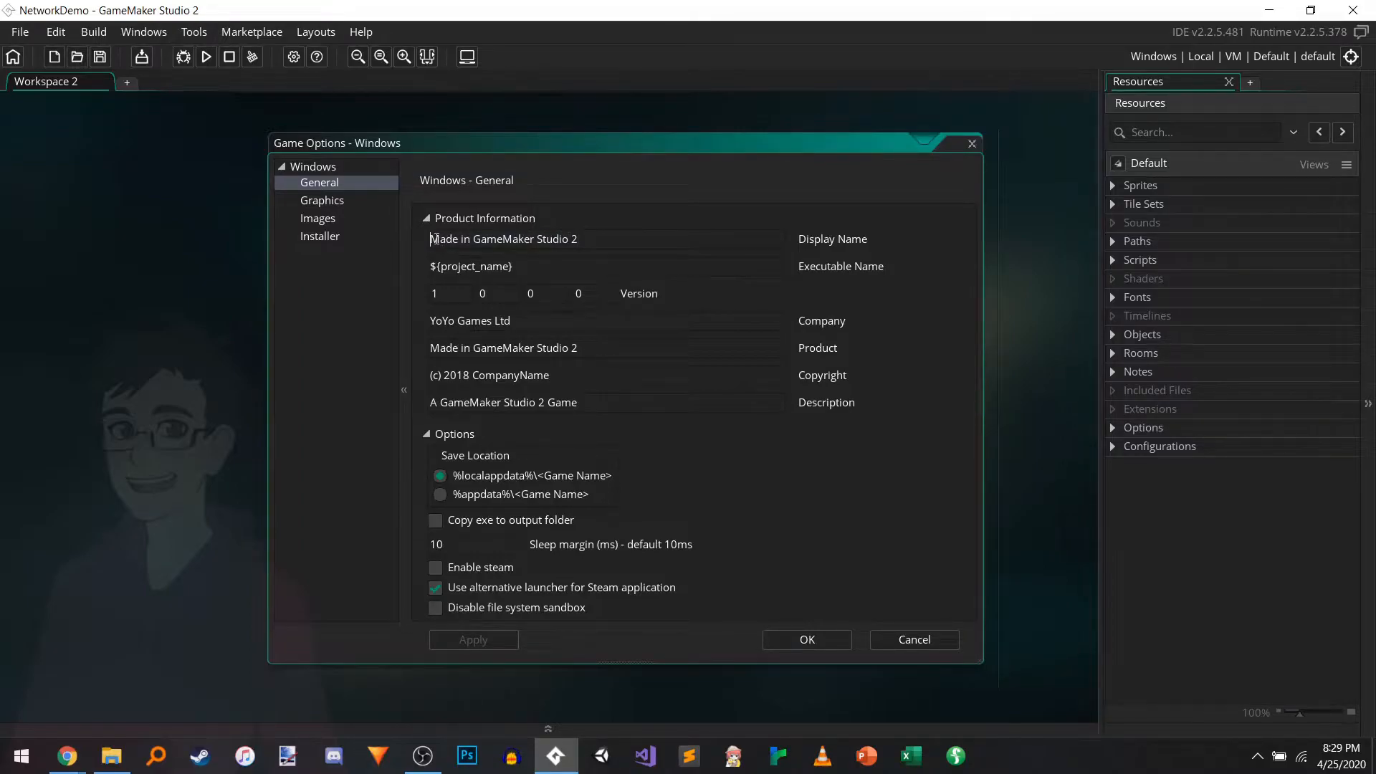
click(503, 239)
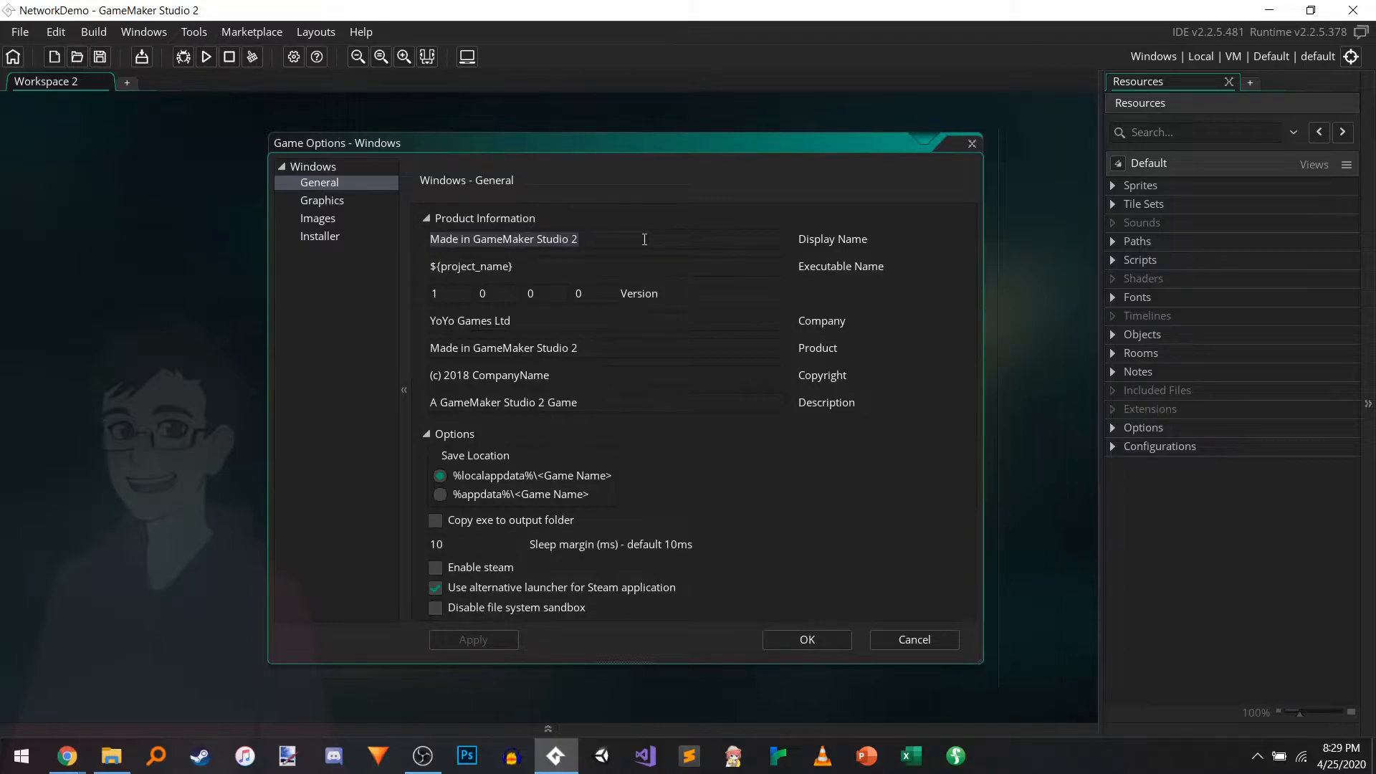
text(Our Game)
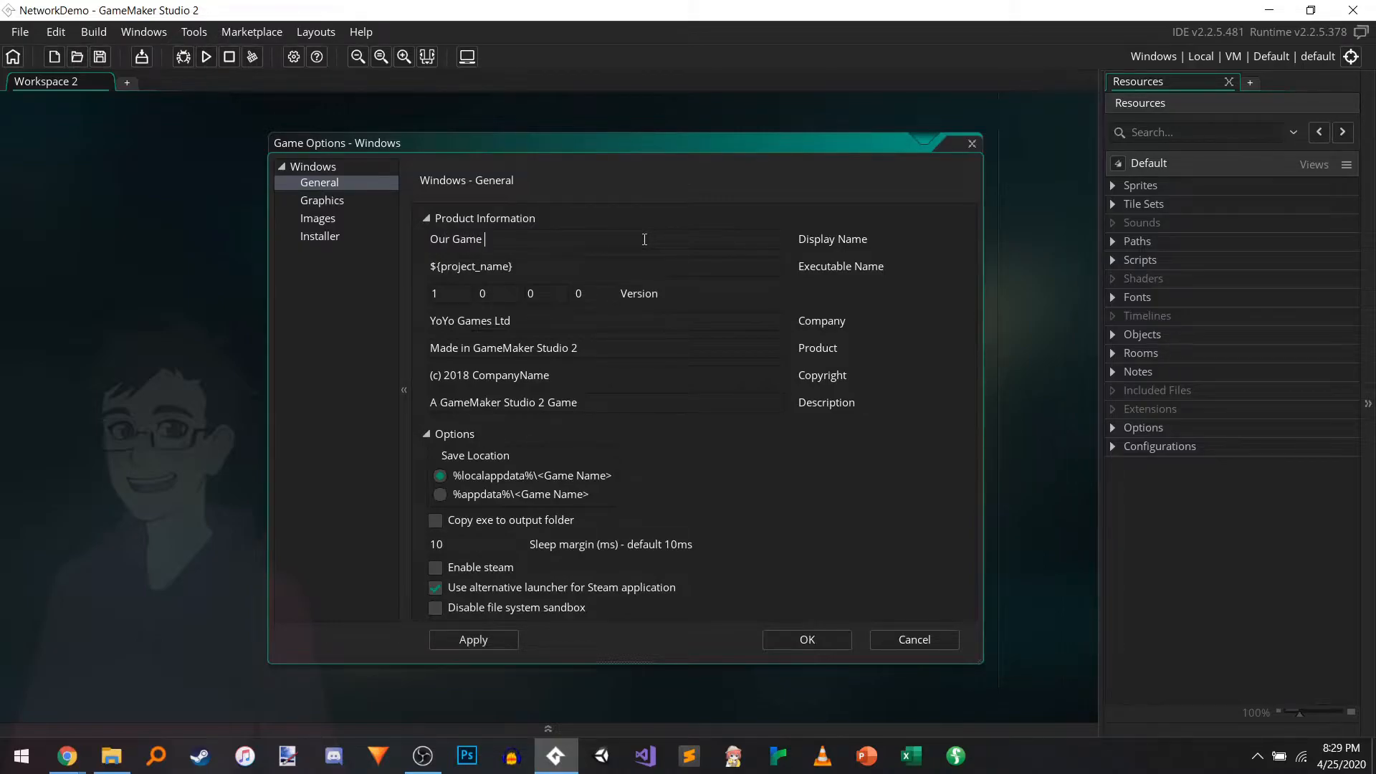
text(Network Demo)
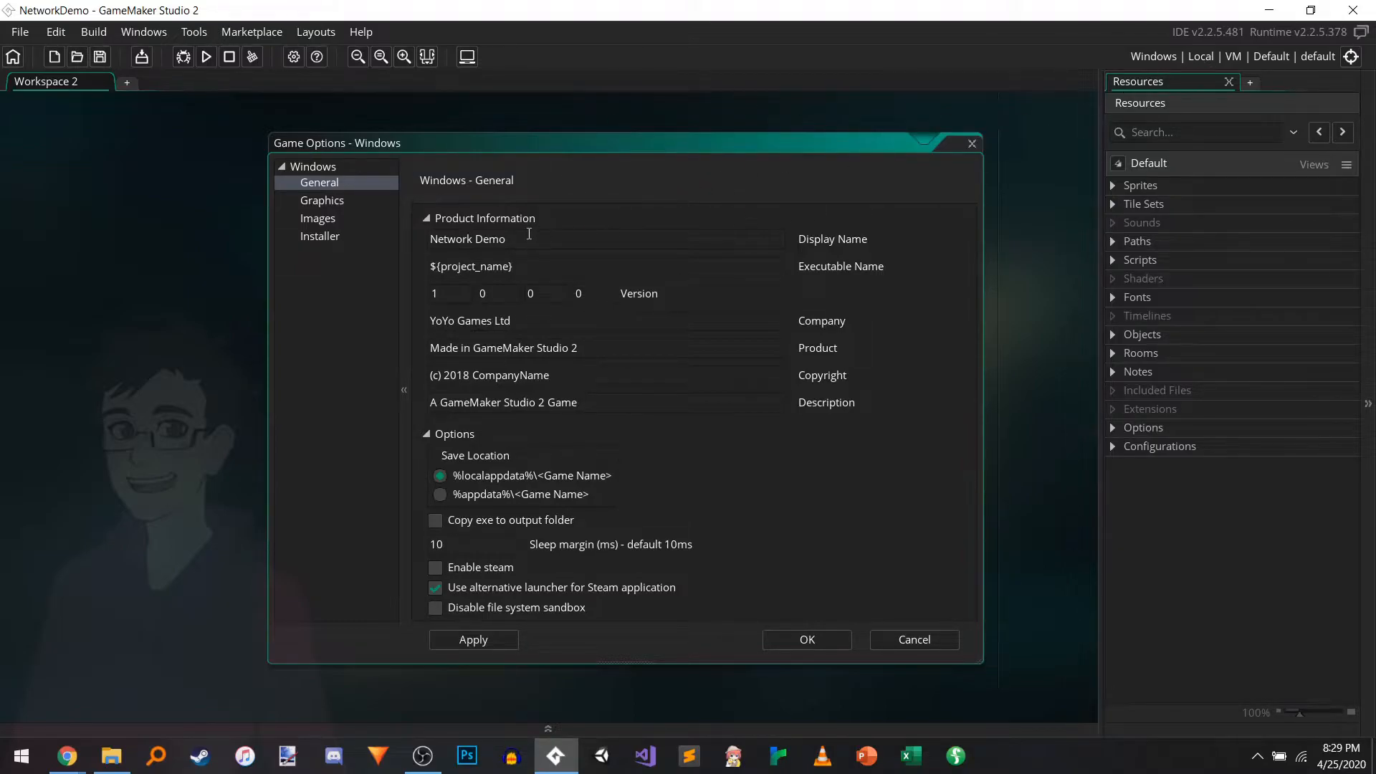
Step: Browse into builds > NetworkDemo, comparing with the game options window
double_click(466, 239)
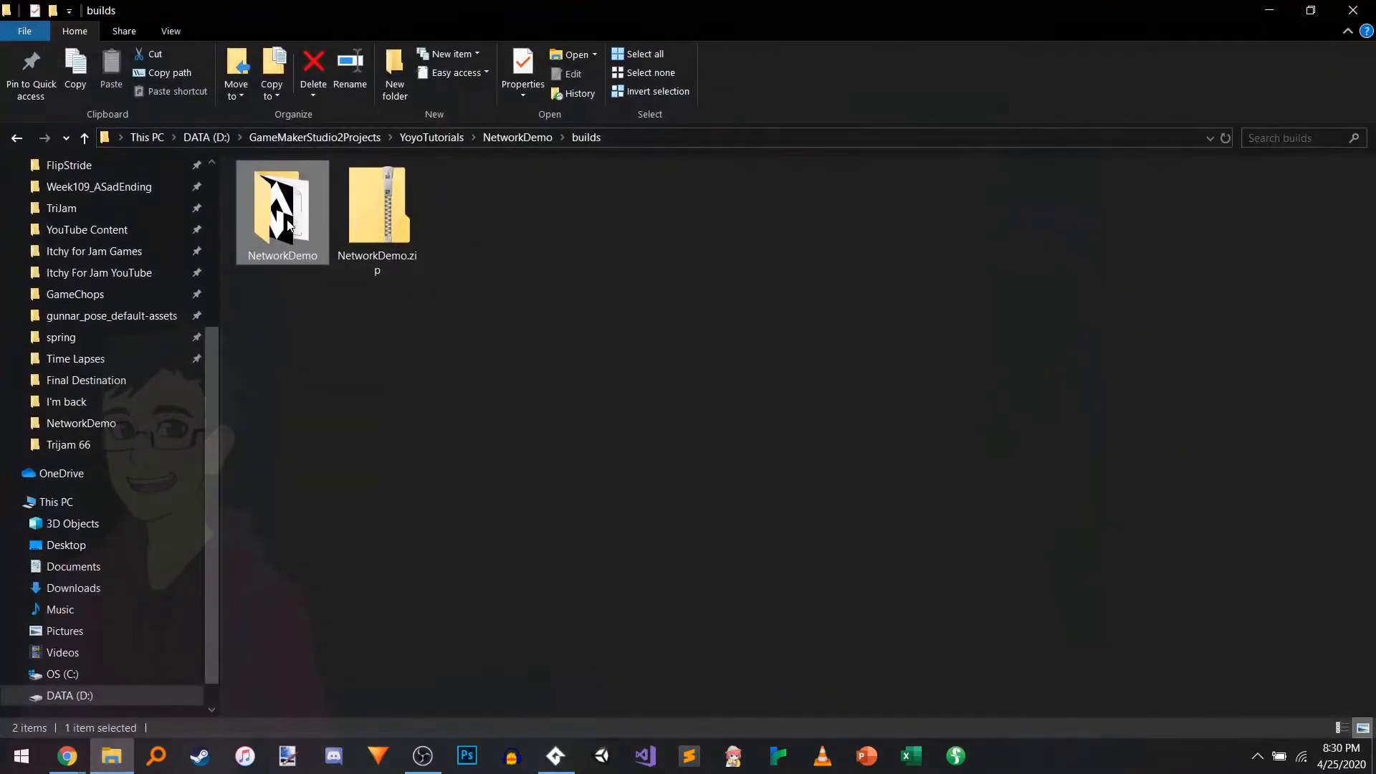
double_click(282, 208)
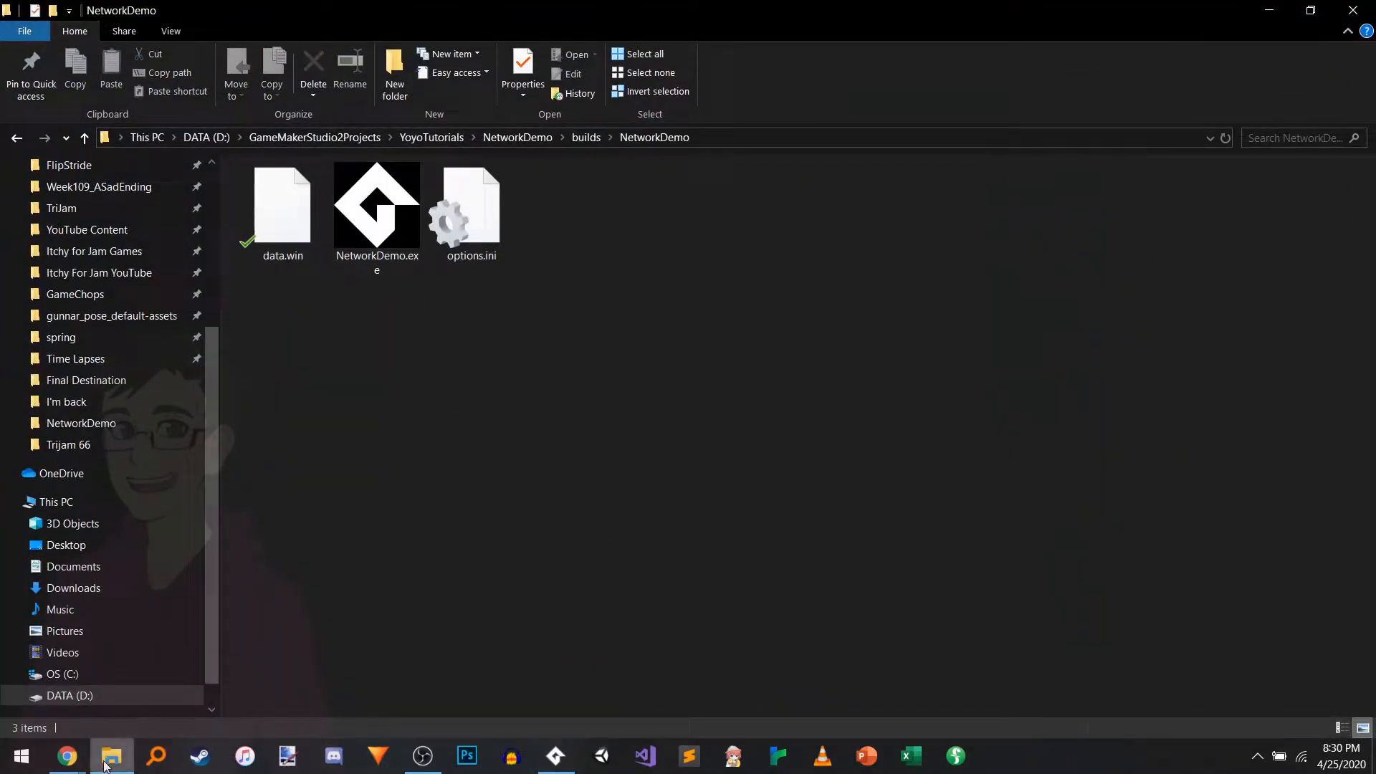
click(556, 756)
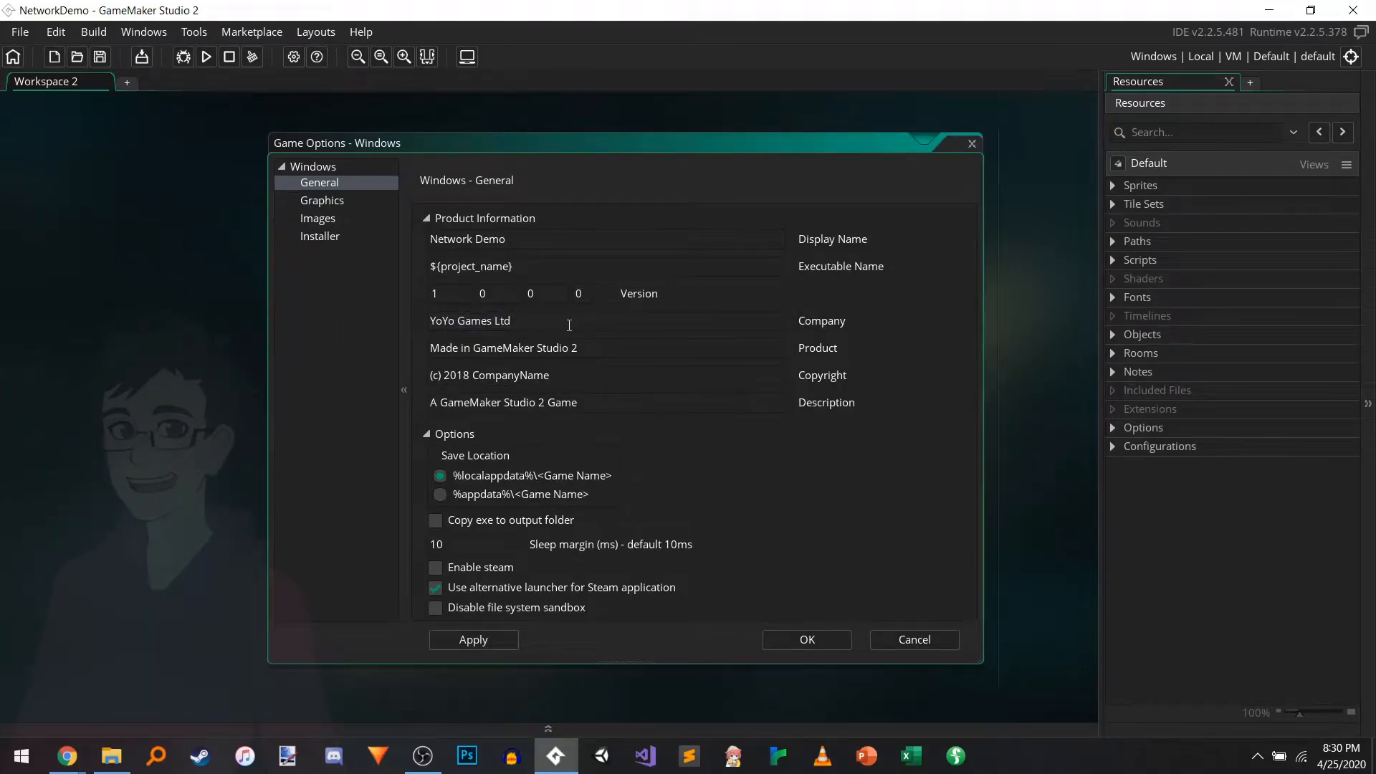
mouse_move(826, 357)
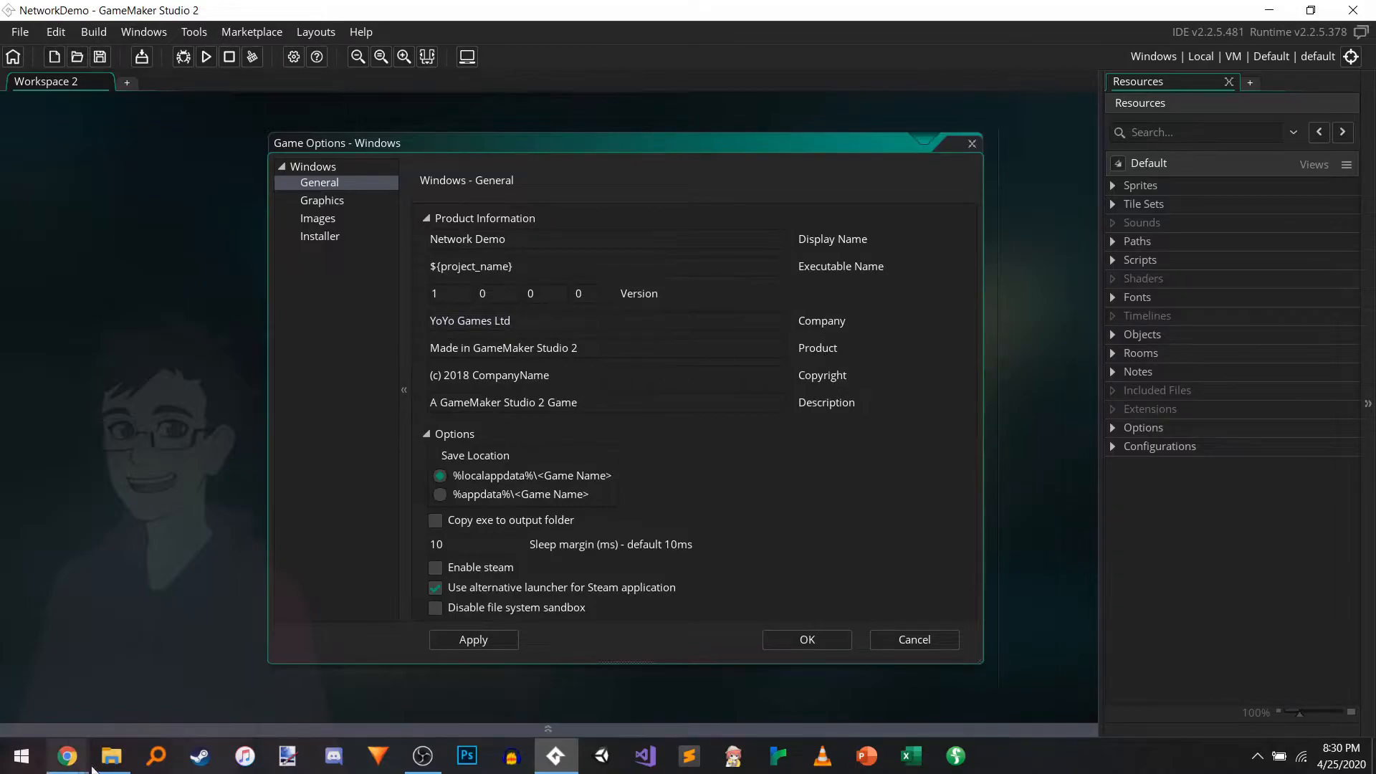
click(110, 756)
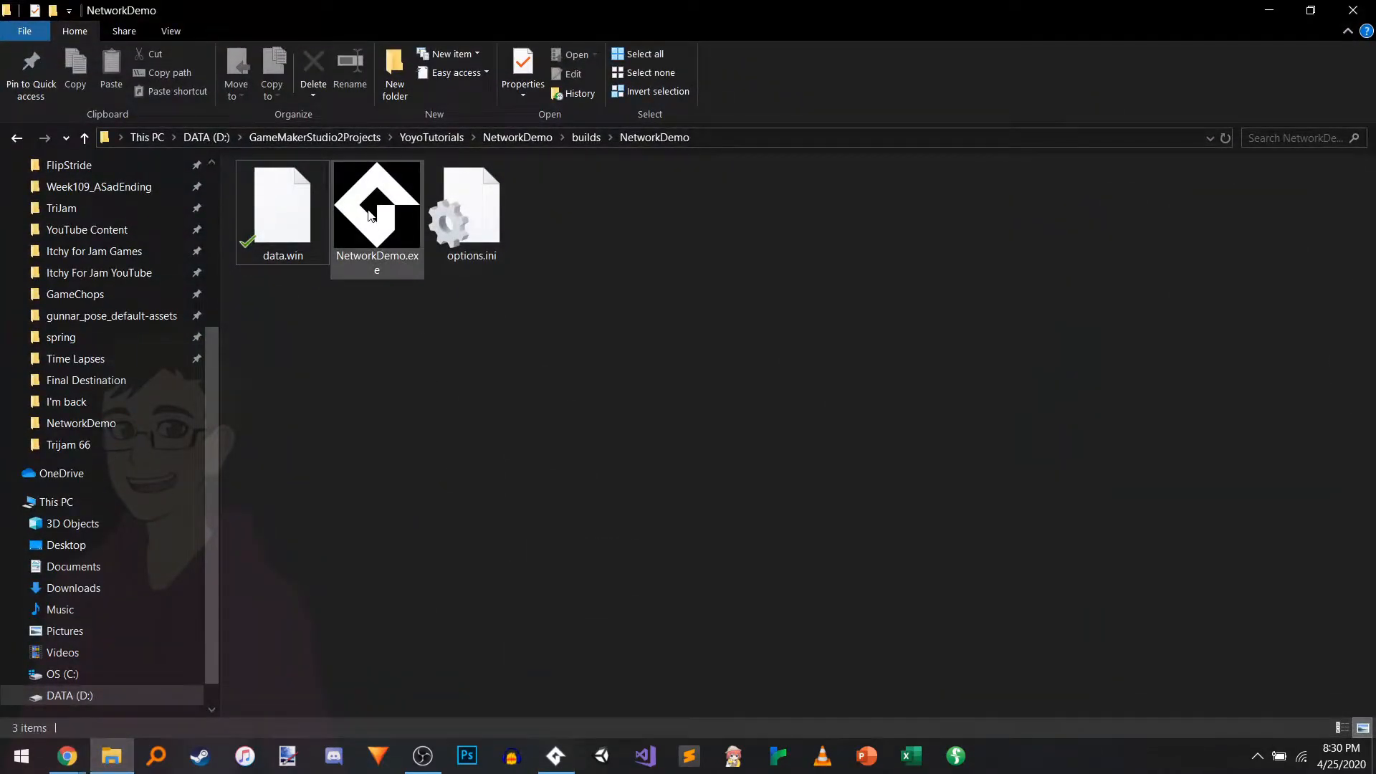
mouse_move(377, 211)
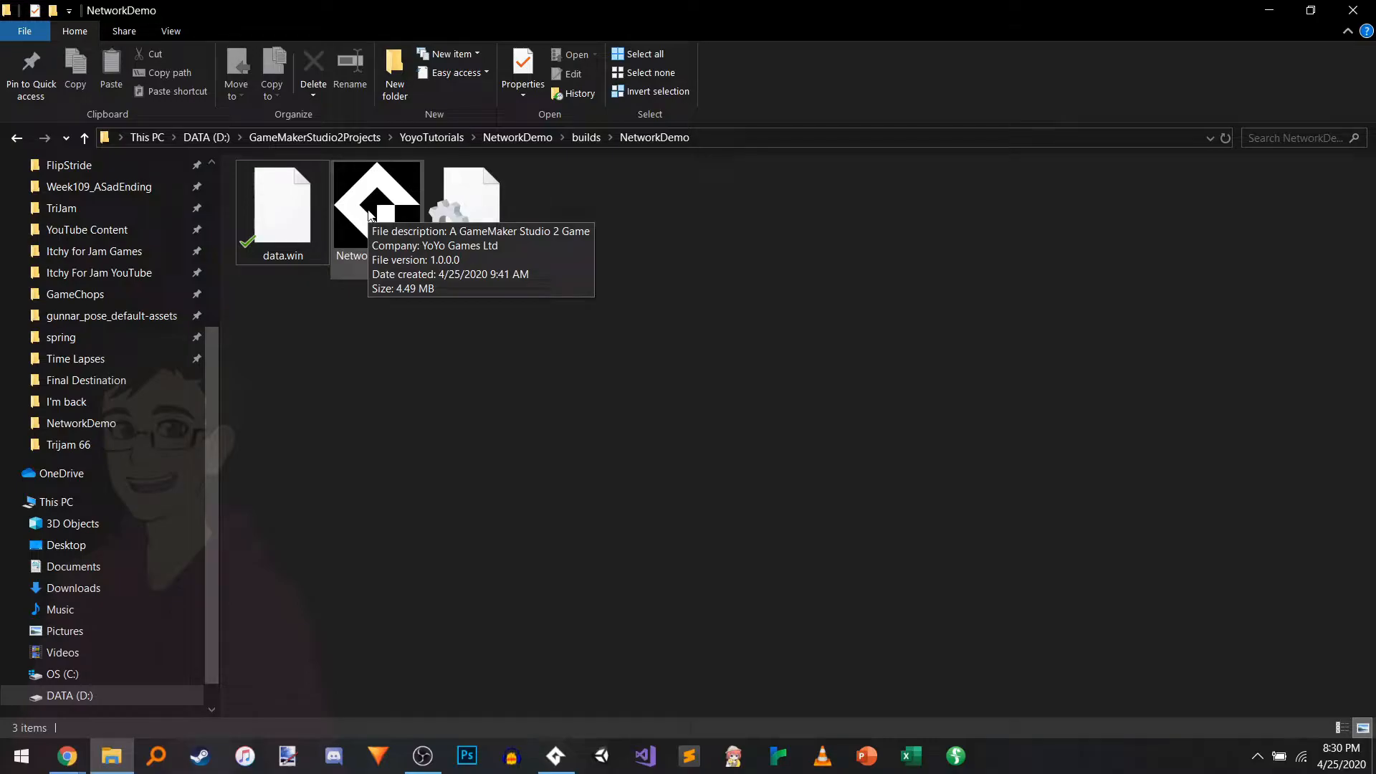
Step: Show the Properties of the existing NetworkDemo.exe with its default description
click(377, 203)
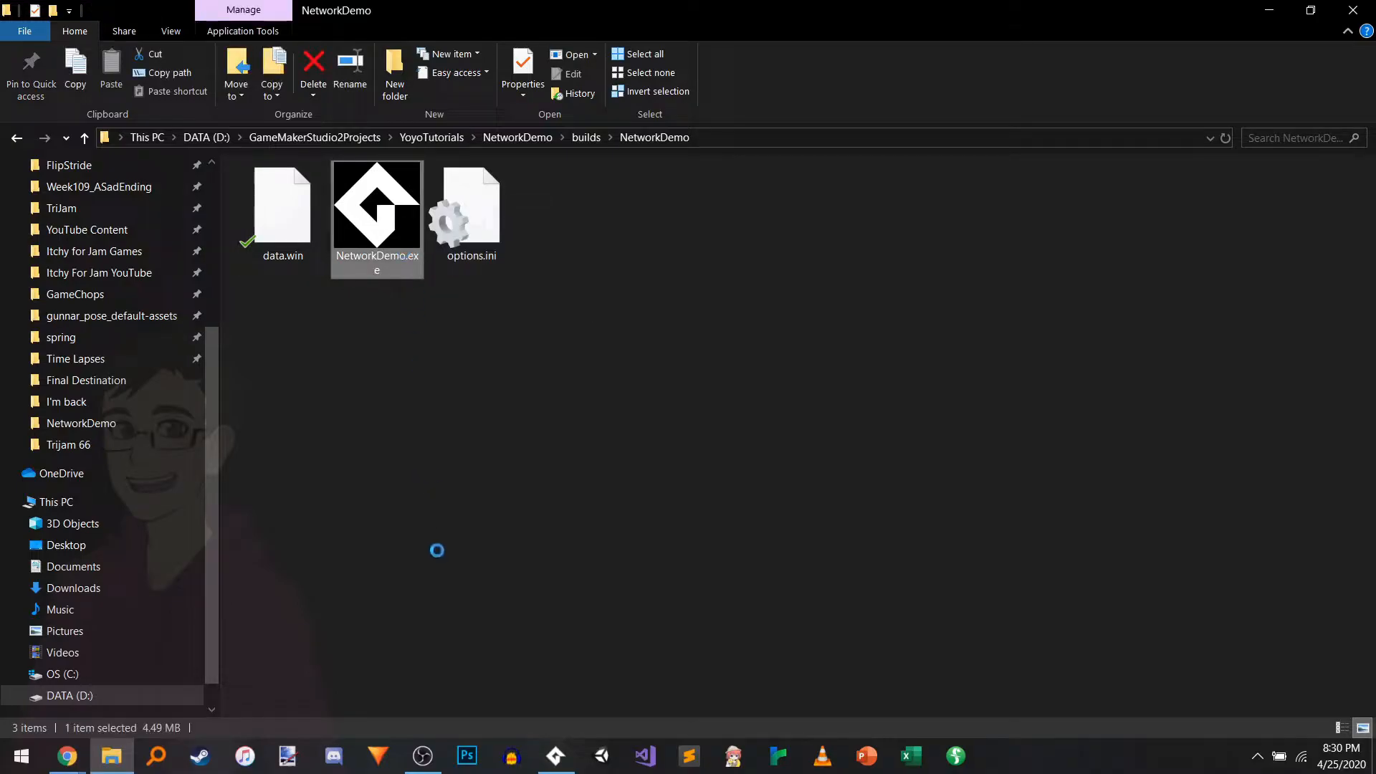
click(521, 72)
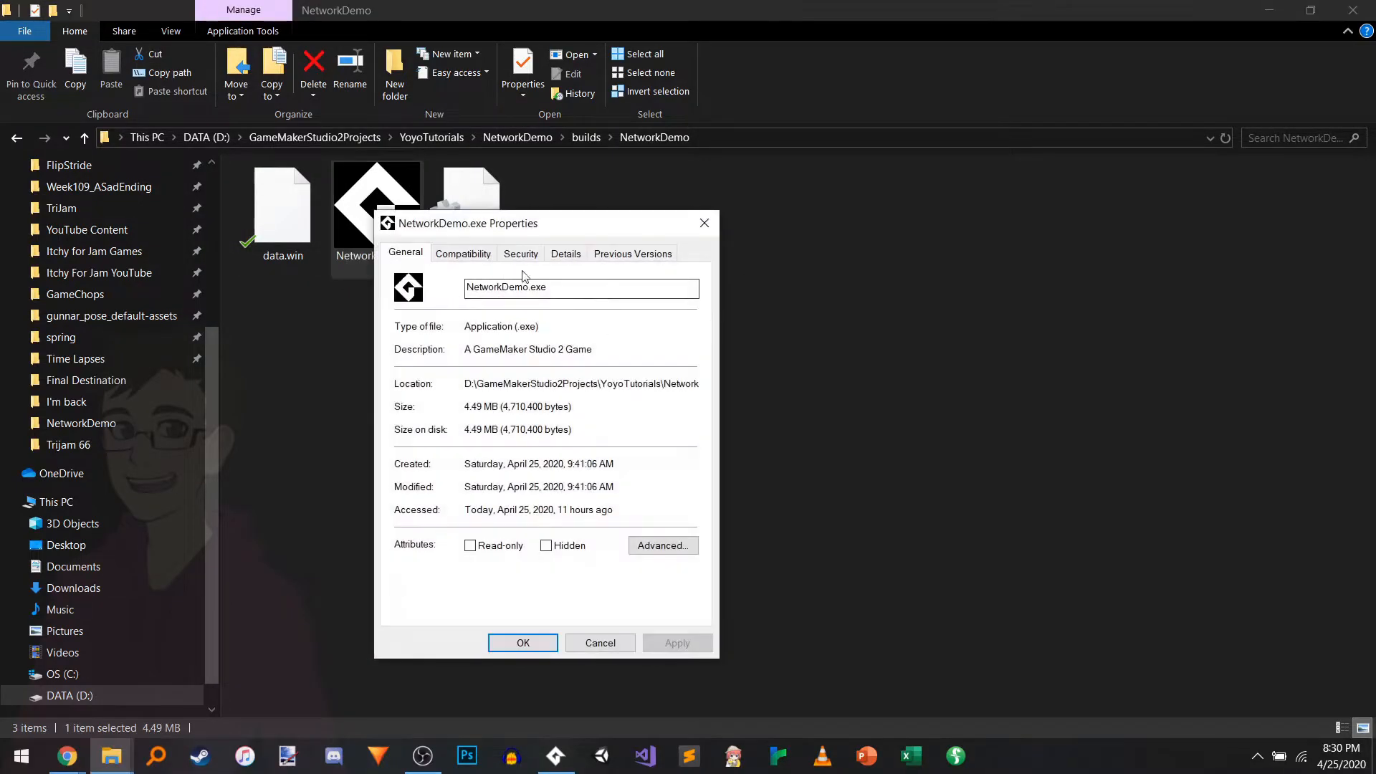
click(565, 254)
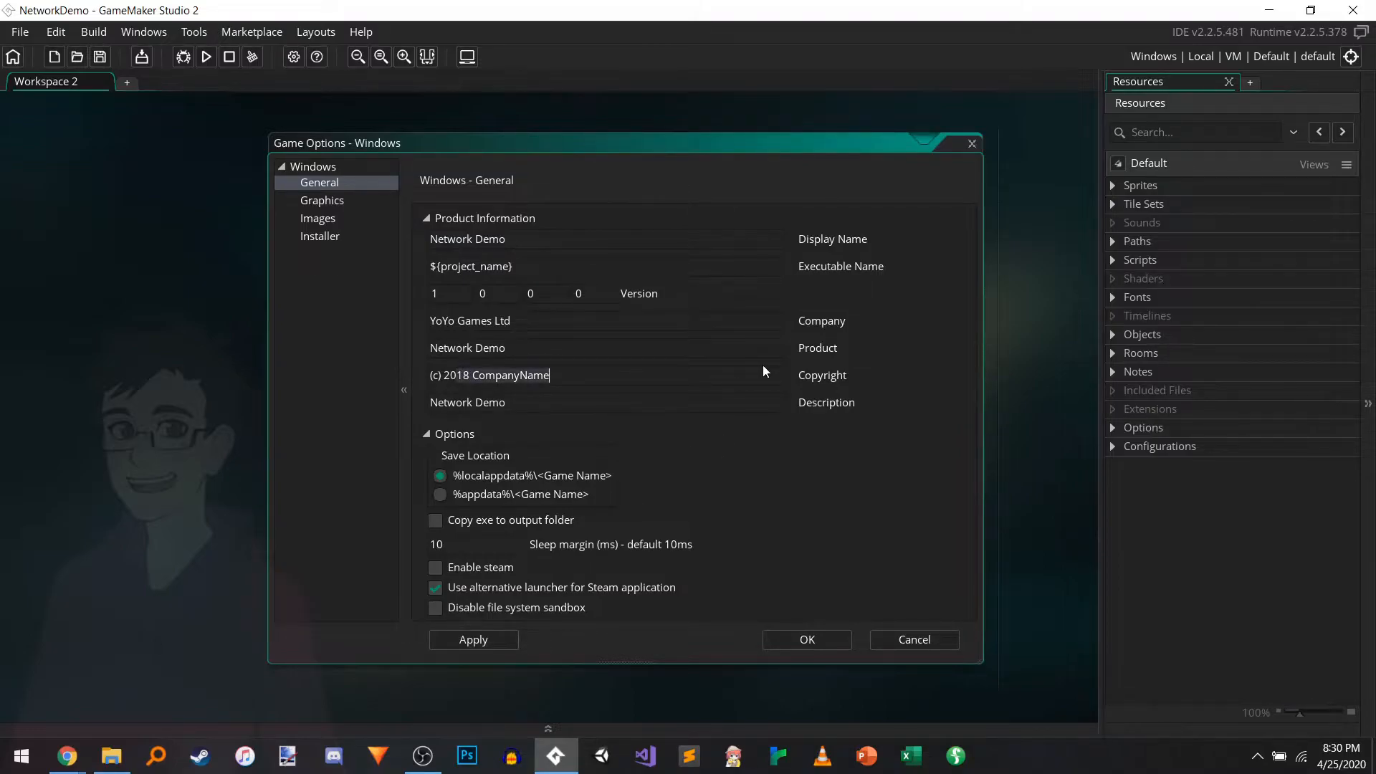
Step: Enter the copyright as '(c) 2020' followed by the author's name
text((c) 2020 G)
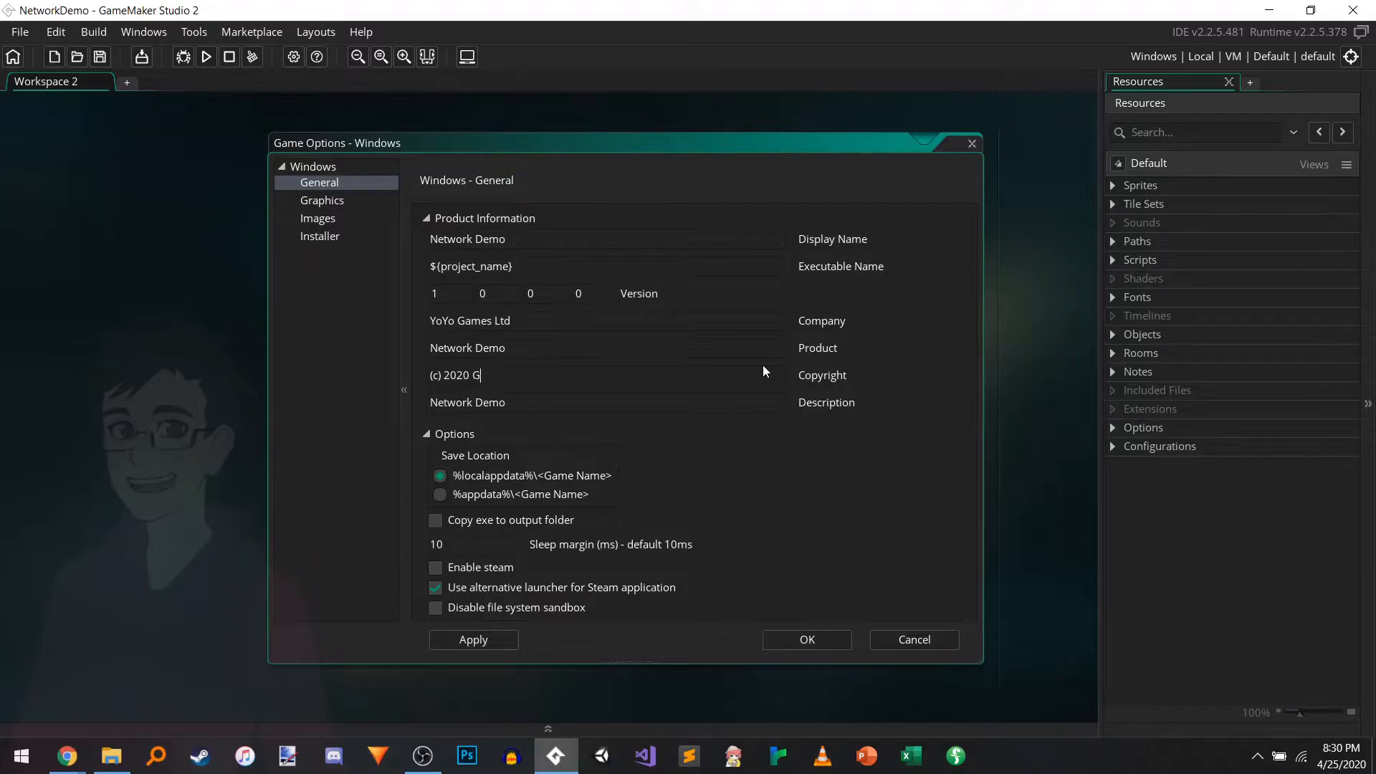
text(unnar Clovis)
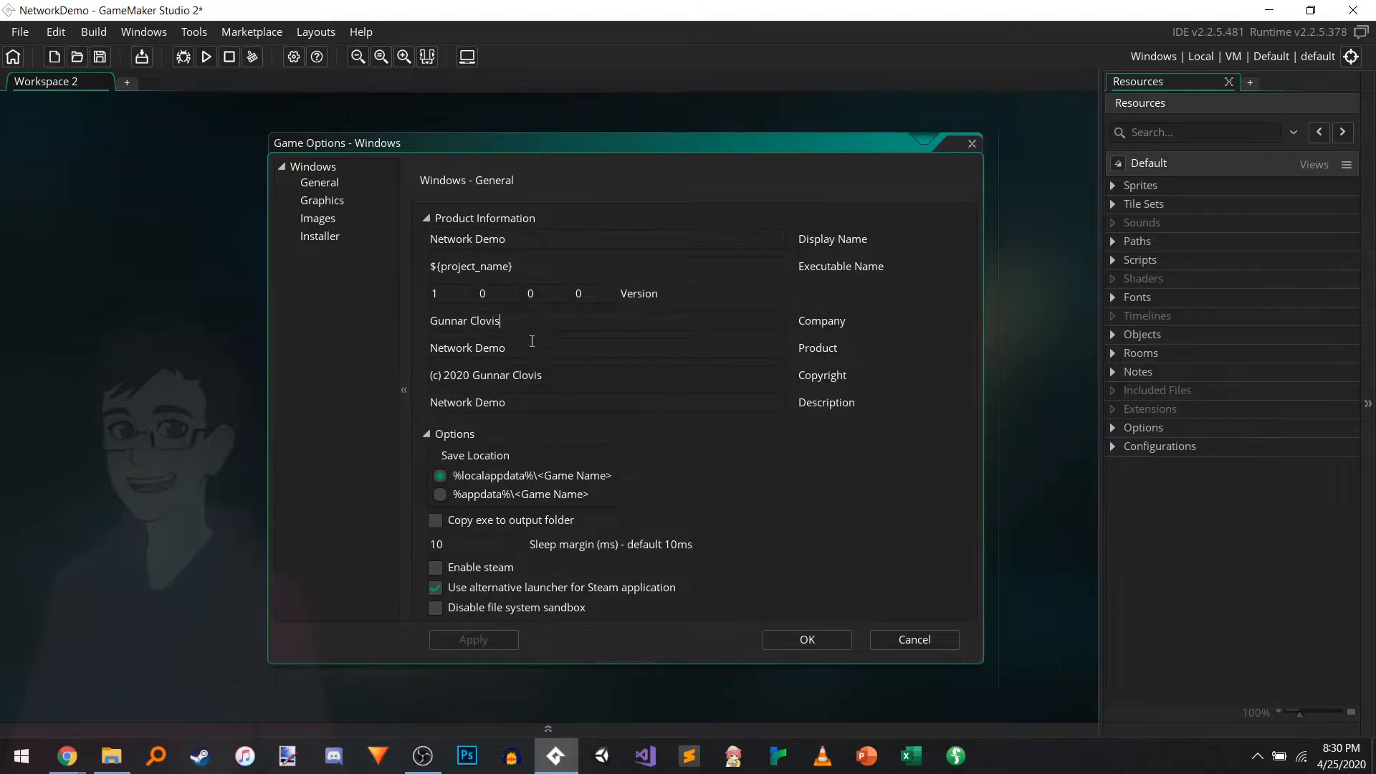
mouse_move(744, 463)
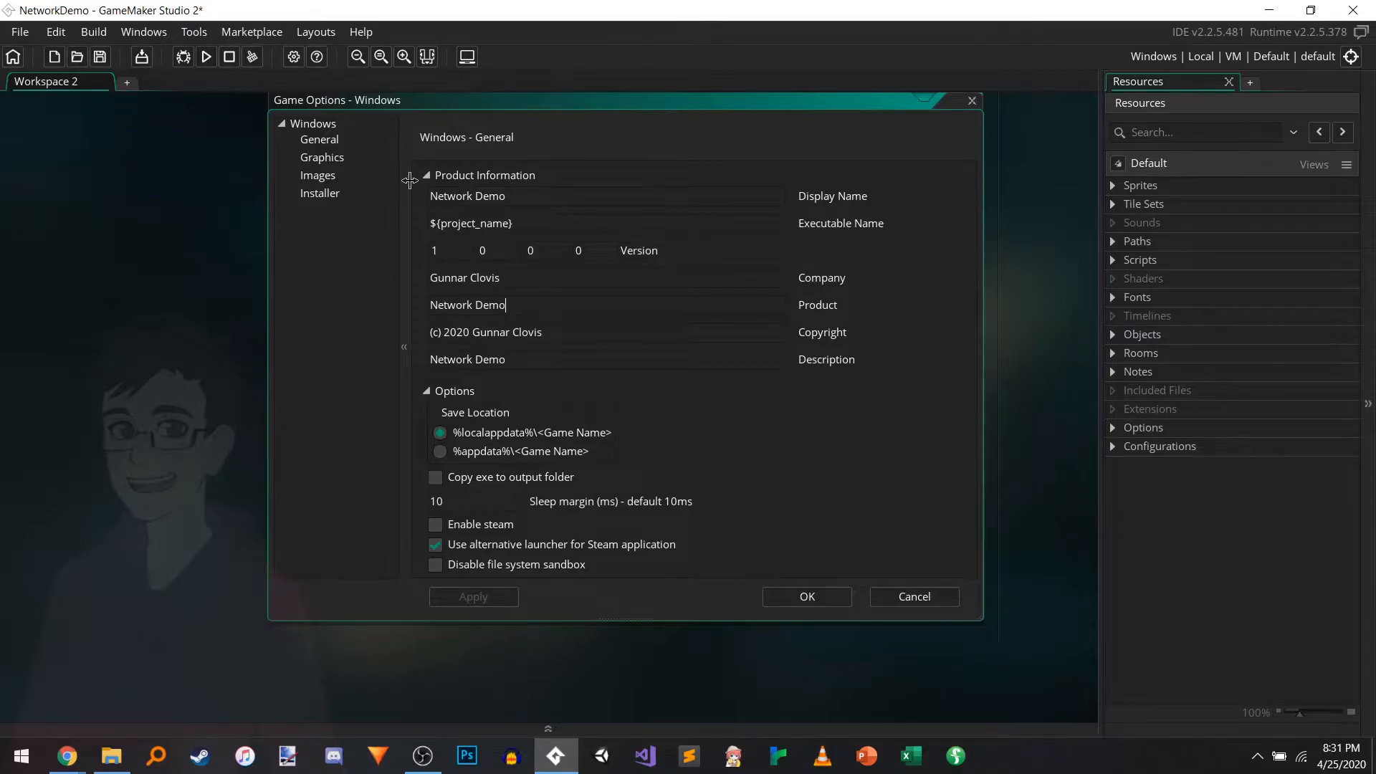
mouse_move(292, 55)
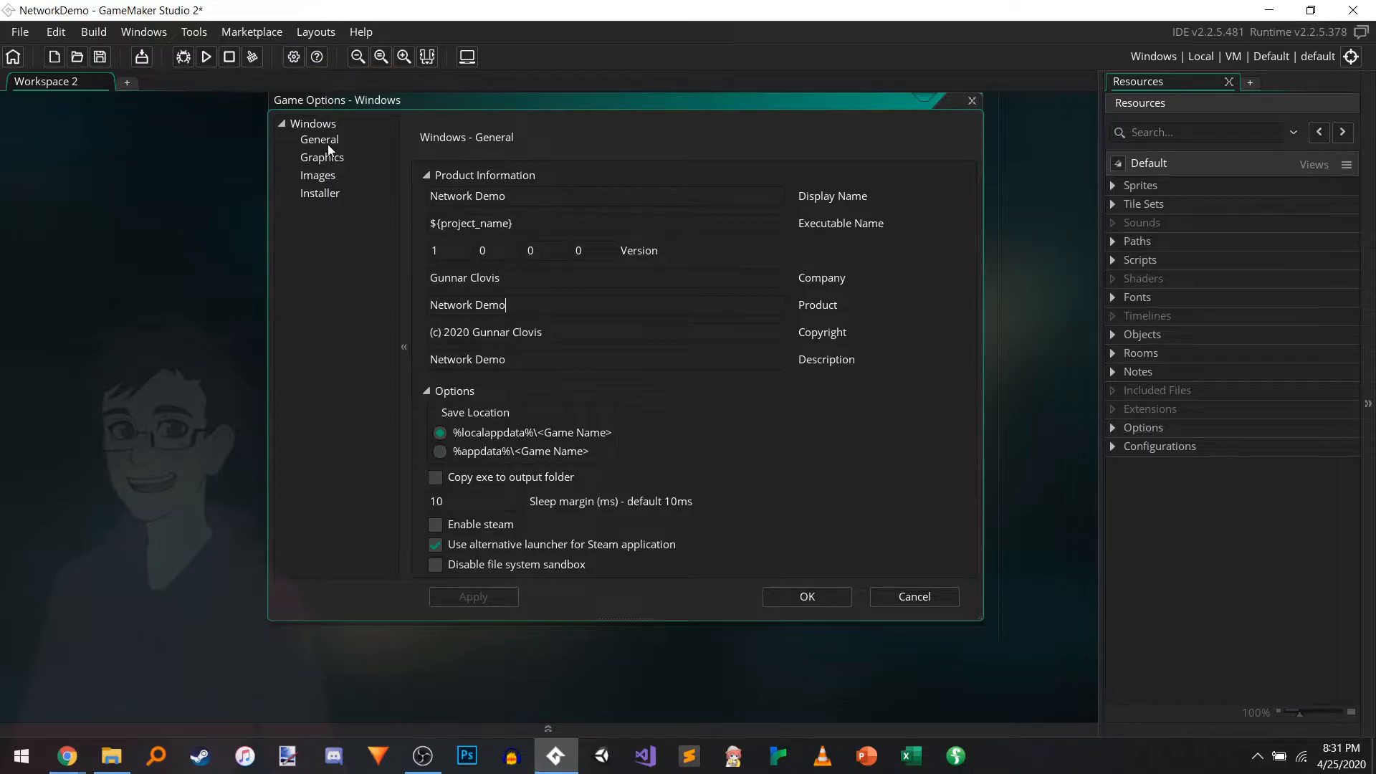
click(319, 139)
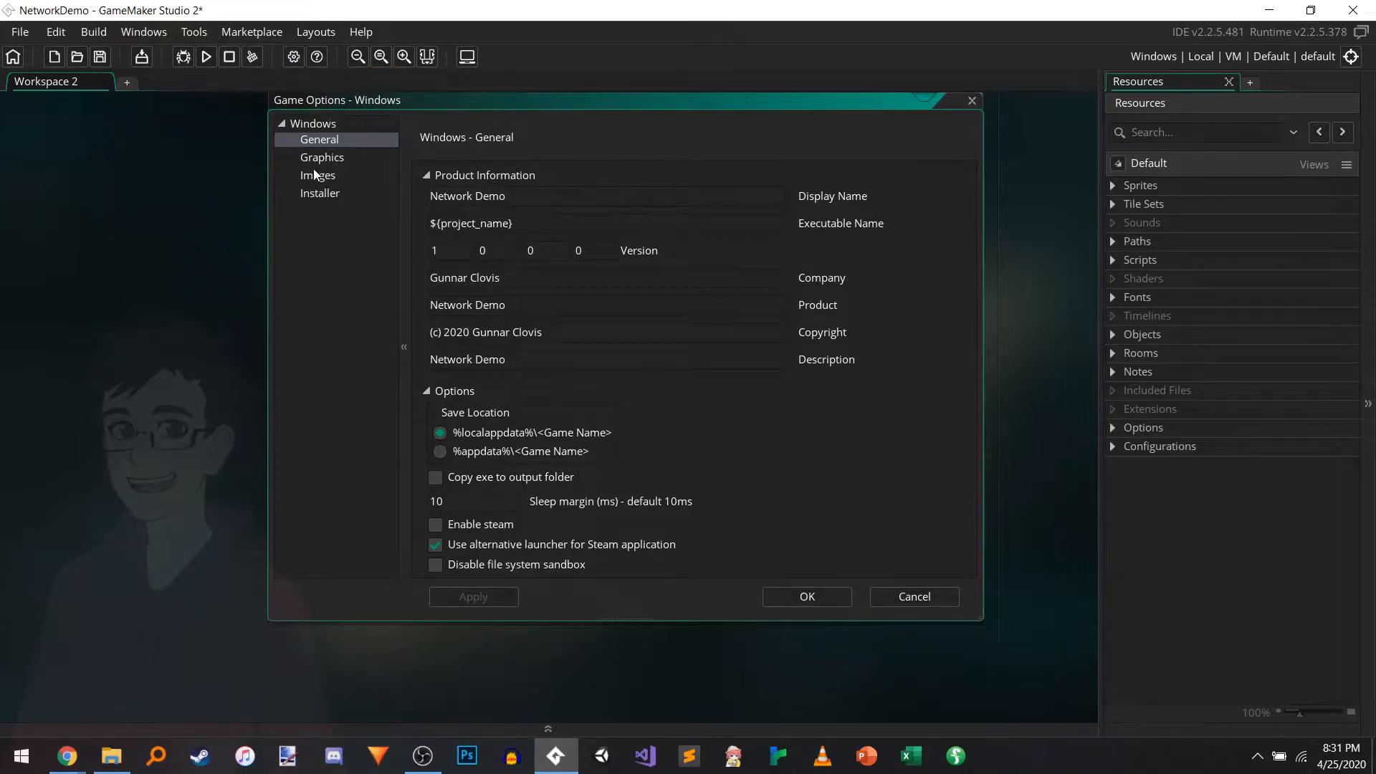
Step: In Windows Graphics options, toggle Display cursor off then on and apply
click(322, 158)
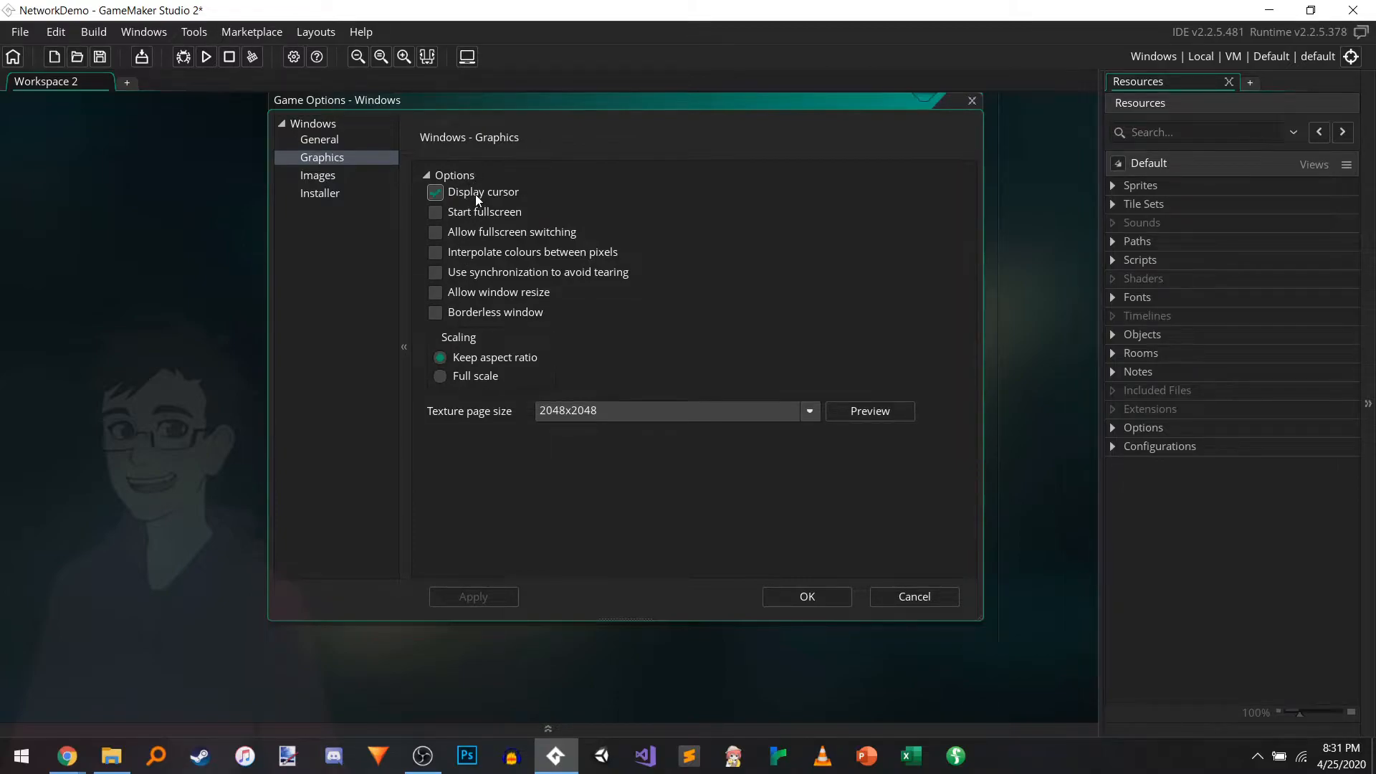
click(435, 190)
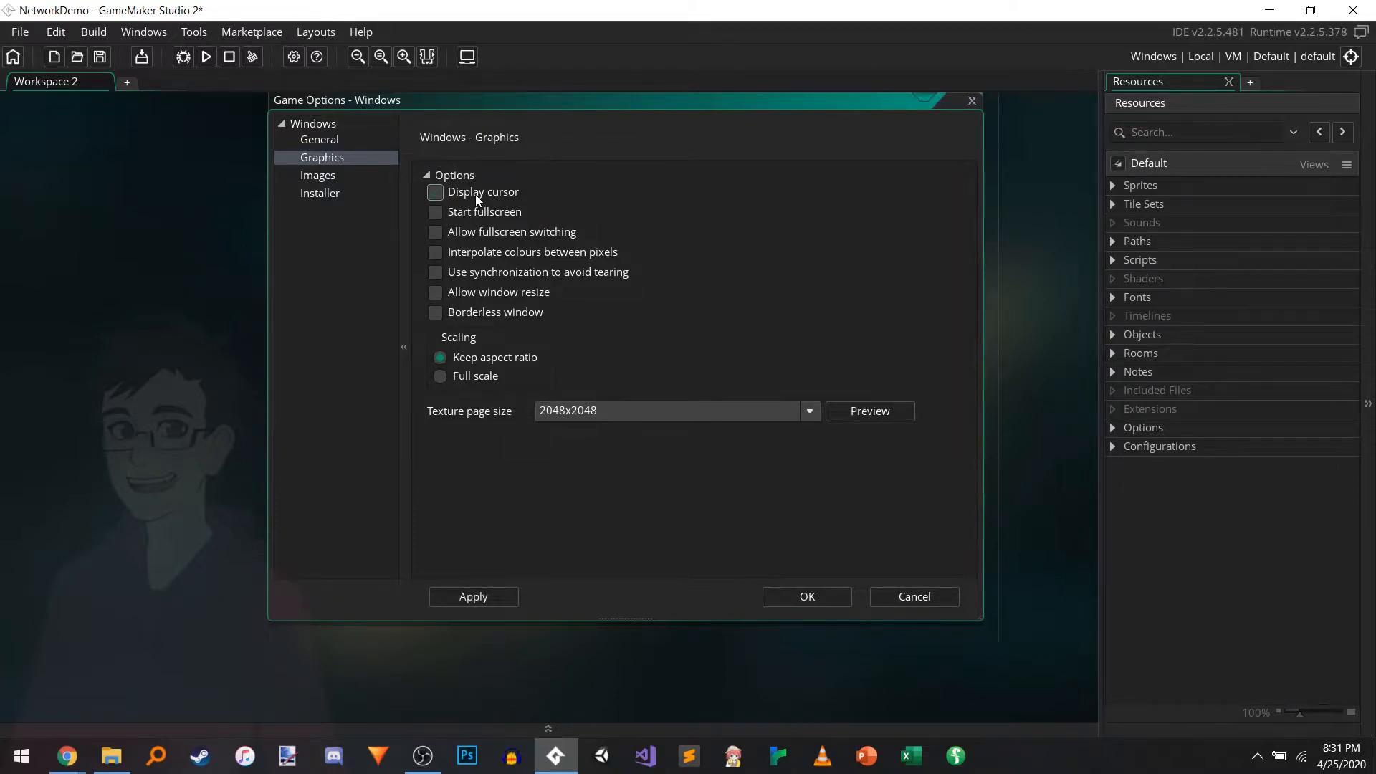
click(435, 191)
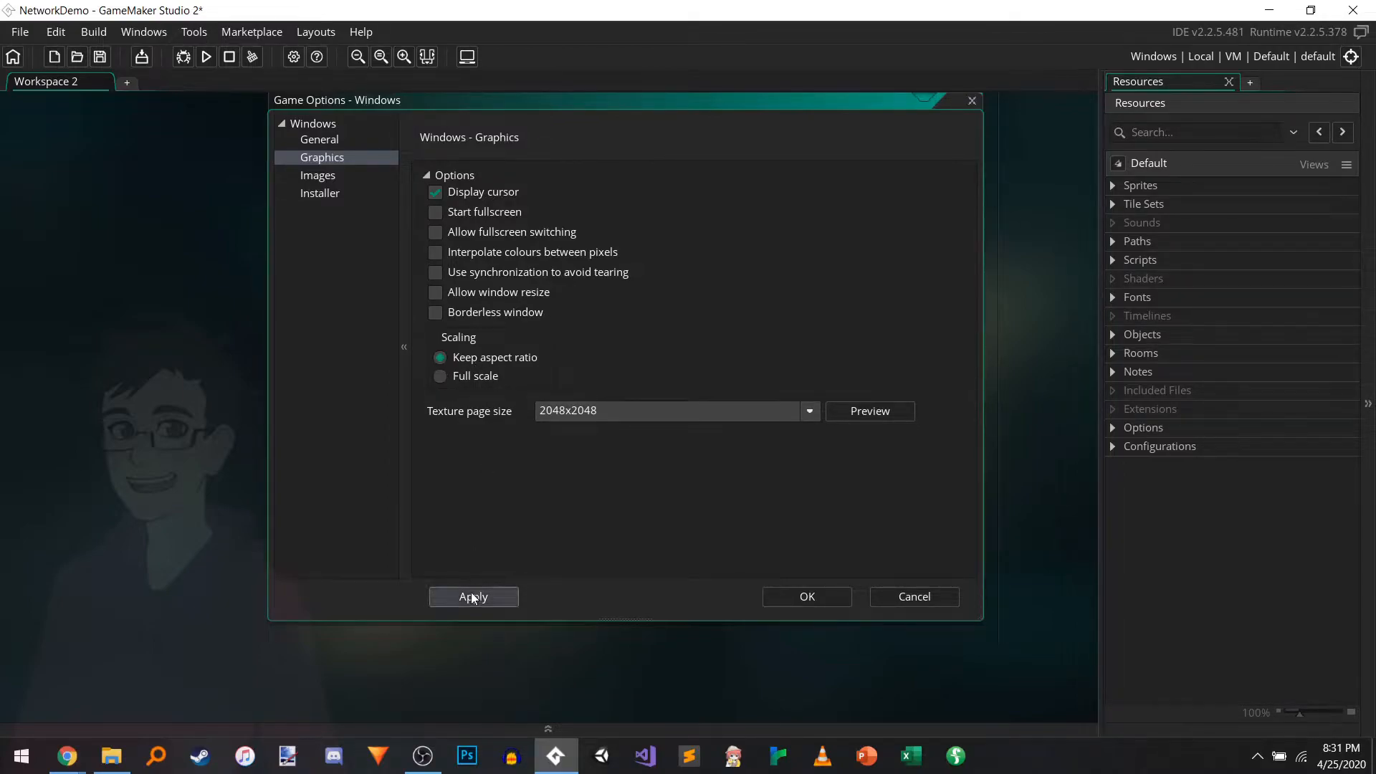
click(473, 596)
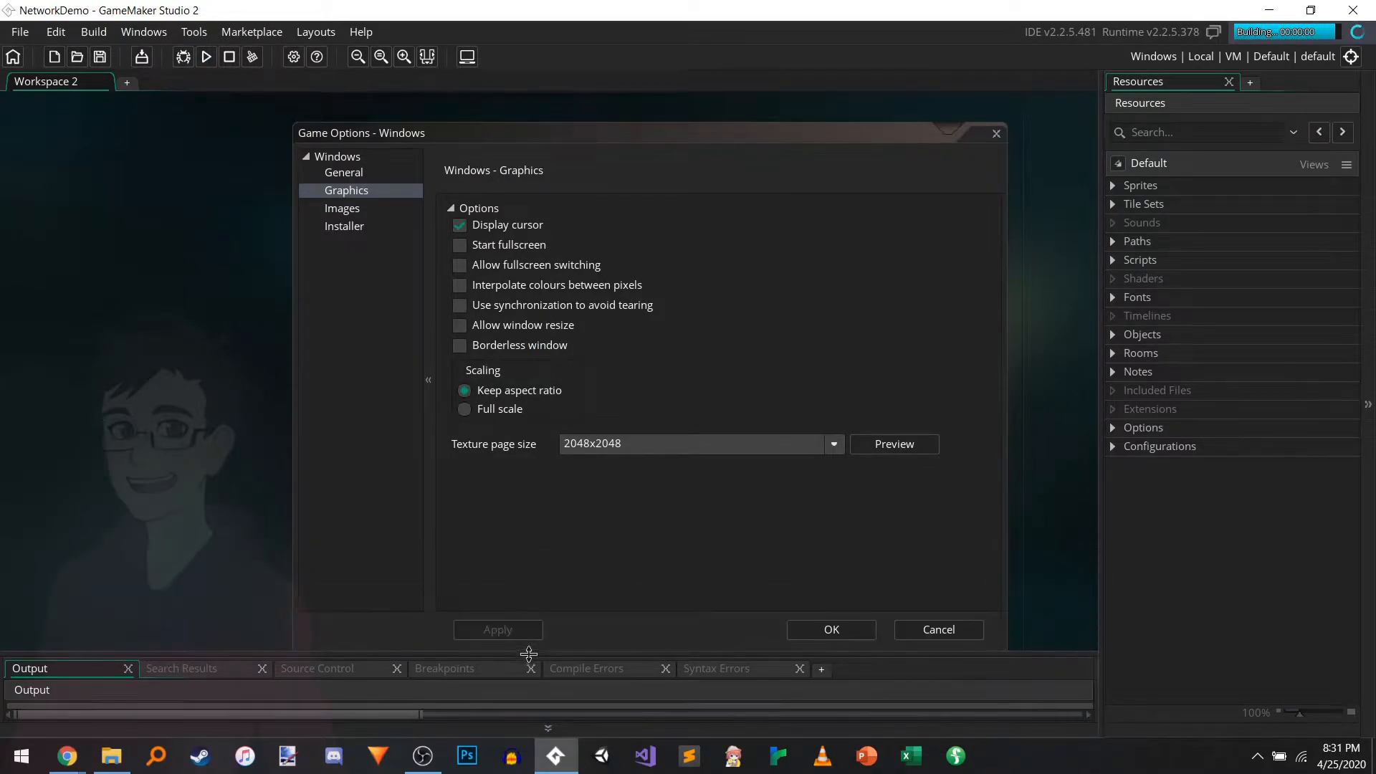
click(205, 56)
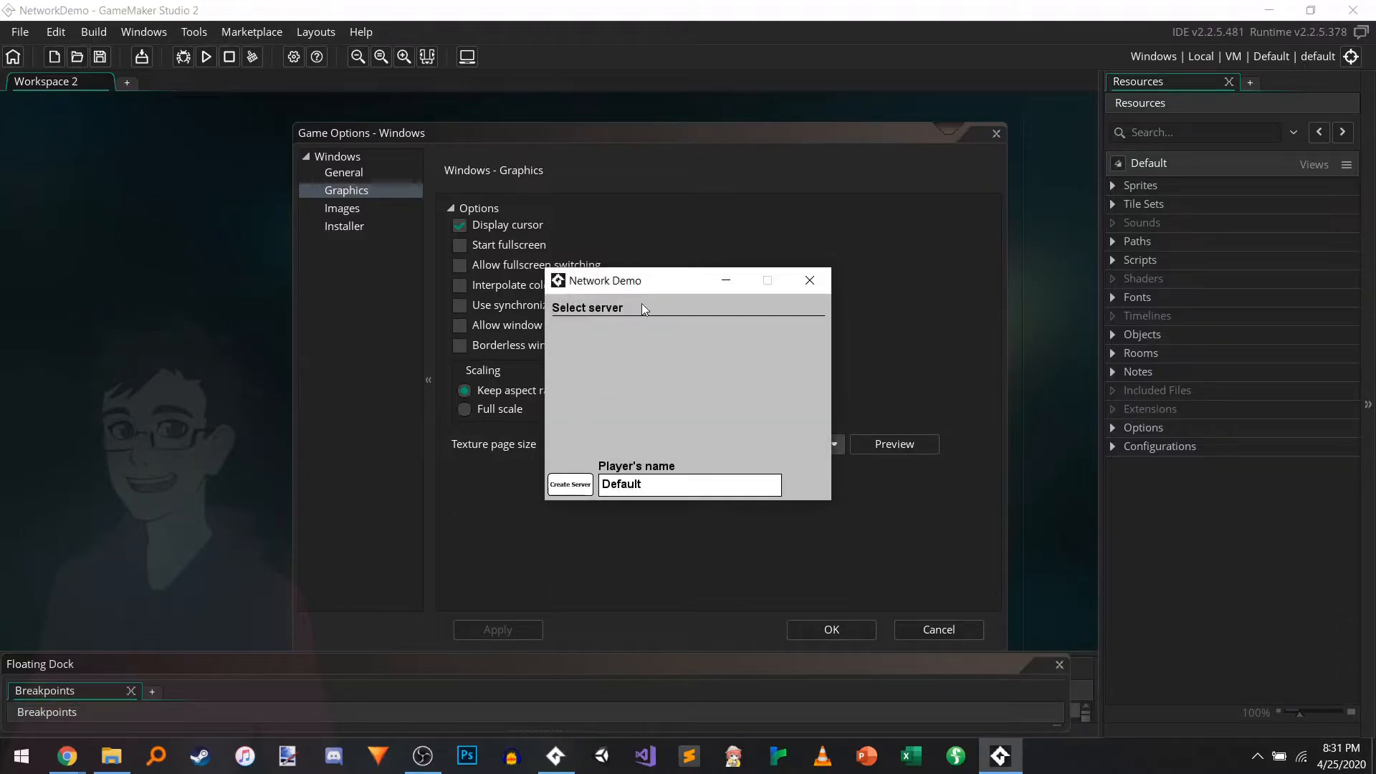
drag(599, 280, 665, 270)
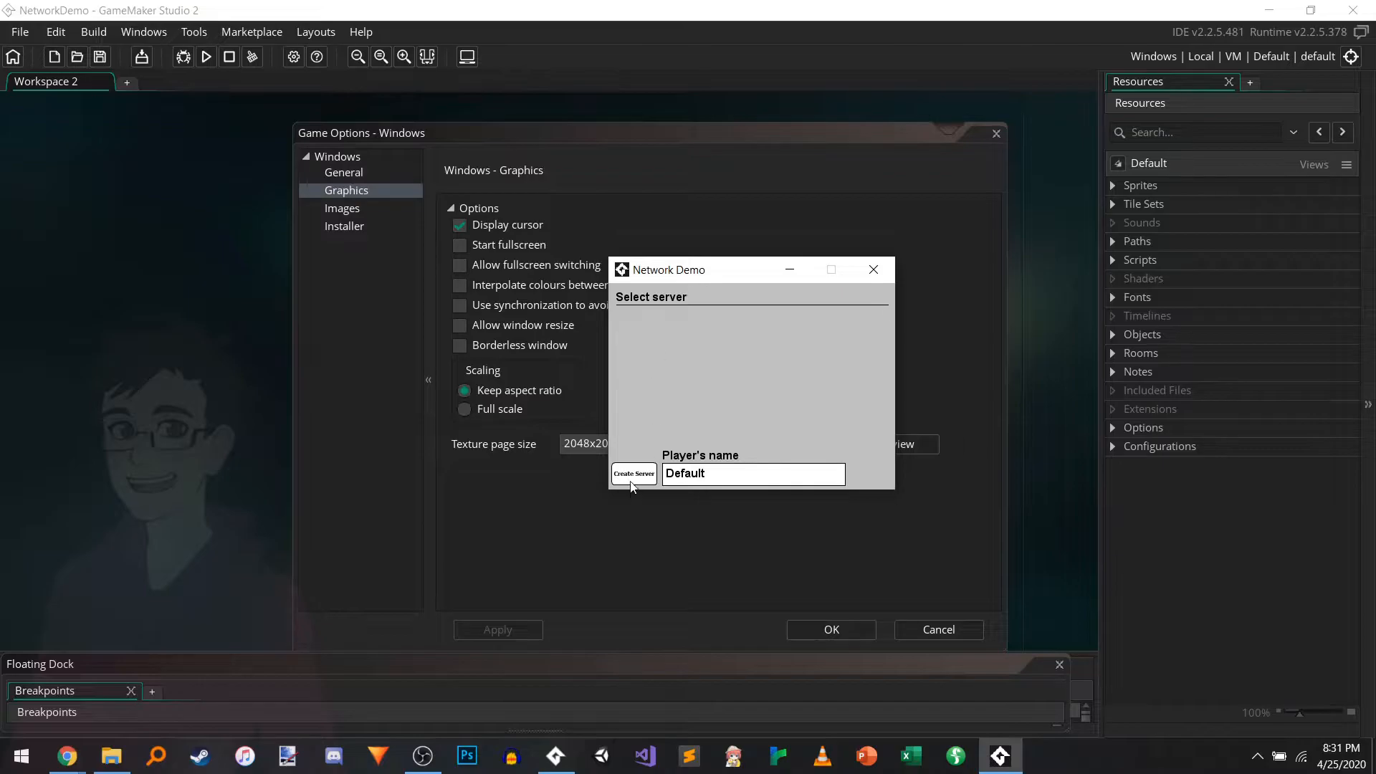
click(632, 473)
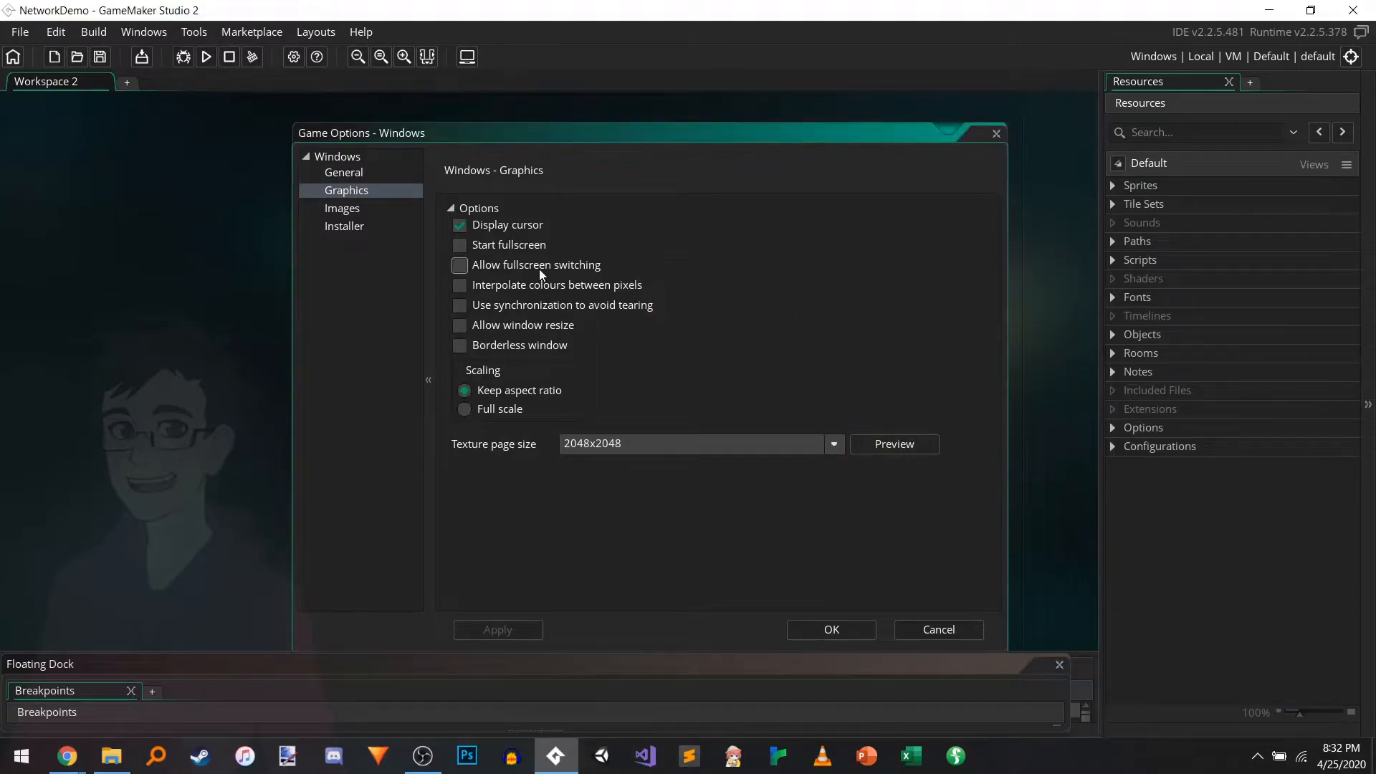
Step: Allow fullscreen switching and window resize, apply, and run the game to test
click(458, 263)
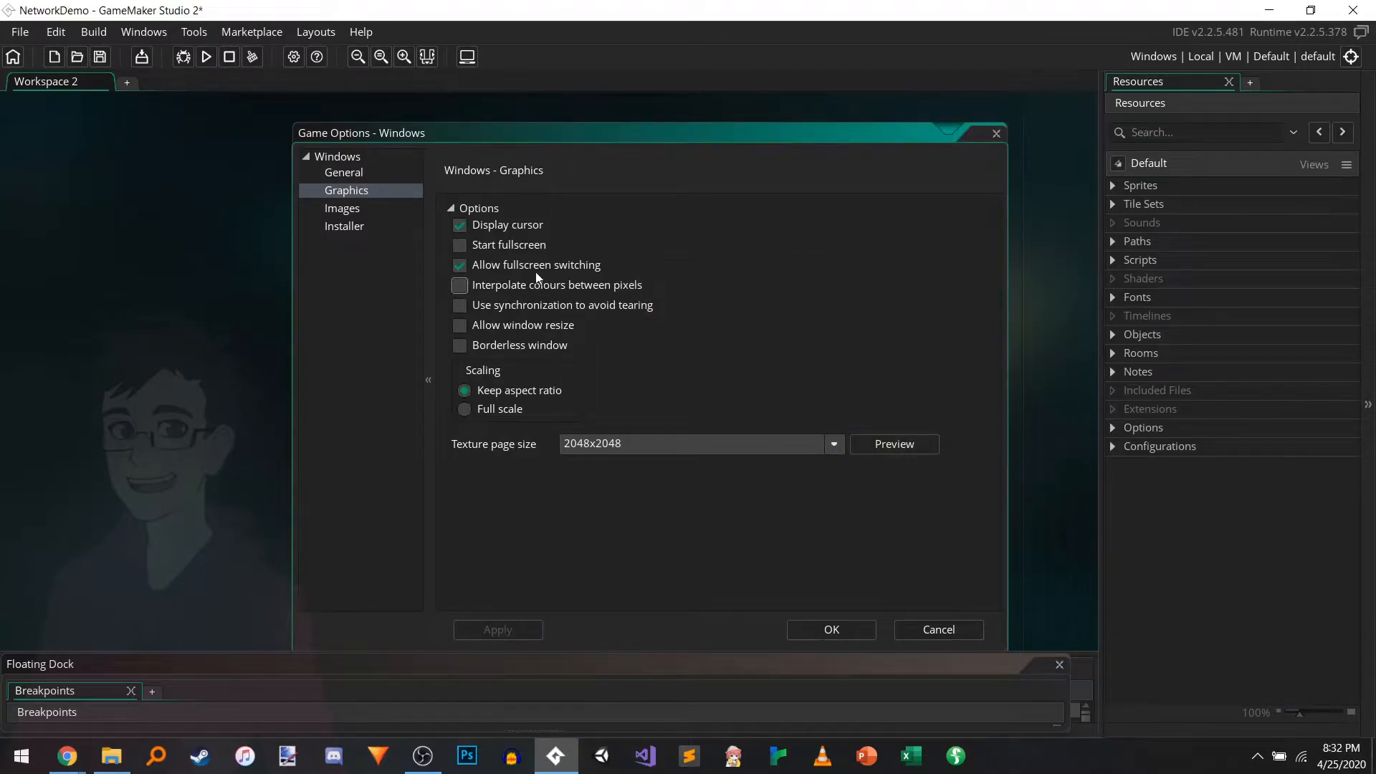
click(458, 325)
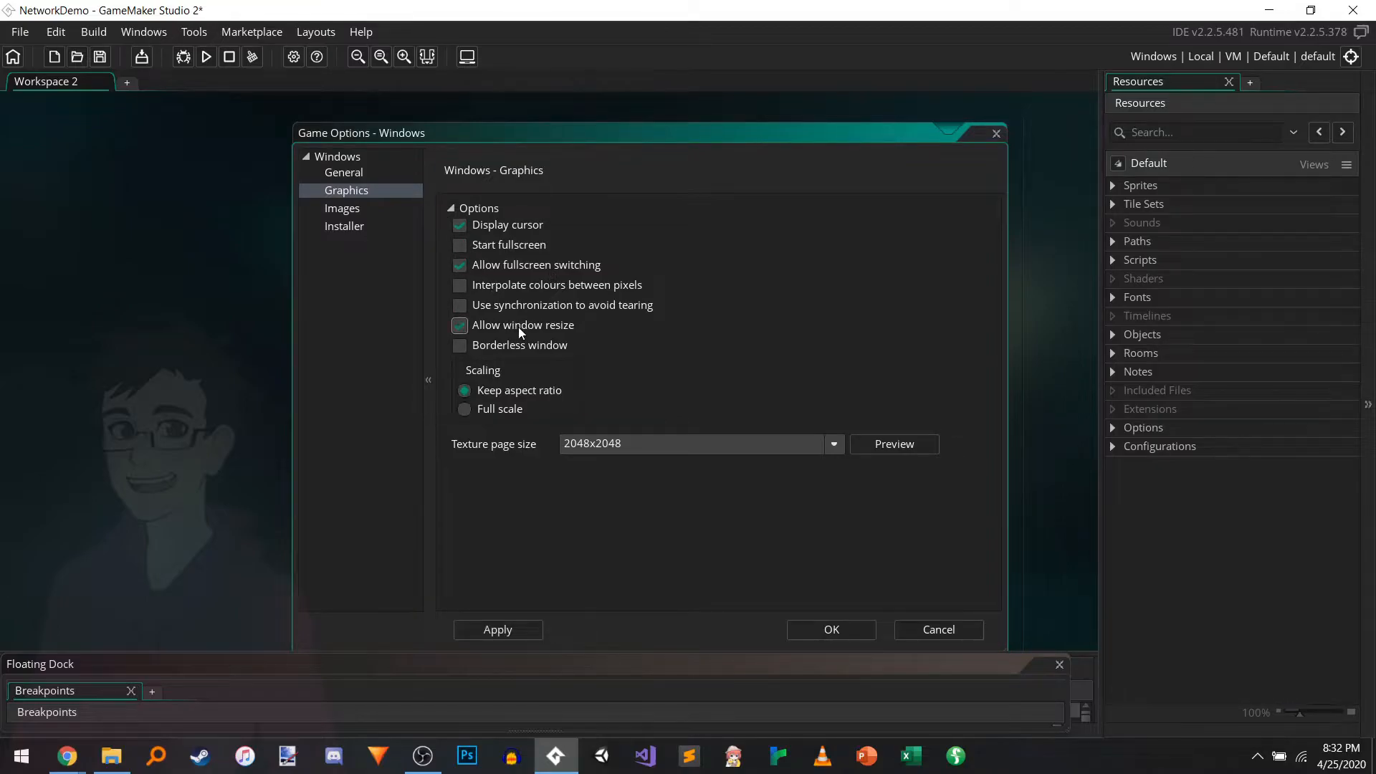
click(458, 263)
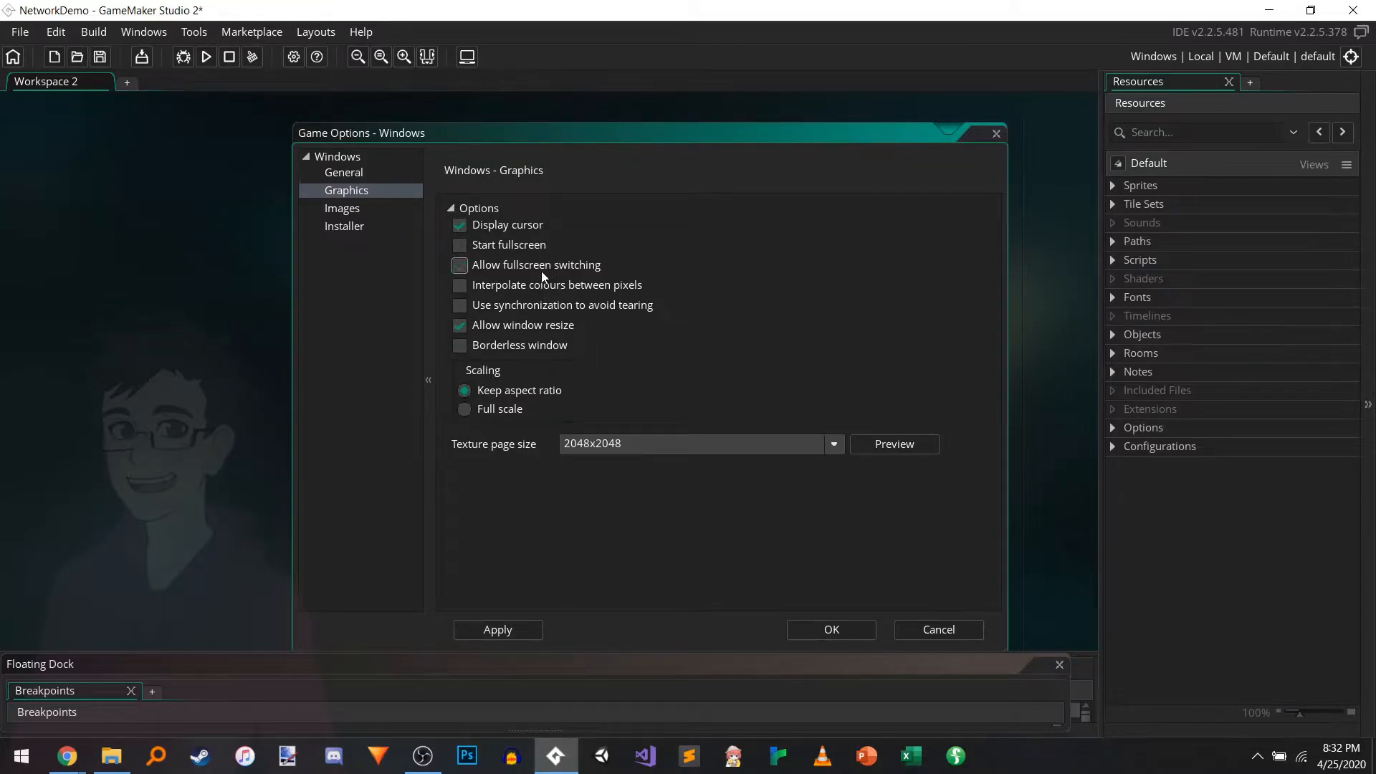
click(459, 263)
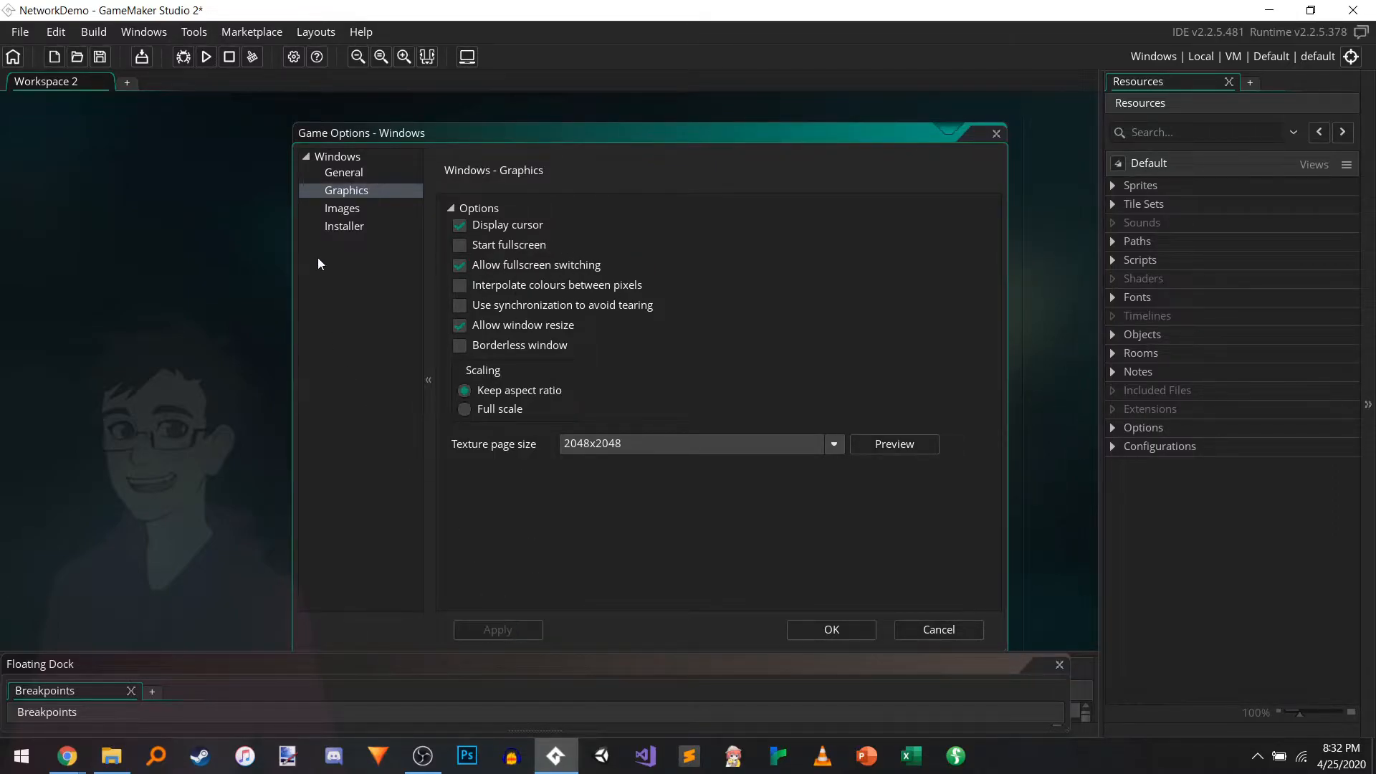
mouse_move(207, 56)
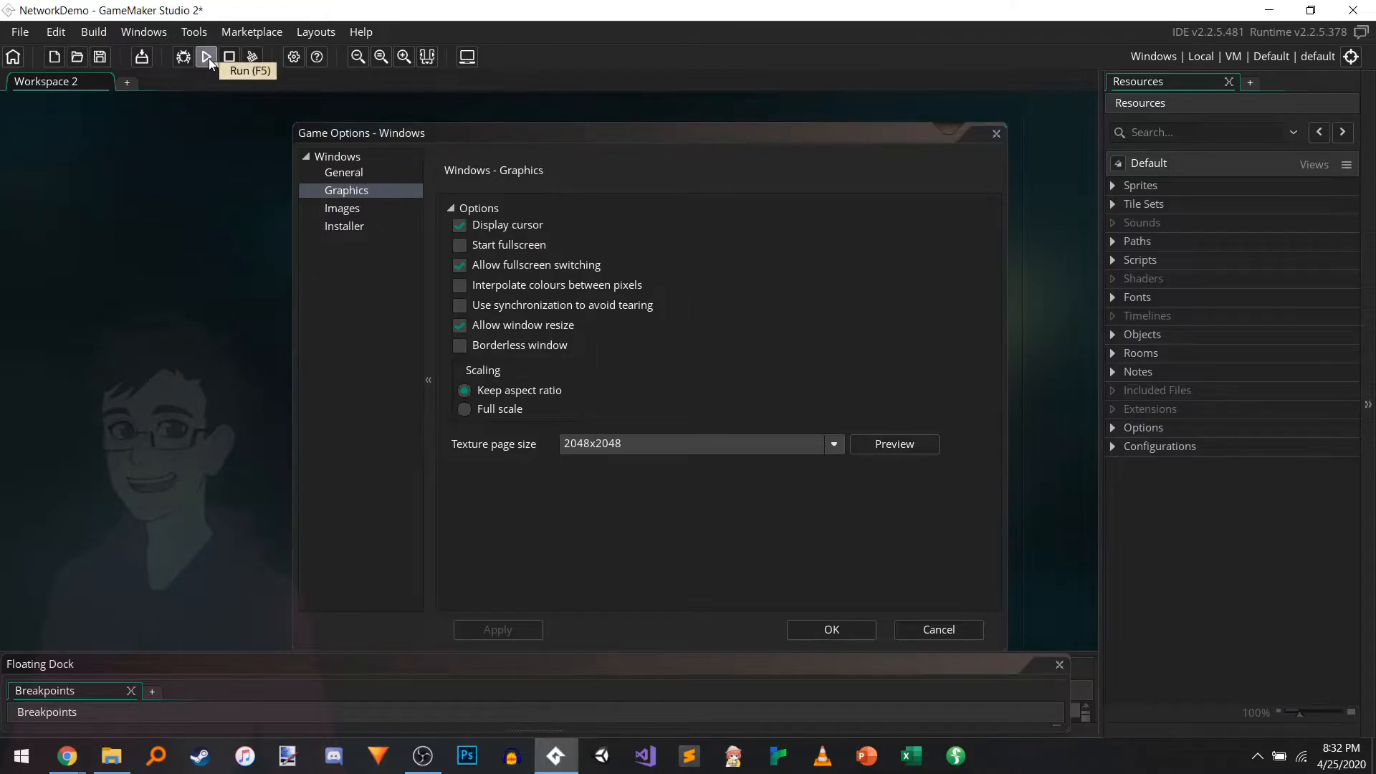
click(206, 56)
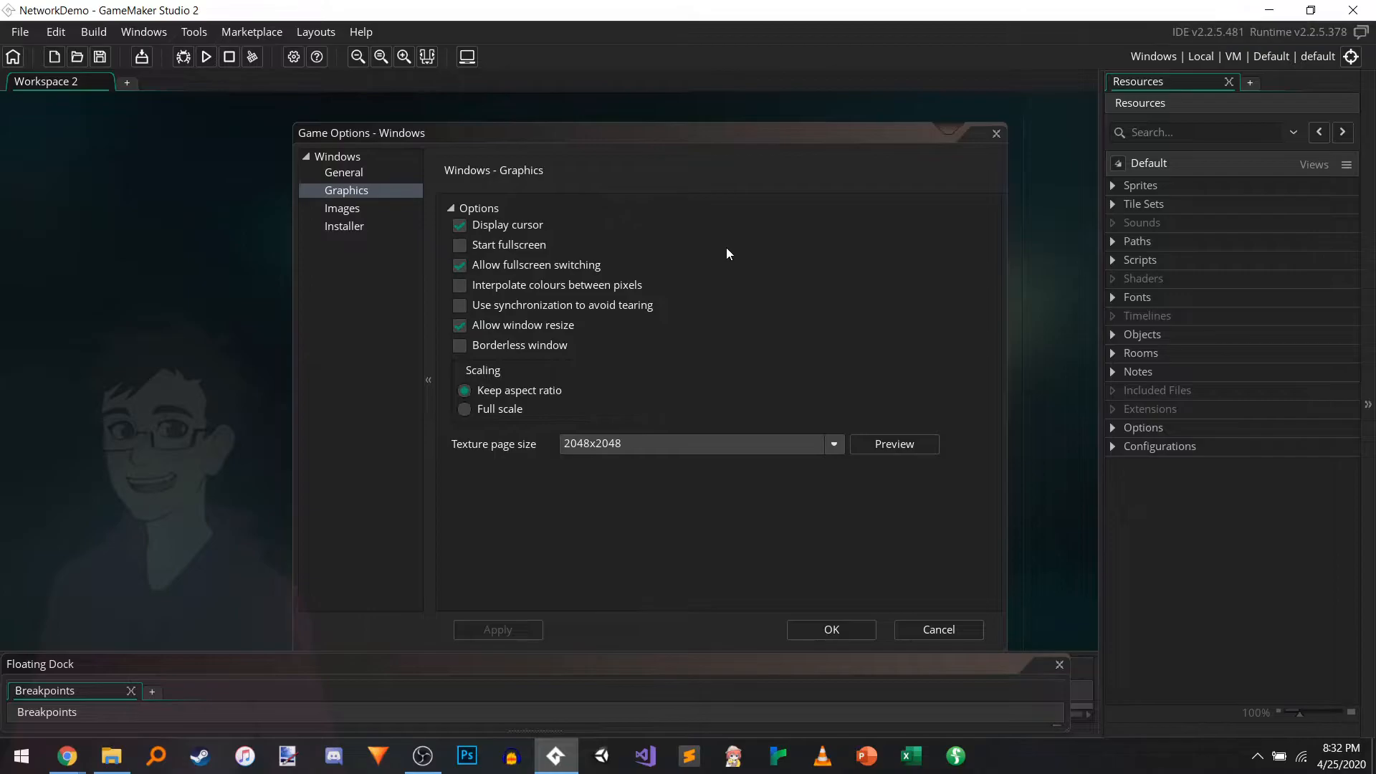
Step: Maximise the running Network Demo window, then restore it and create a hosted server
click(205, 55)
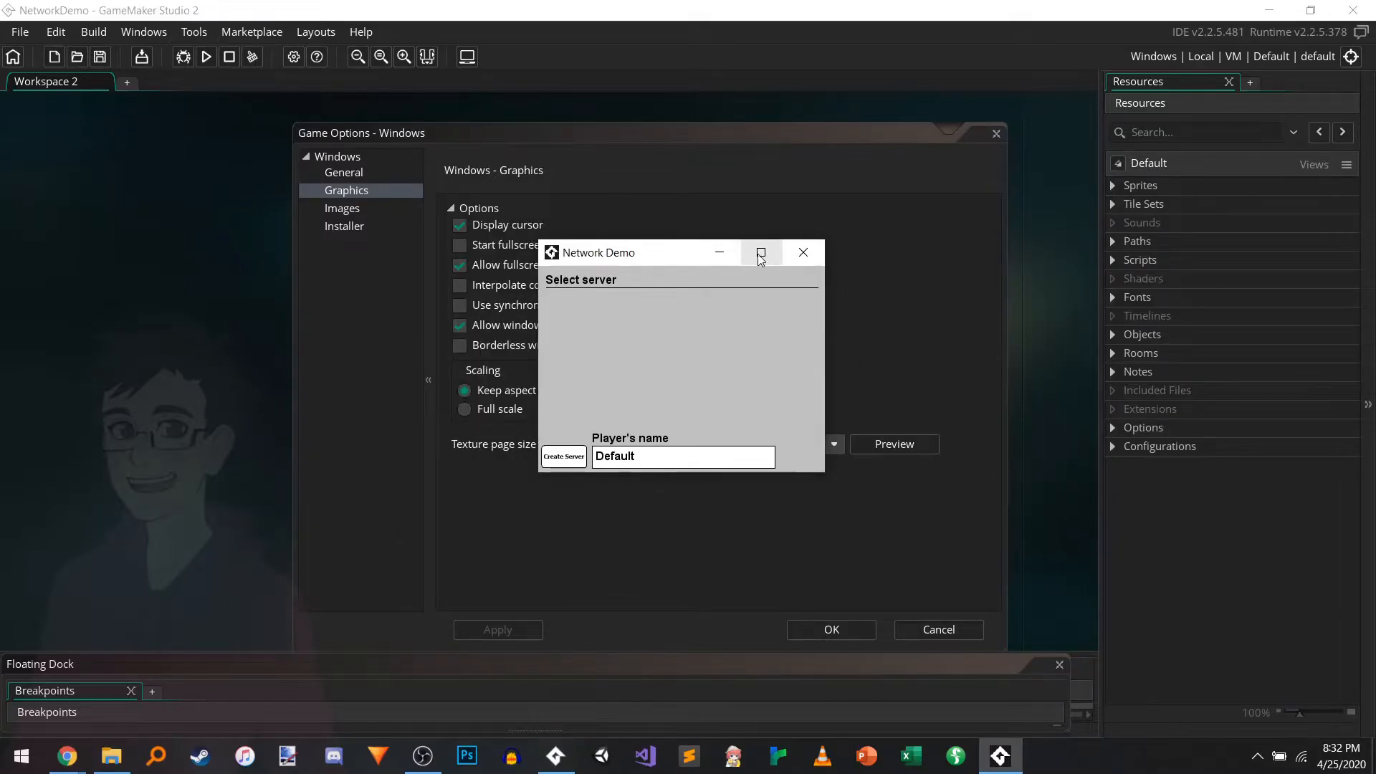
click(760, 253)
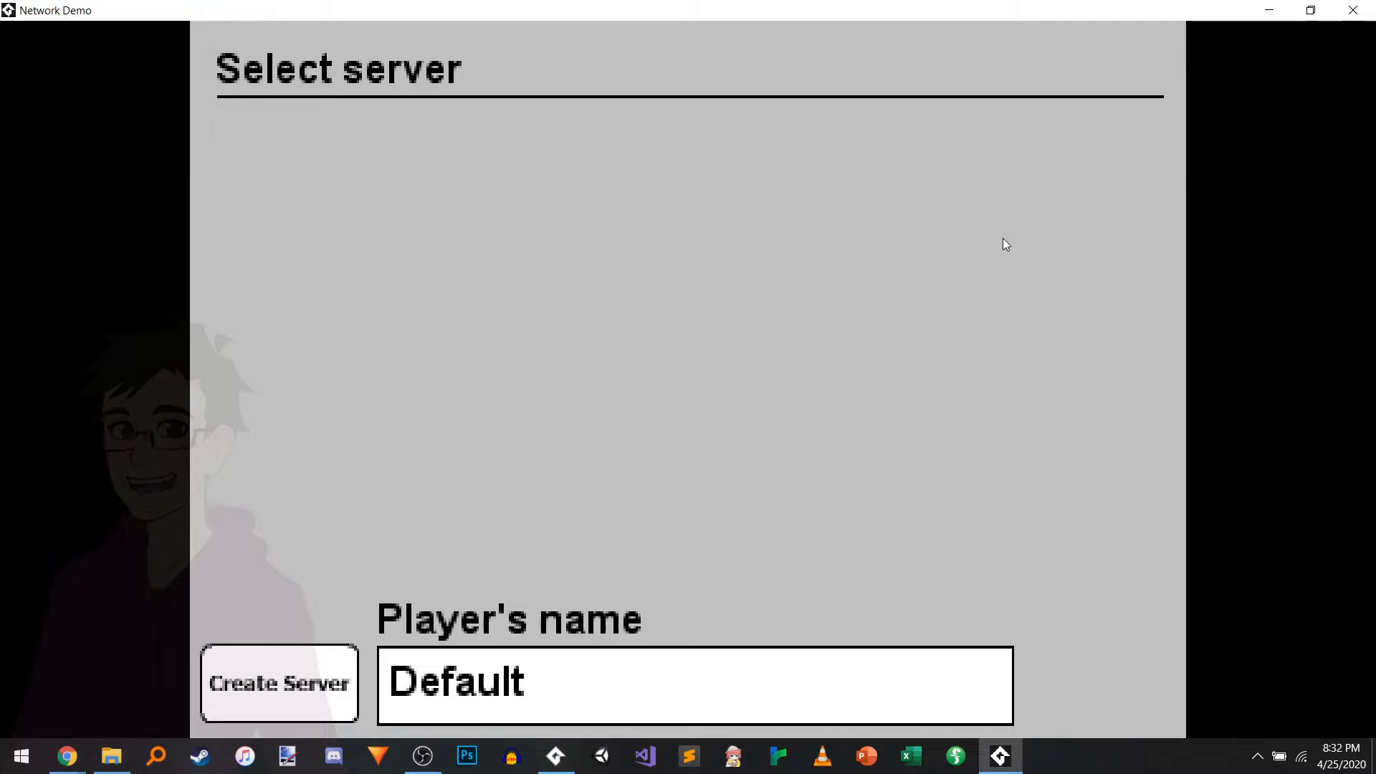
mouse_move(1137, 755)
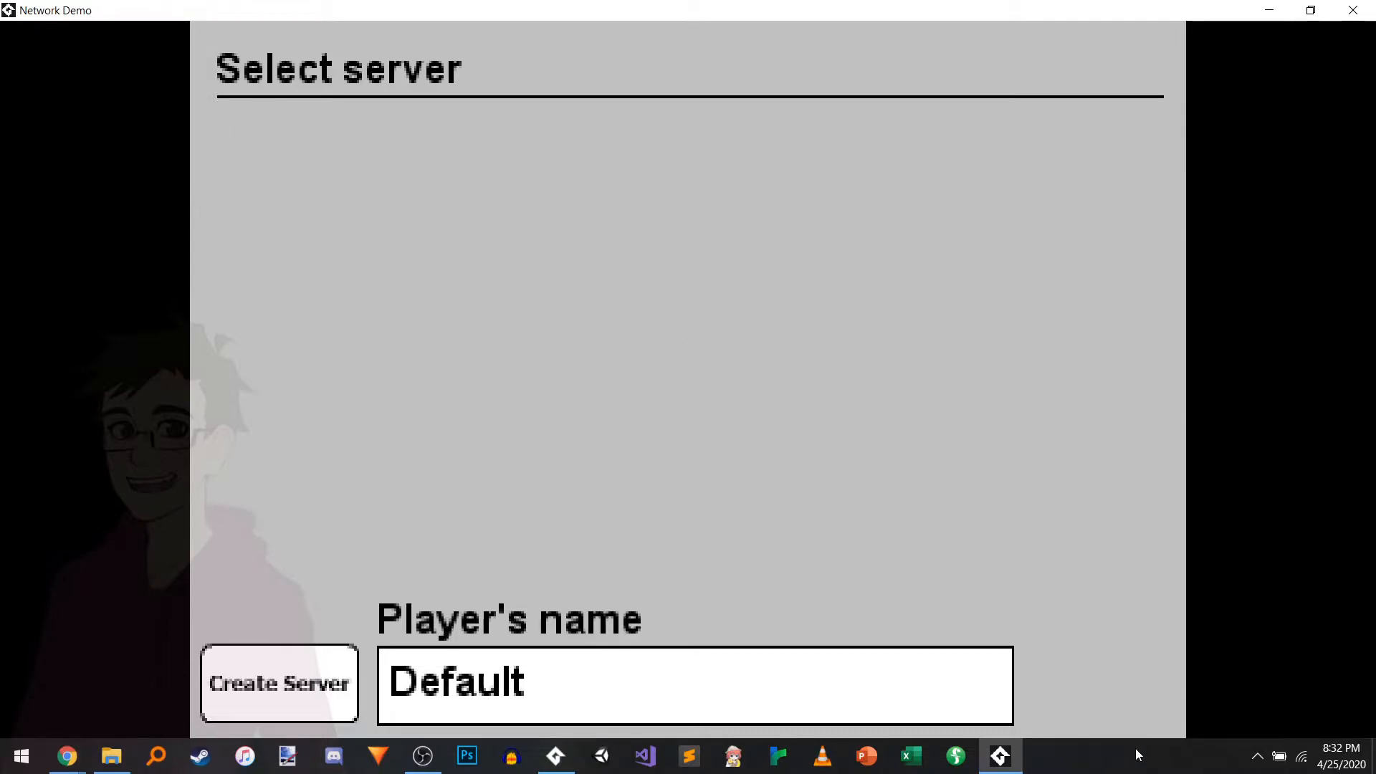
mouse_move(943, 8)
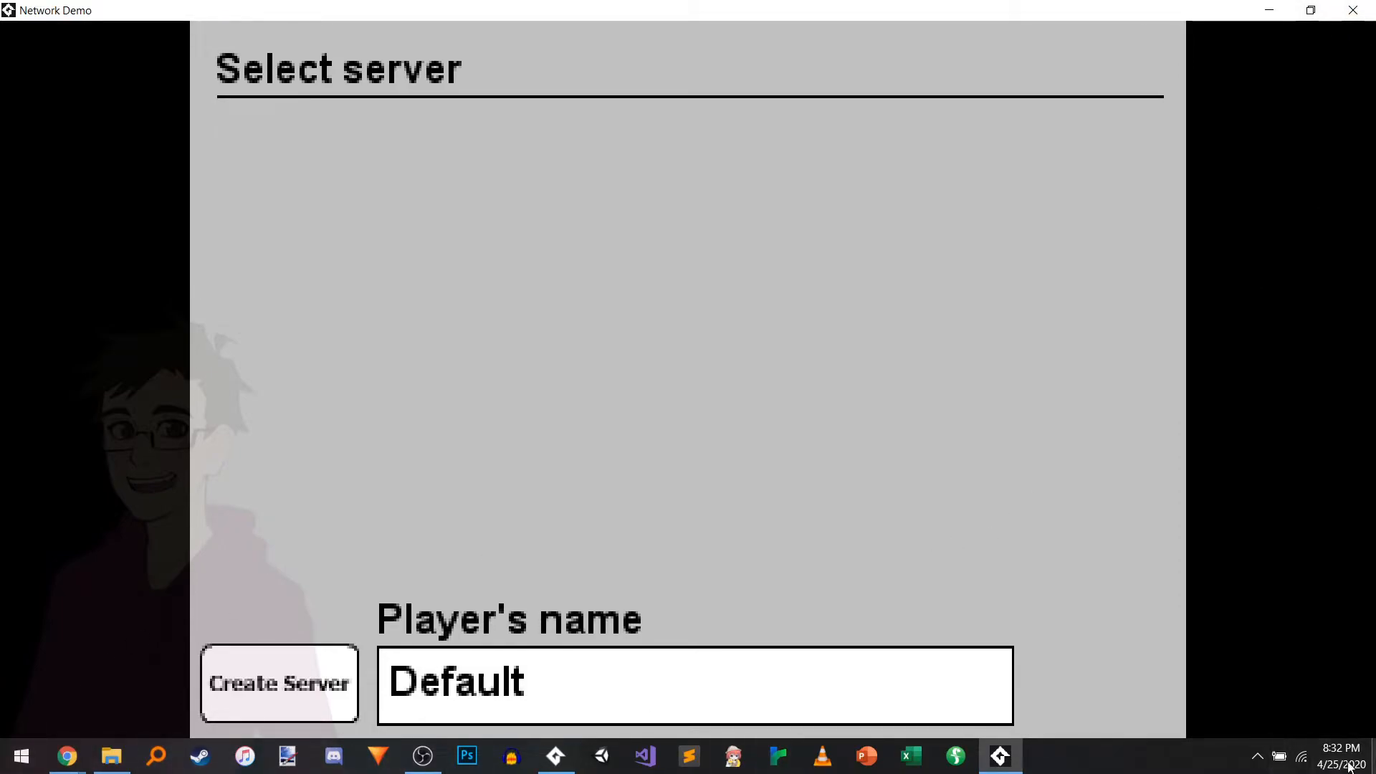
mouse_move(1242, 268)
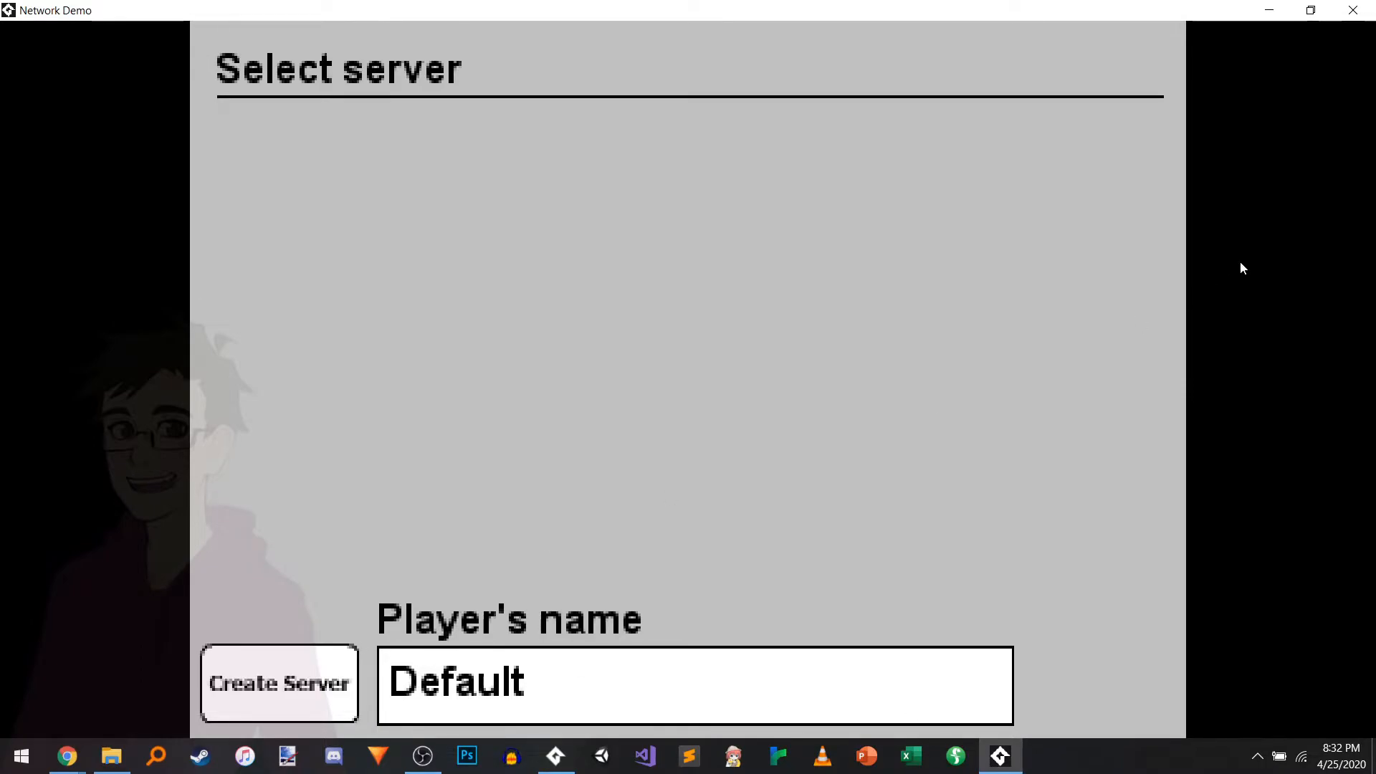
mouse_move(56, 740)
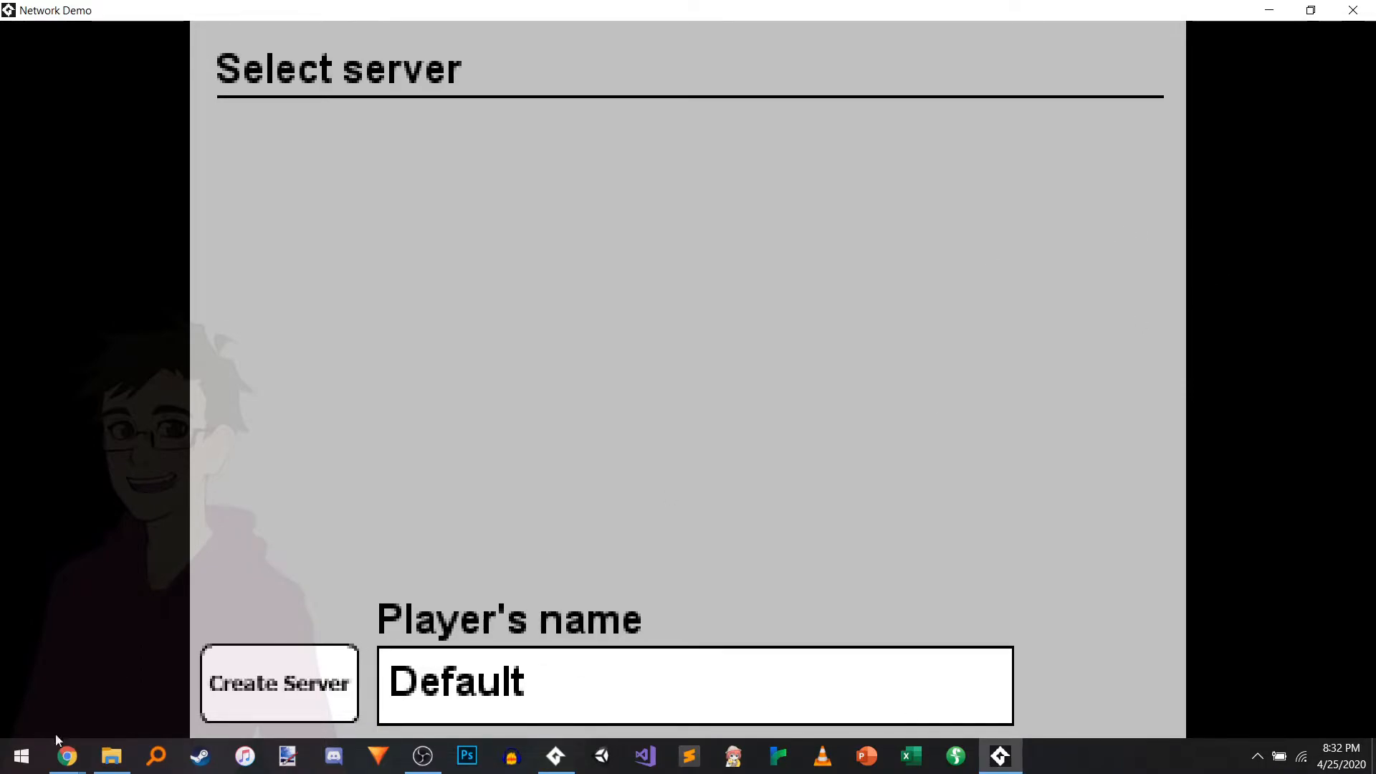
click(279, 682)
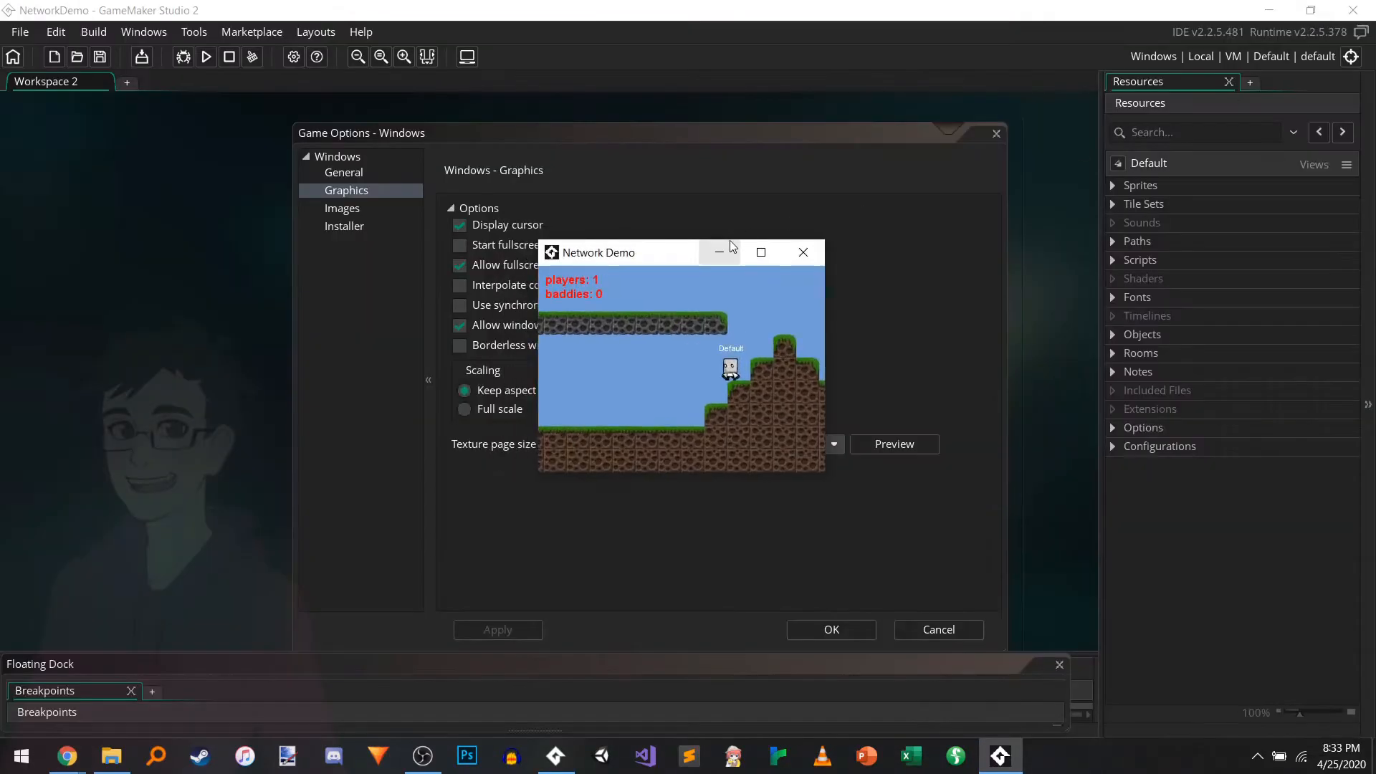
Step: Stretch the game window wide to check the level stays letterboxed
drag(680, 252, 893, 241)
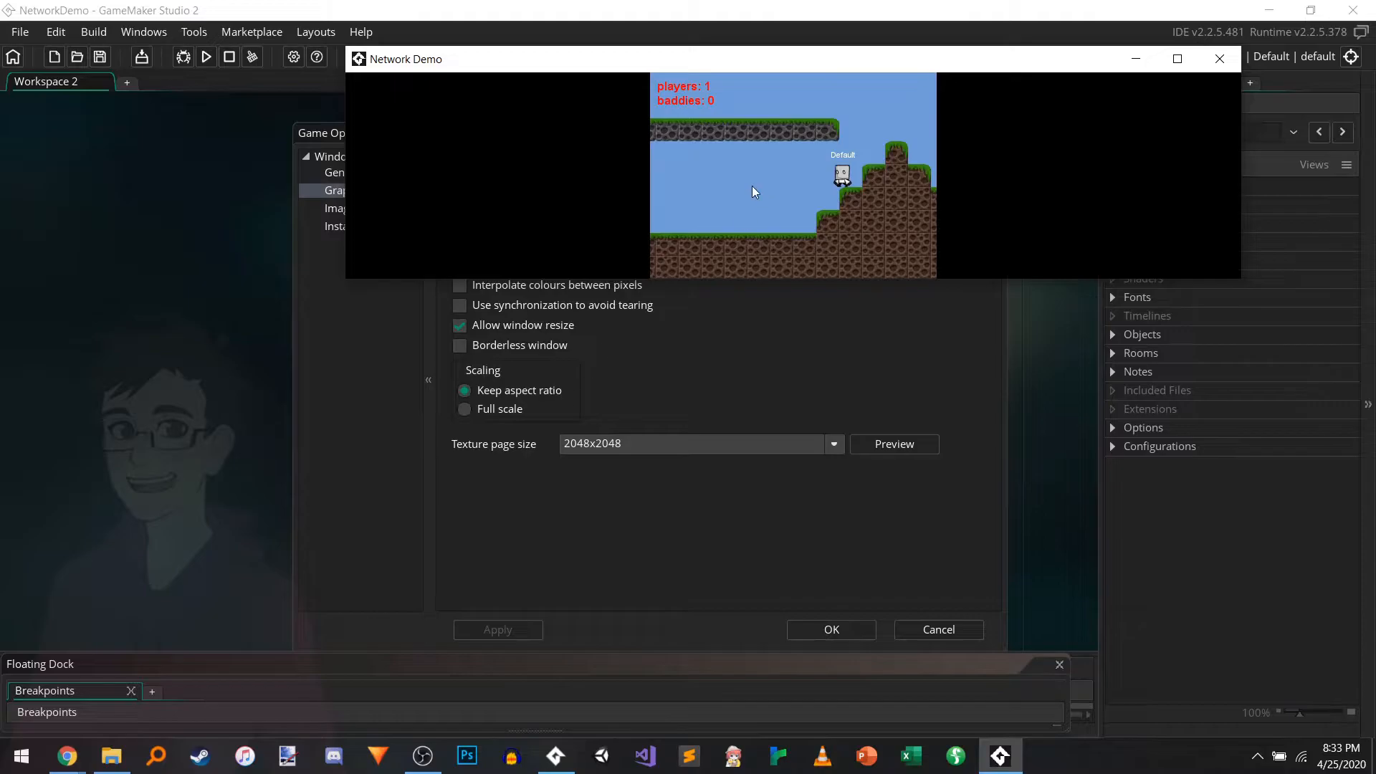
mouse_move(1020, 161)
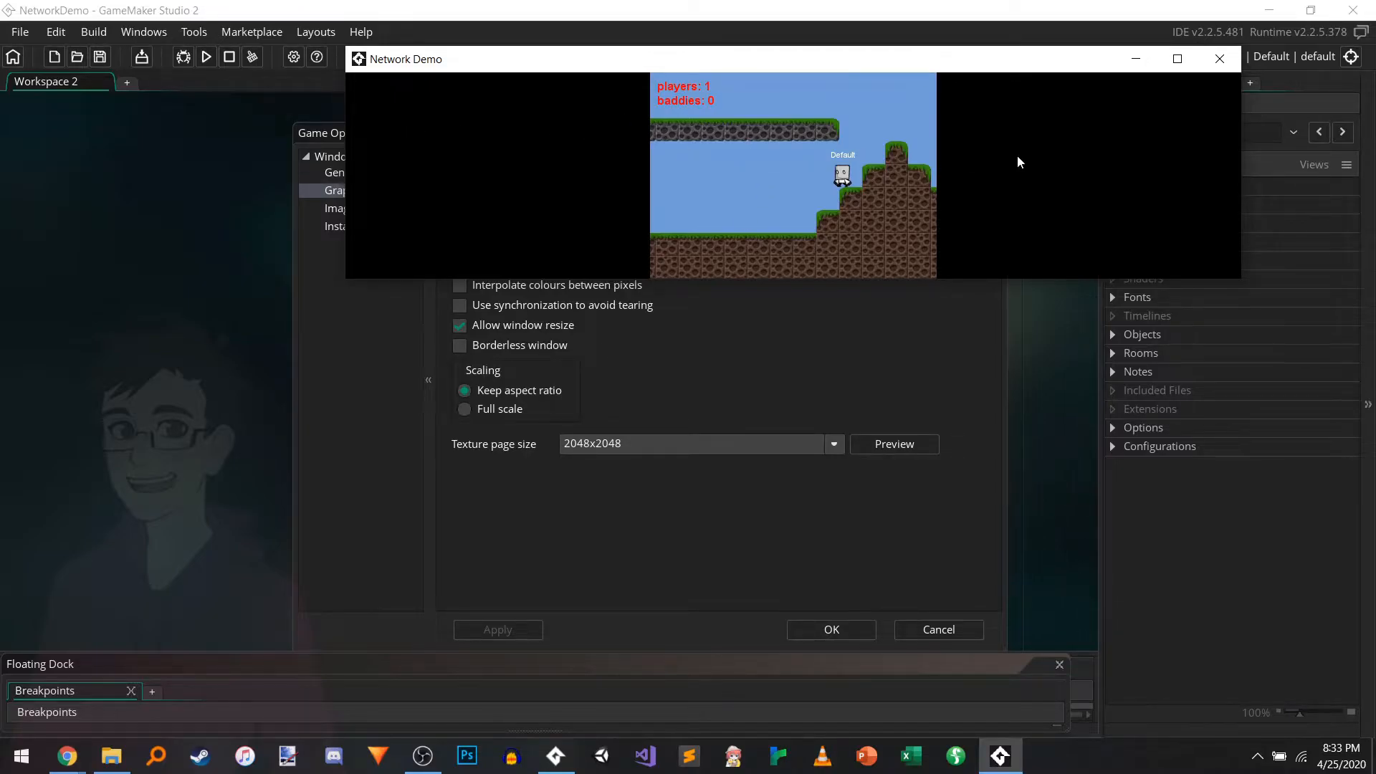
mouse_move(1120, 225)
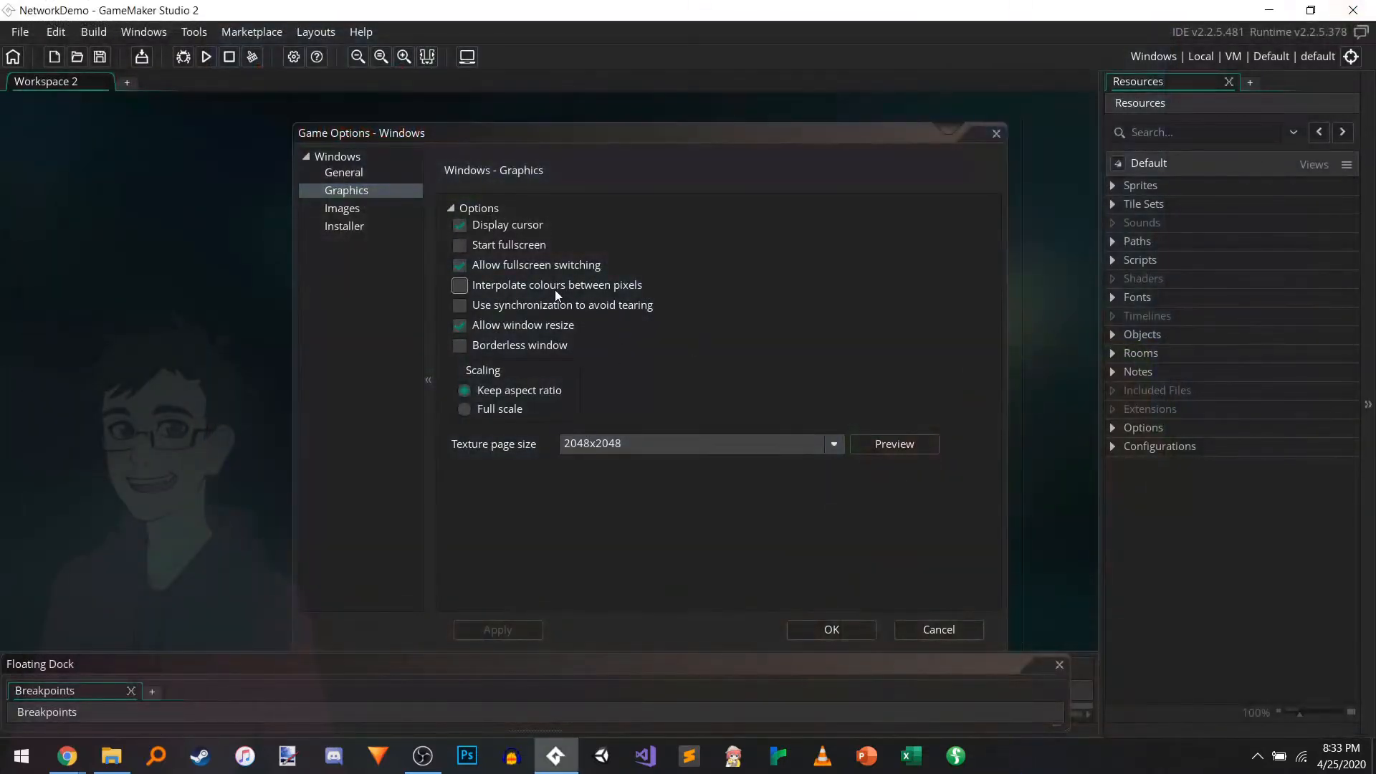
Step: Enable Start fullscreen in the Windows Graphics options and apply the change
click(459, 245)
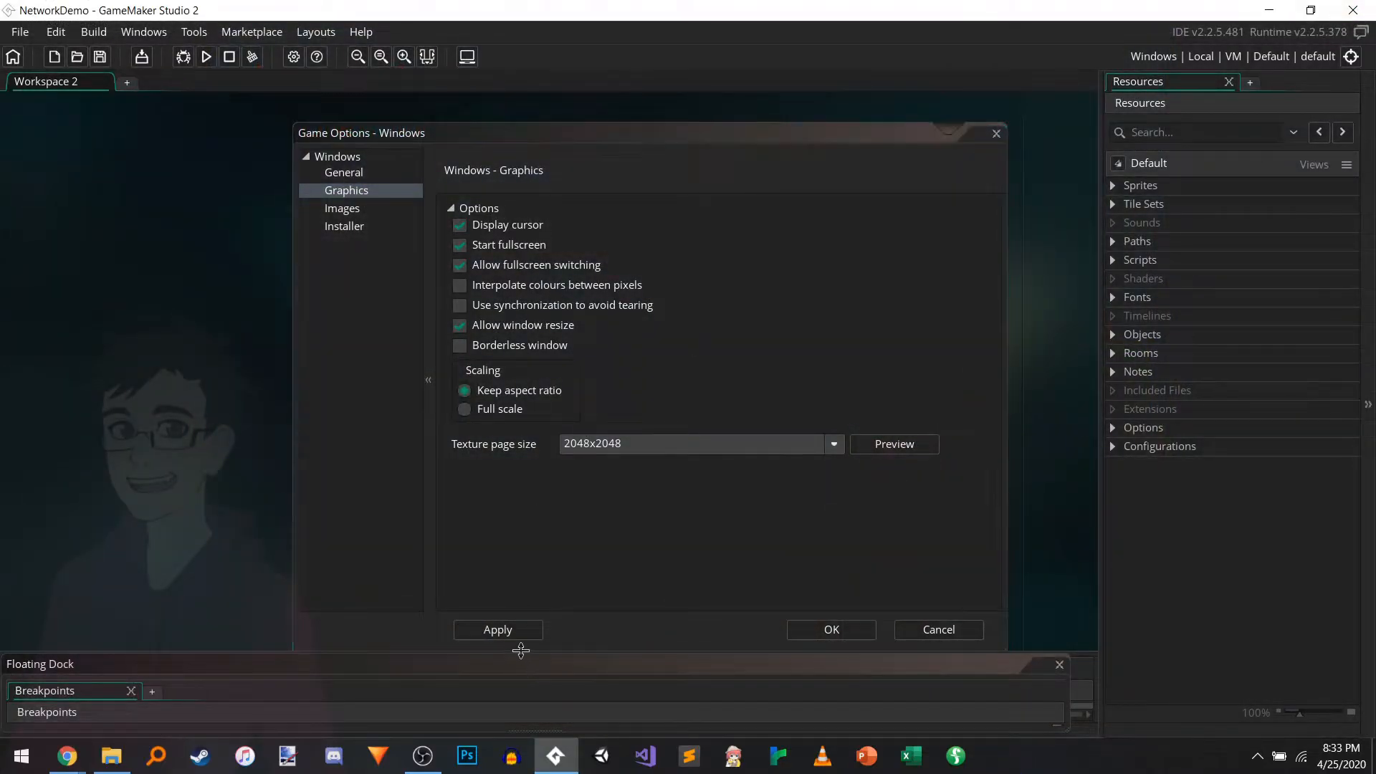
click(498, 629)
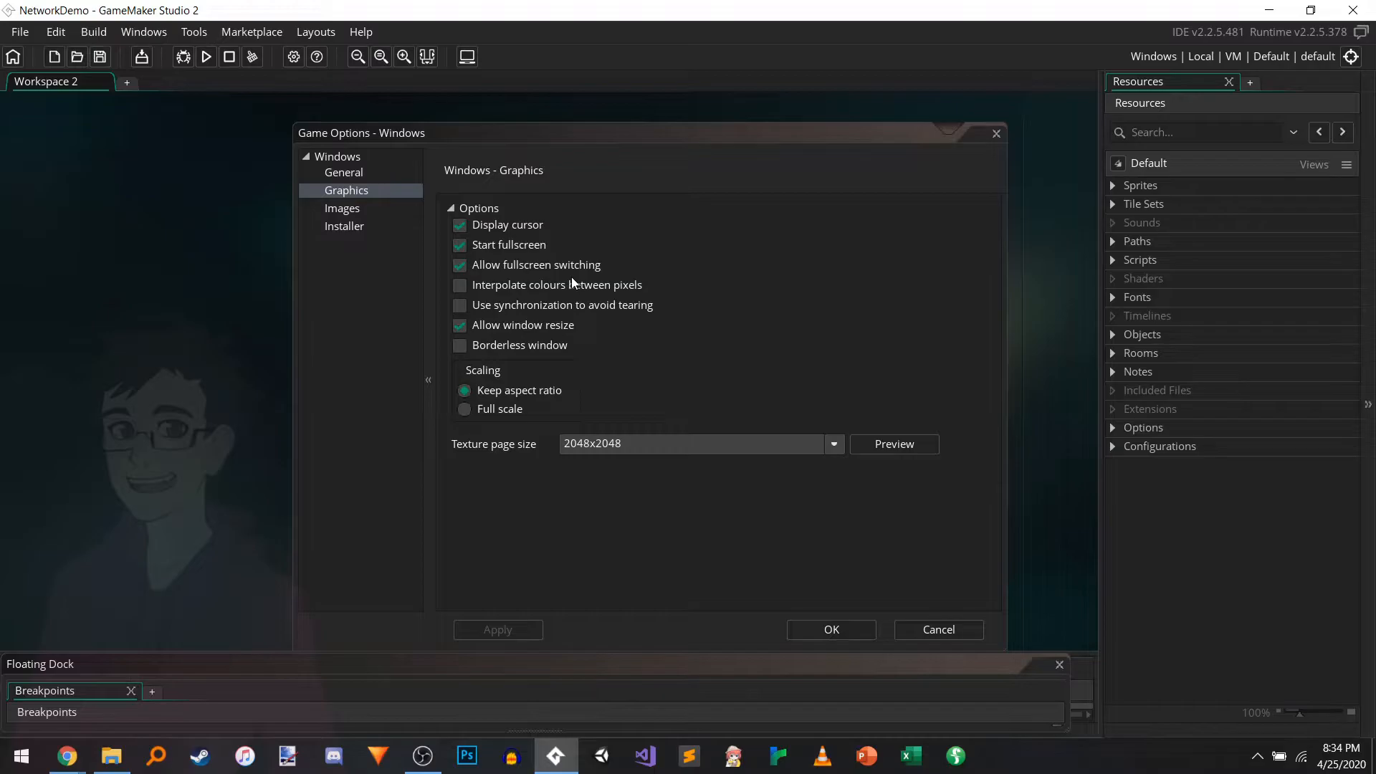
click(459, 284)
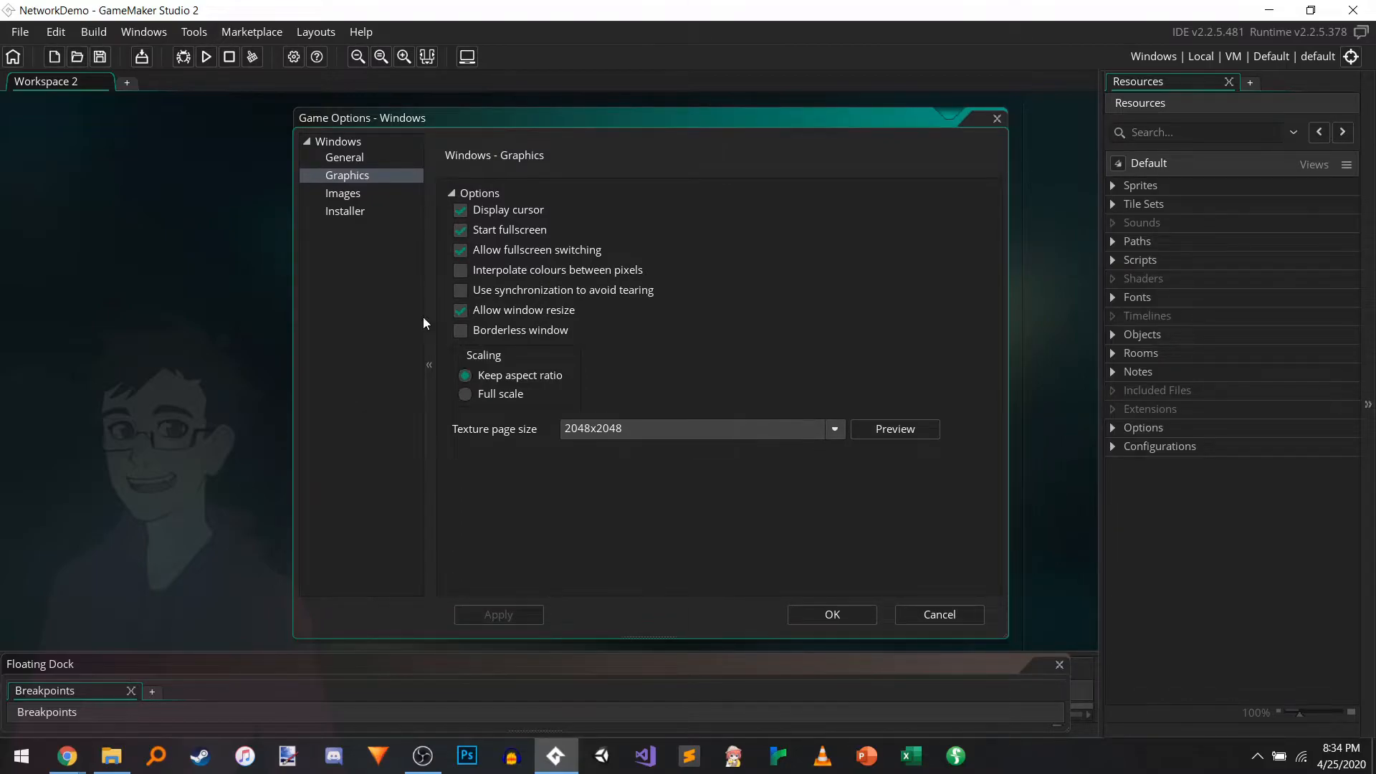
click(460, 270)
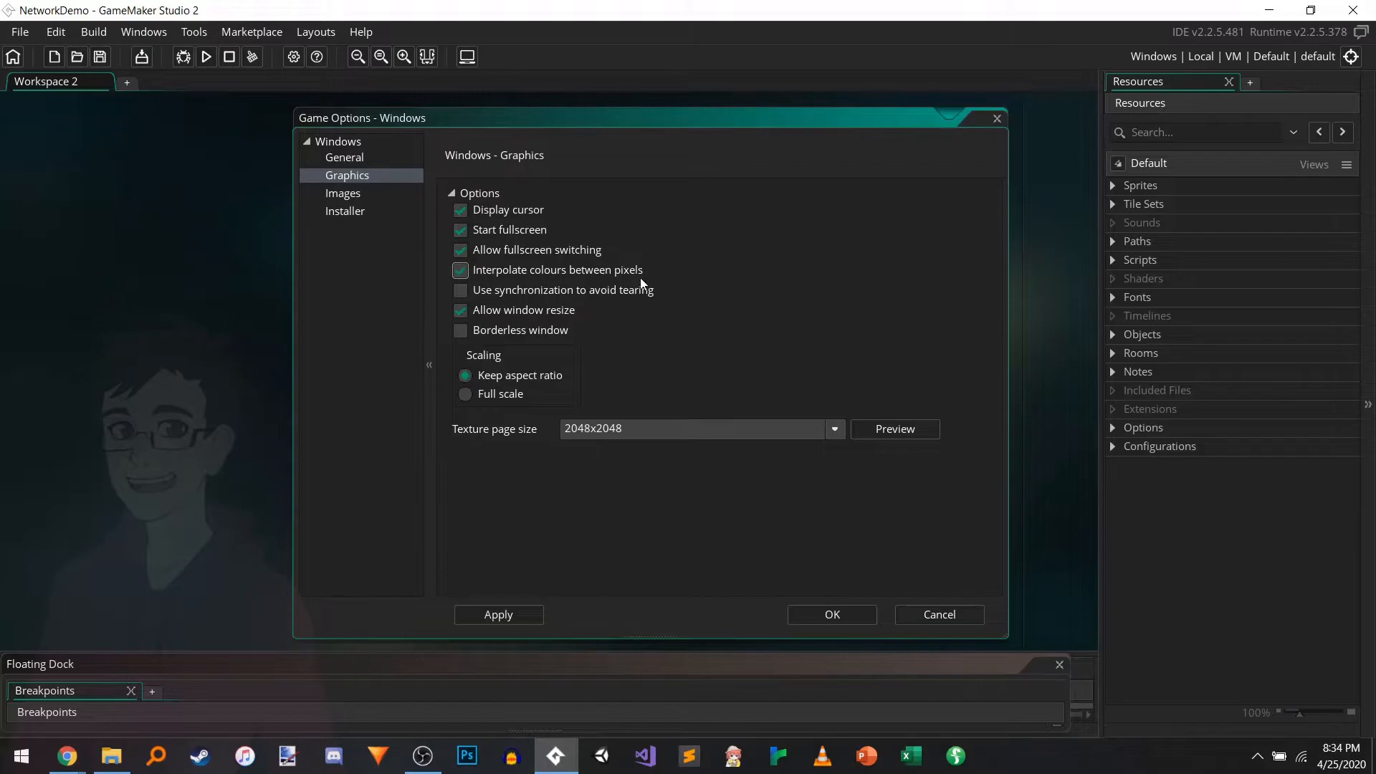
click(460, 289)
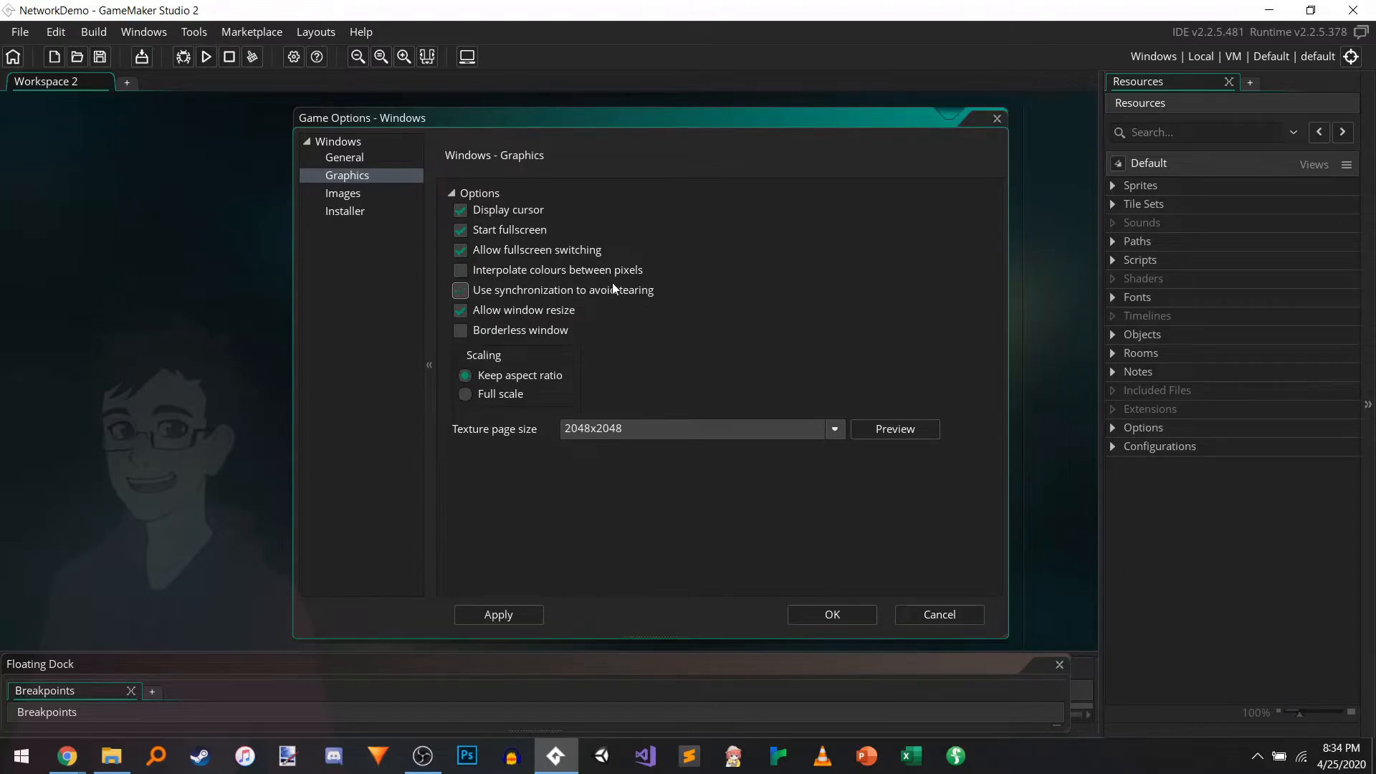
click(460, 290)
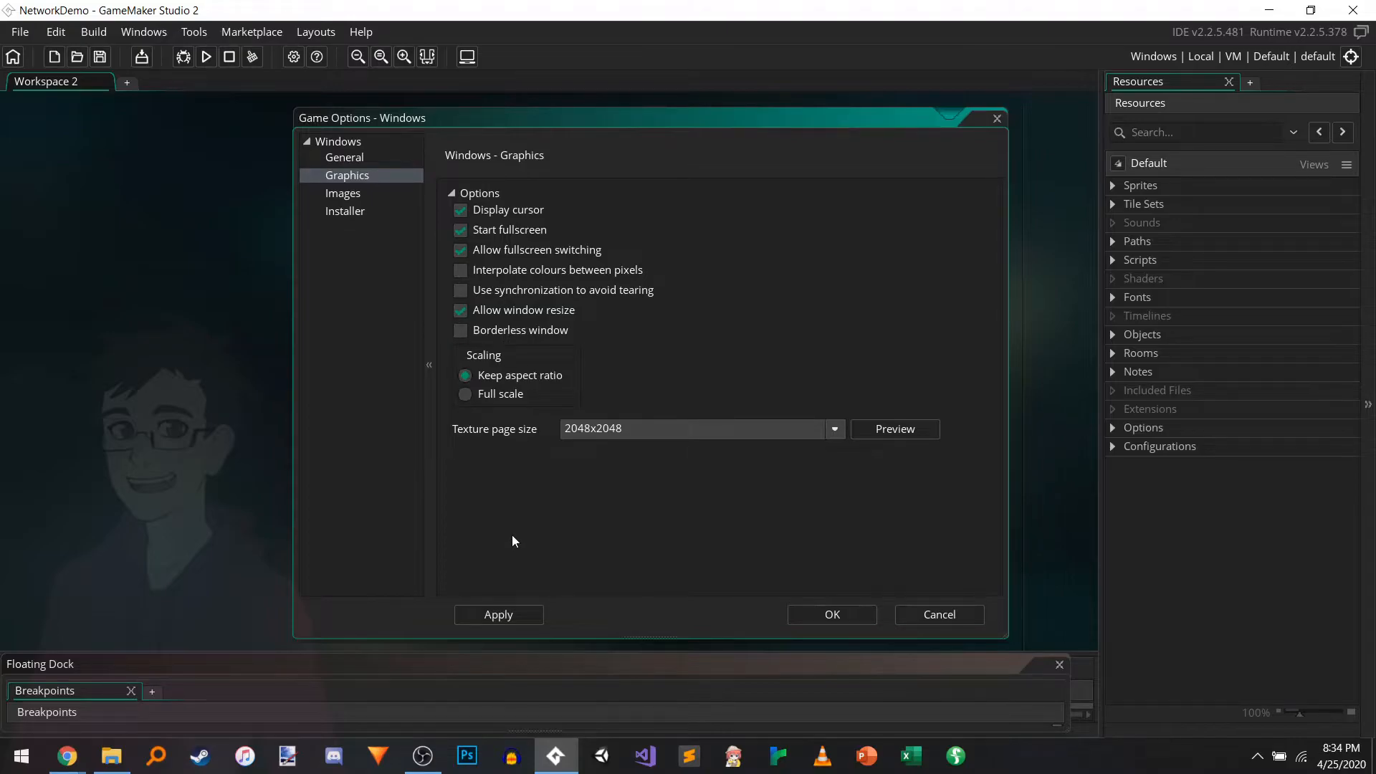
click(497, 615)
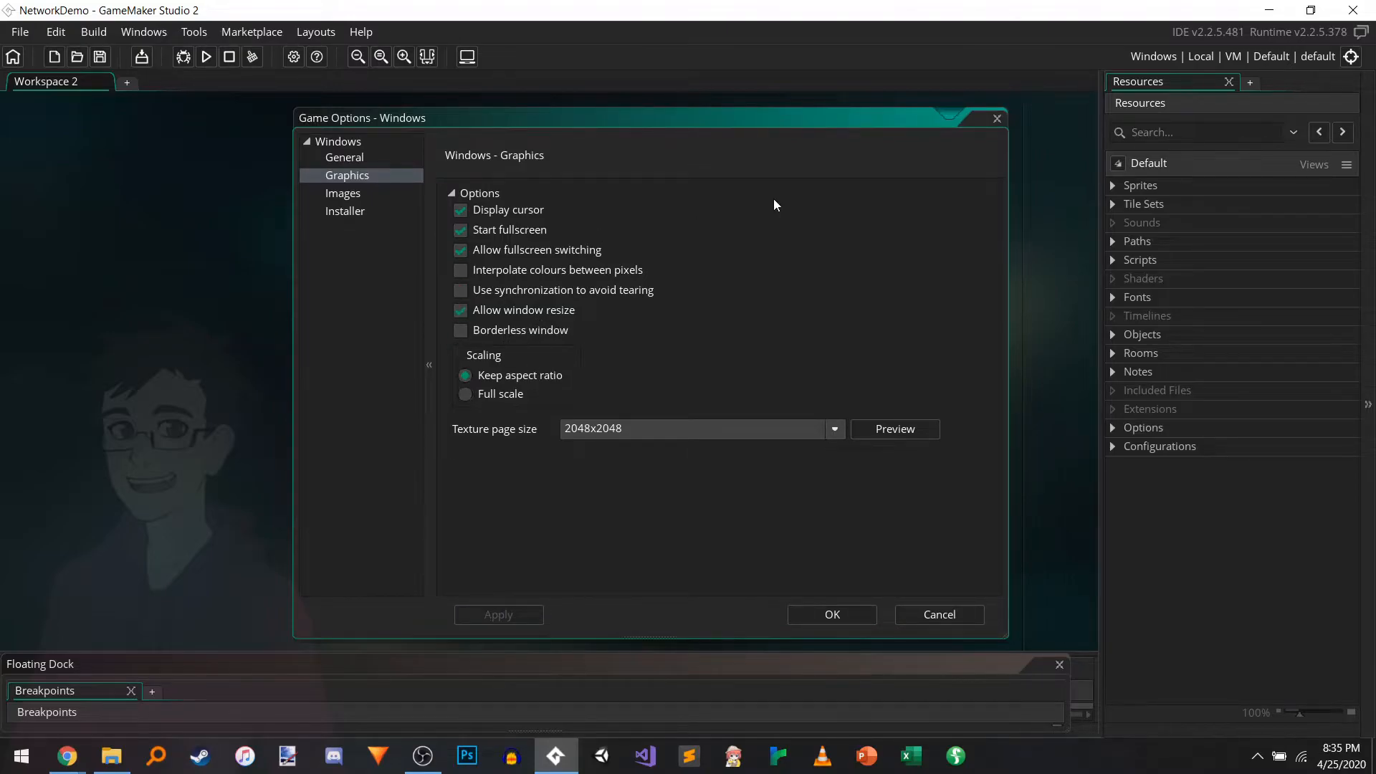
mouse_move(338, 205)
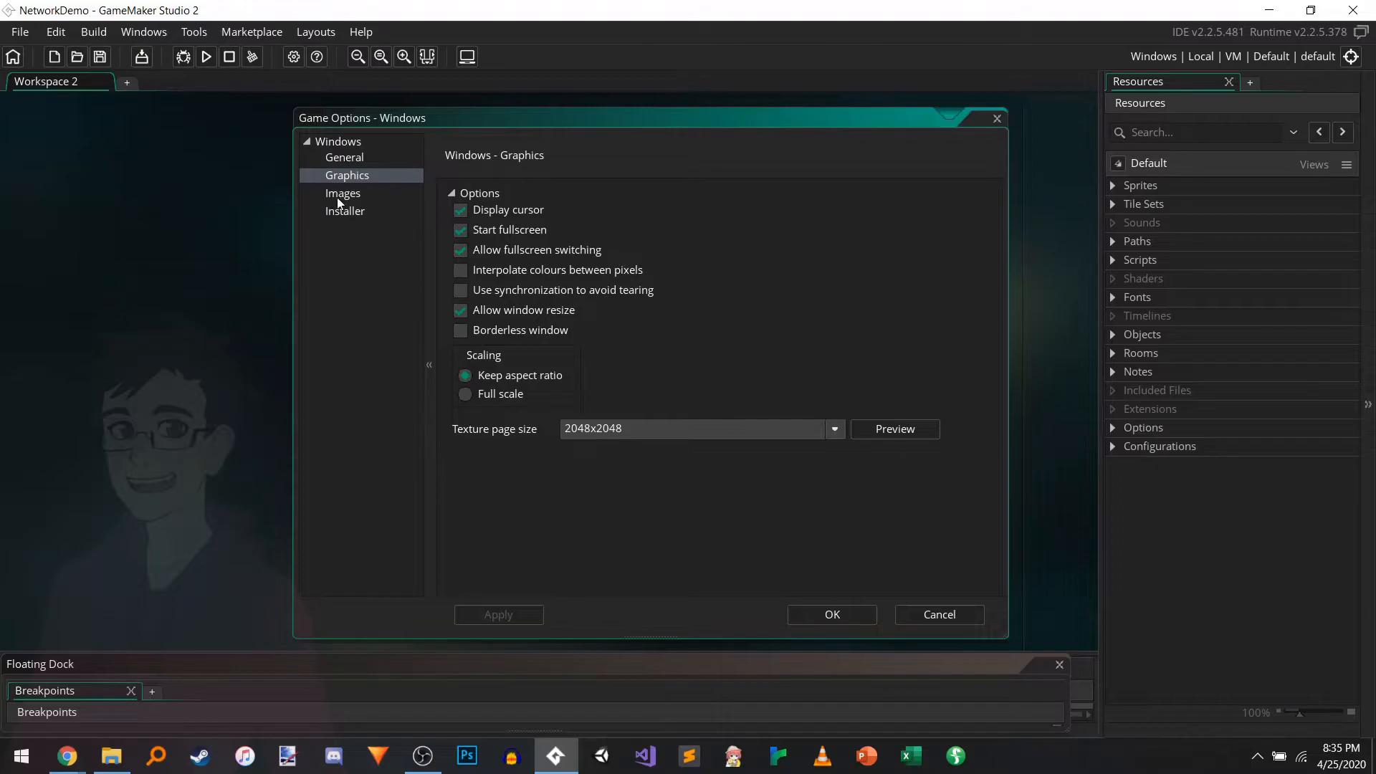
mouse_move(389, 207)
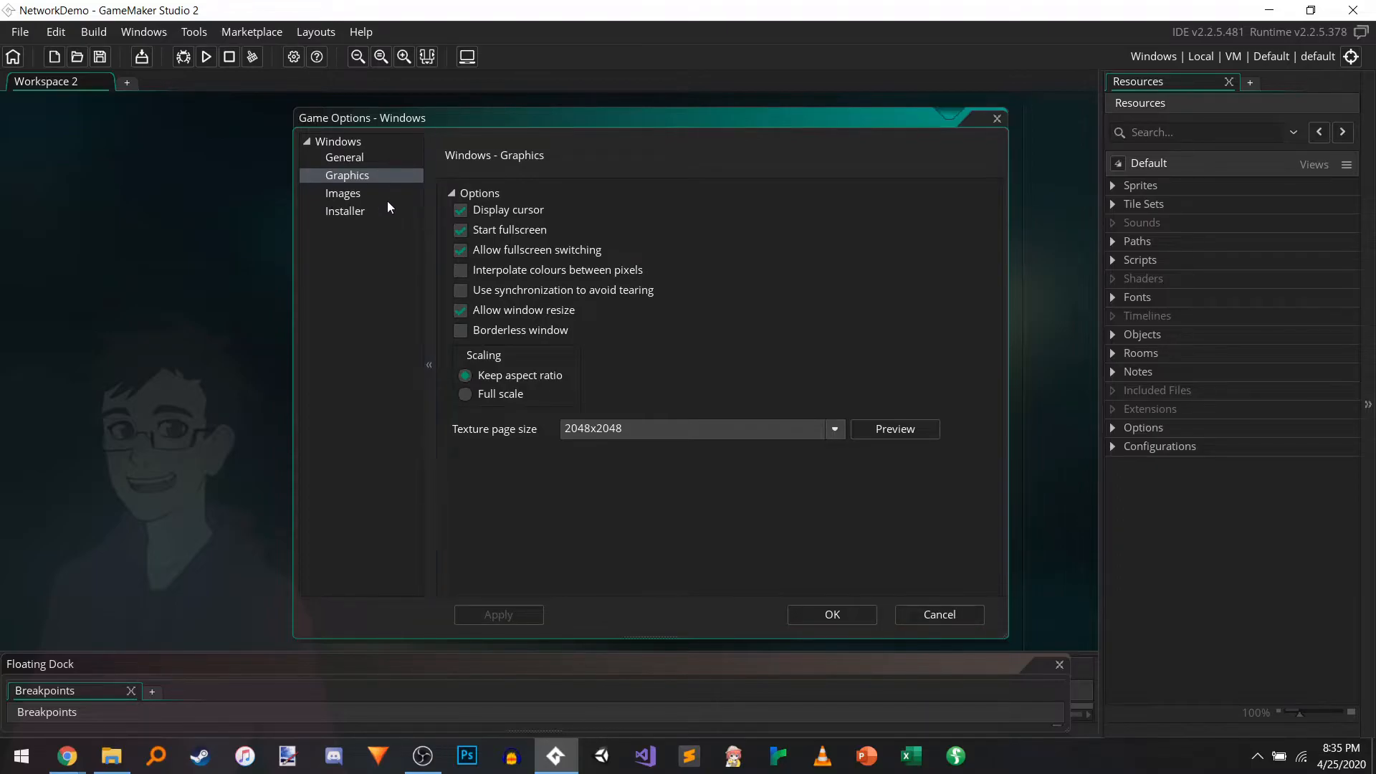
Step: Review the Windows Installer page and the Build menu, ending on the Images page
click(346, 210)
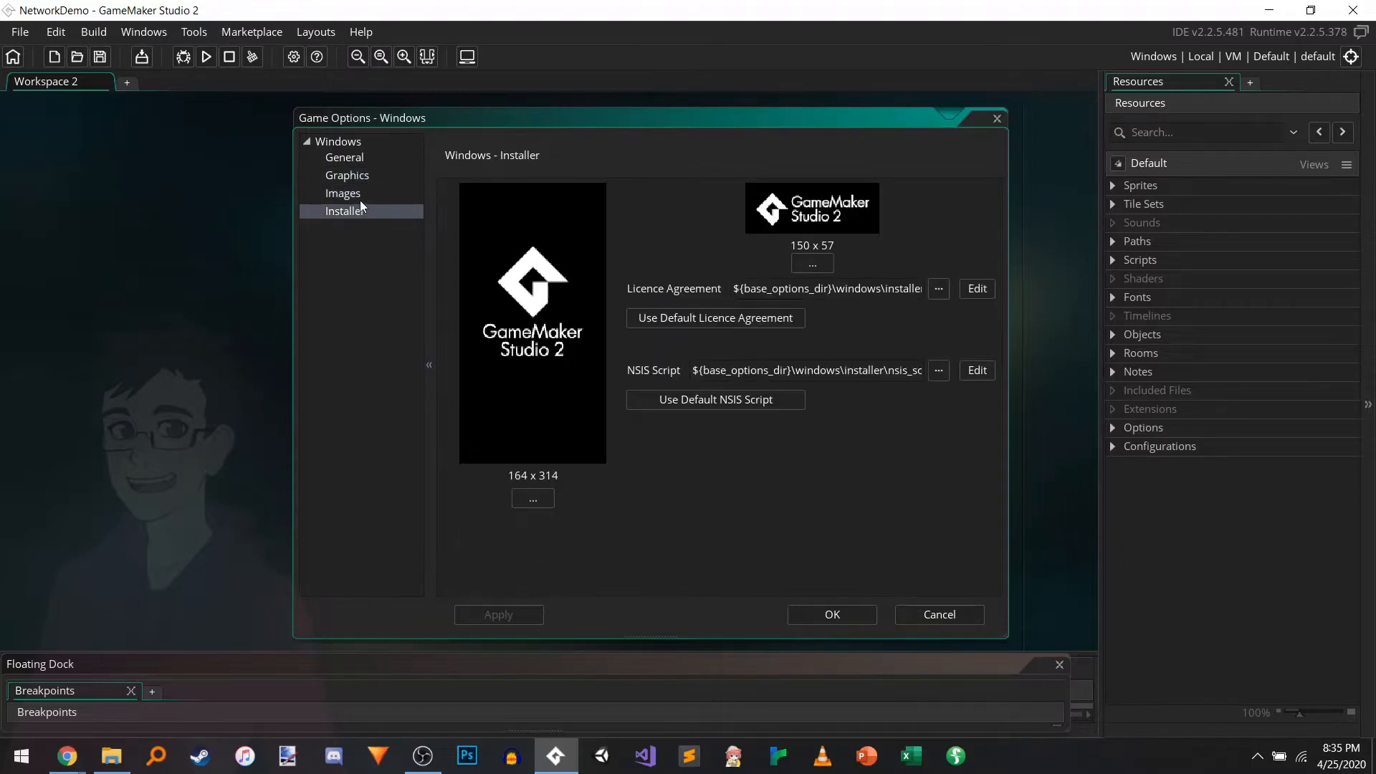
click(343, 193)
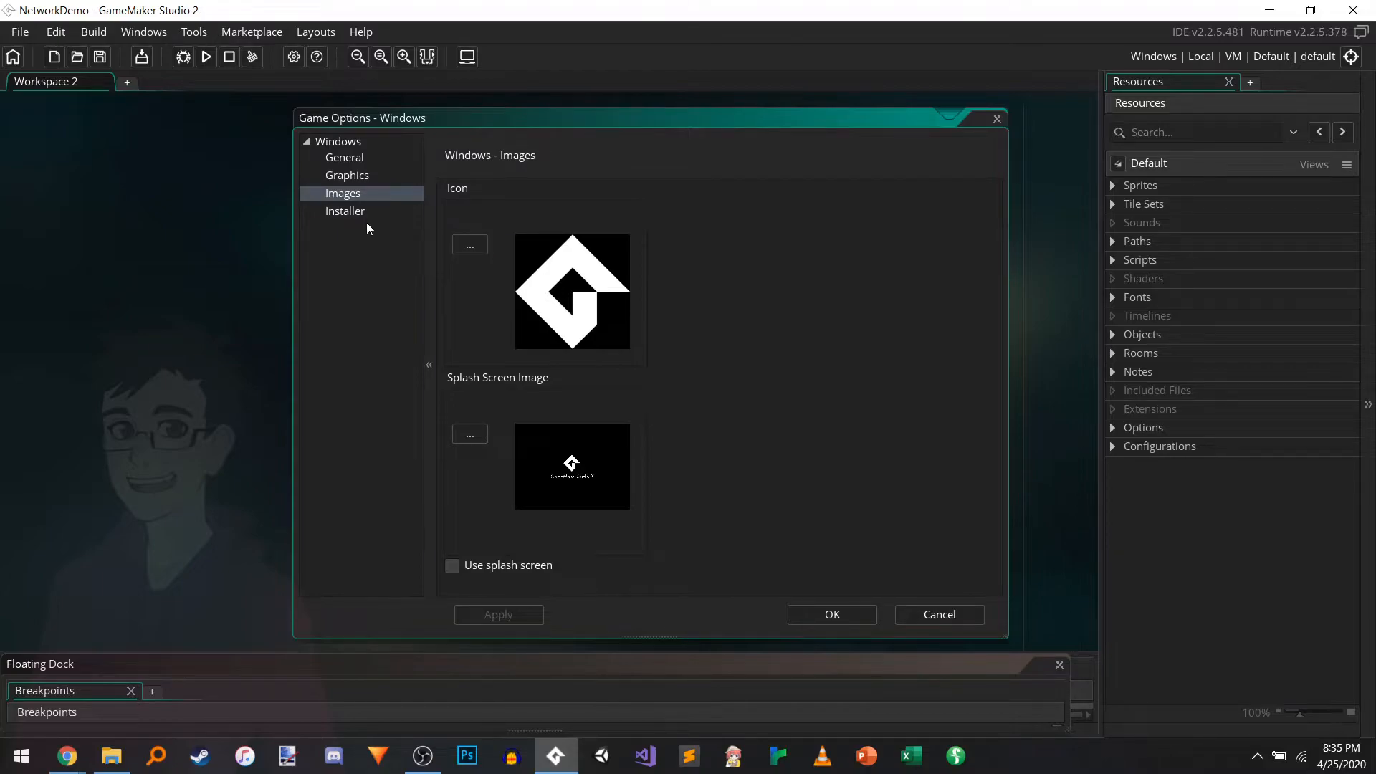
mouse_move(573, 347)
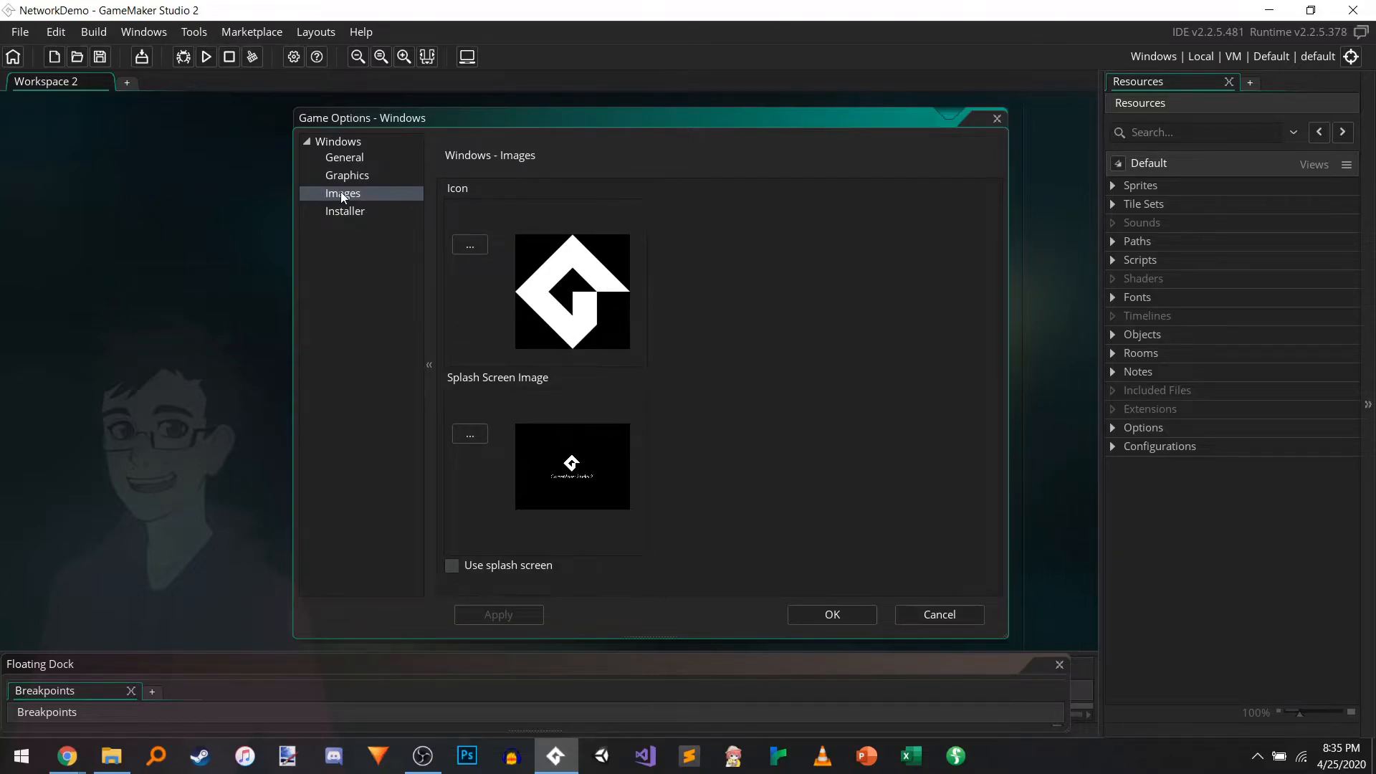
mouse_move(537, 562)
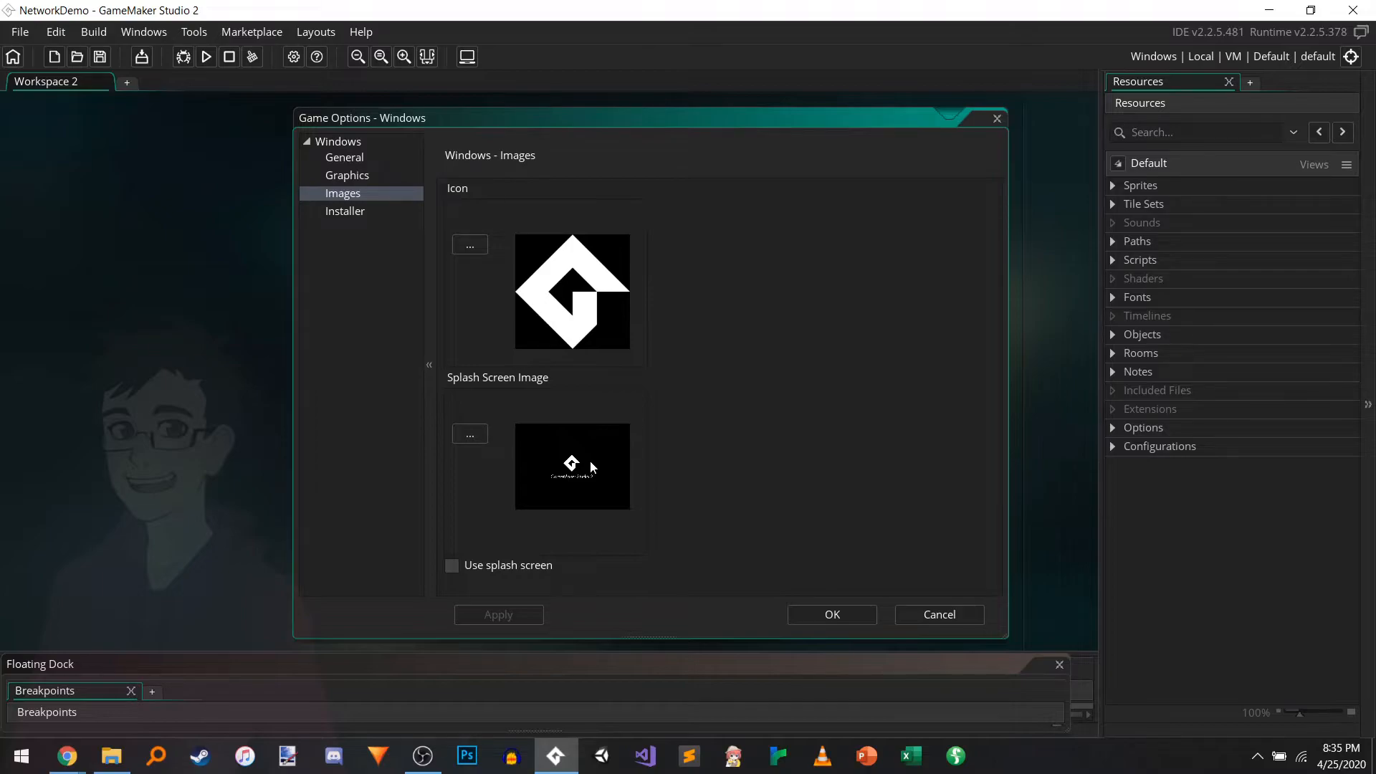
mouse_move(614, 463)
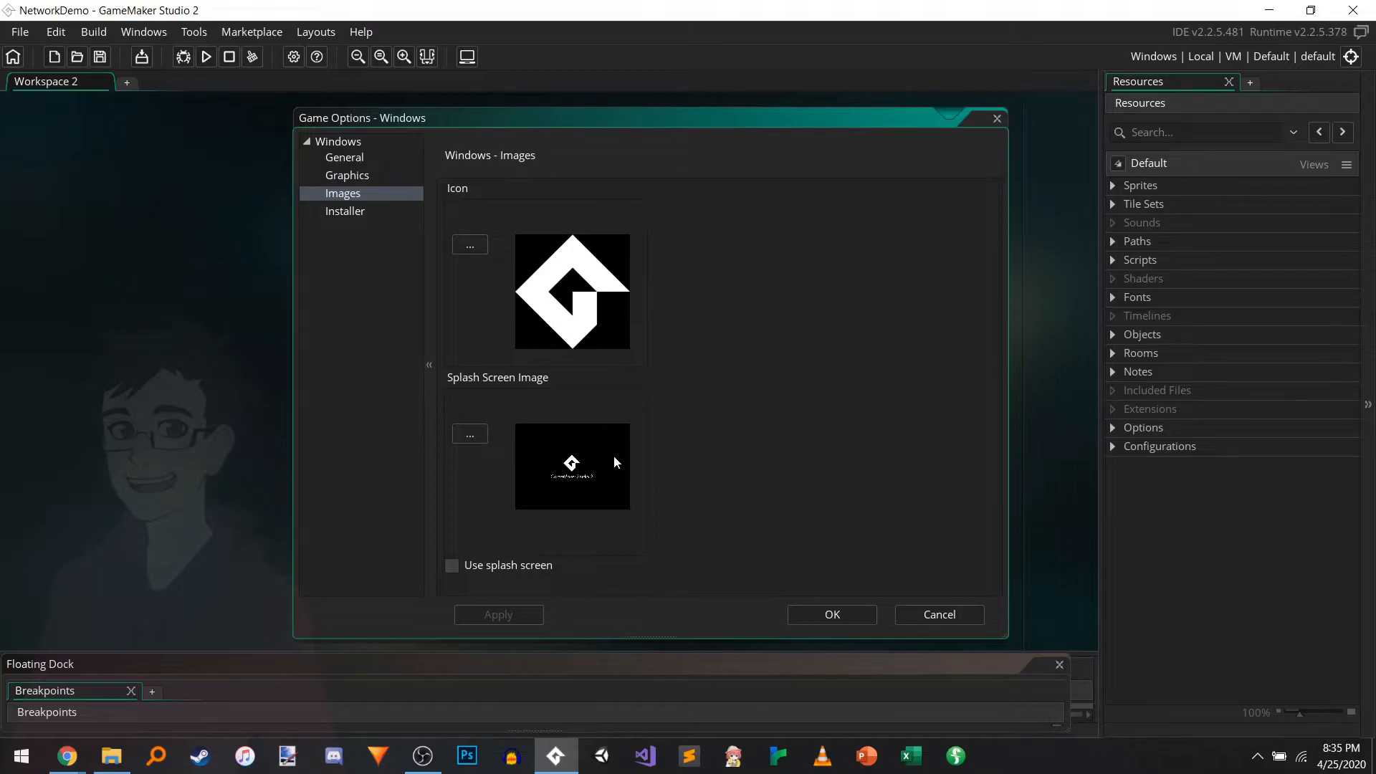
mouse_move(623, 602)
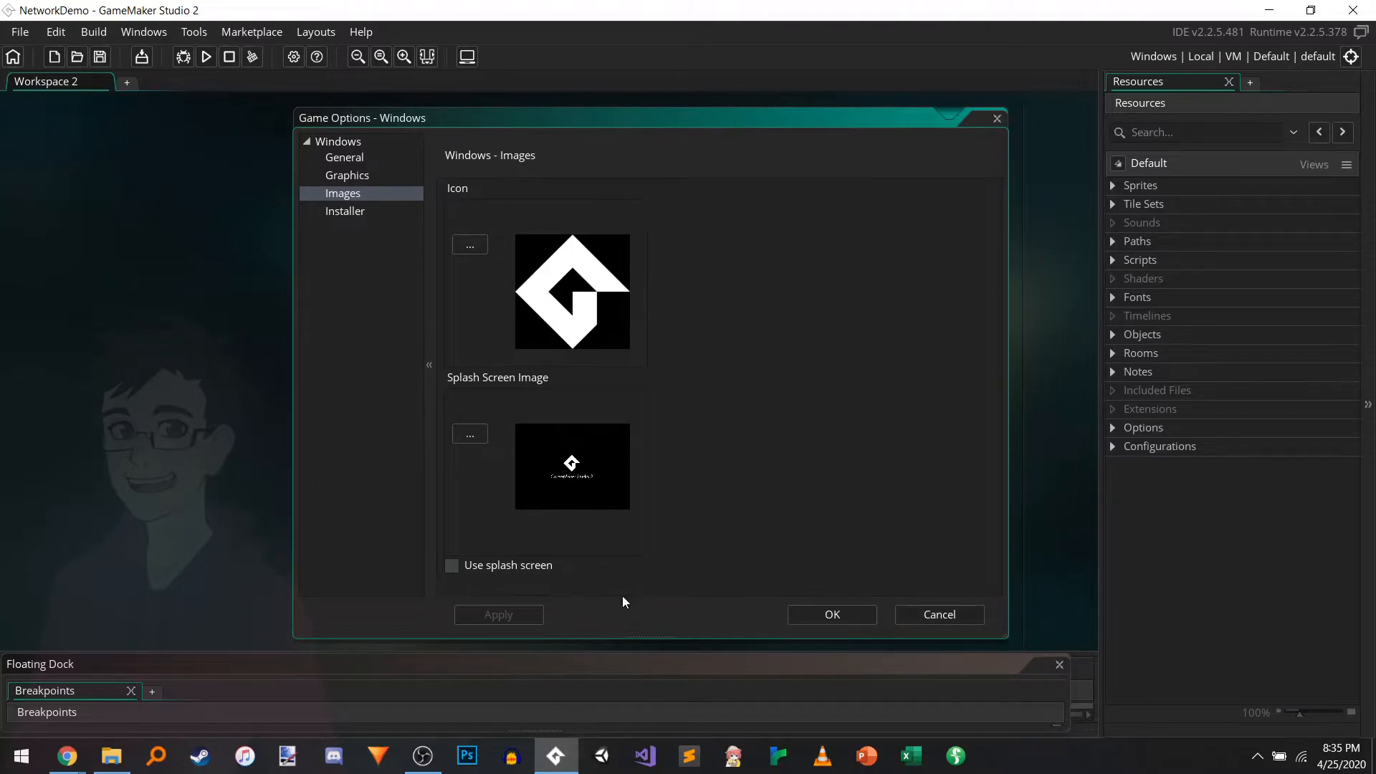
mouse_move(653, 437)
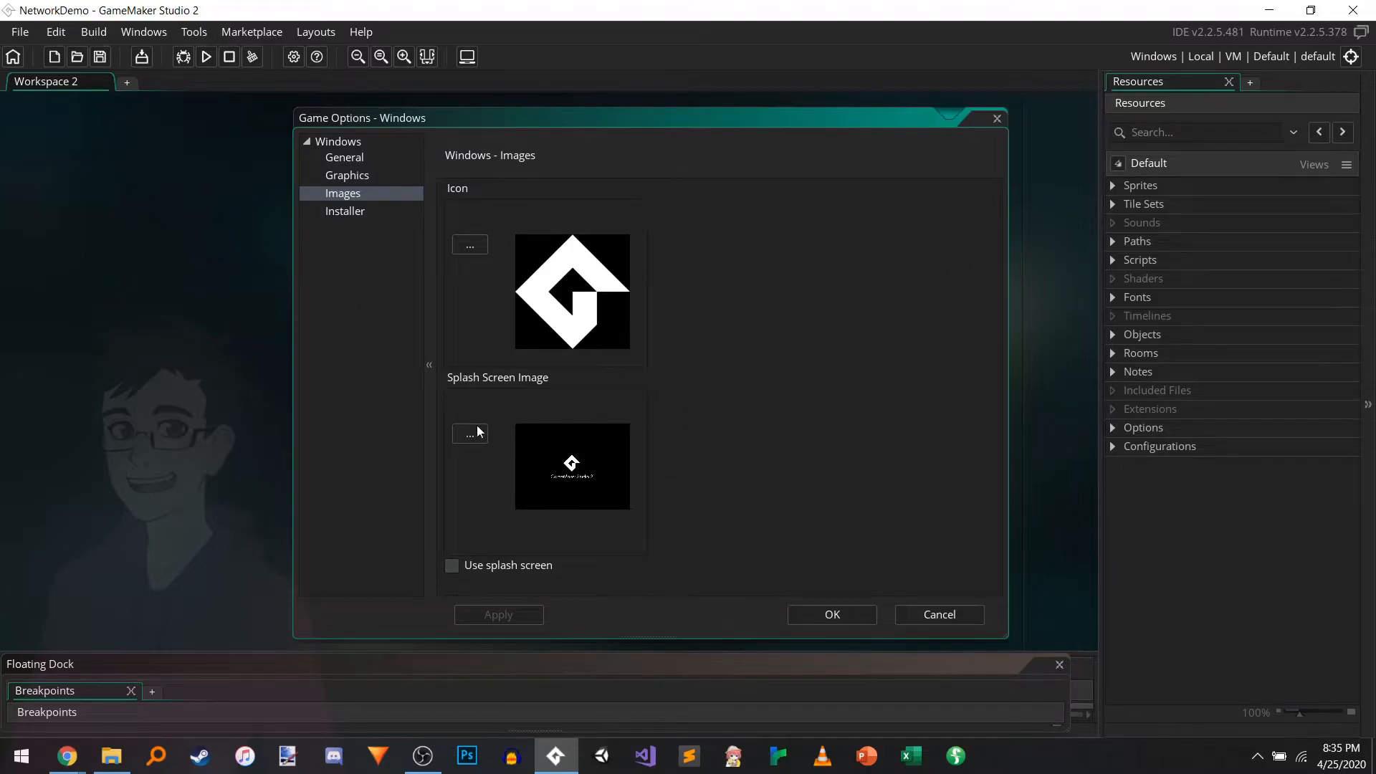
mouse_move(596, 460)
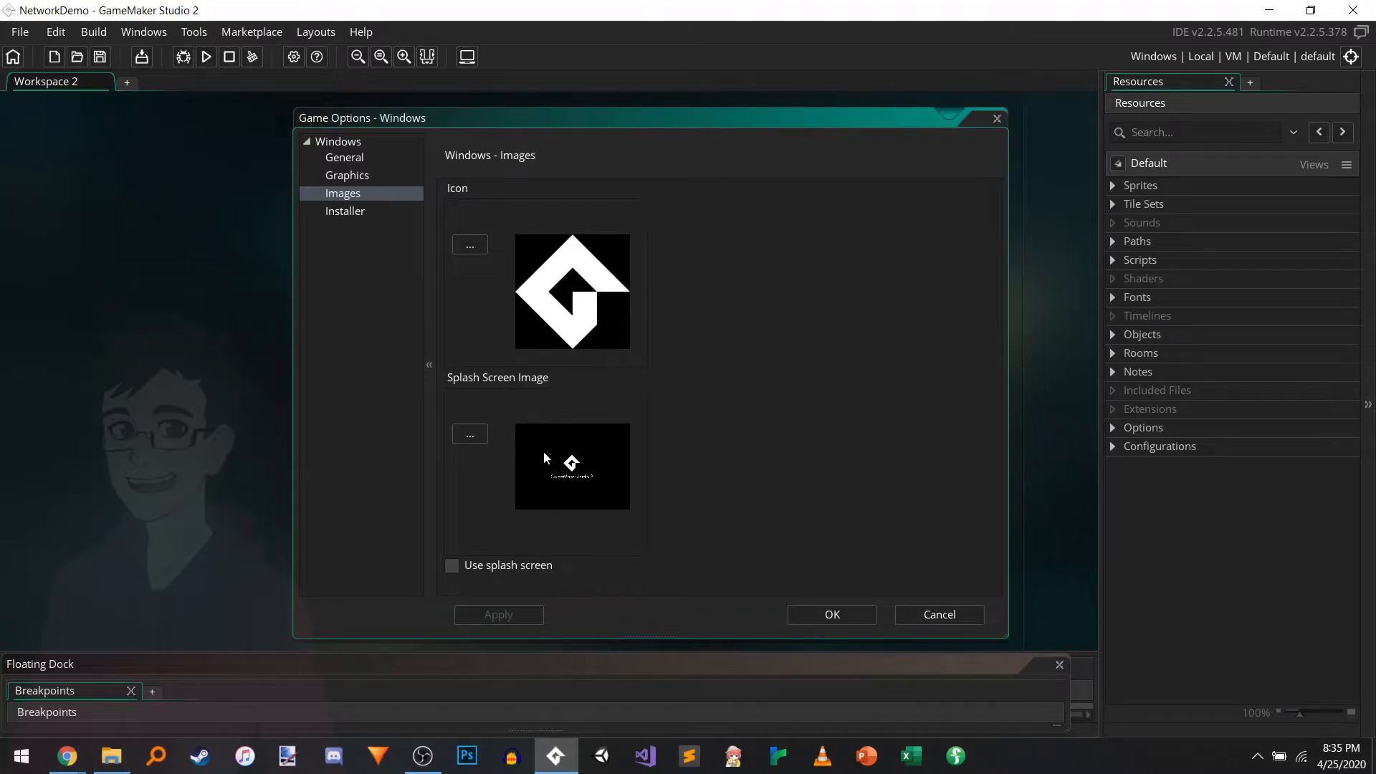
mouse_move(718, 414)
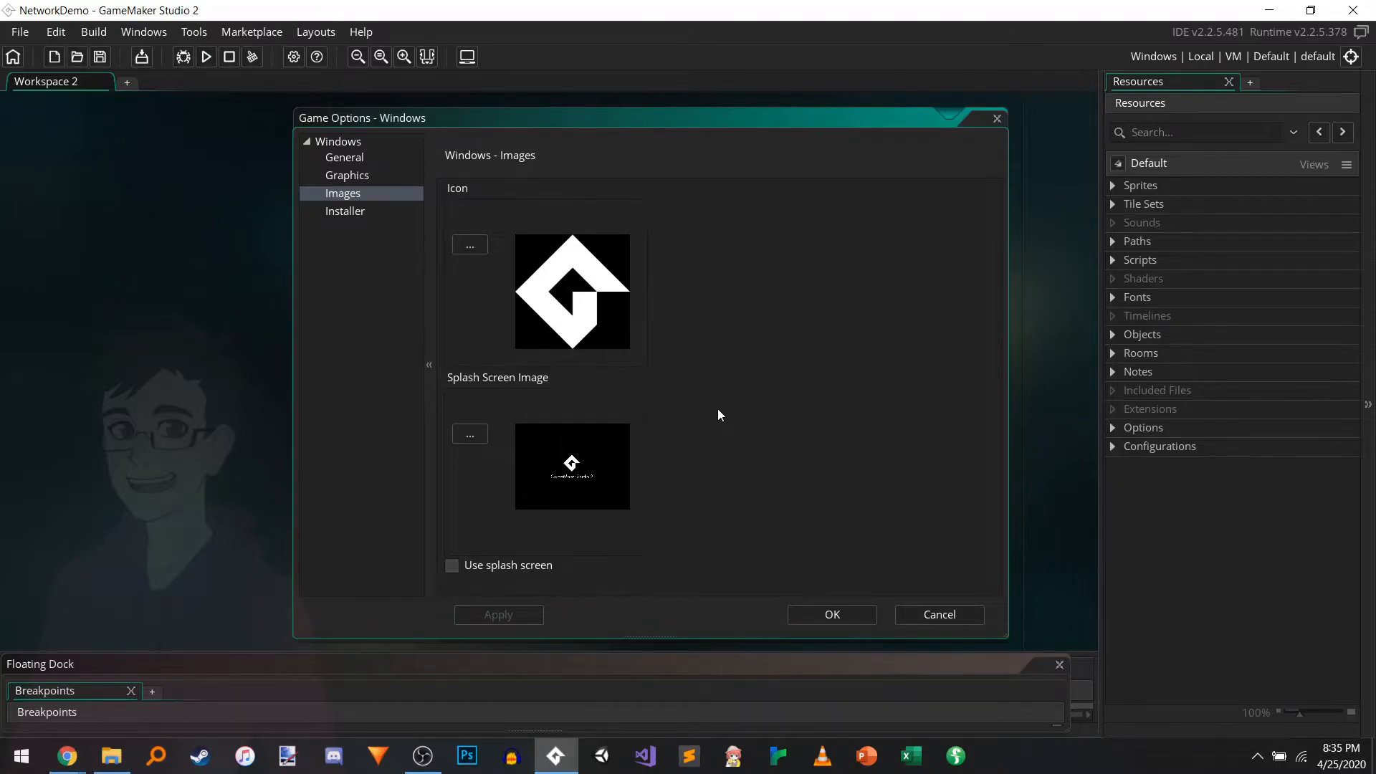
click(346, 210)
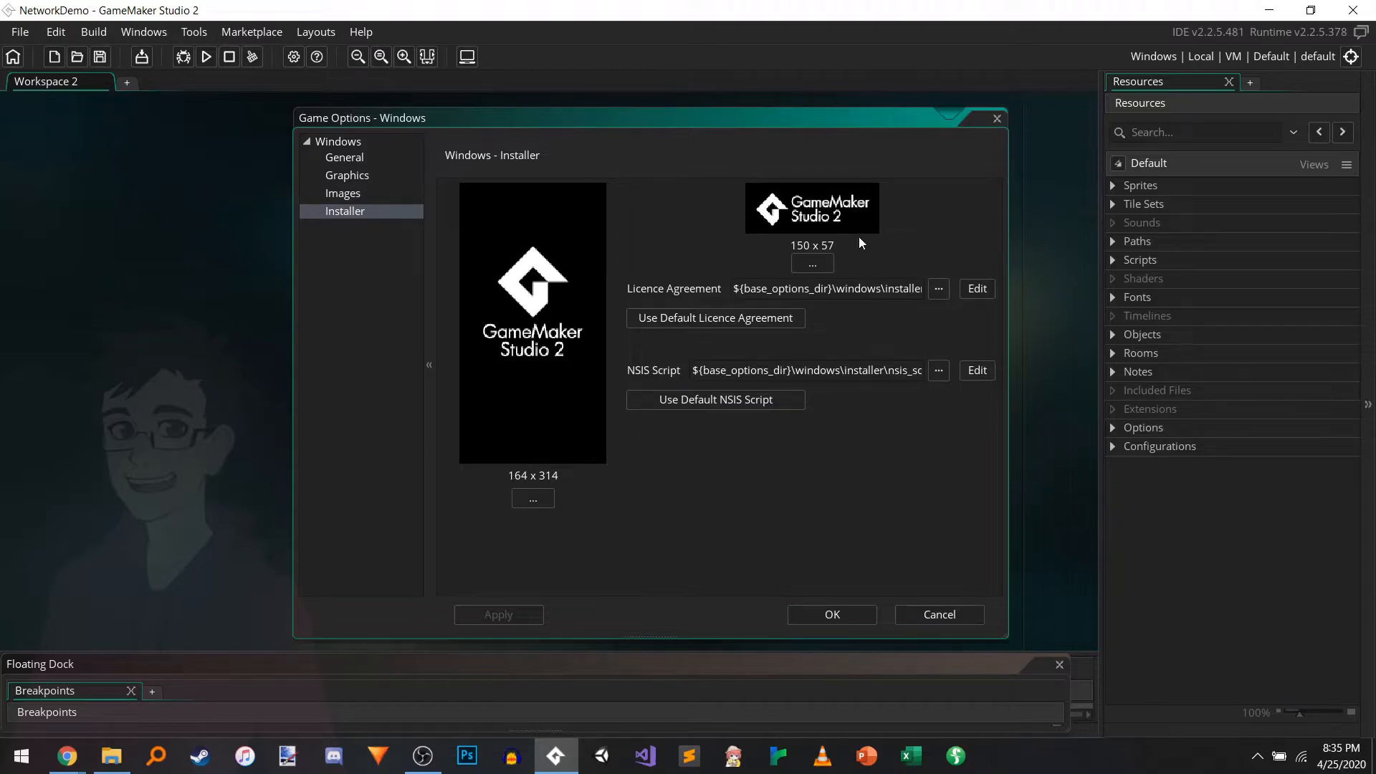
mouse_move(969, 320)
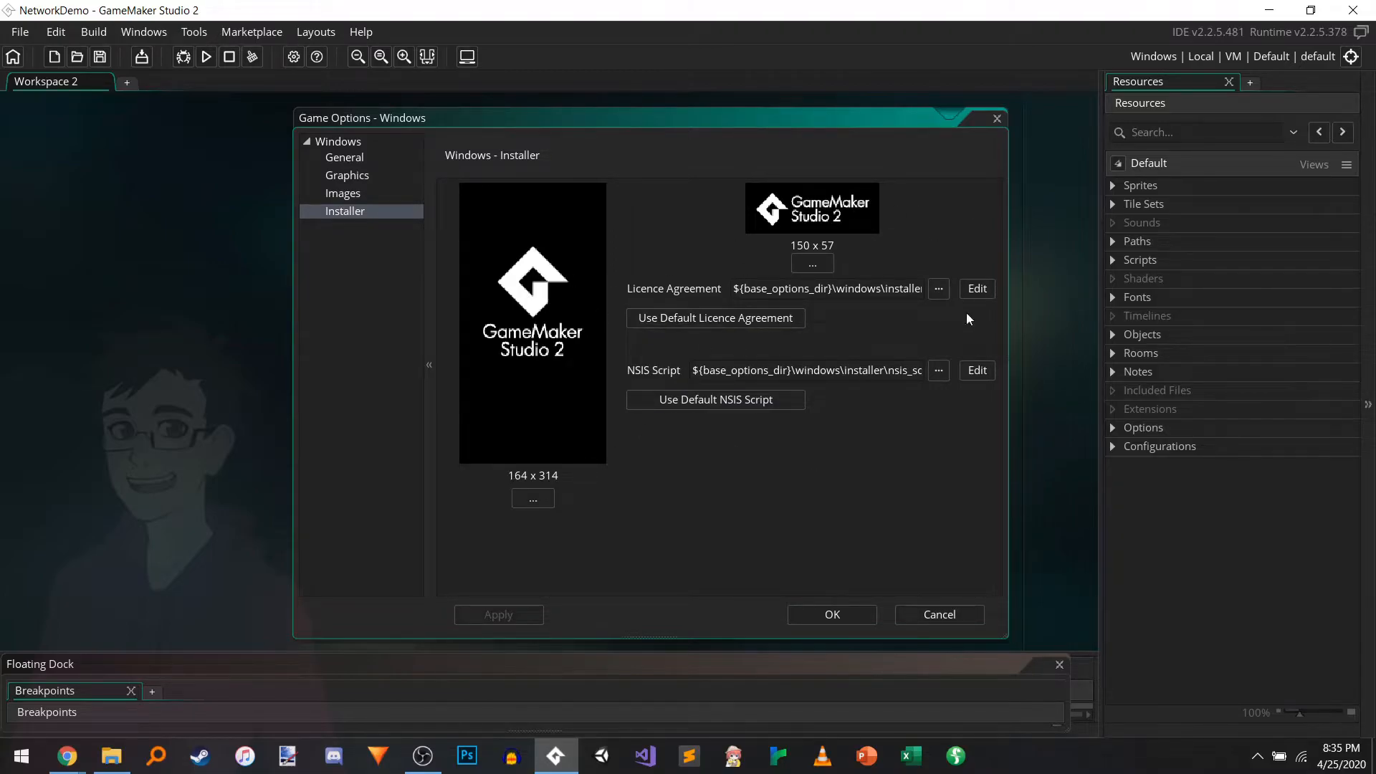
mouse_move(608, 277)
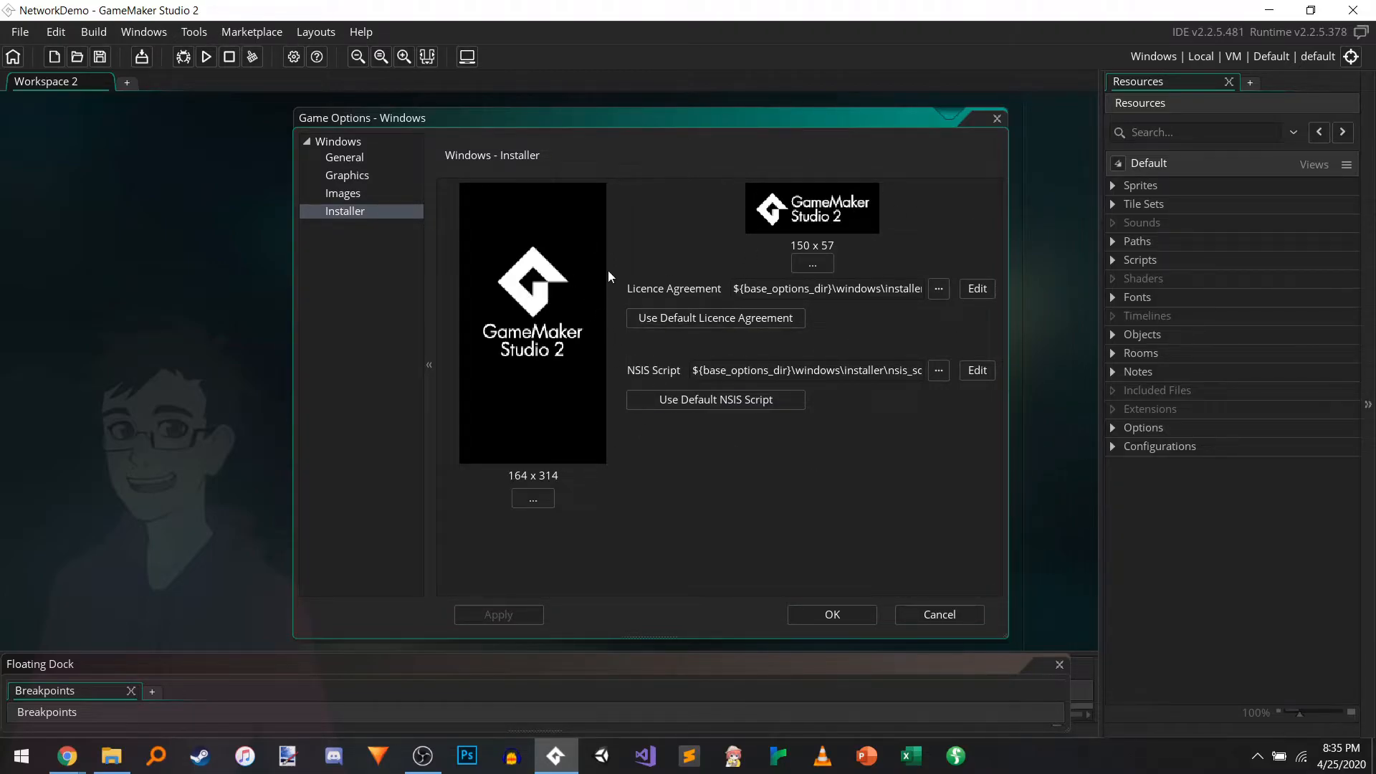
mouse_move(574, 96)
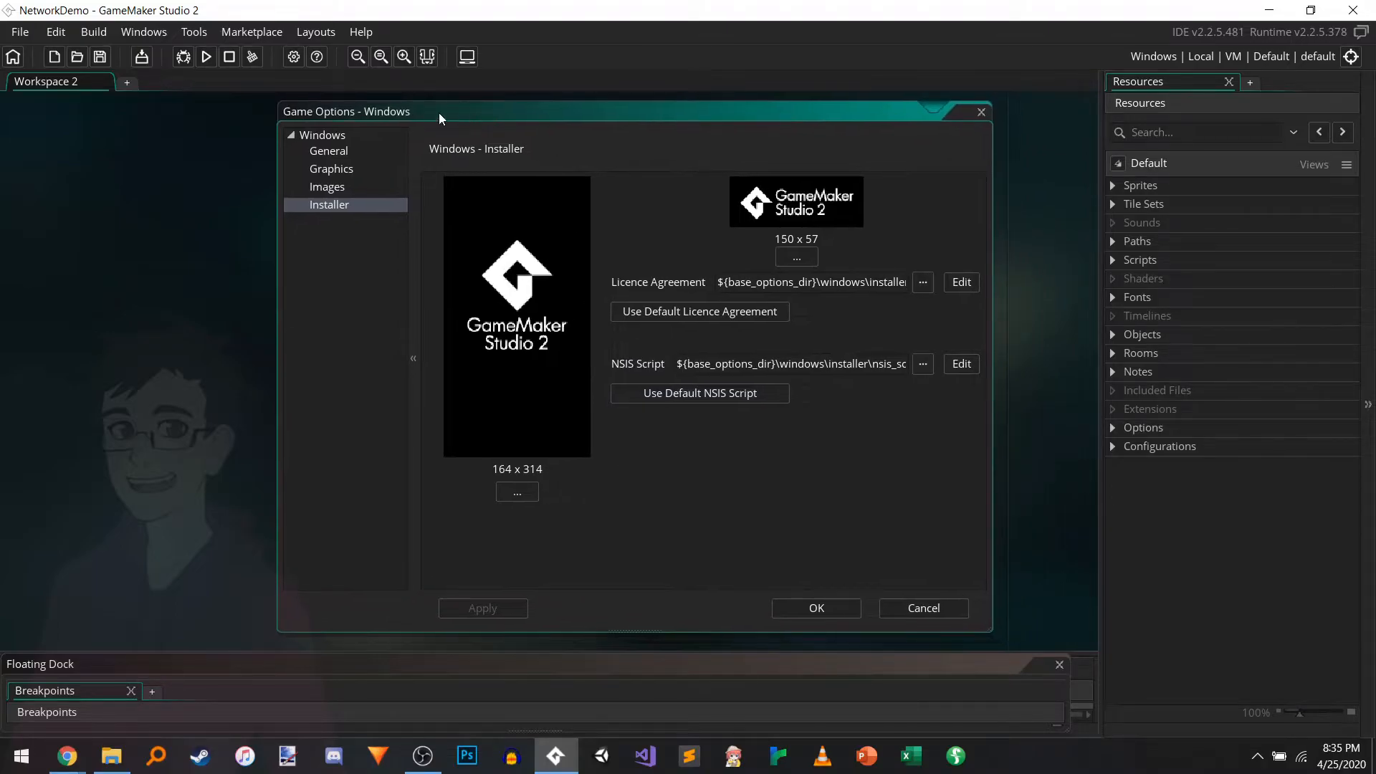
click(94, 31)
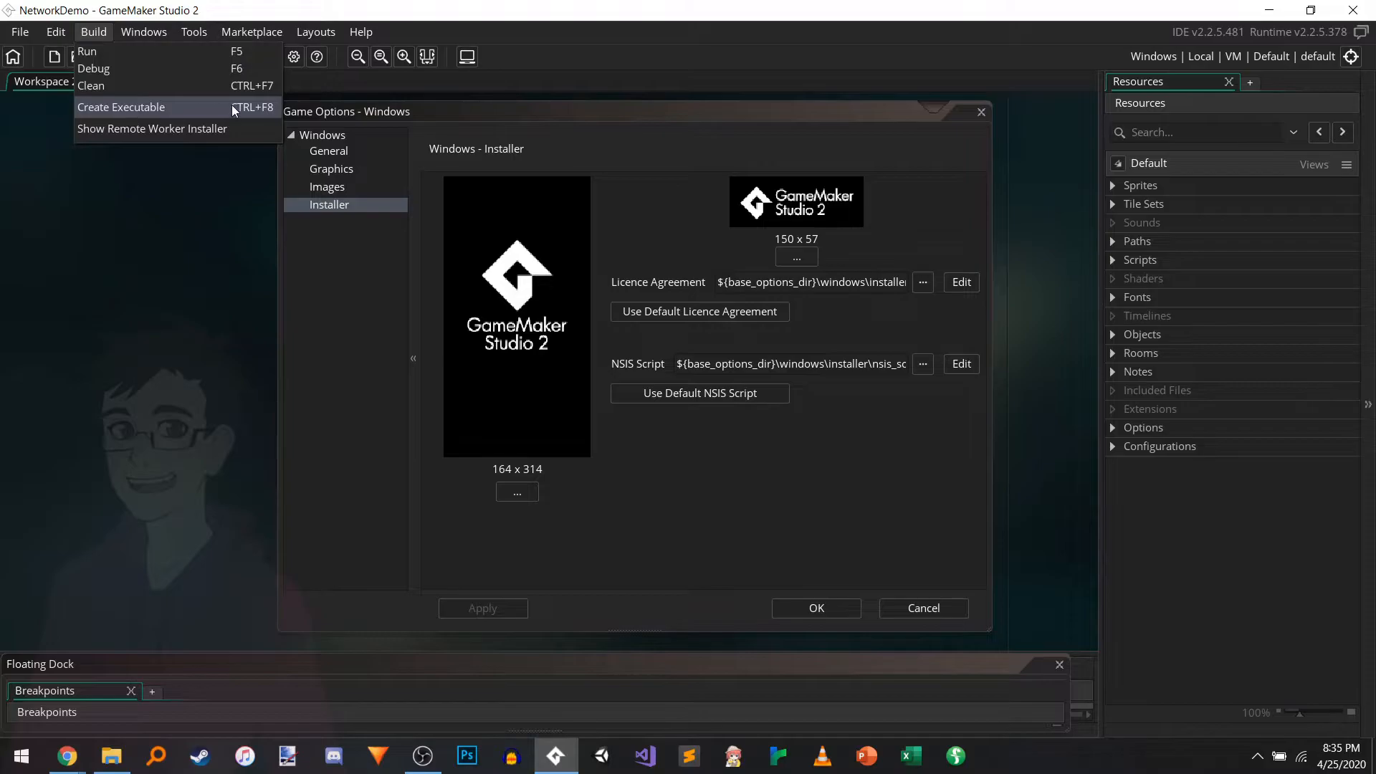
mouse_move(565, 83)
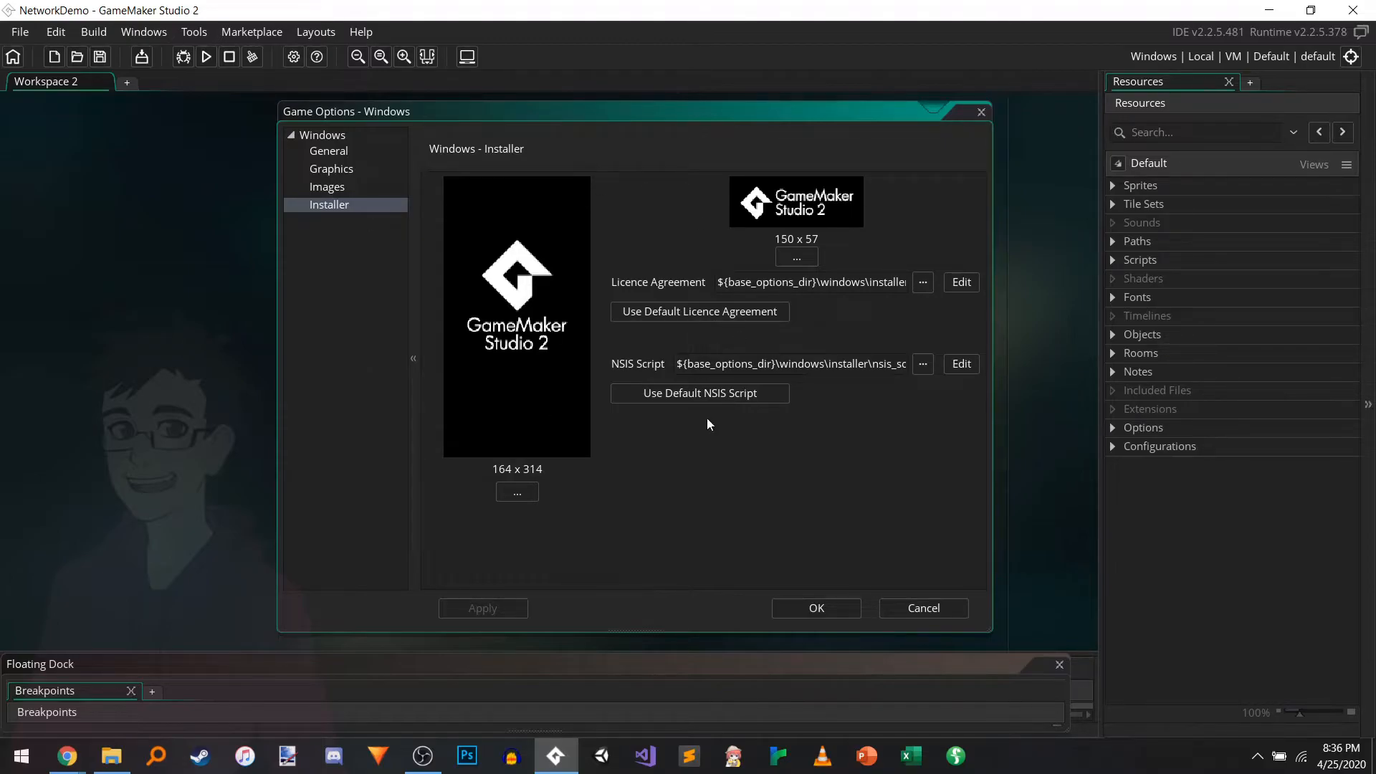
click(325, 186)
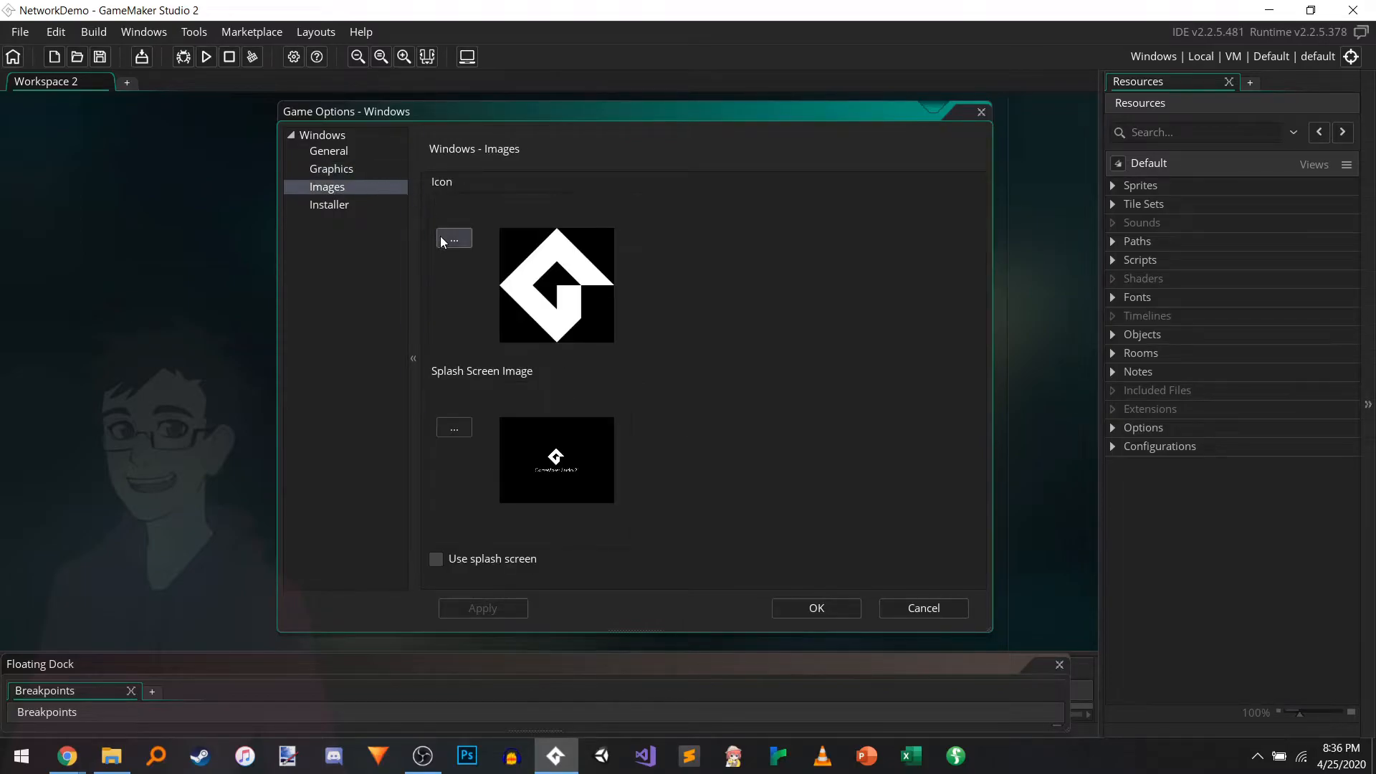
Step: Glance at Graphics and General, return to Images and browse for a new game icon file
click(331, 169)
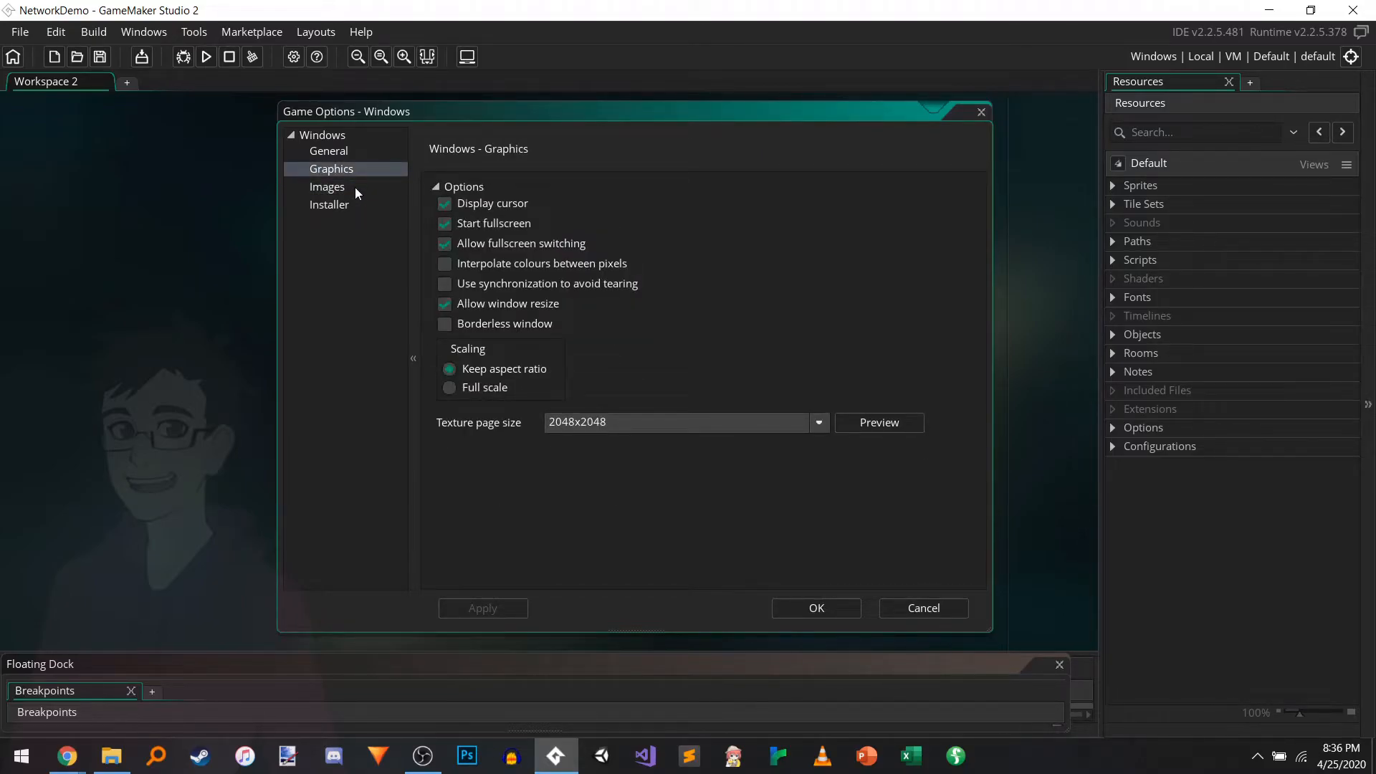
click(445, 224)
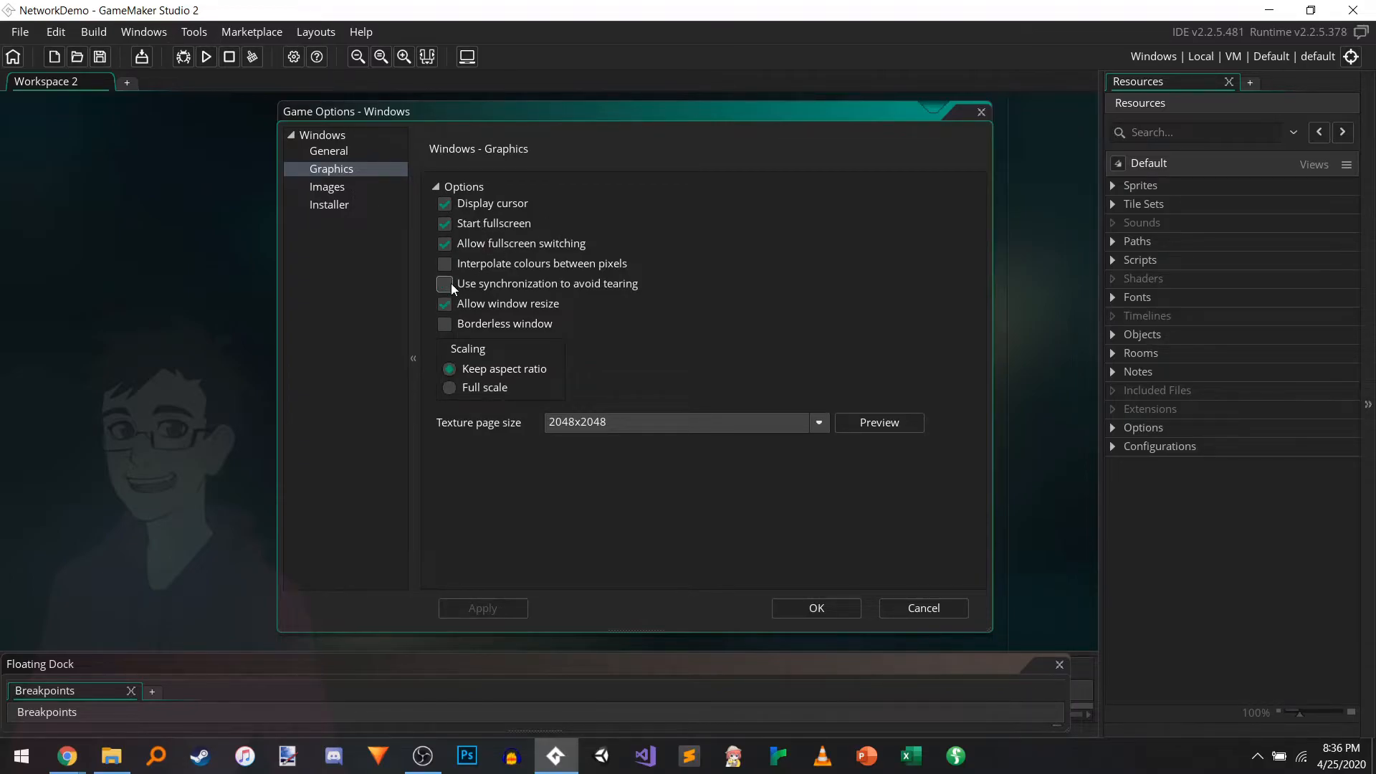
click(329, 150)
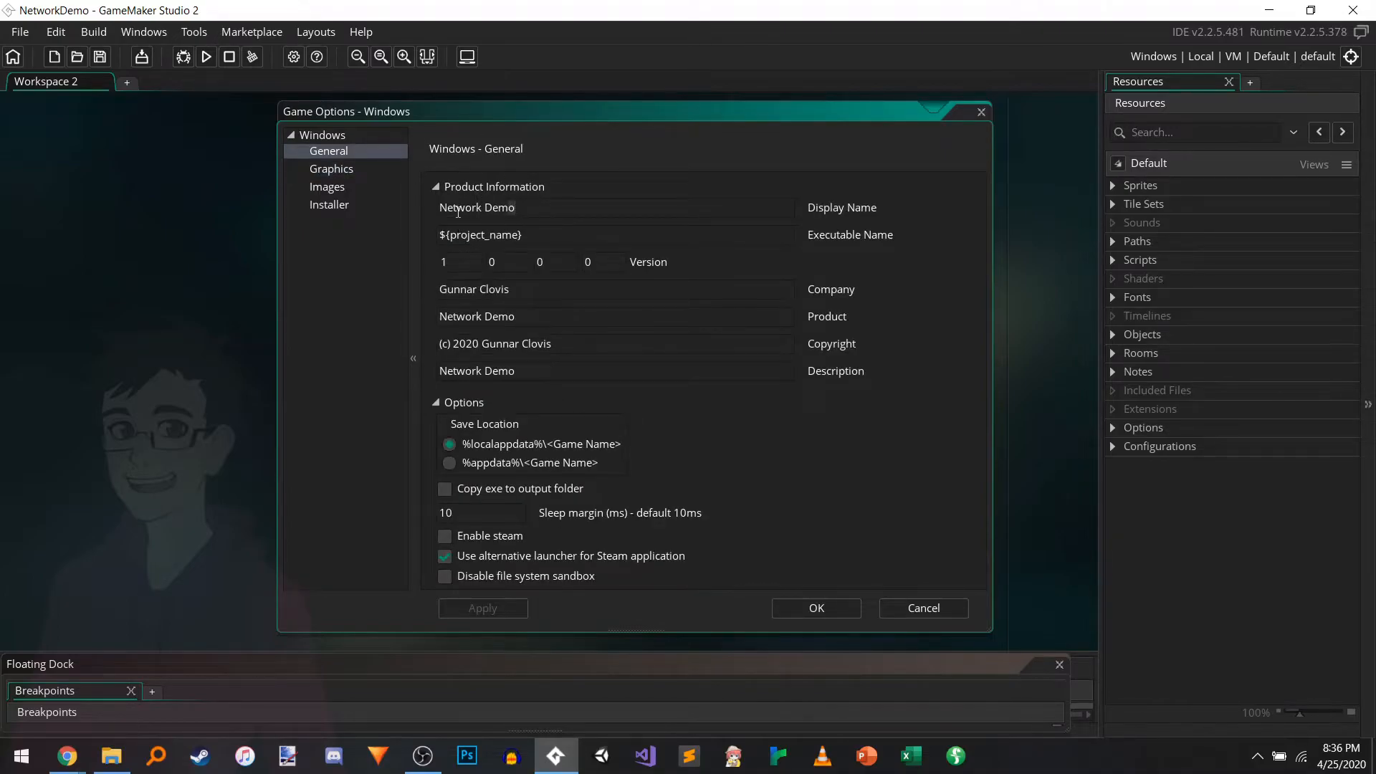
click(326, 187)
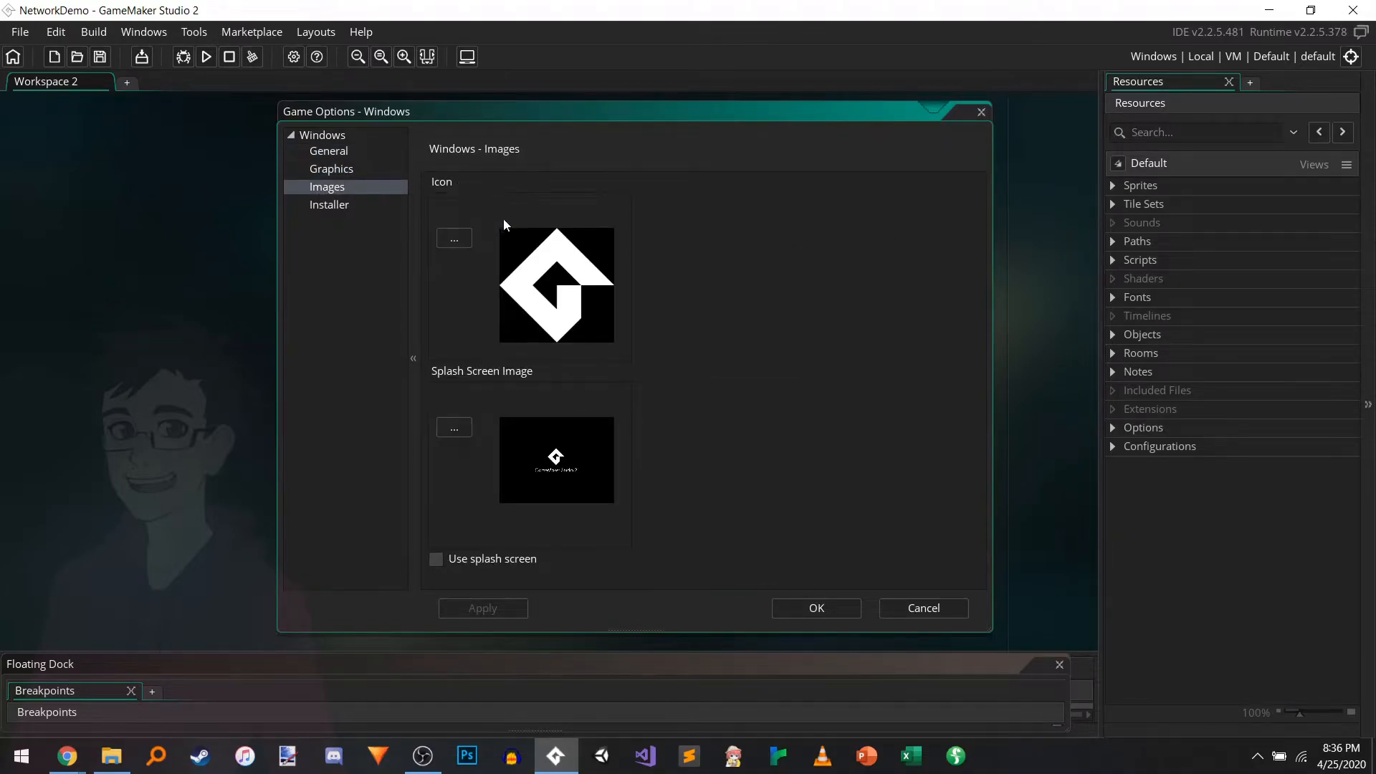
click(454, 239)
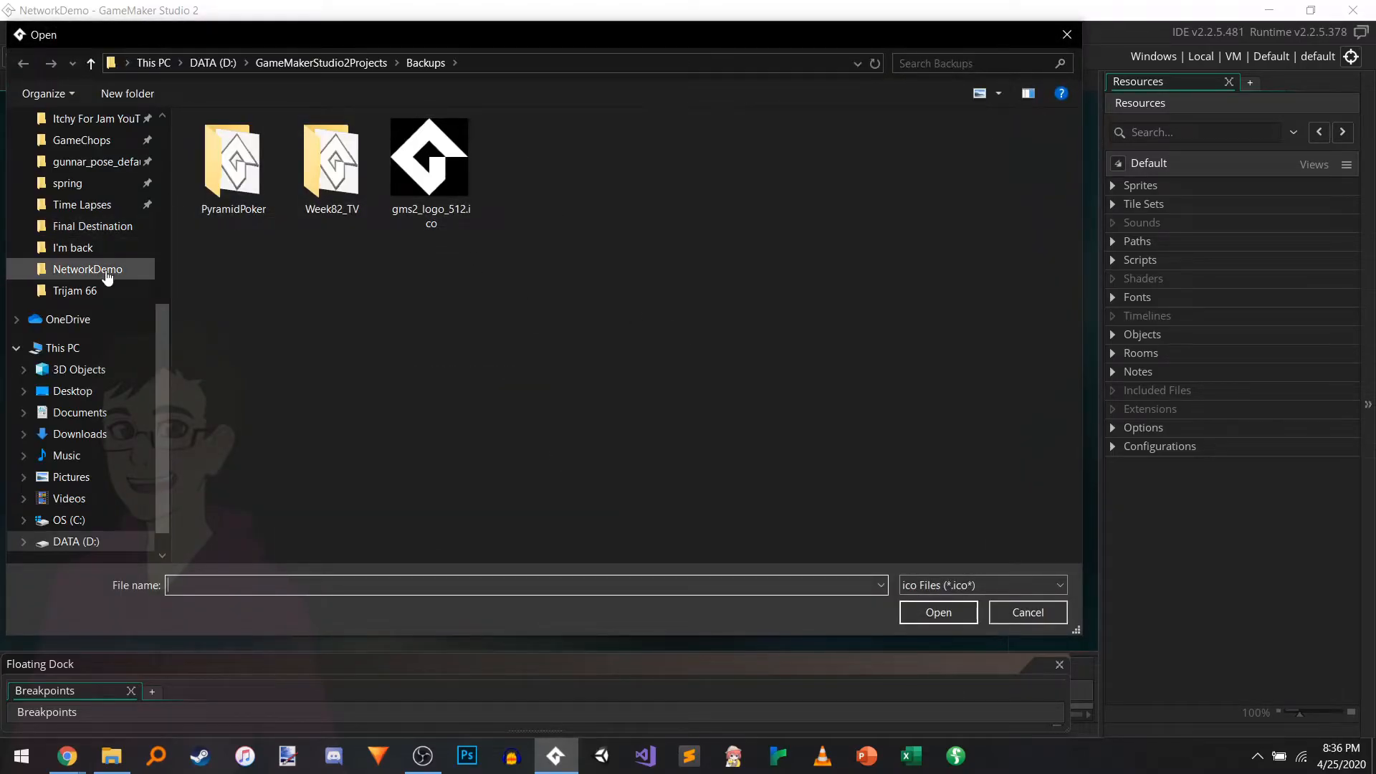
Step: Look inside the NetworkDemo project folder, then cancel the icon picker without a file
double_click(87, 268)
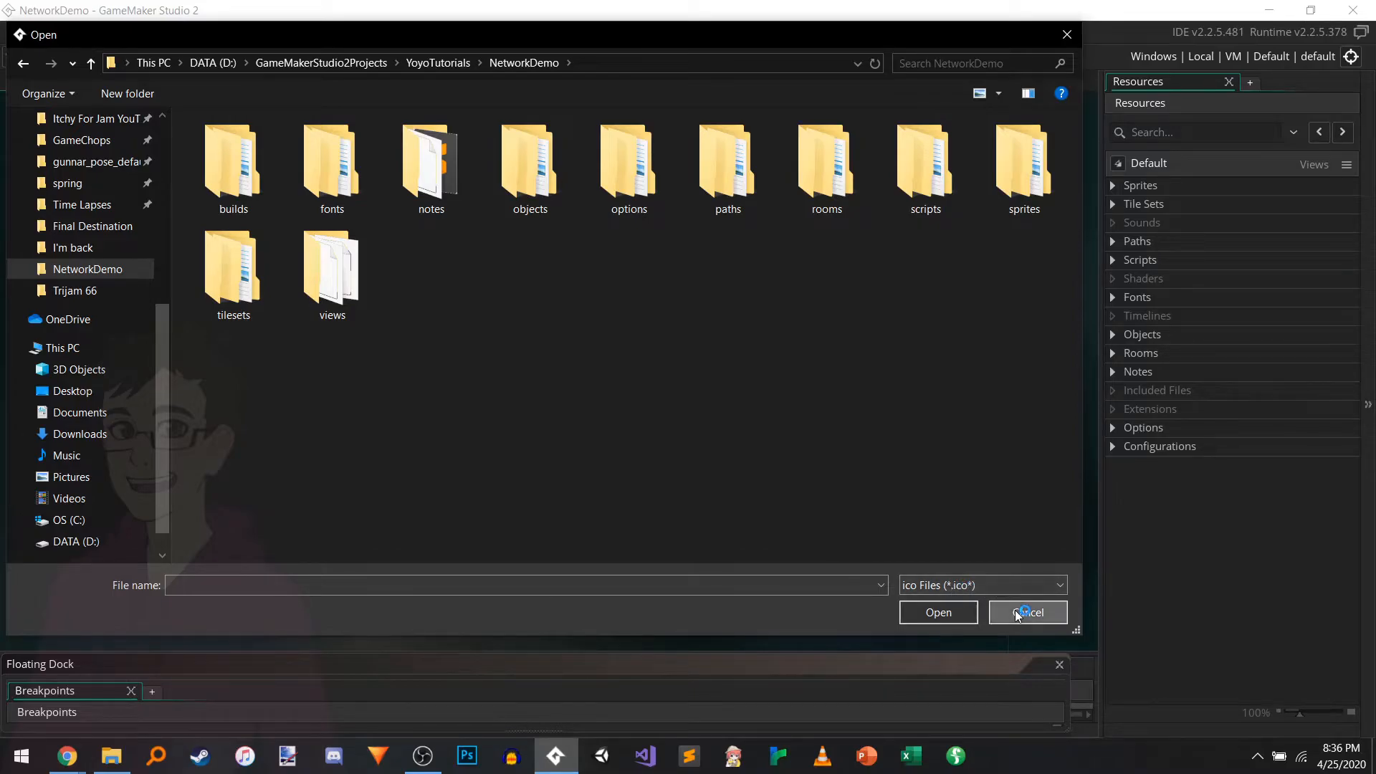
click(1026, 612)
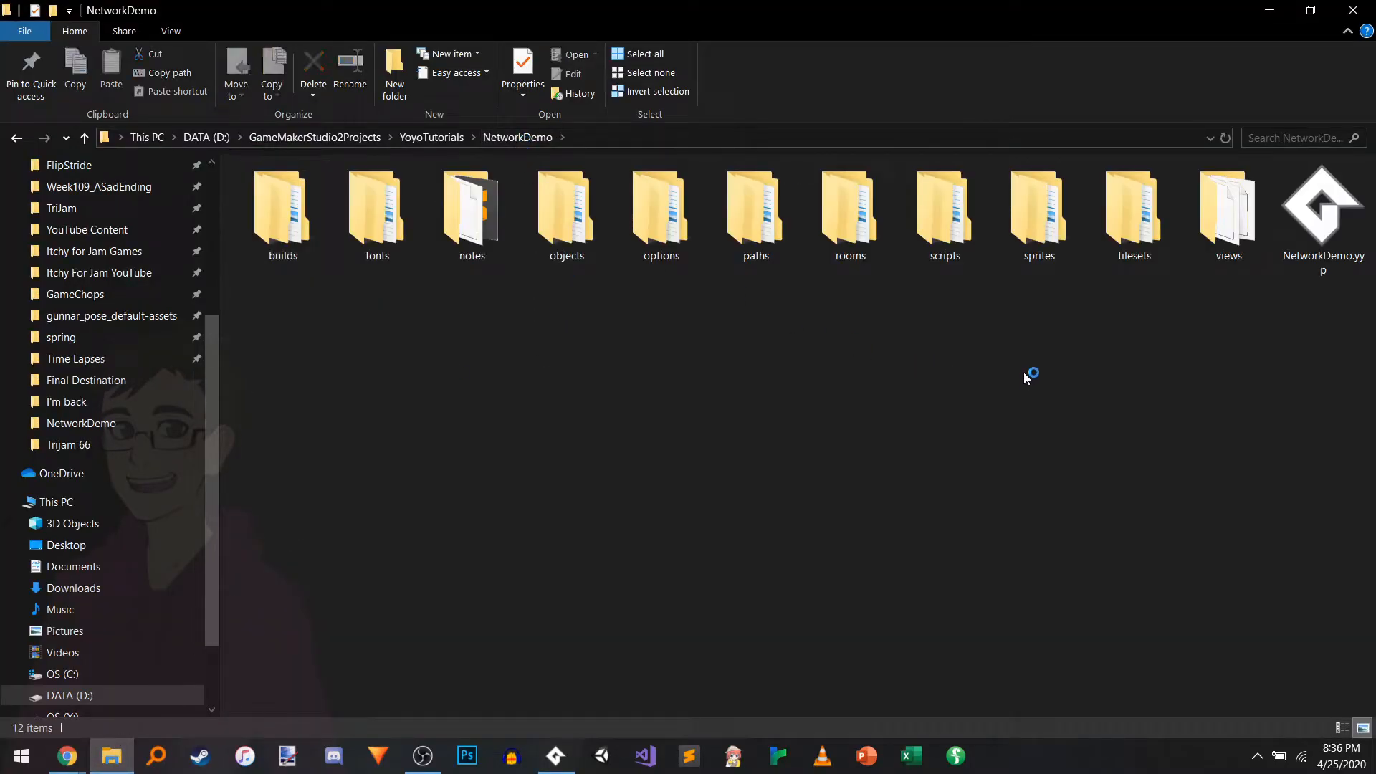
mouse_move(1038, 211)
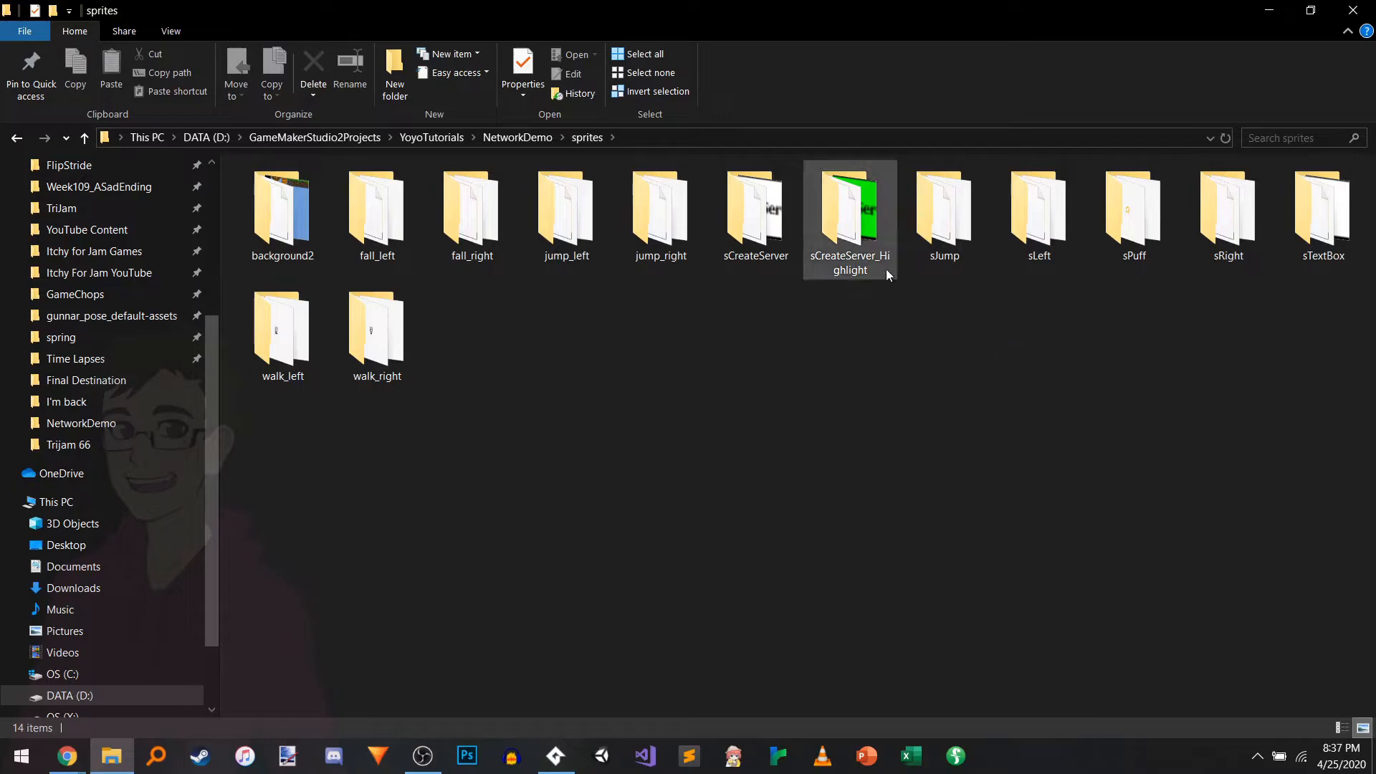
Step: Open robotman.png from the NetworkDemo project folder with paint.net
click(530, 342)
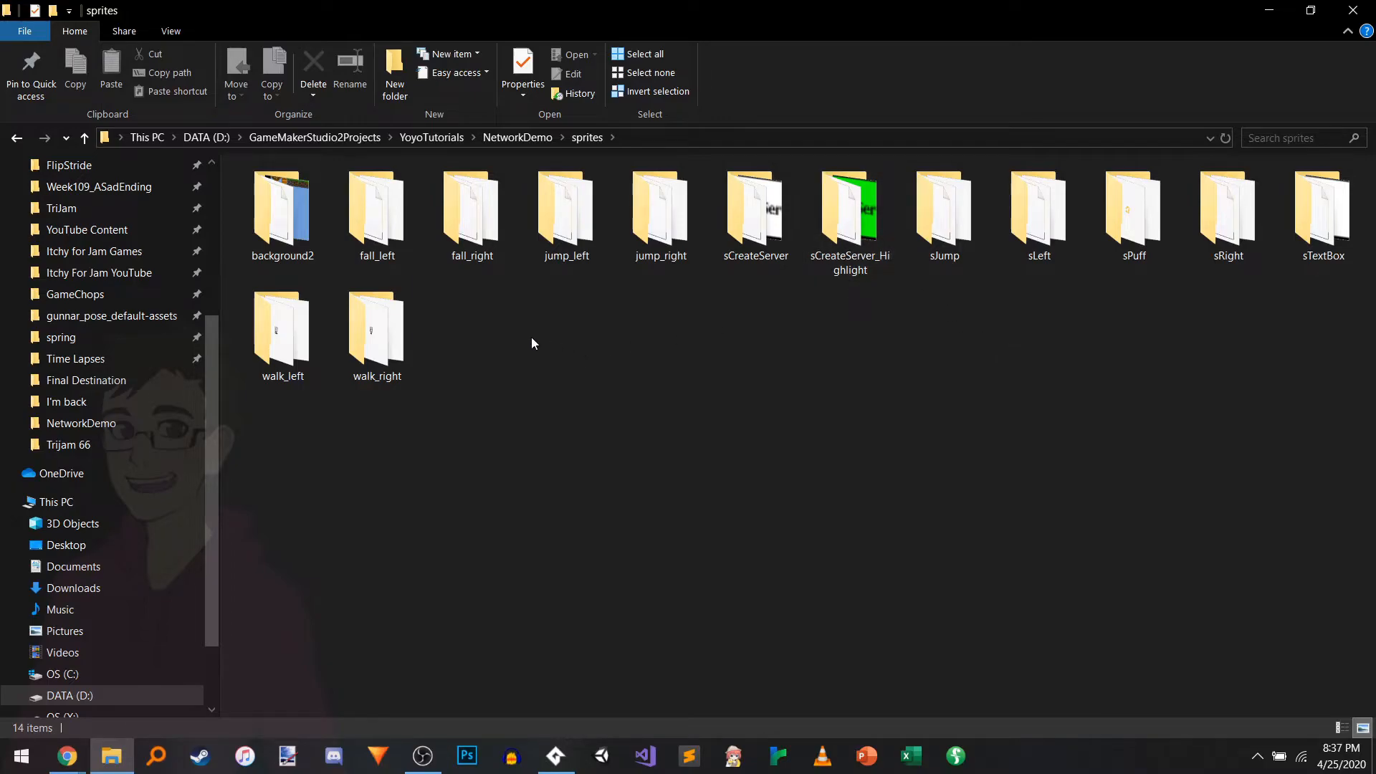
mouse_move(1040, 211)
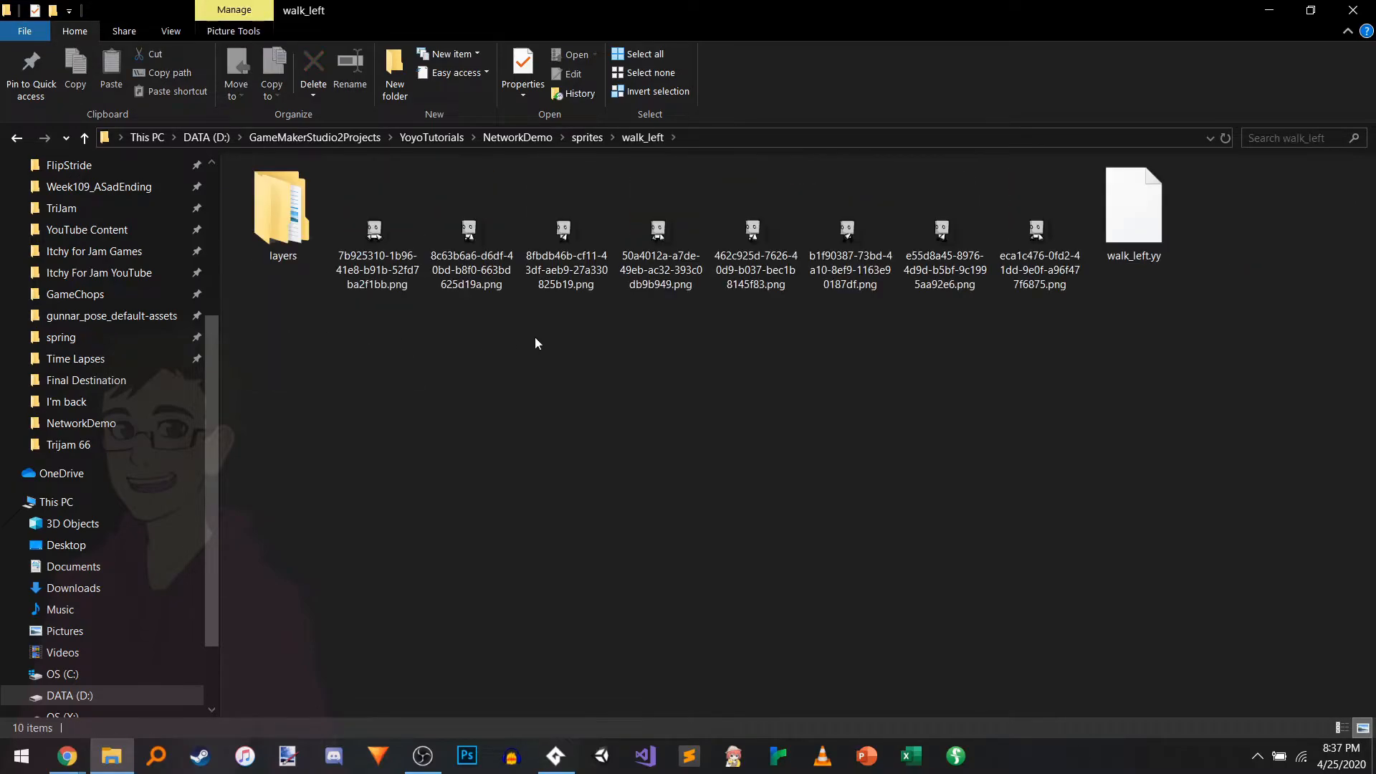
click(472, 219)
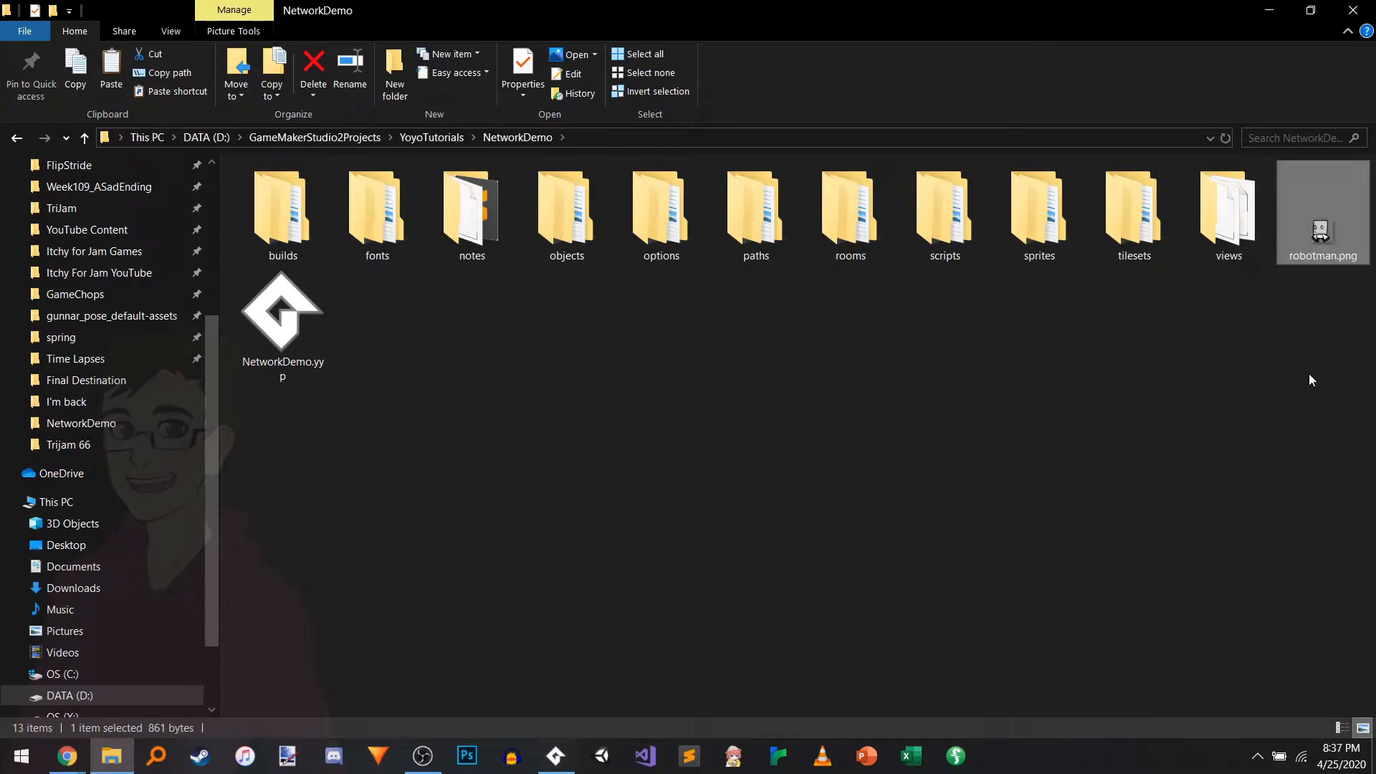
right_click(1320, 210)
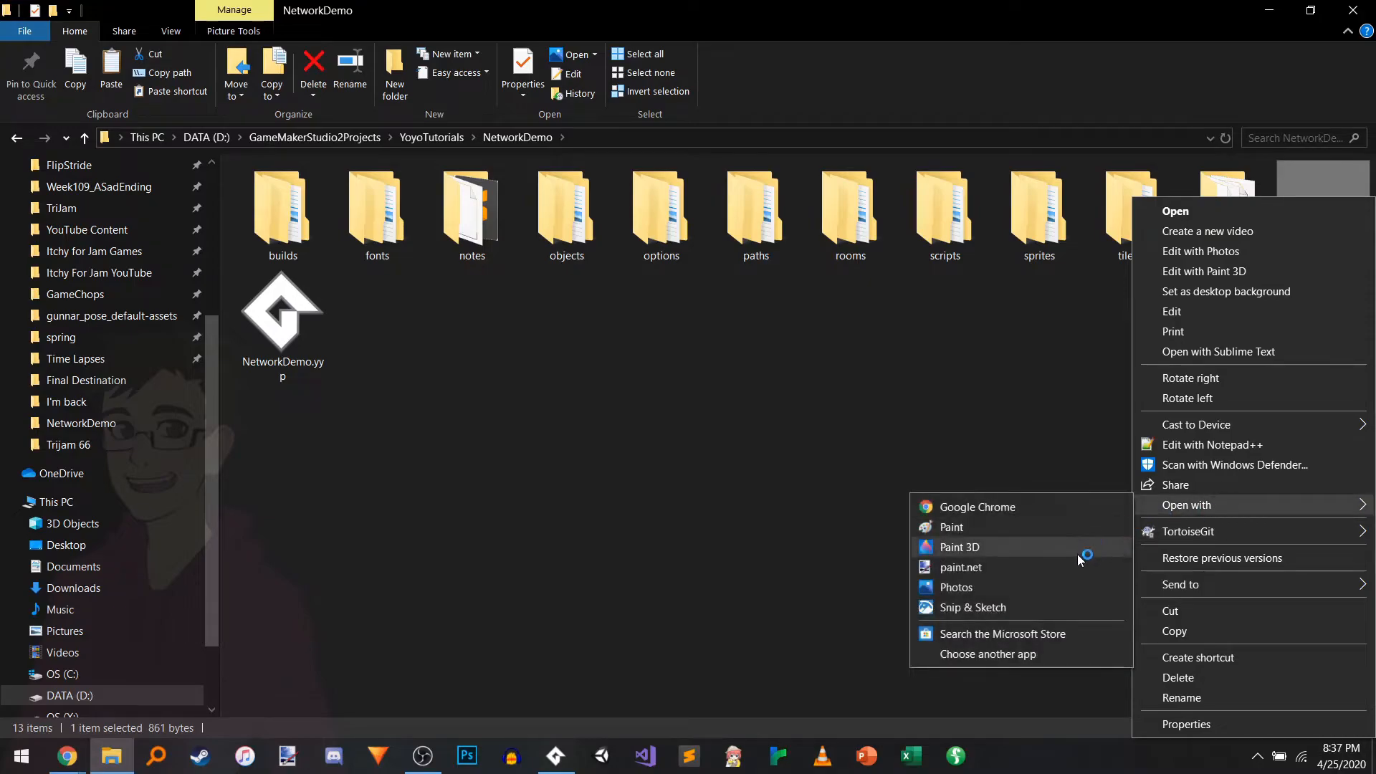
click(961, 568)
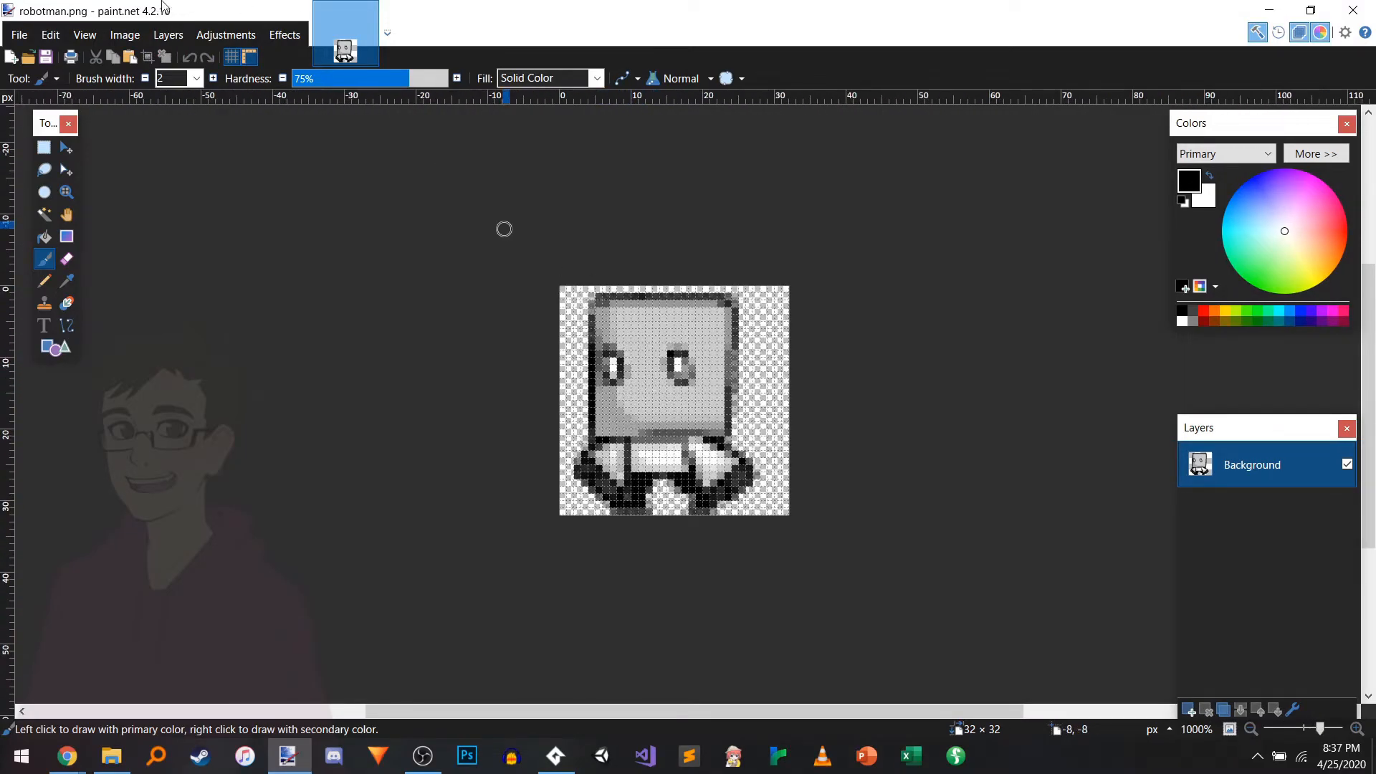
Step: Save the robot image as icon.ico (Icons format) in the NetworkDemo folder with default icon options
click(18, 34)
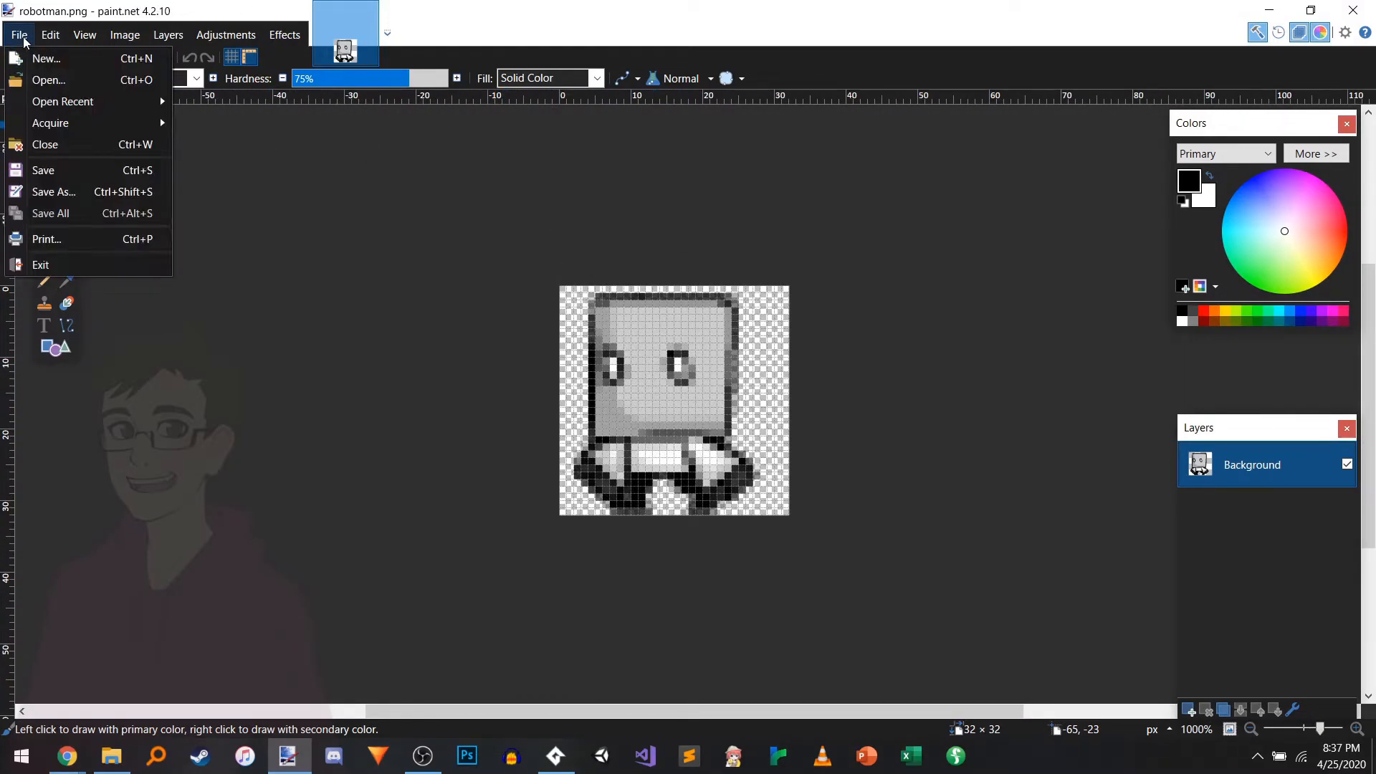
click(53, 191)
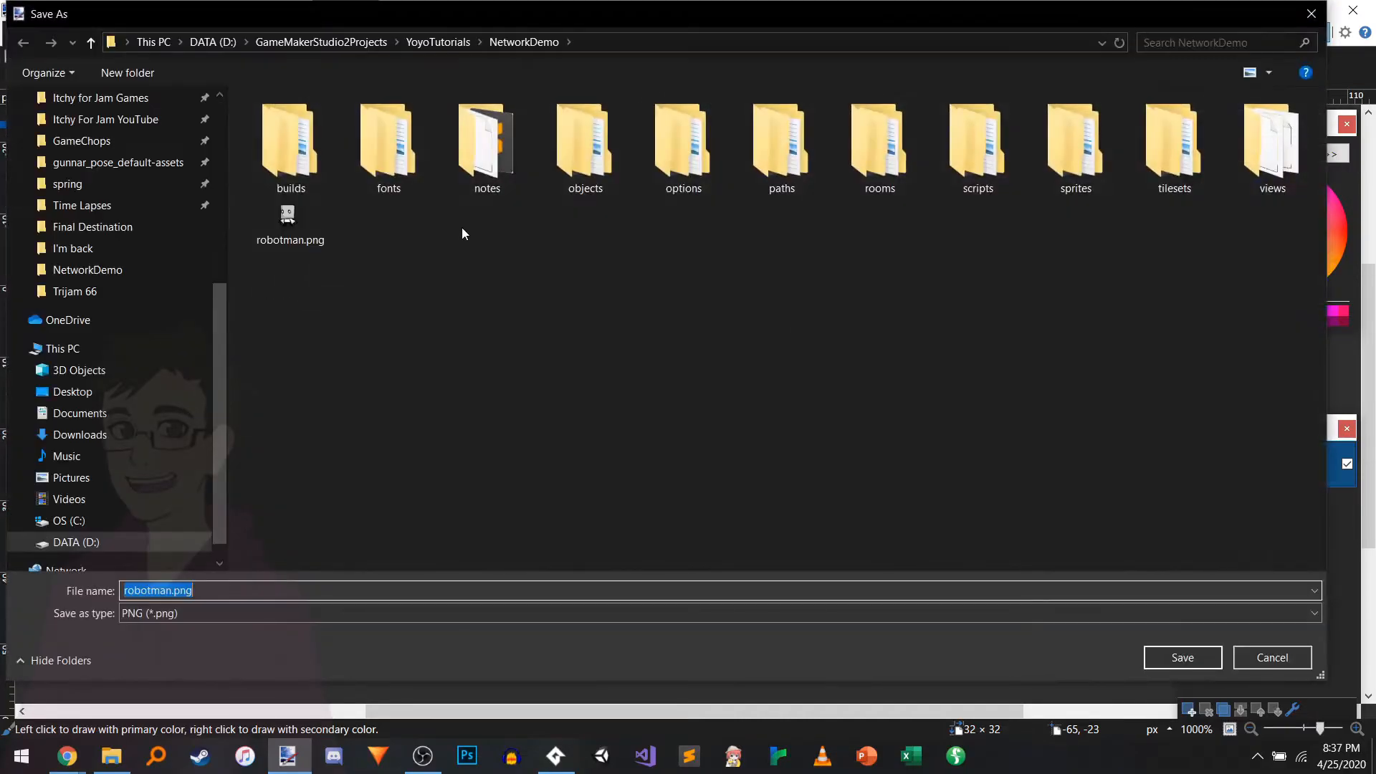
click(1314, 612)
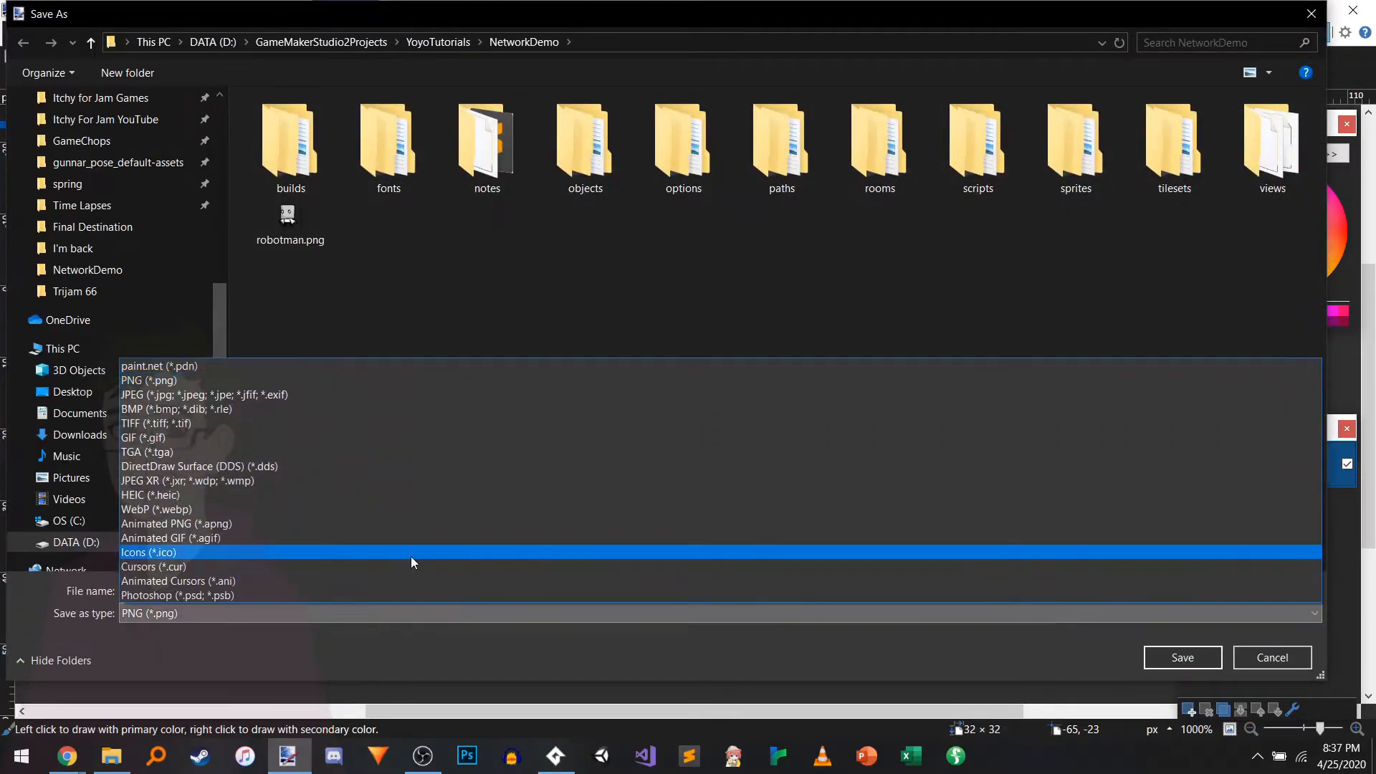
click(148, 552)
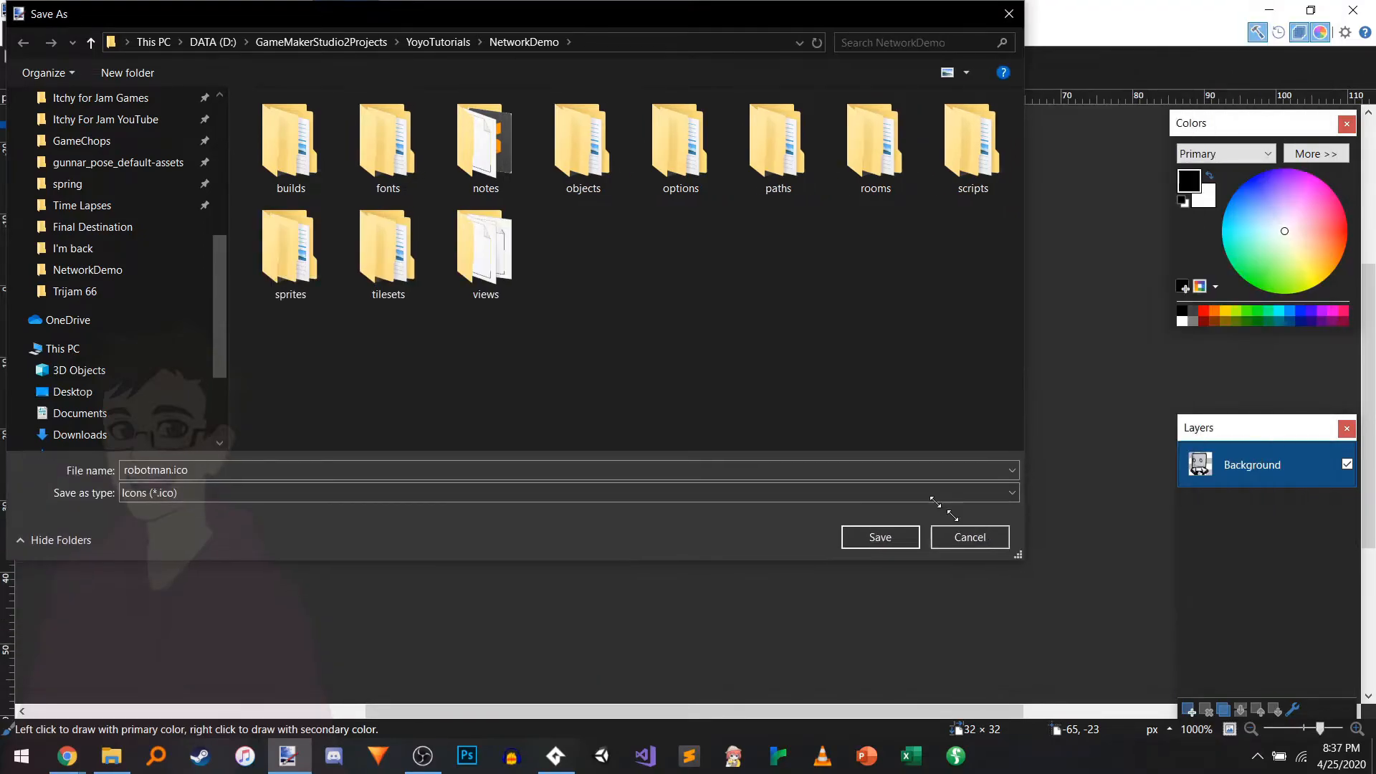
drag(1017, 553, 760, 660)
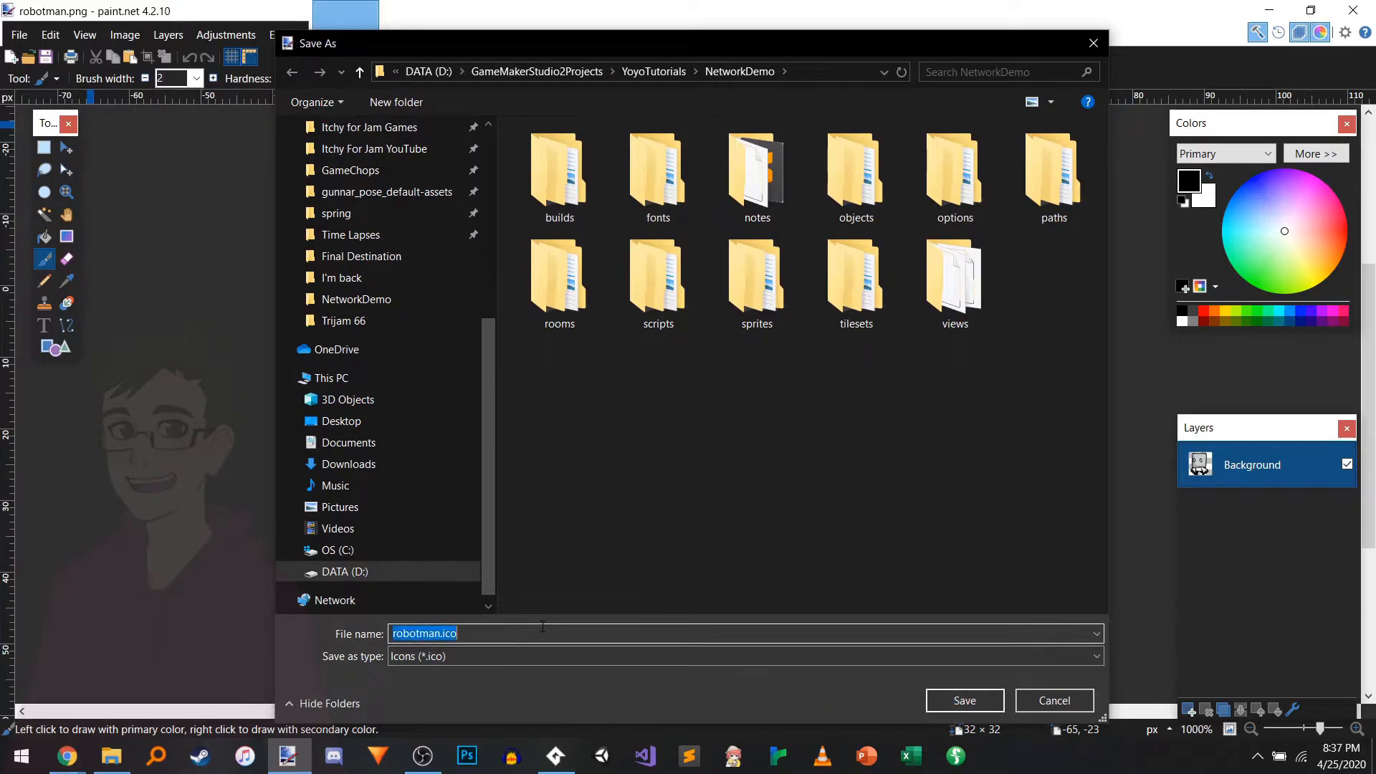
text(icon.)
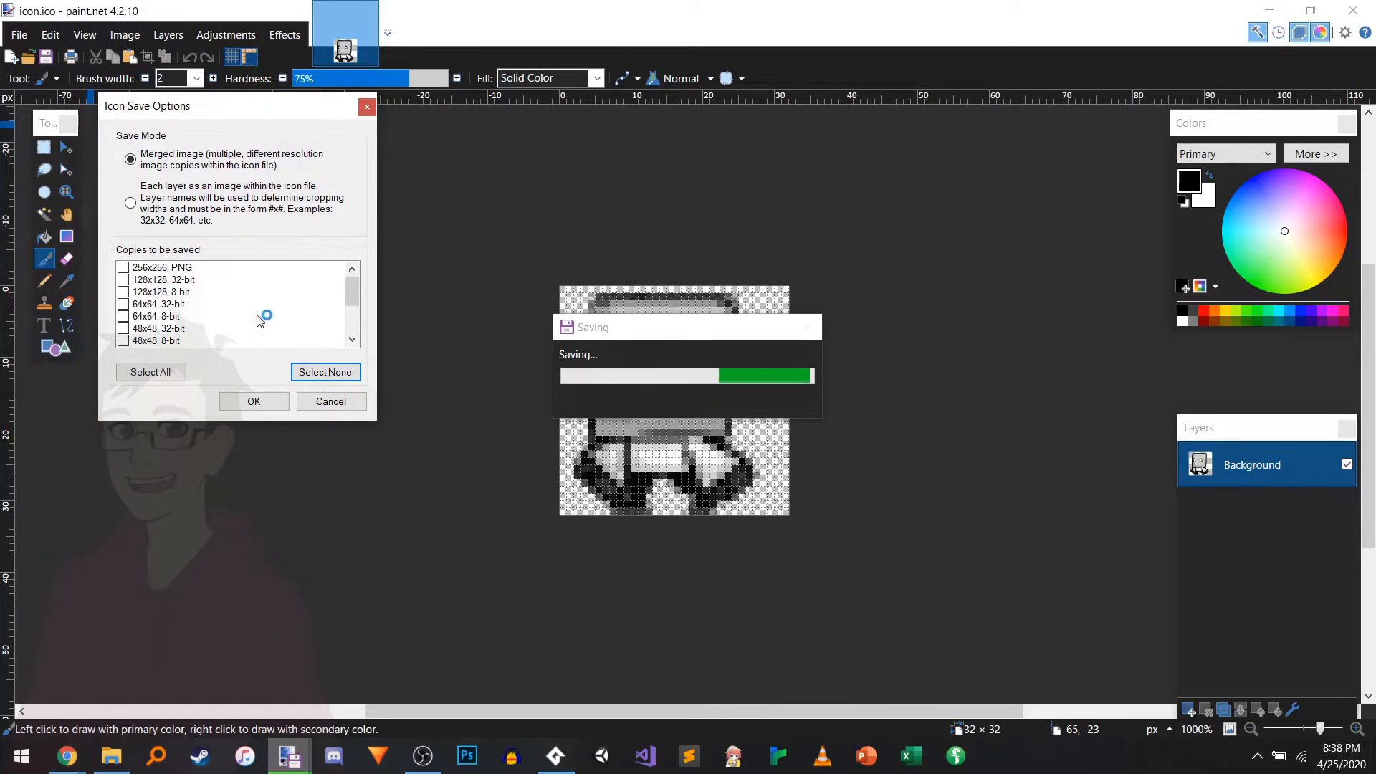
click(252, 401)
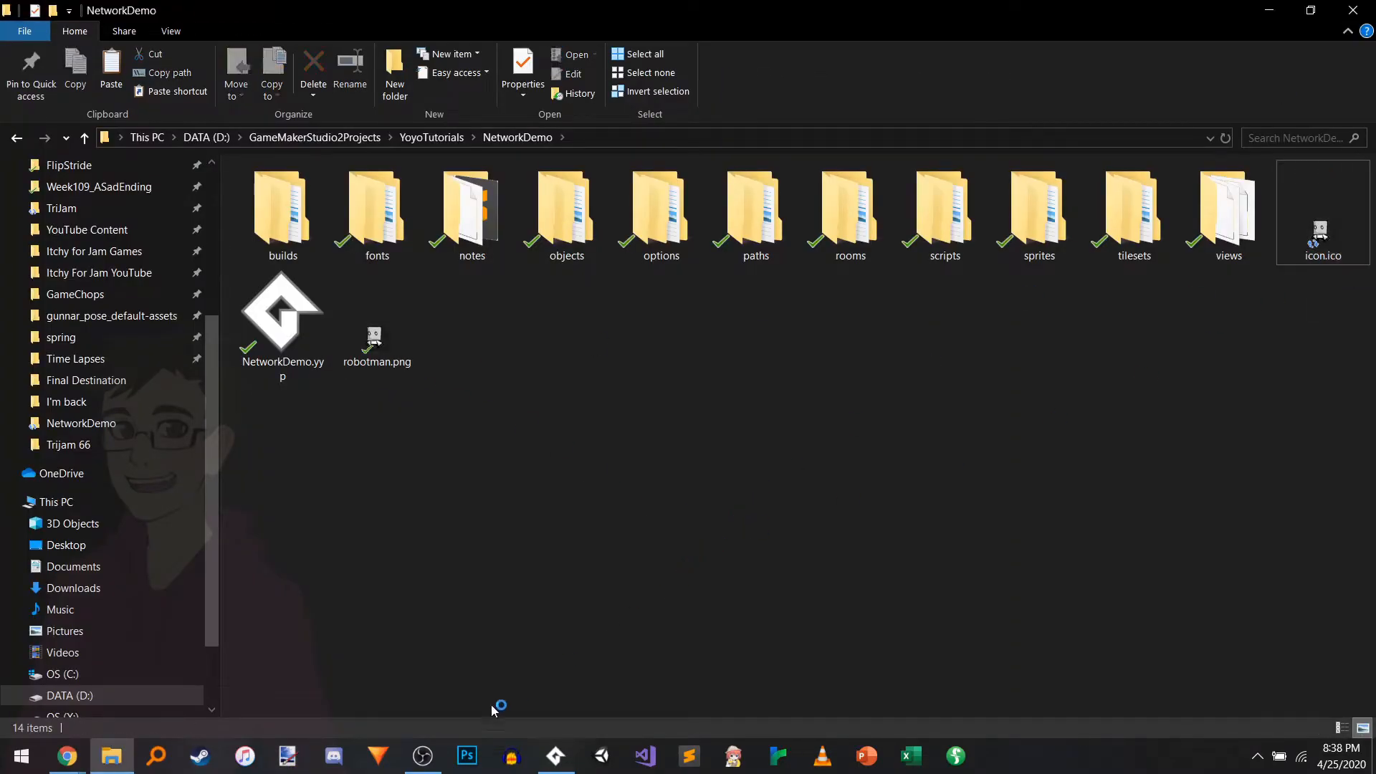
click(67, 755)
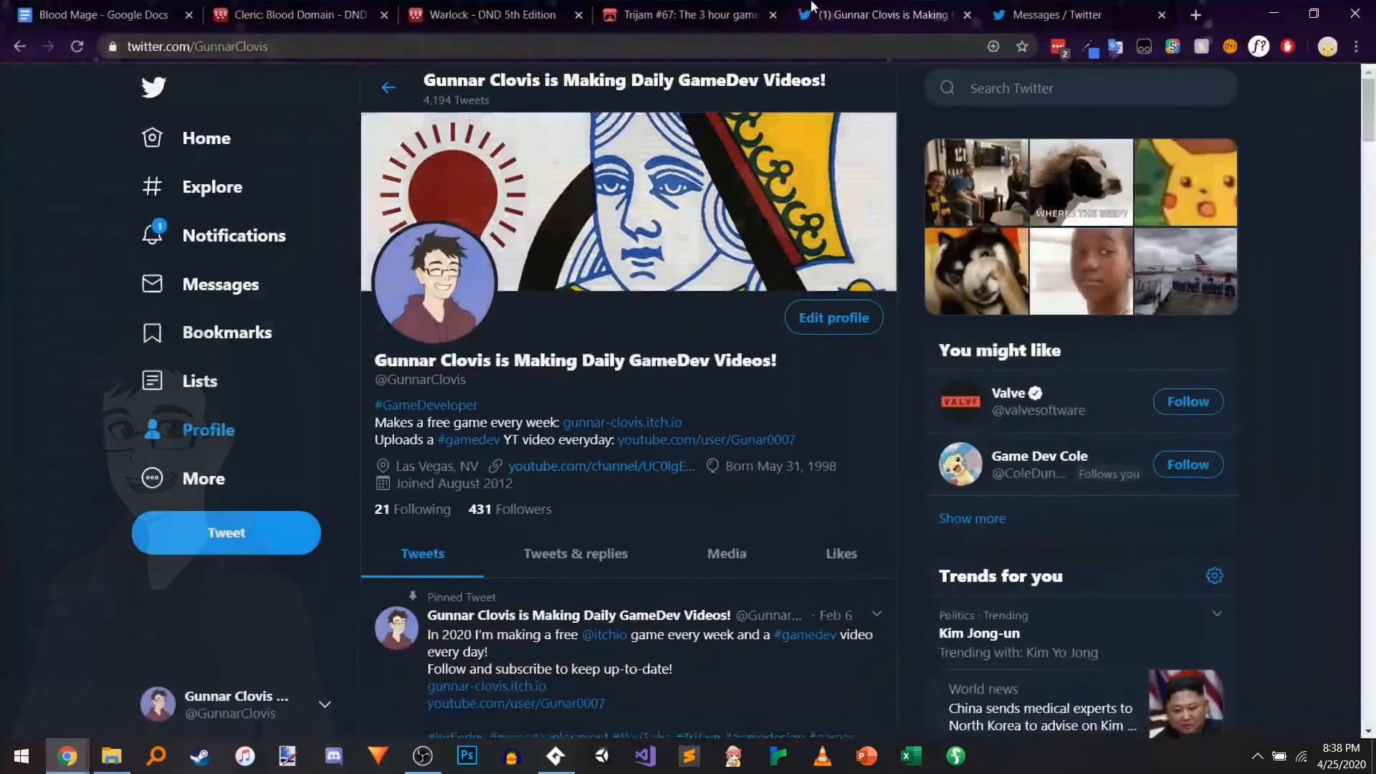
Step: Search Chrome for a free PNG-to-ICO converter, reach ICO Convert, and check icon.ico in NetworkDemo
click(1195, 14)
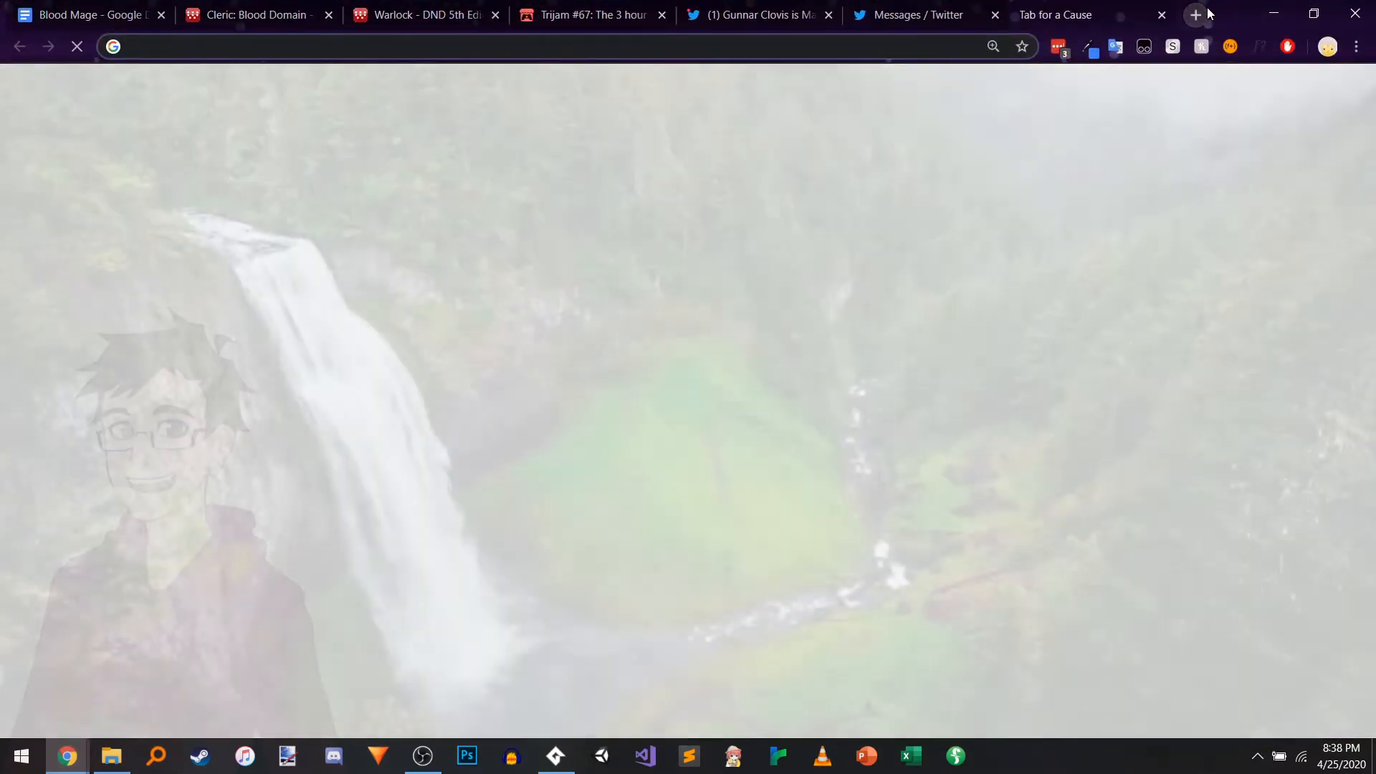
text(free online png to ico file converter)
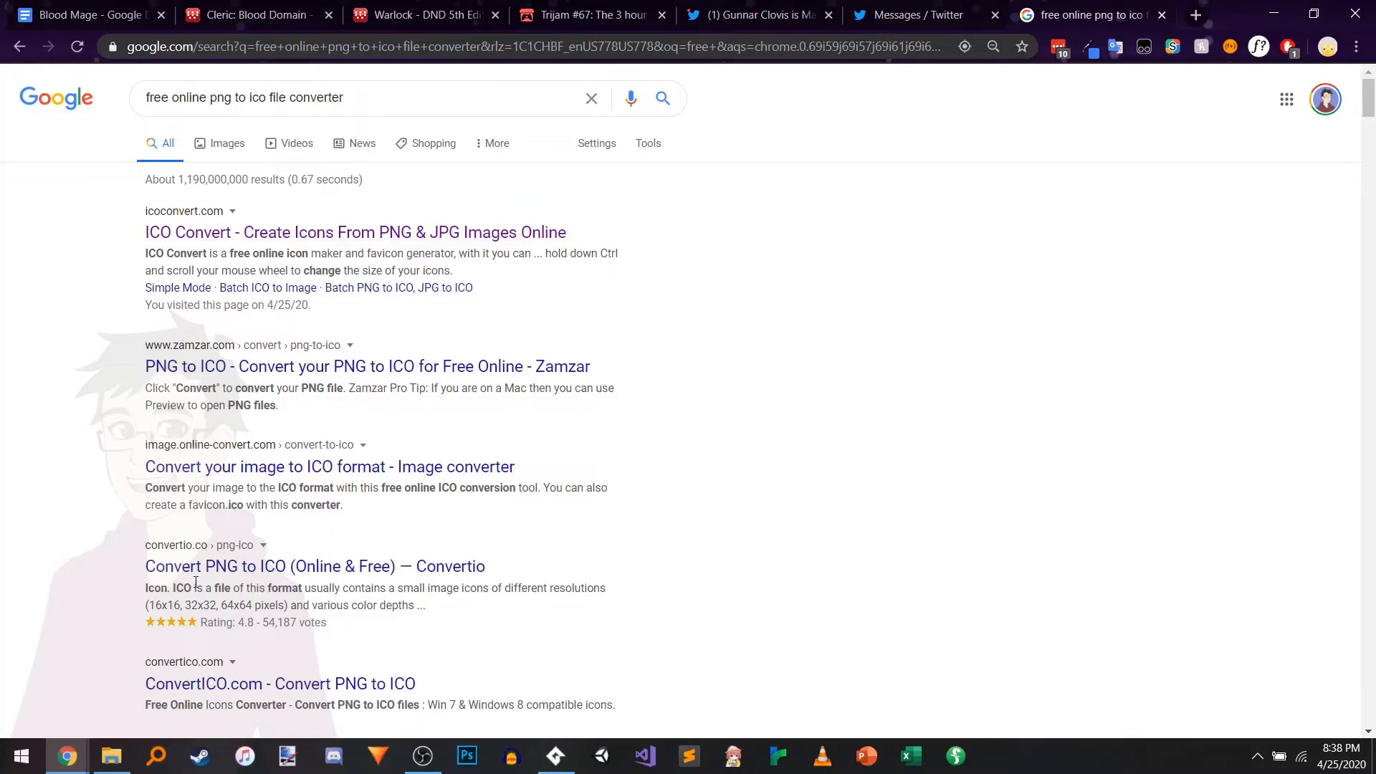
mouse_move(313, 567)
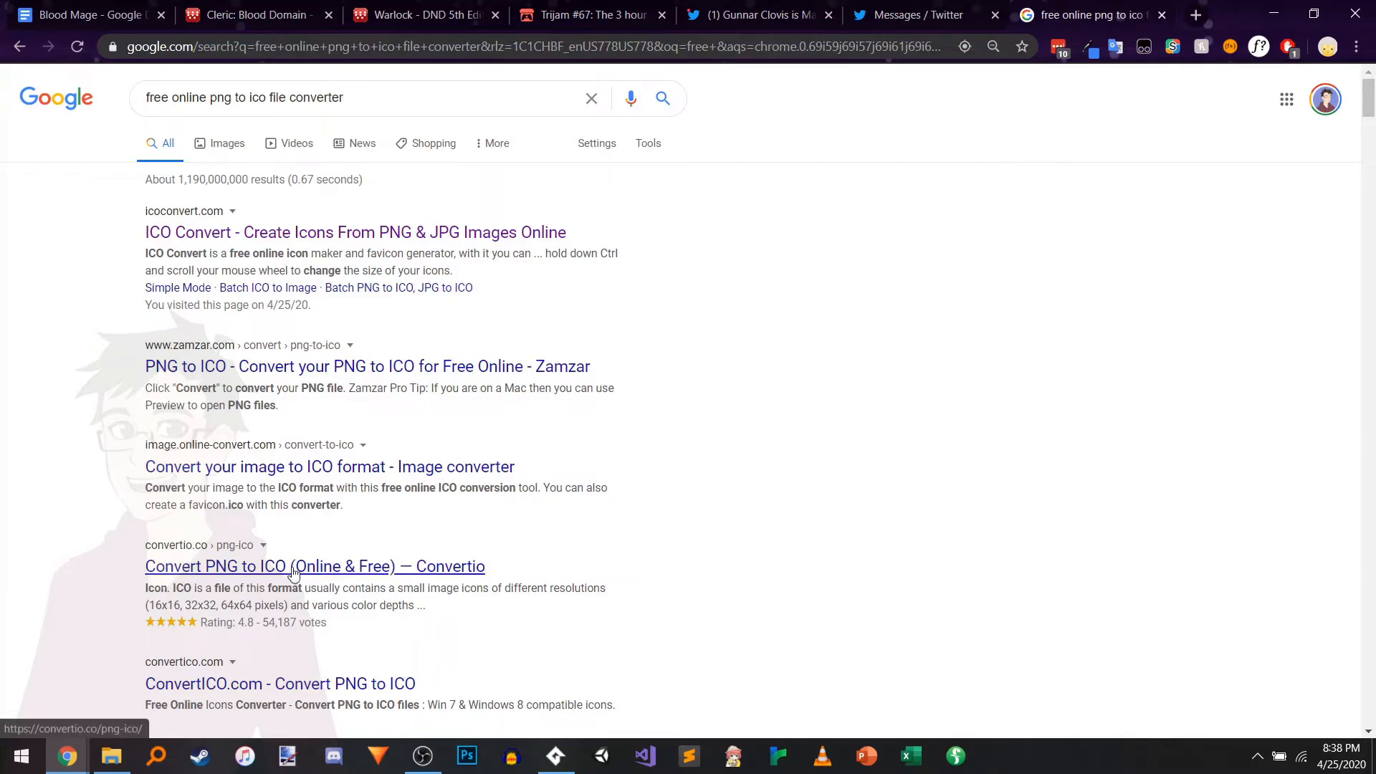
click(314, 566)
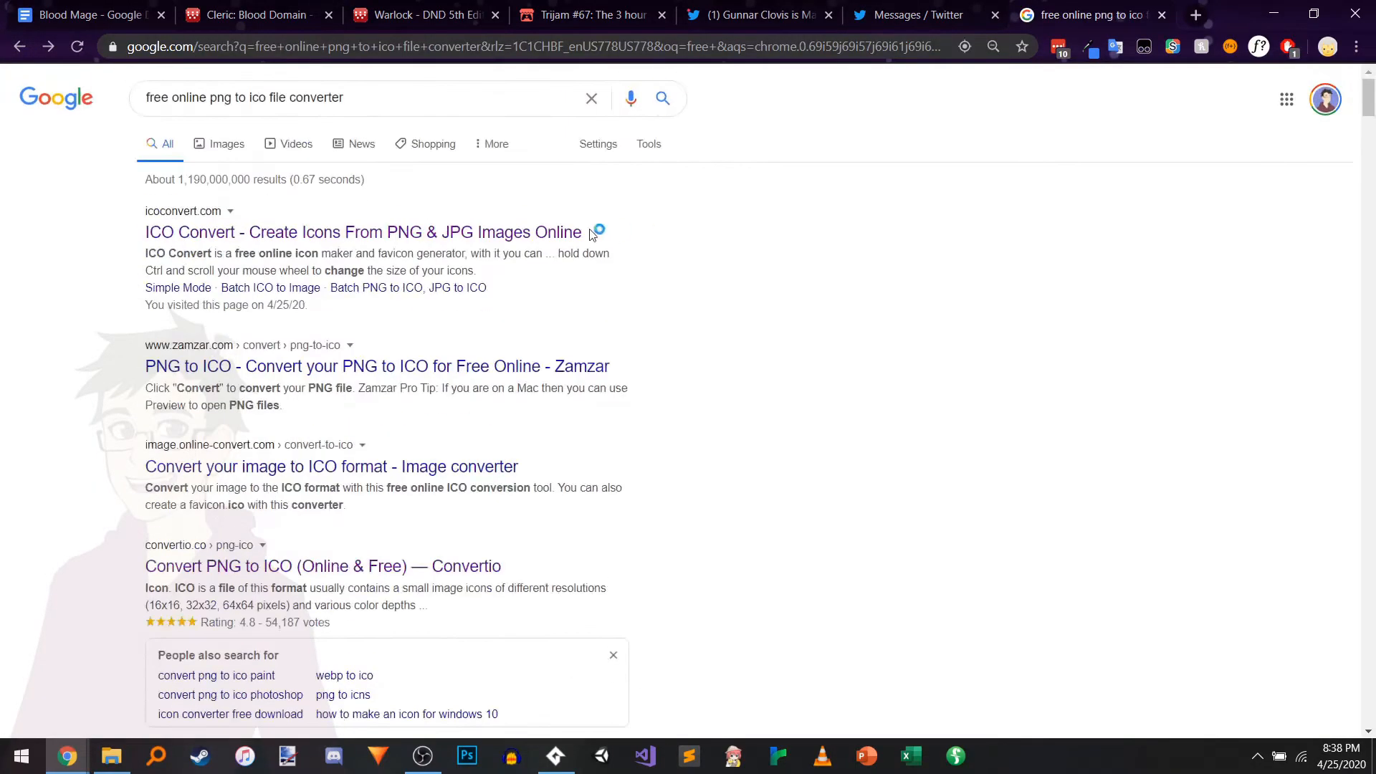
click(361, 232)
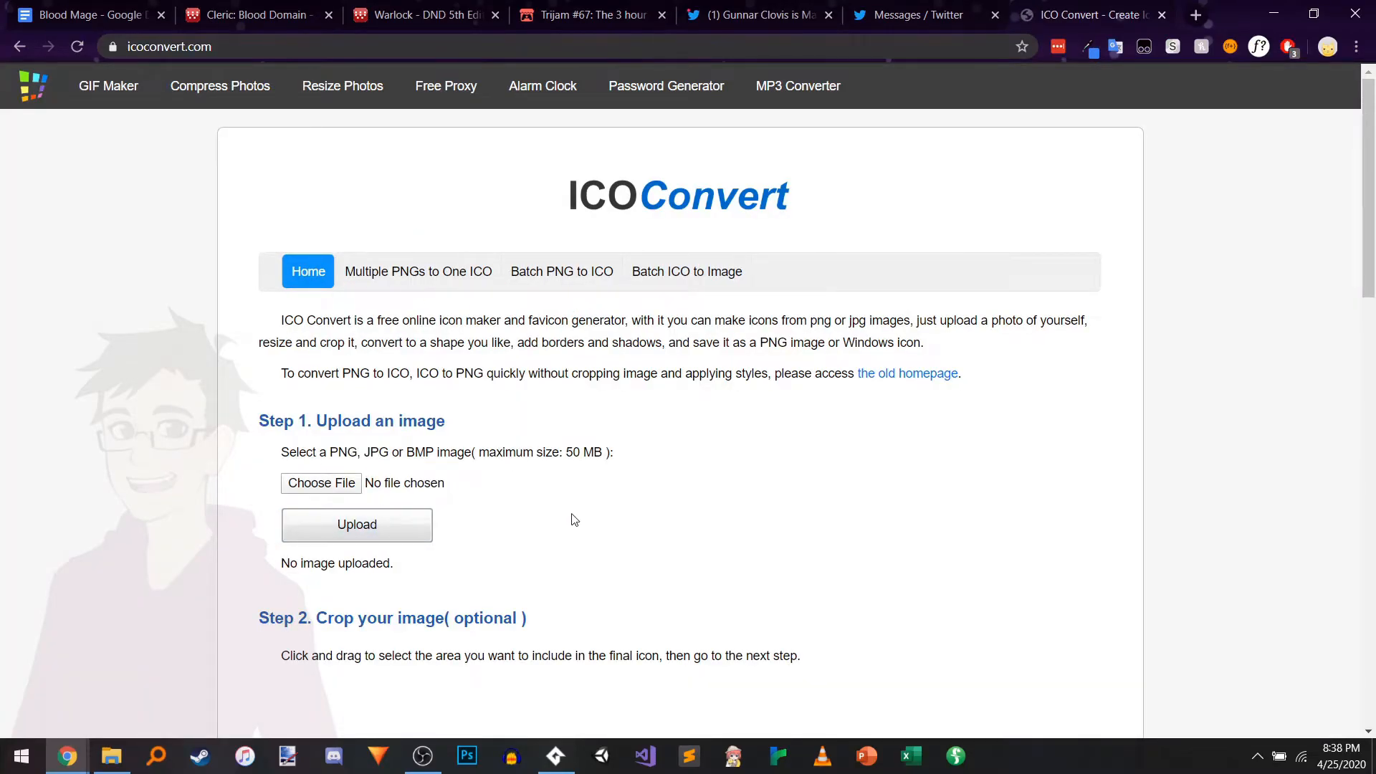
mouse_move(455, 503)
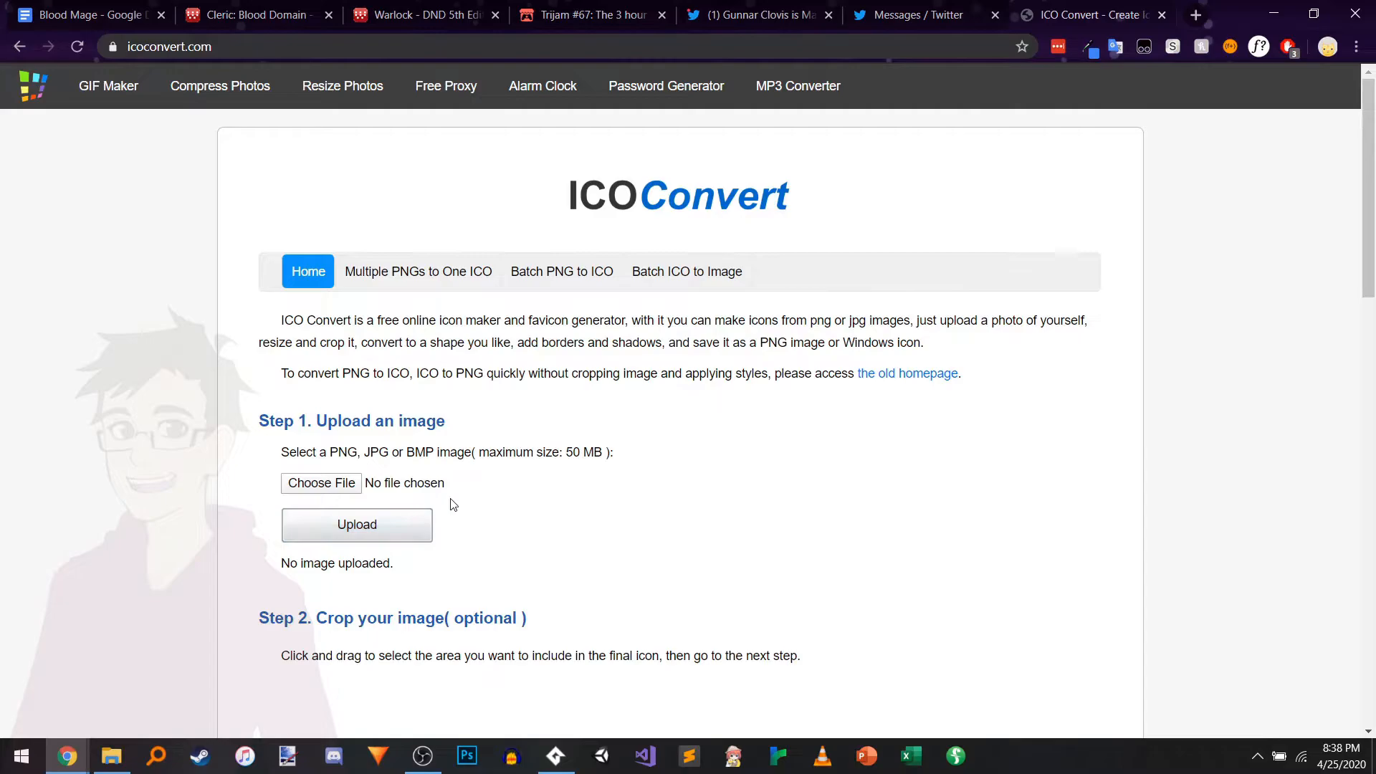
mouse_move(804, 365)
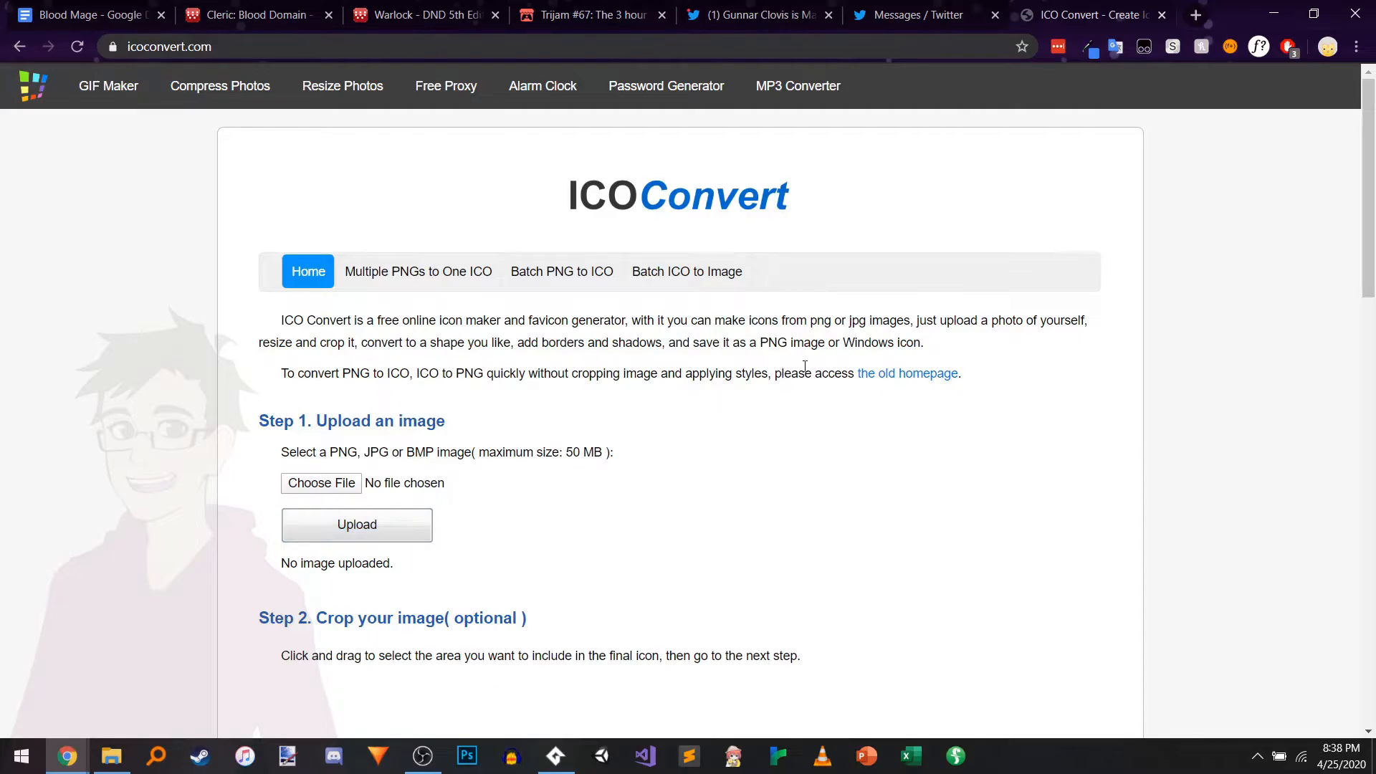
click(885, 15)
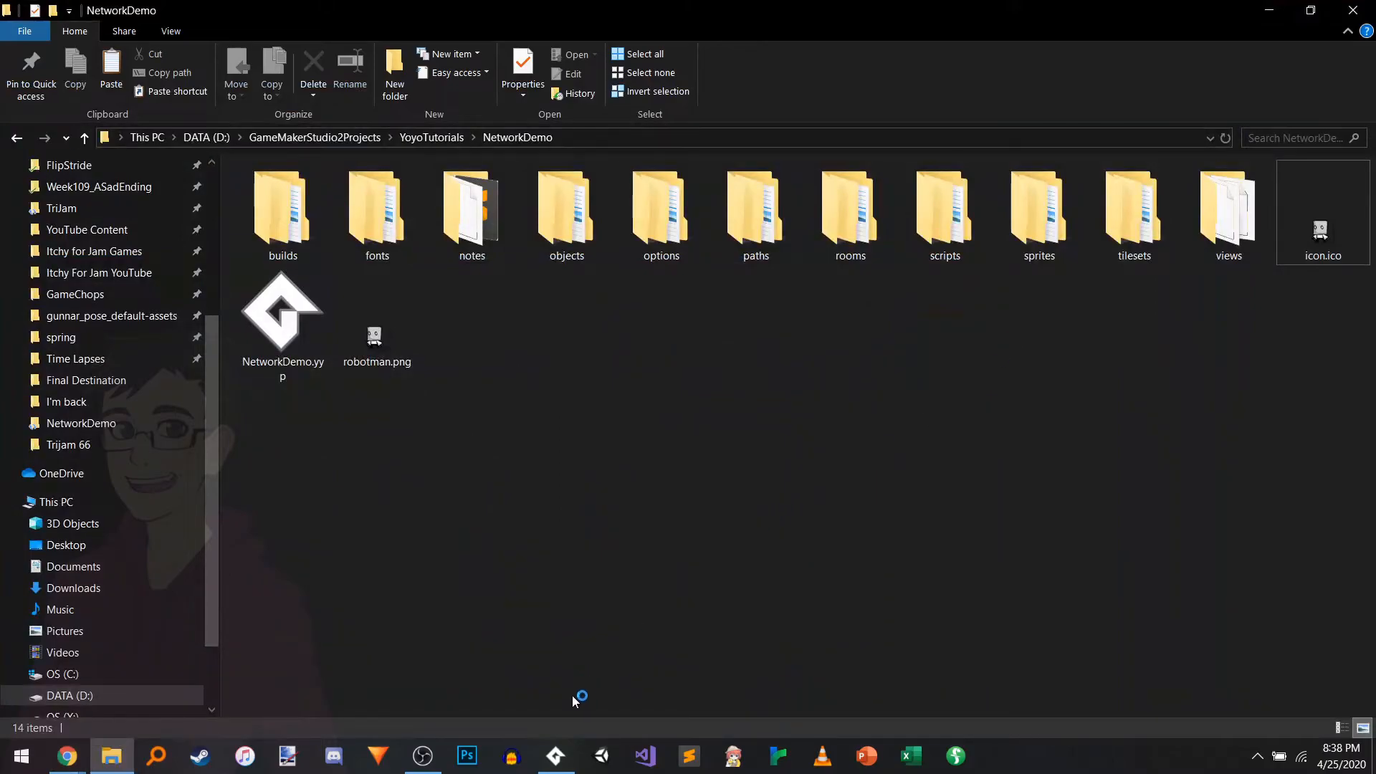
mouse_move(554, 755)
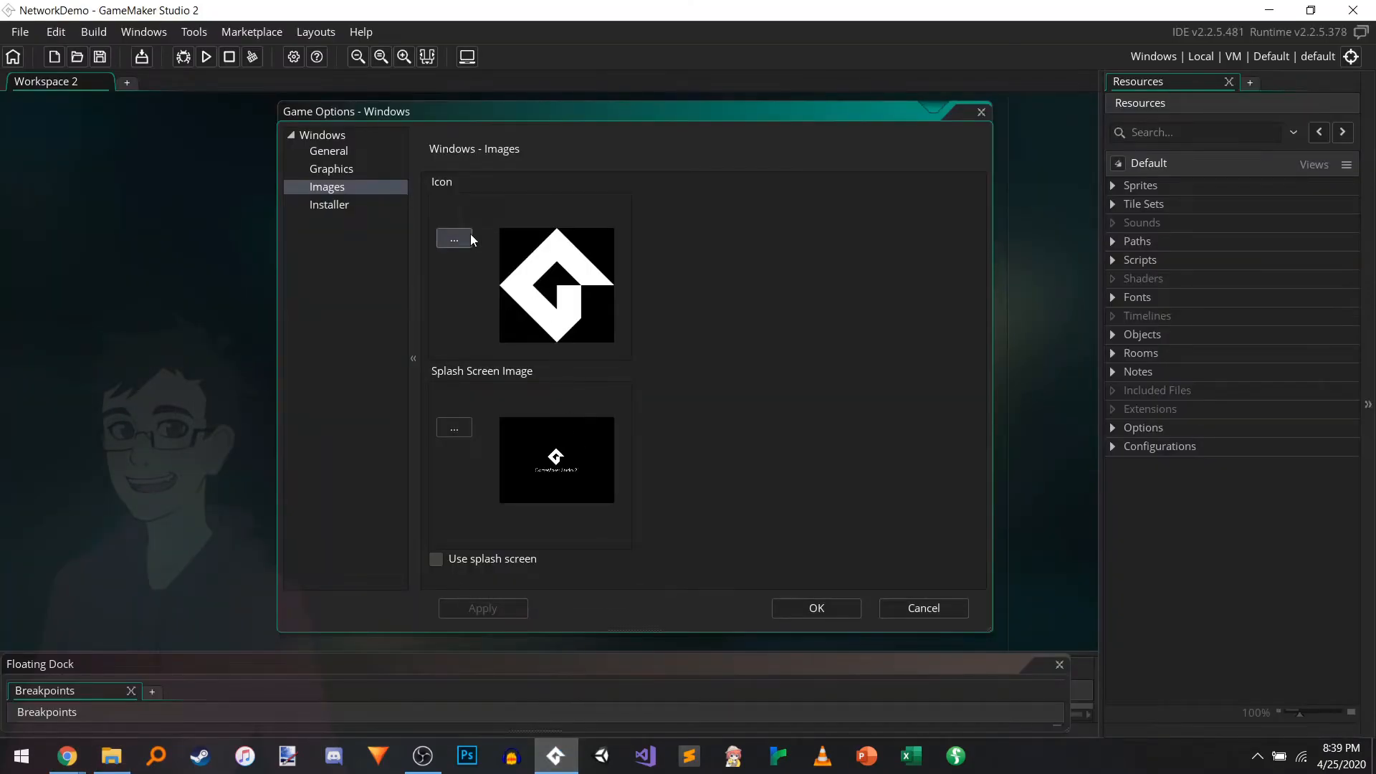
Step: Set the Windows game icon to the robot icon.ico from the project folder
click(453, 240)
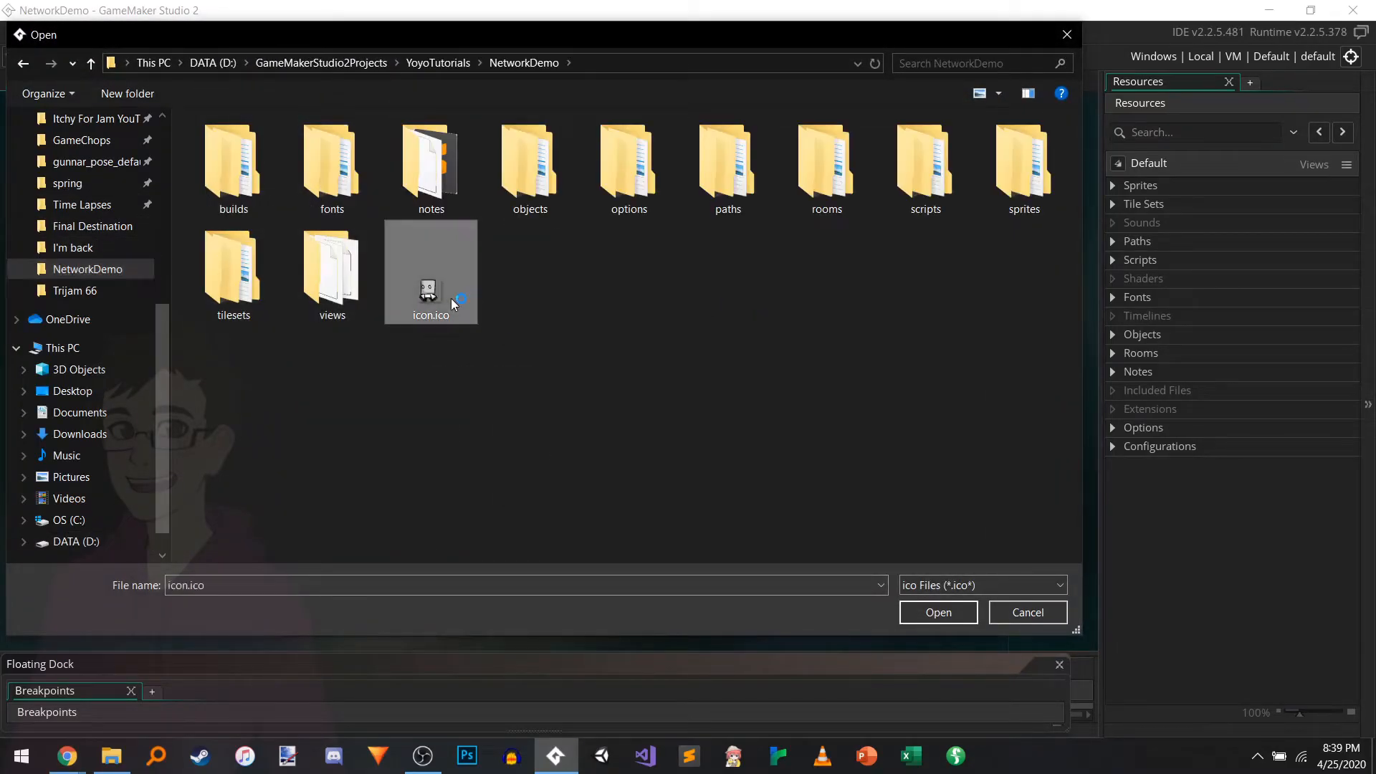
click(937, 612)
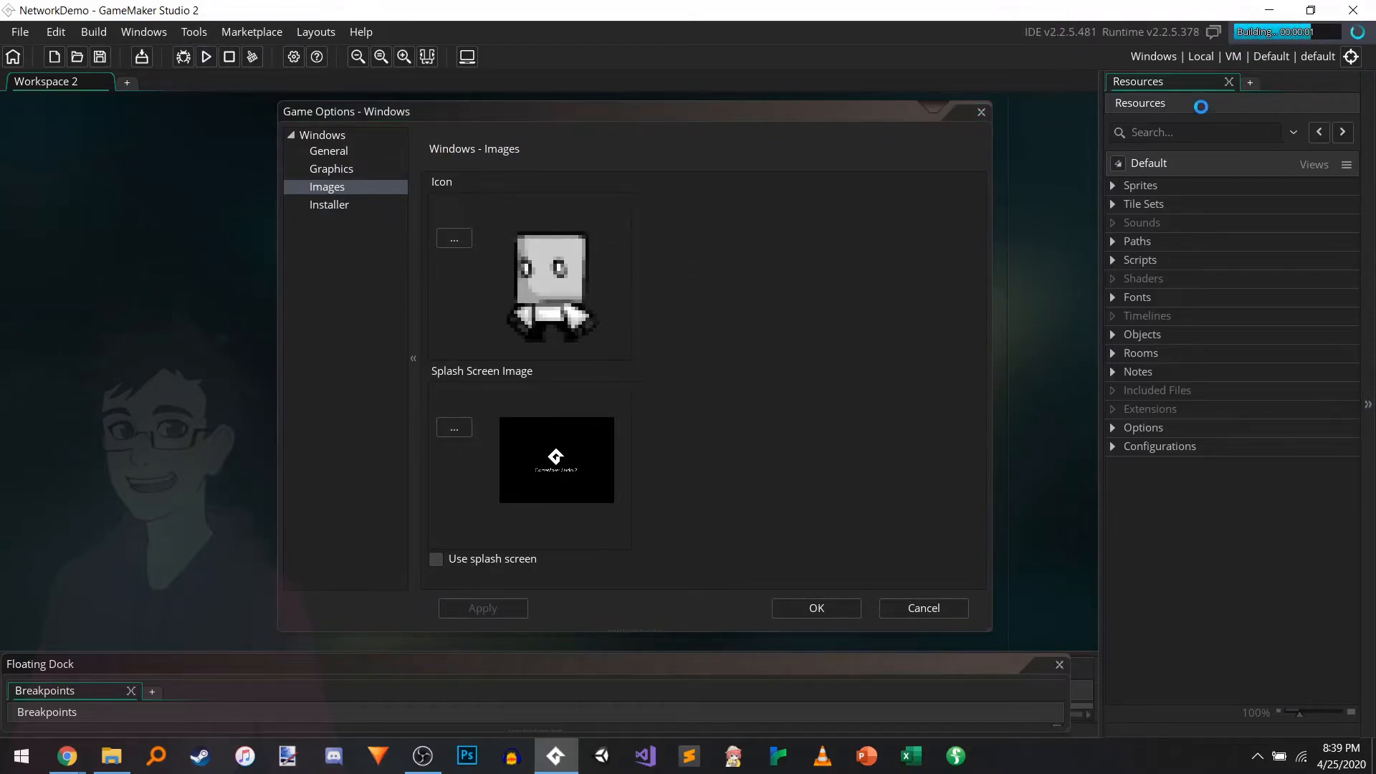
click(1112, 334)
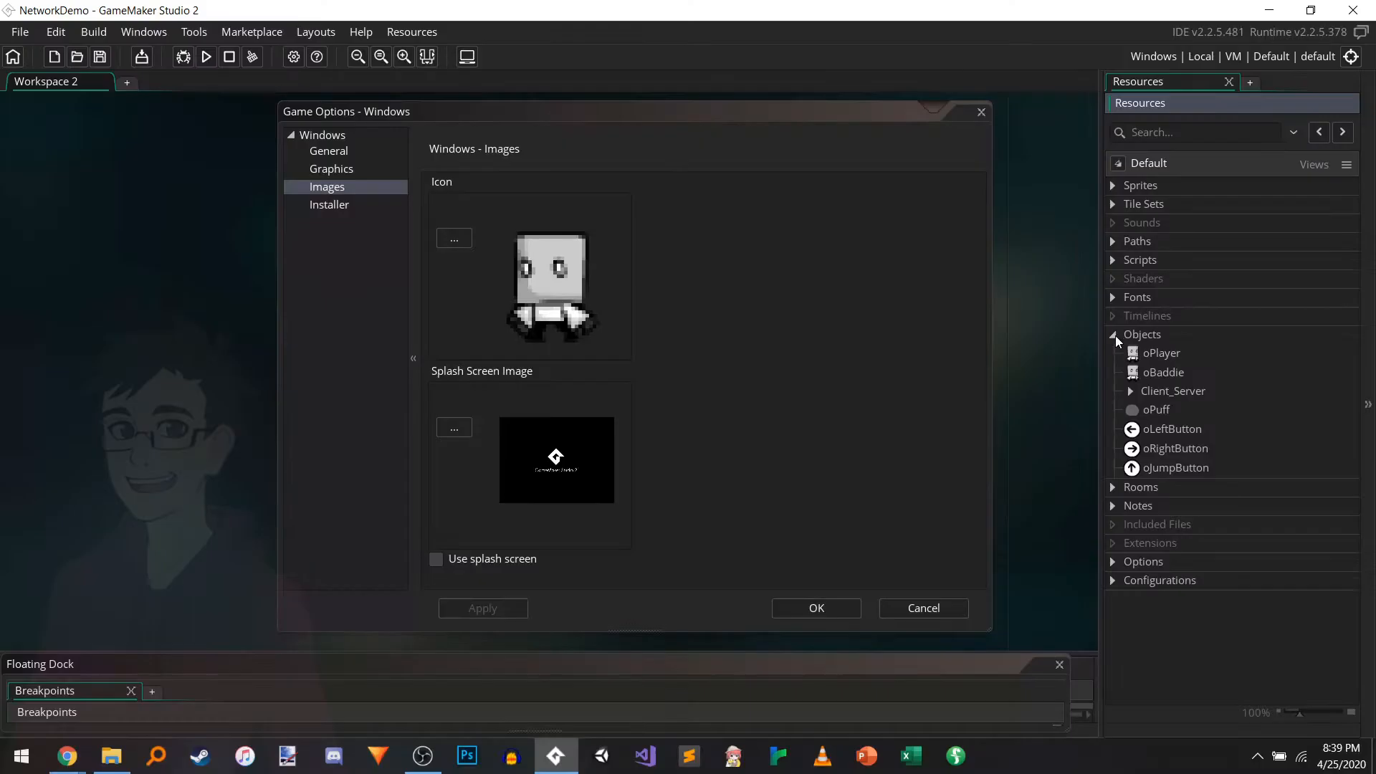
Step: Check the General and Graphics pages, then bring up oPlayer's Step event code
click(328, 151)
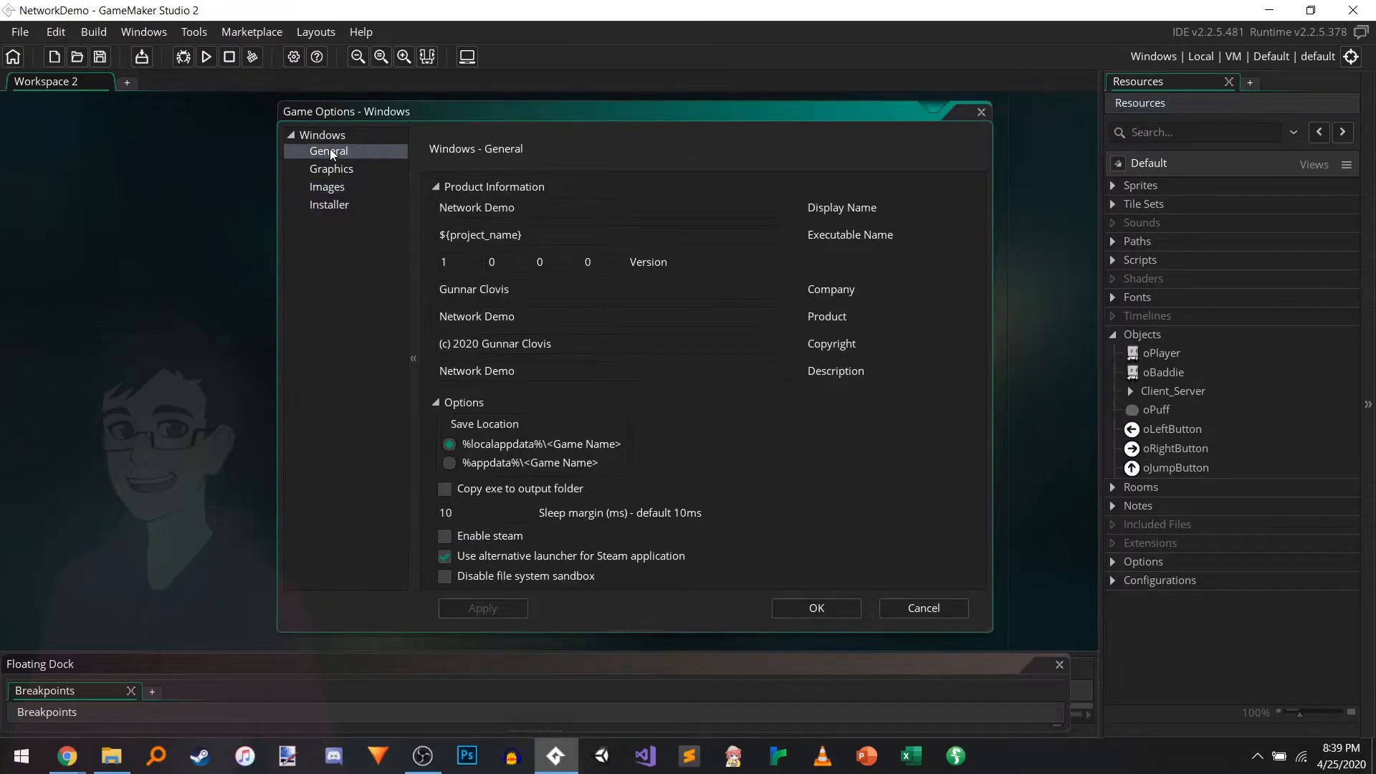
click(331, 170)
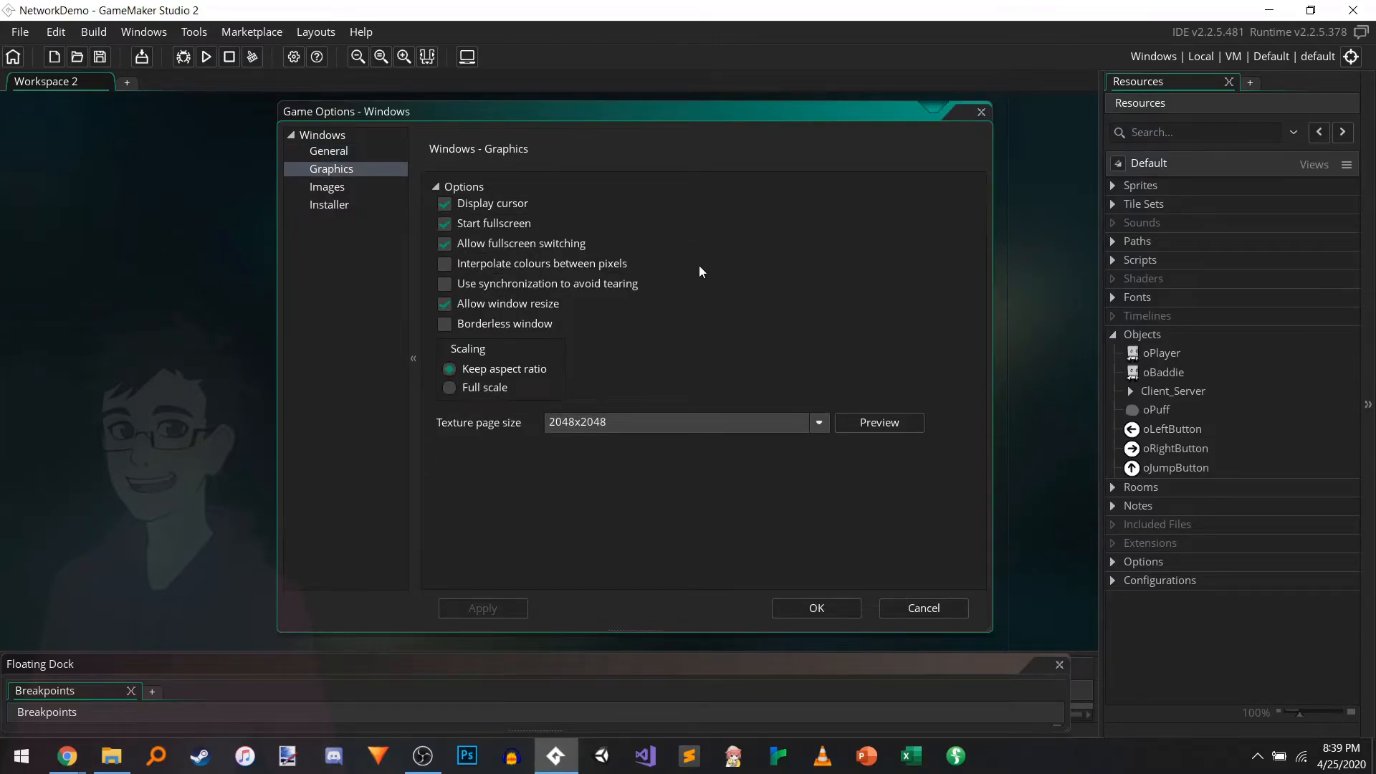
right_click(1159, 353)
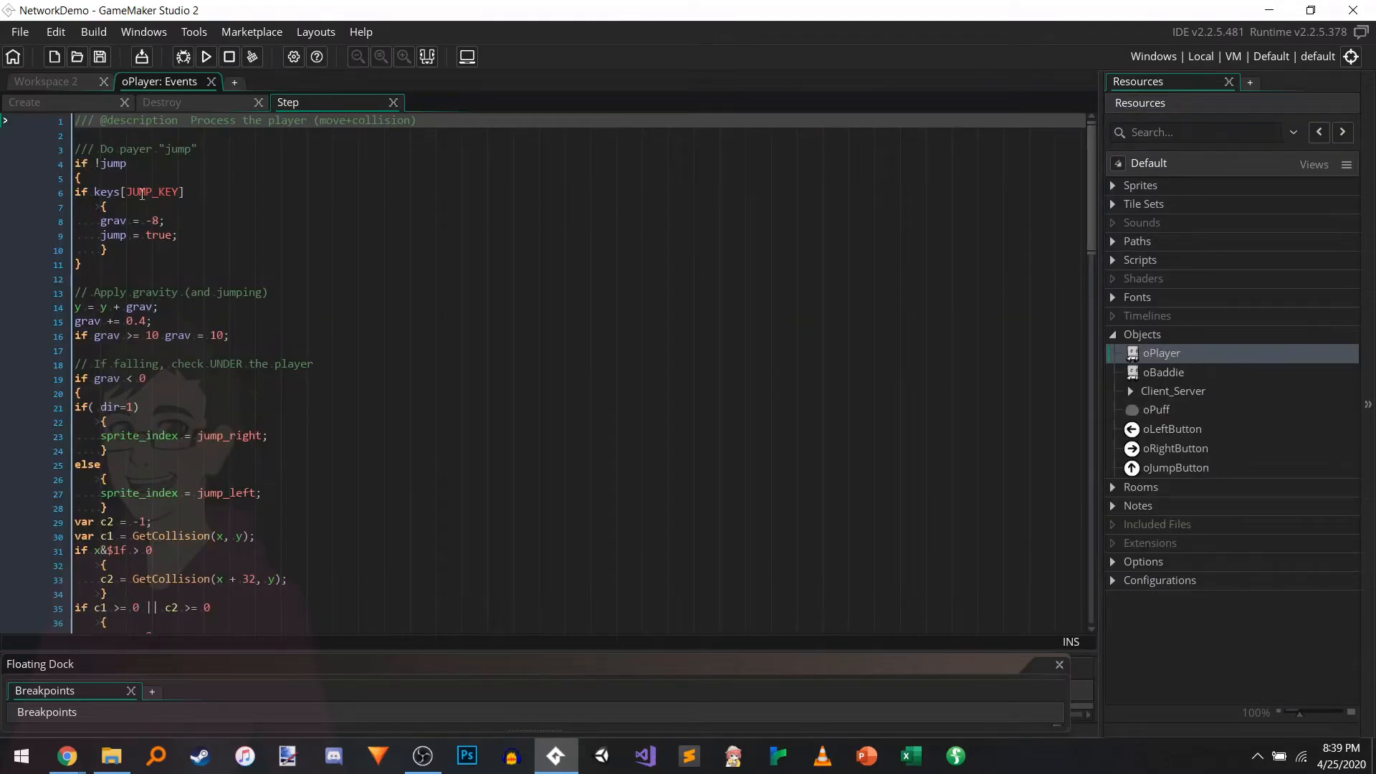
Step: Add a vk_f11 keyboard check that toggles window_set_fullscreen at the top of the Step event
click(388, 136)
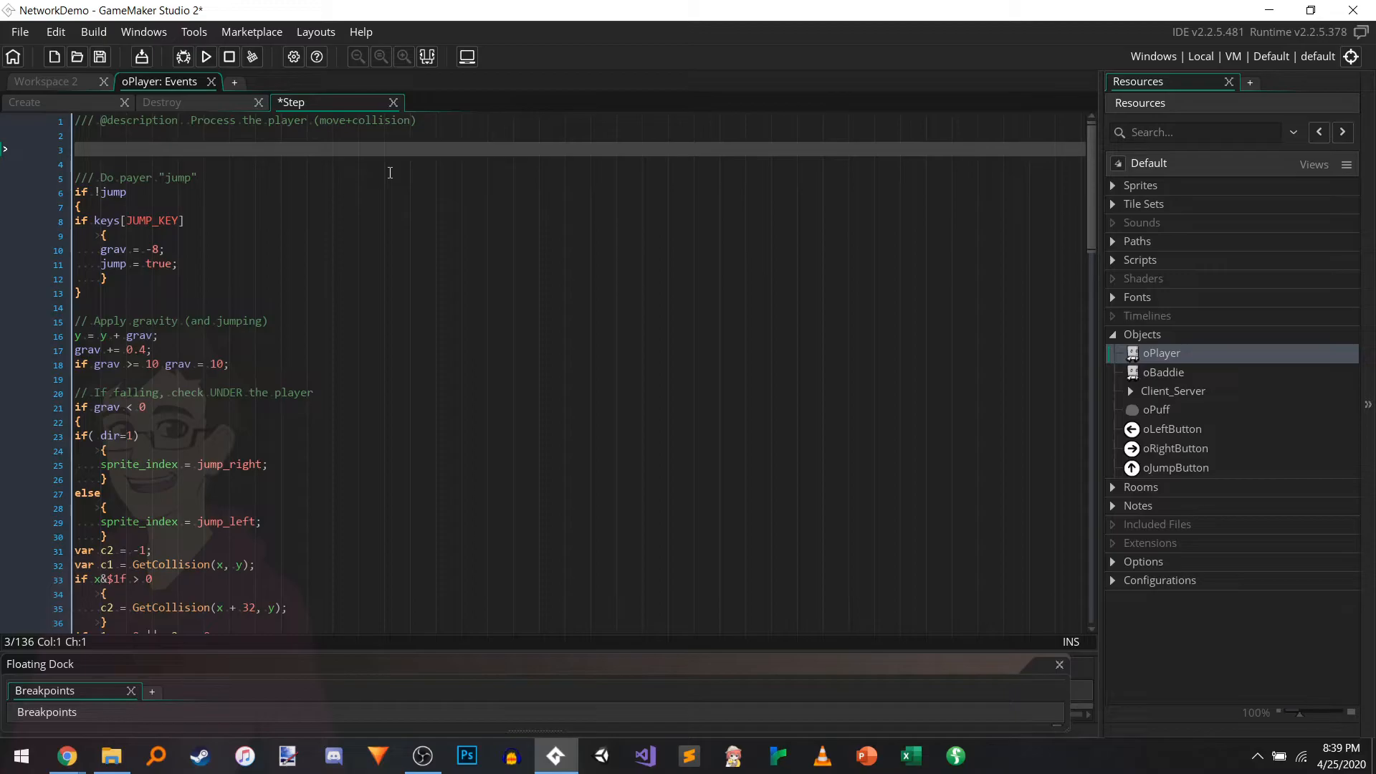
text(if)
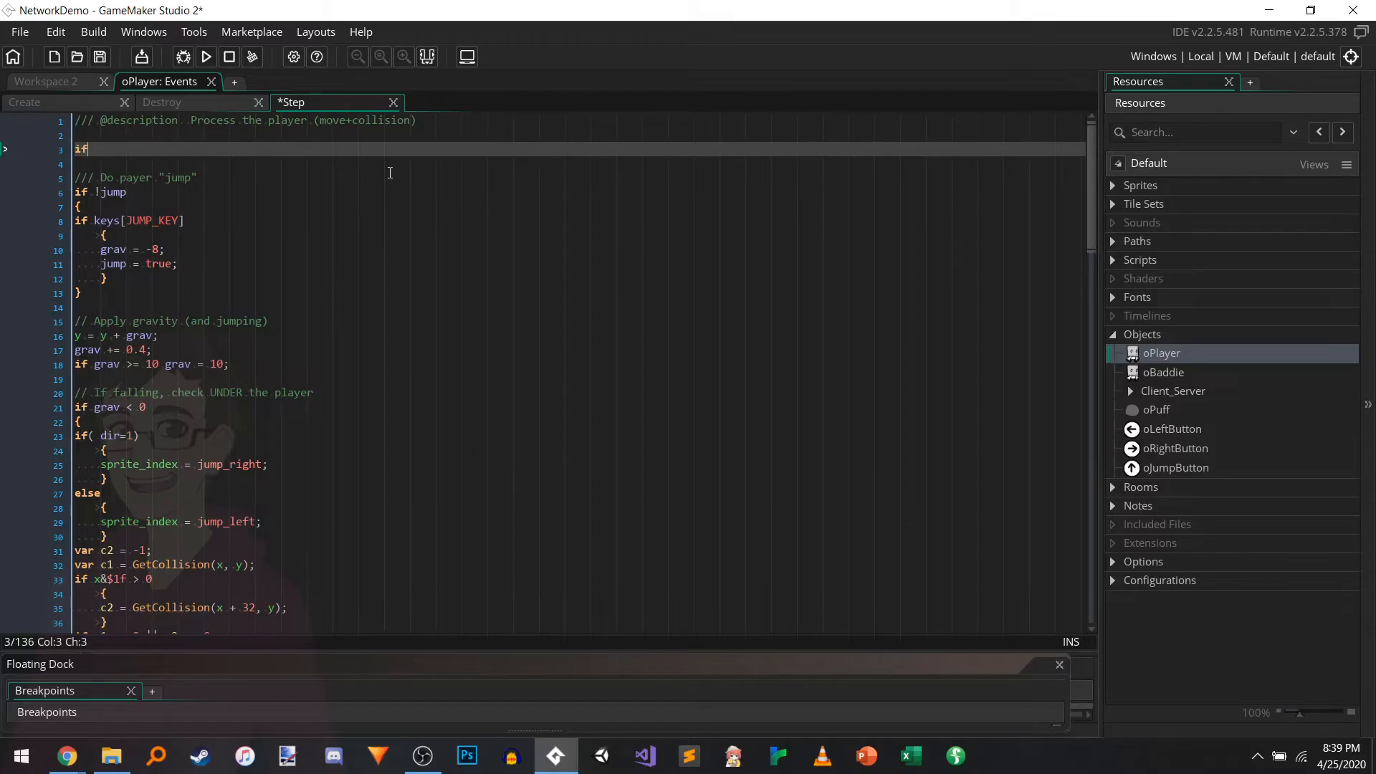
text((keyo))
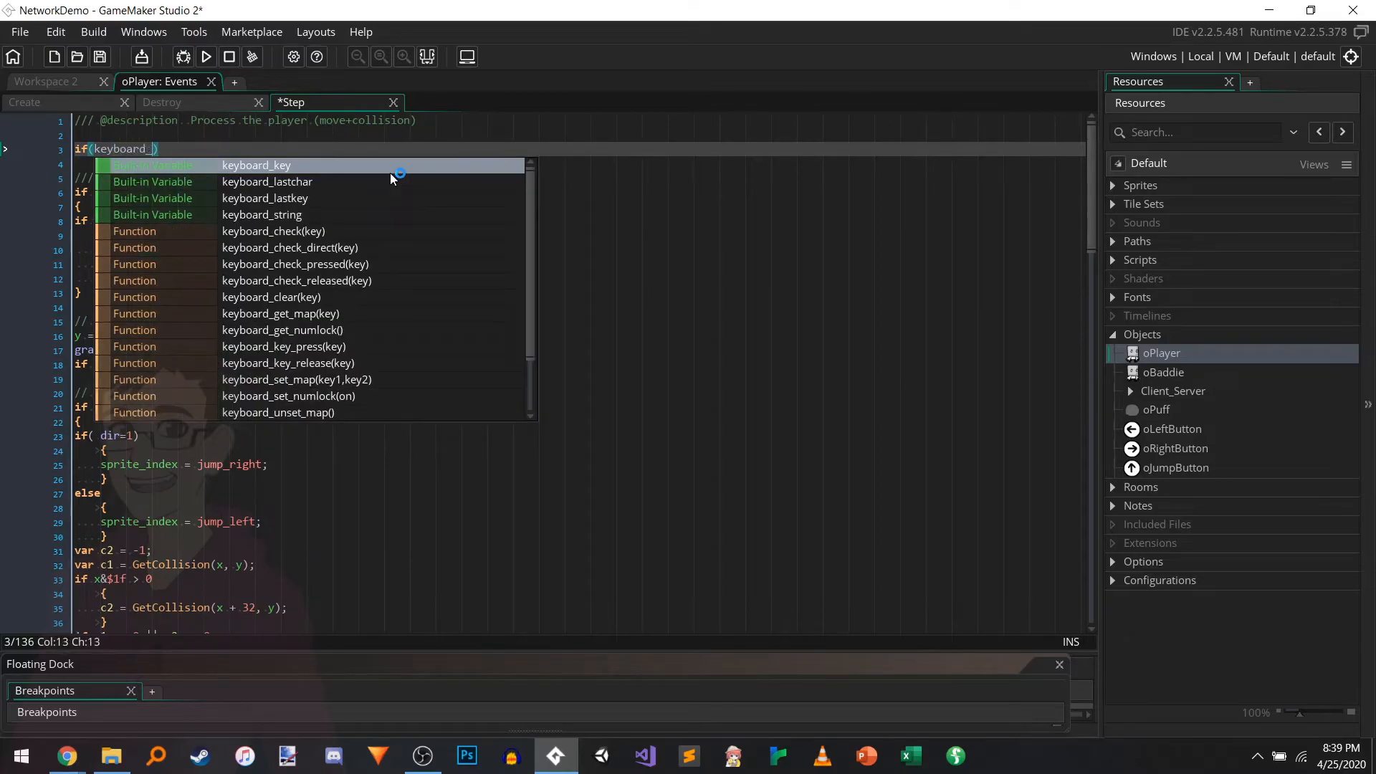
text(check_pressed(vk)
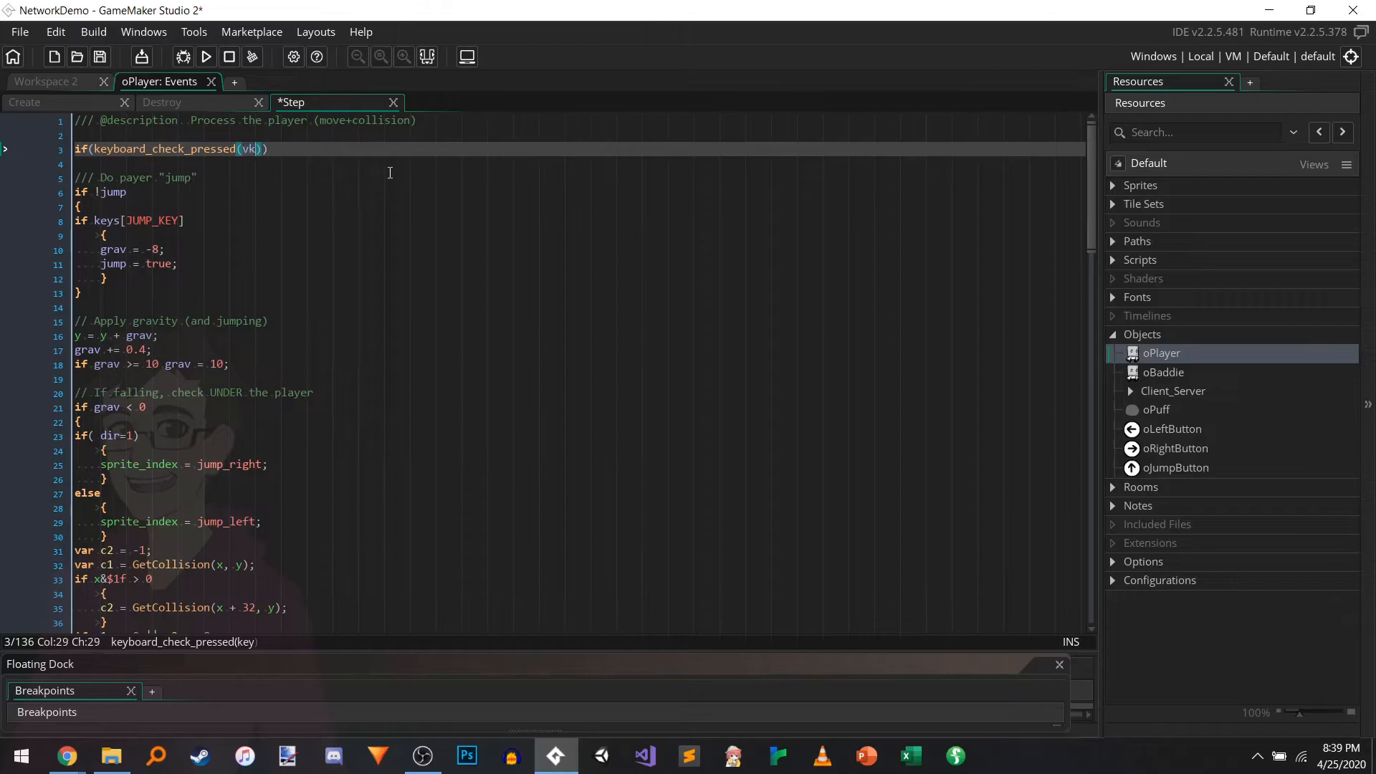
text(_f11)
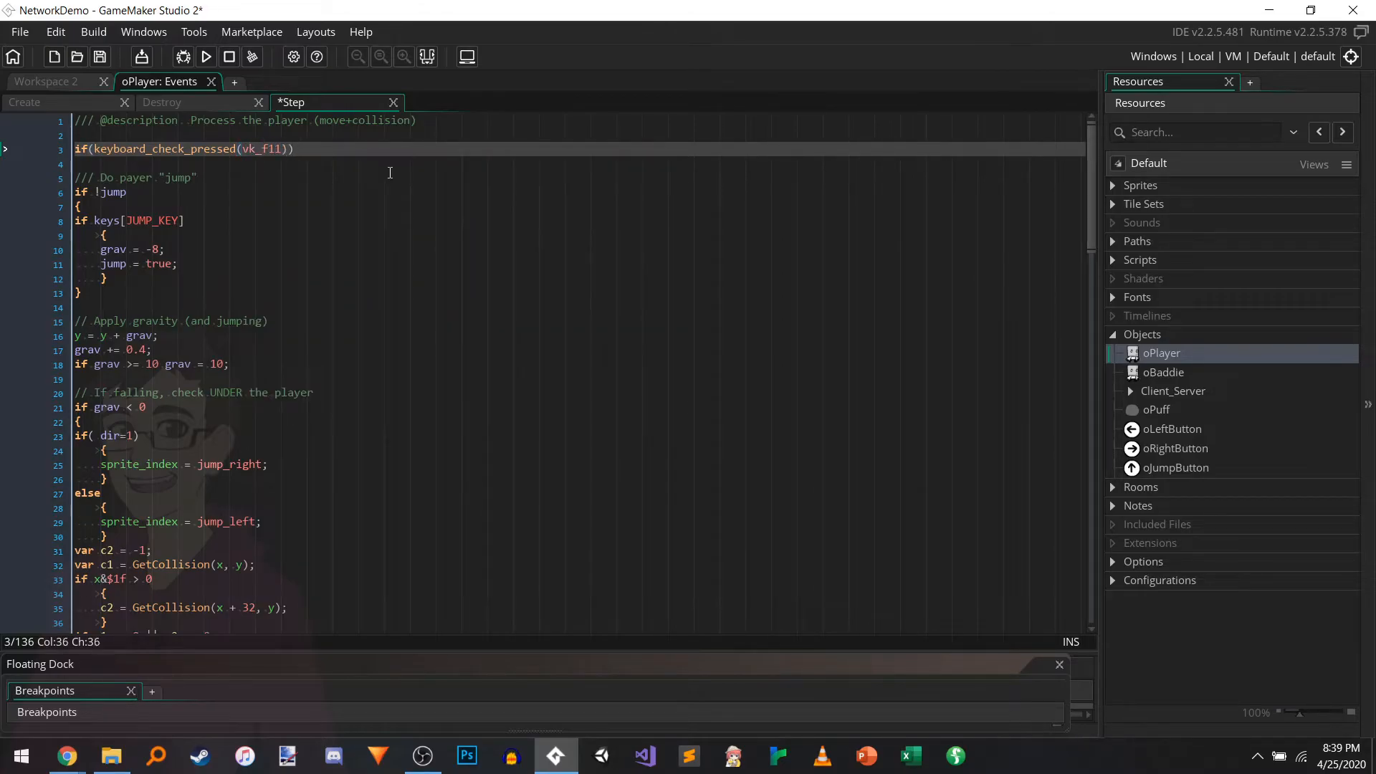
double_click(164, 147)
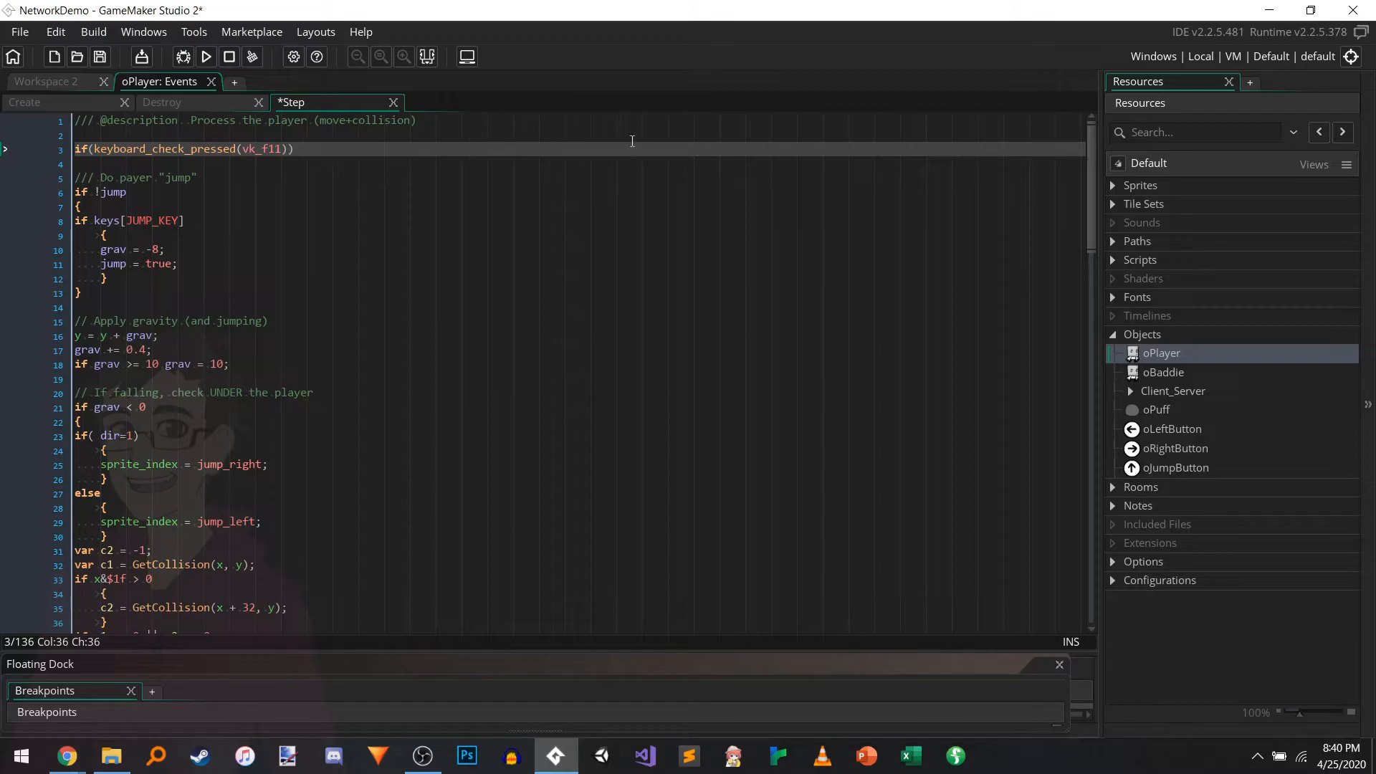
text(window_set_fullscreen();)
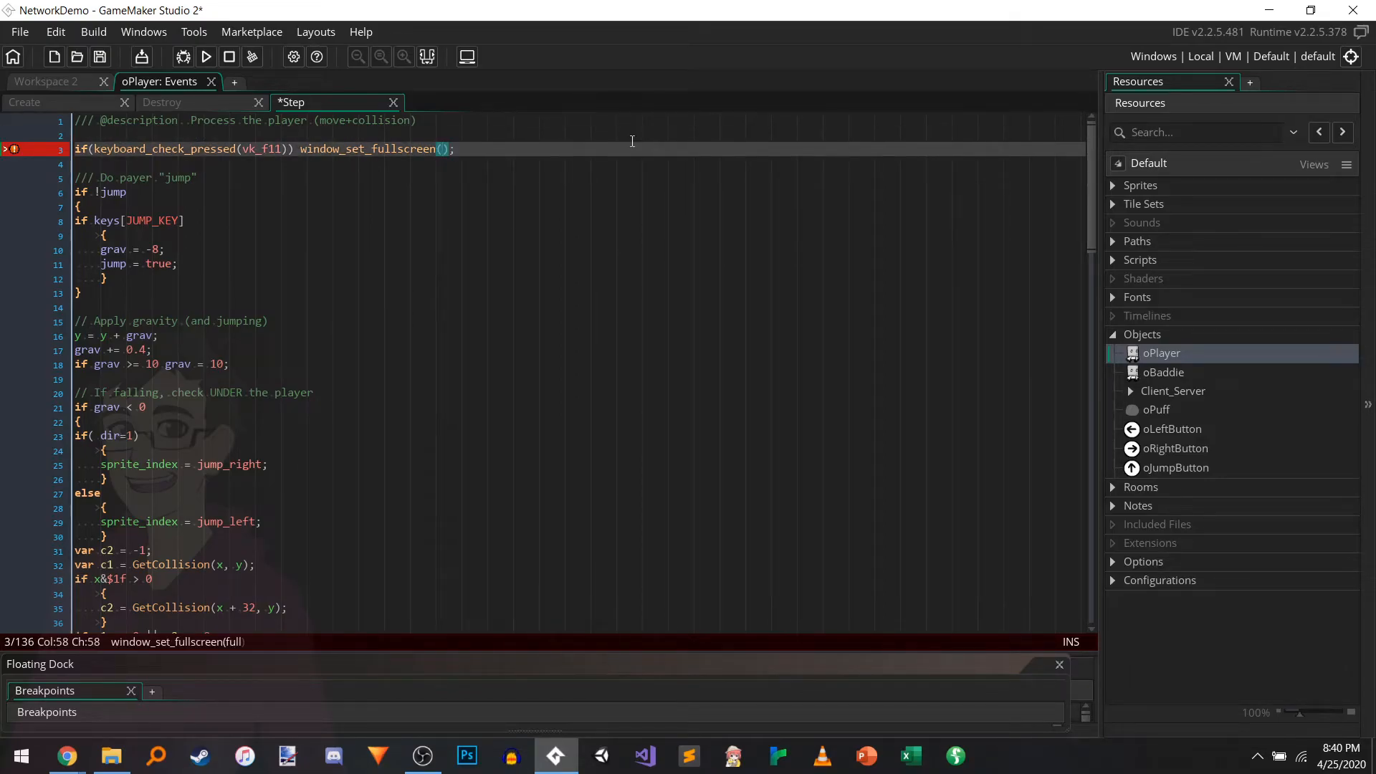
text(!)
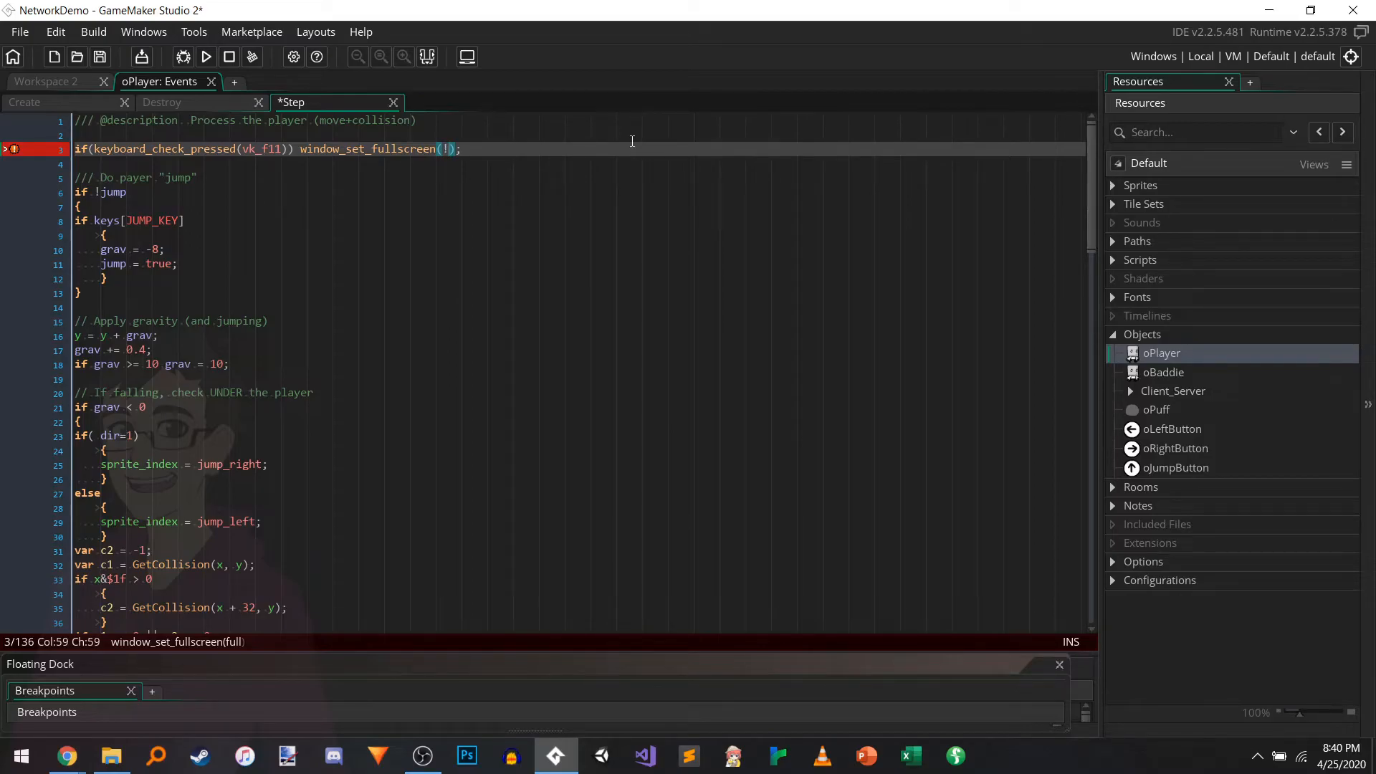
text(window_get_fullscreen()
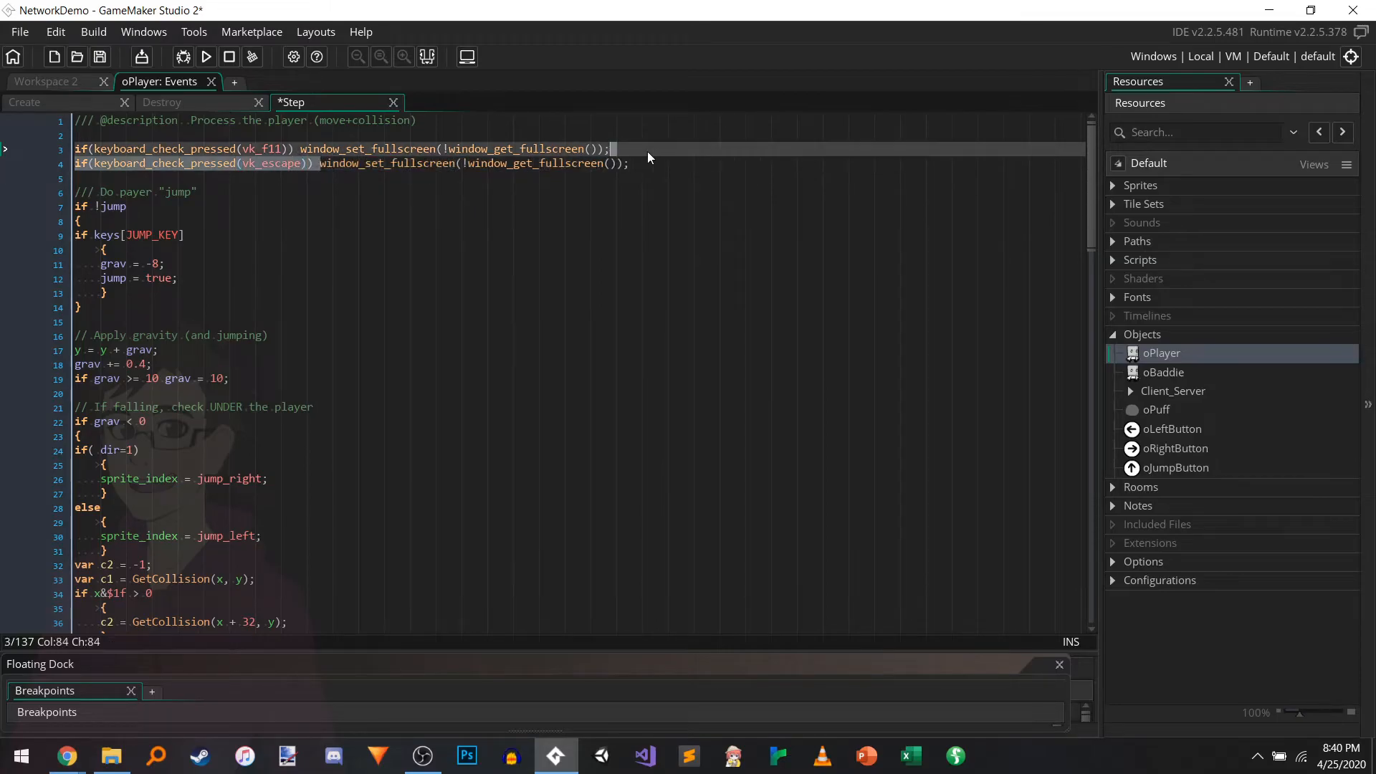
Step: Add the vk_escape game_end() line and save the Step event with Ctrl+S
text(game)
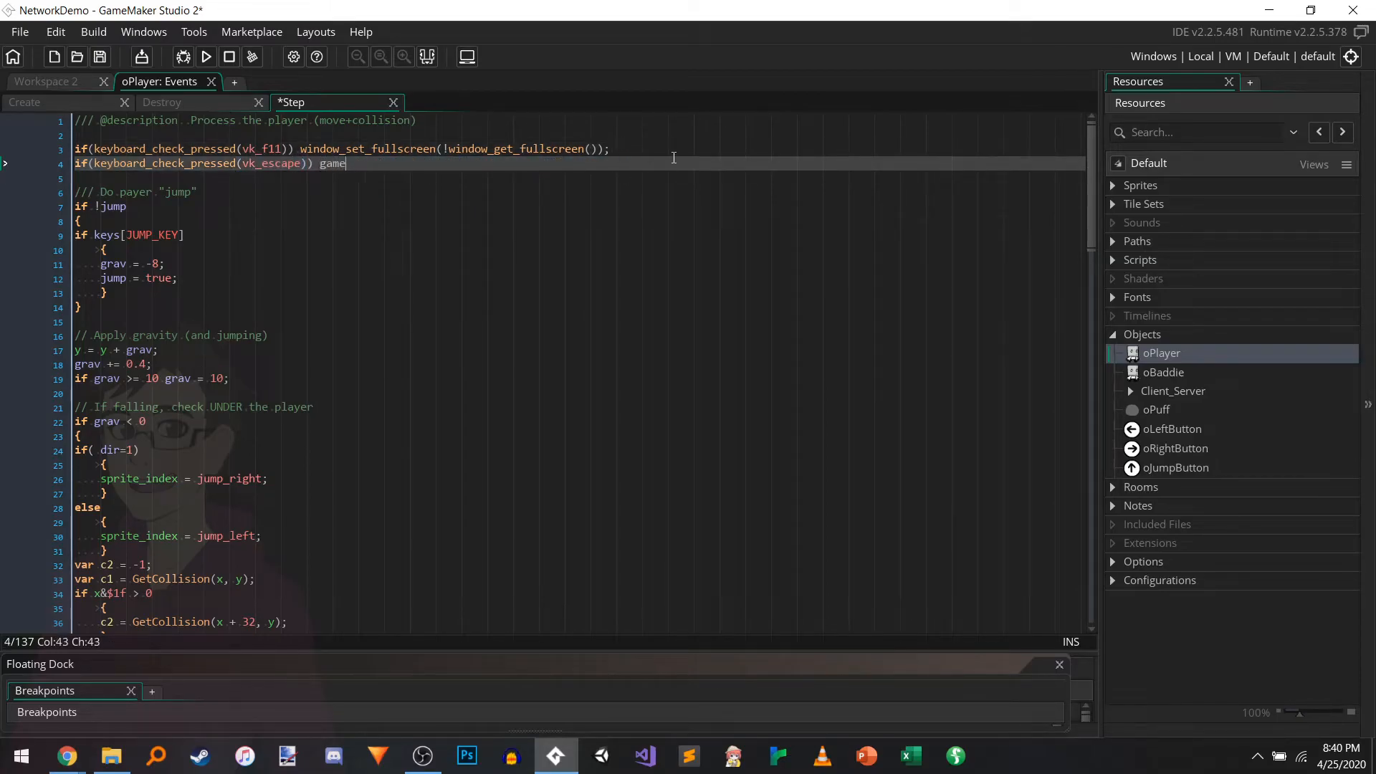
text(_end();)
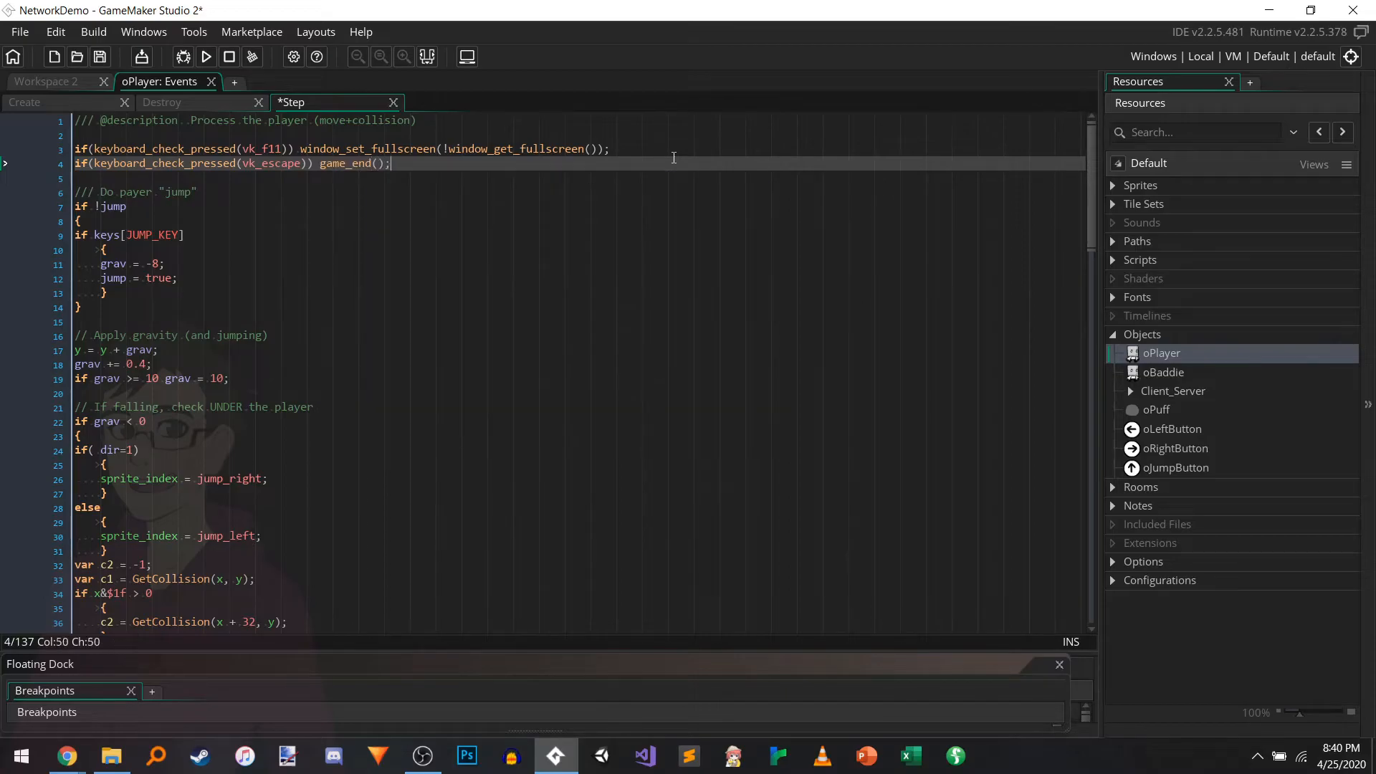
key(ctrl+s)
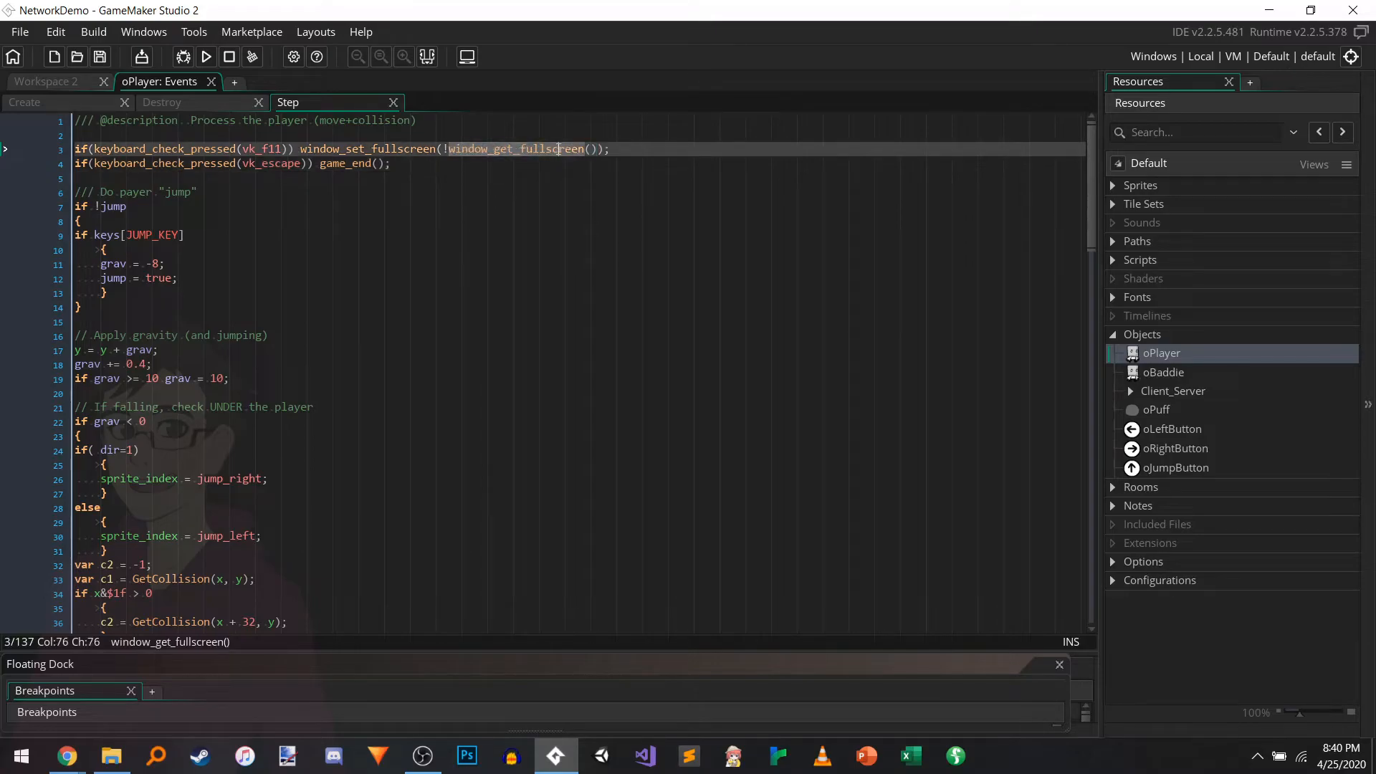
click(323, 164)
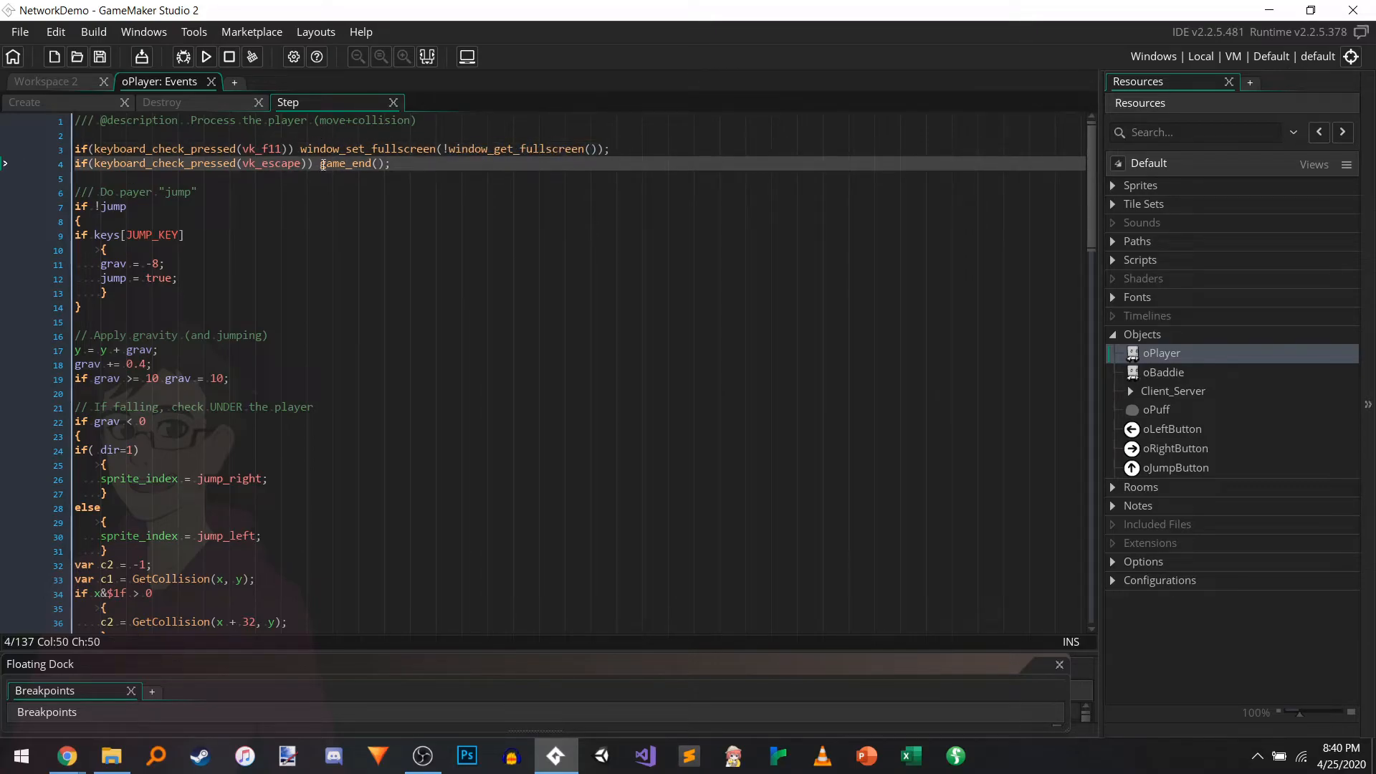
click(205, 56)
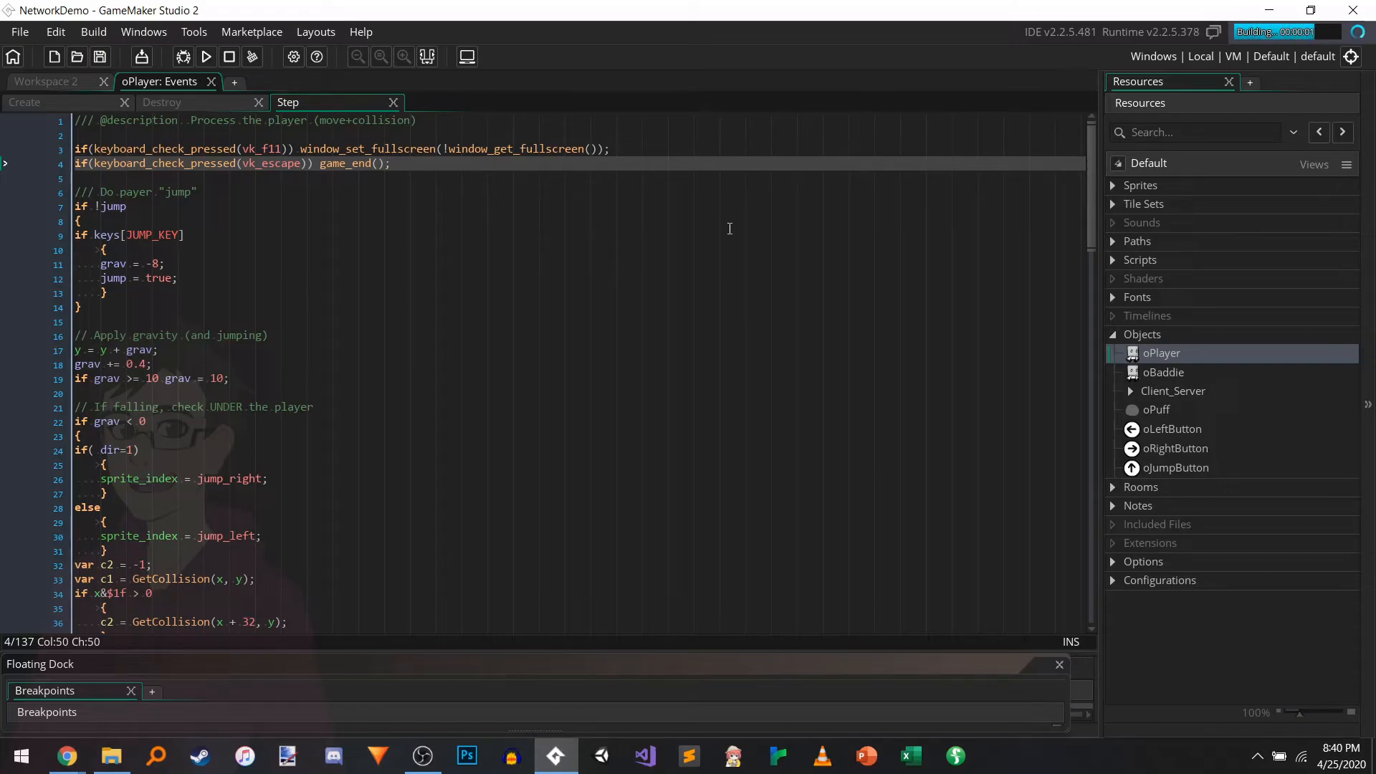
click(205, 56)
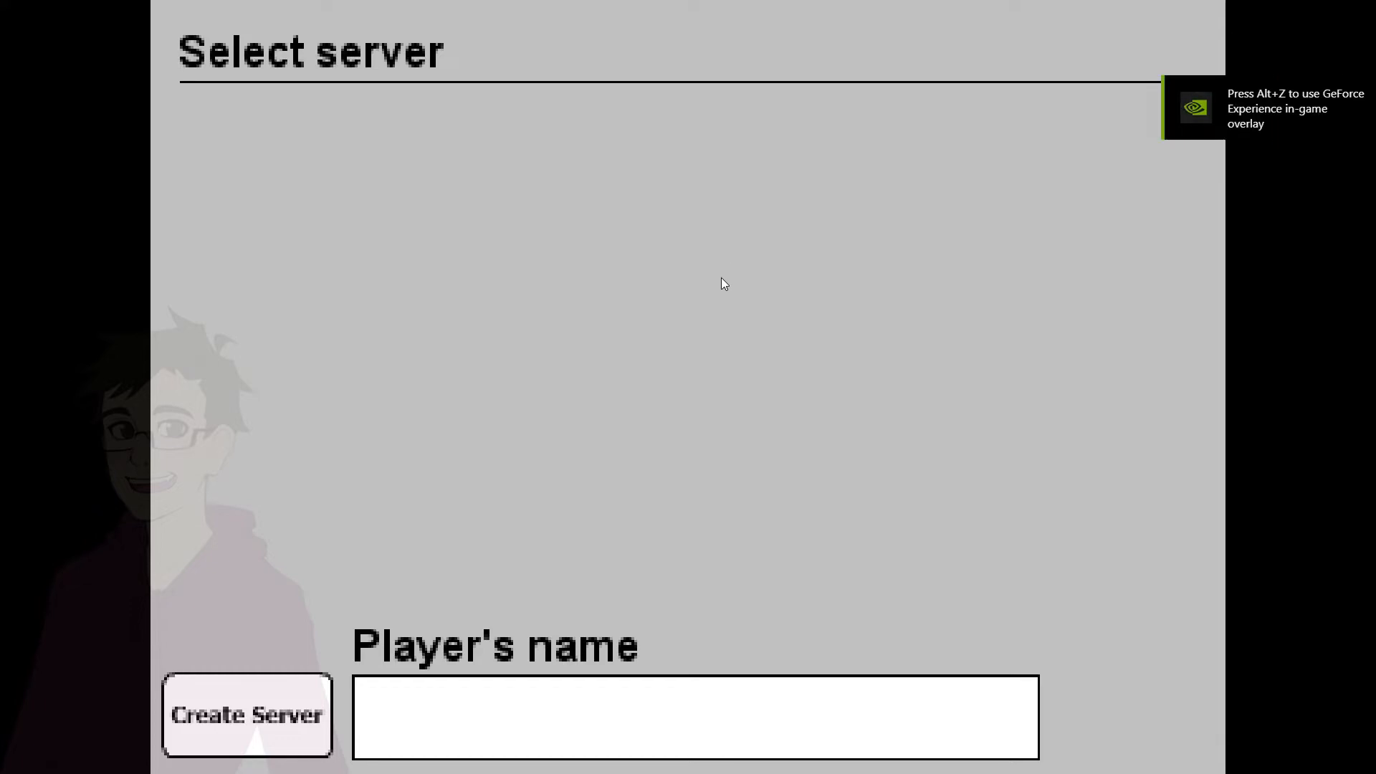
click(247, 713)
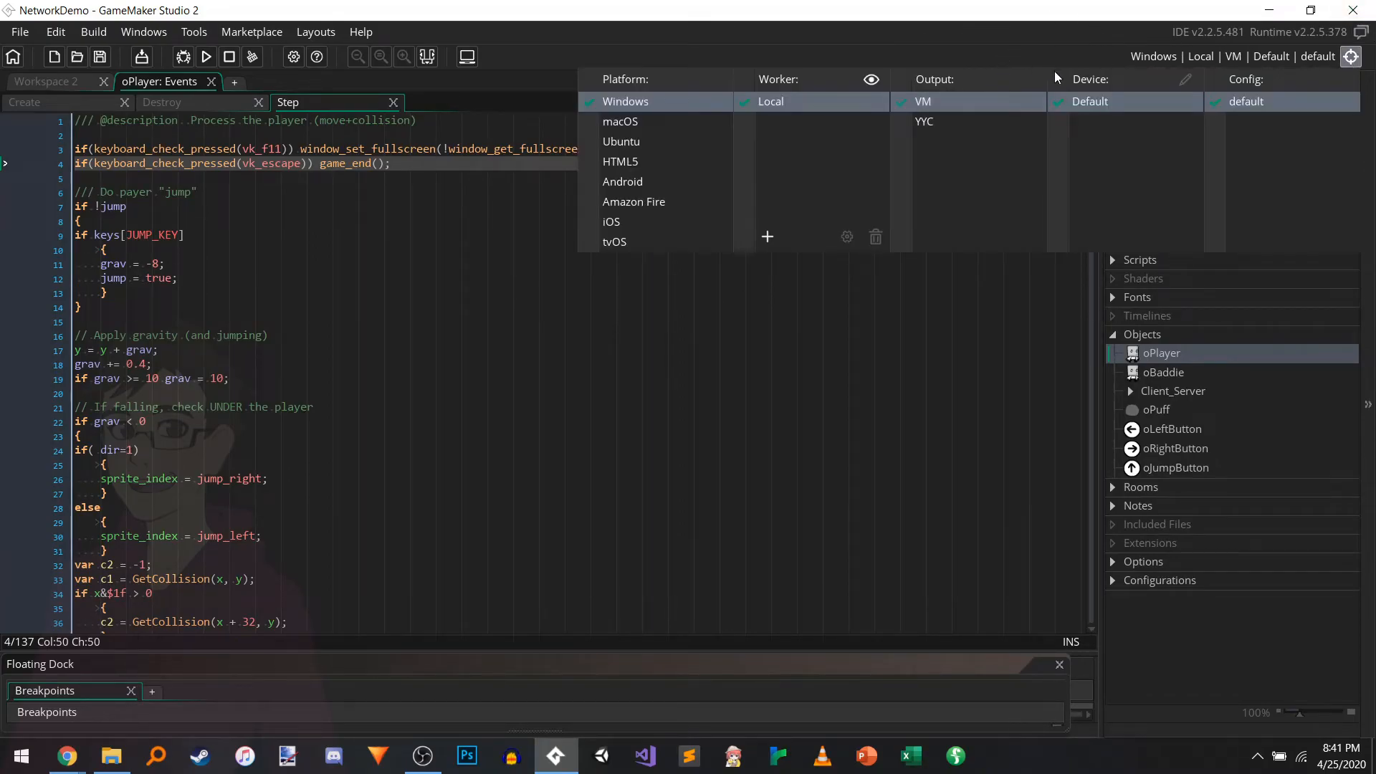
mouse_move(822, 71)
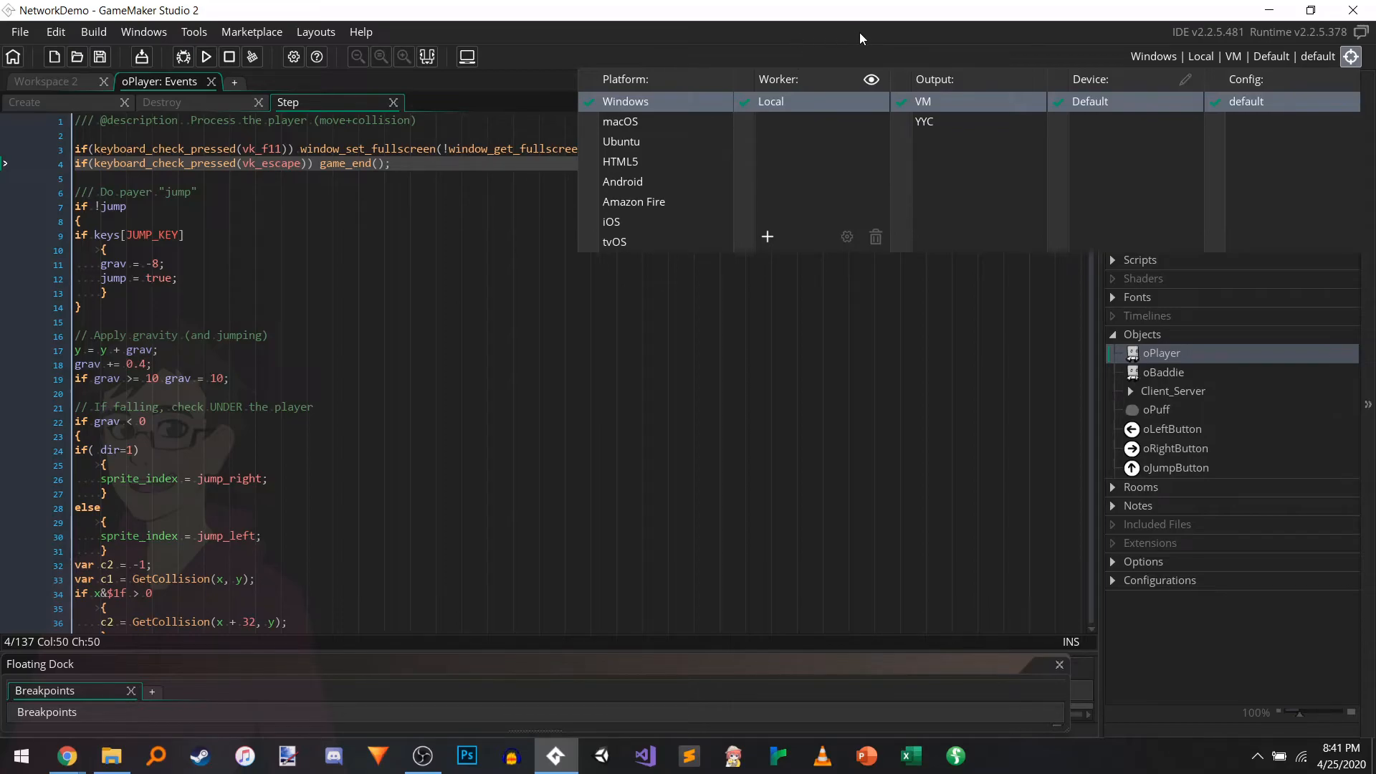
Step: Switch output to YYC and save the executable as NetworkDemo_v2.zip in the builds folder
click(924, 120)
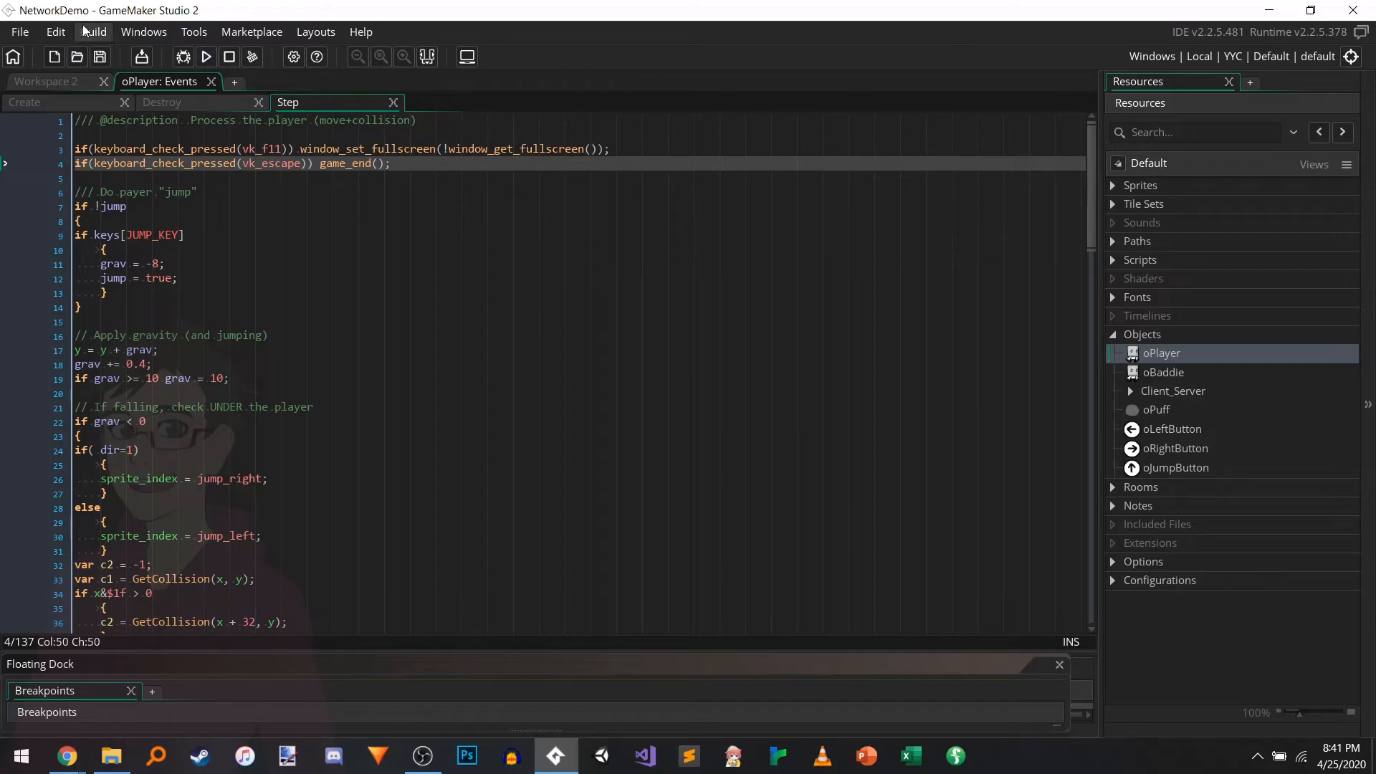
click(93, 32)
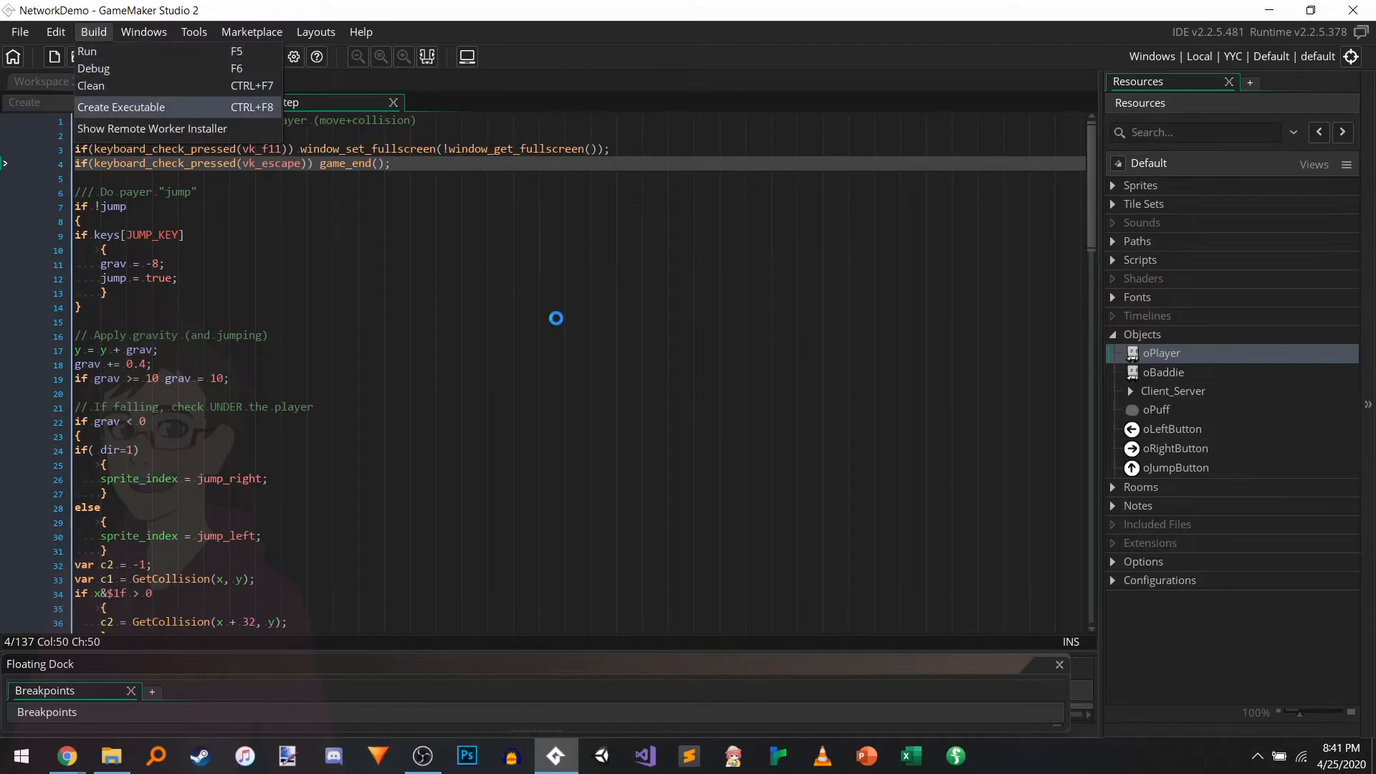
click(121, 106)
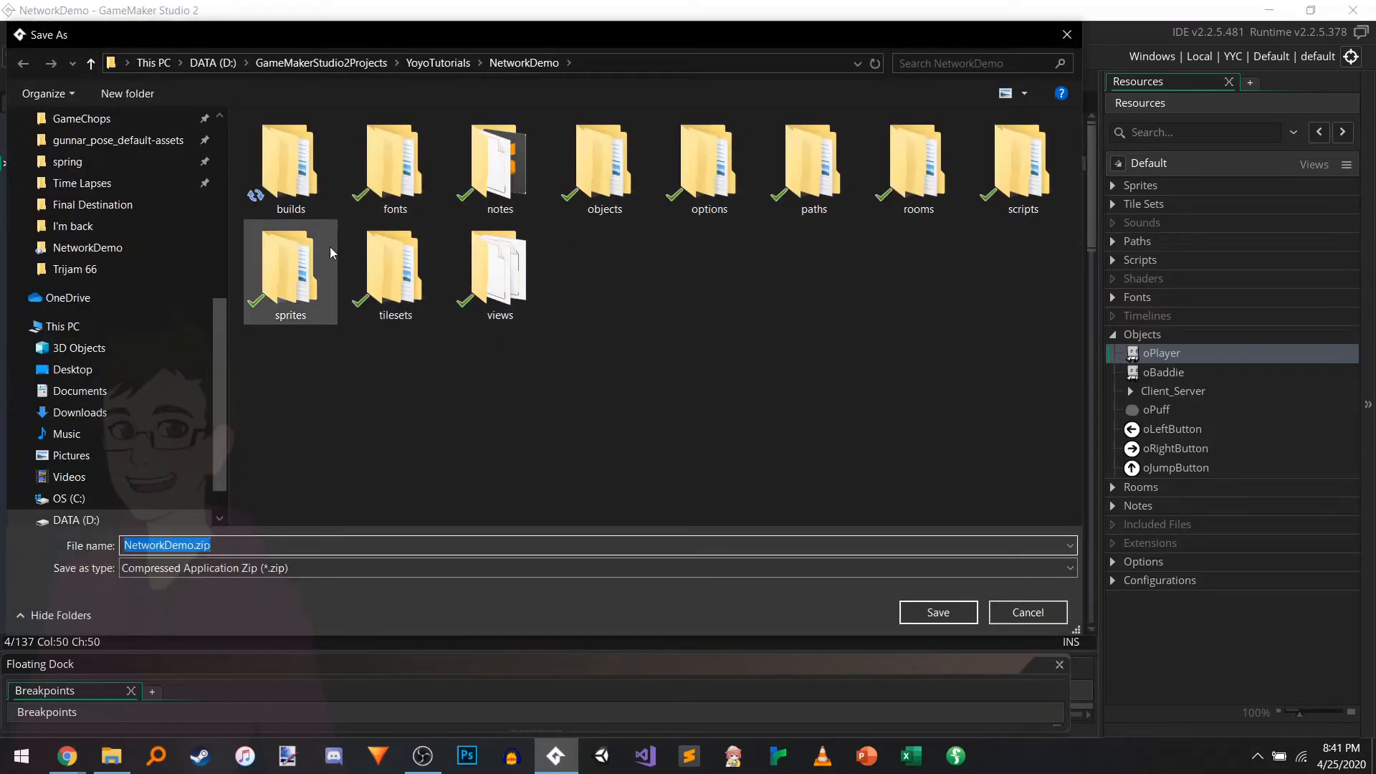
double_click(289, 165)
text(_v)
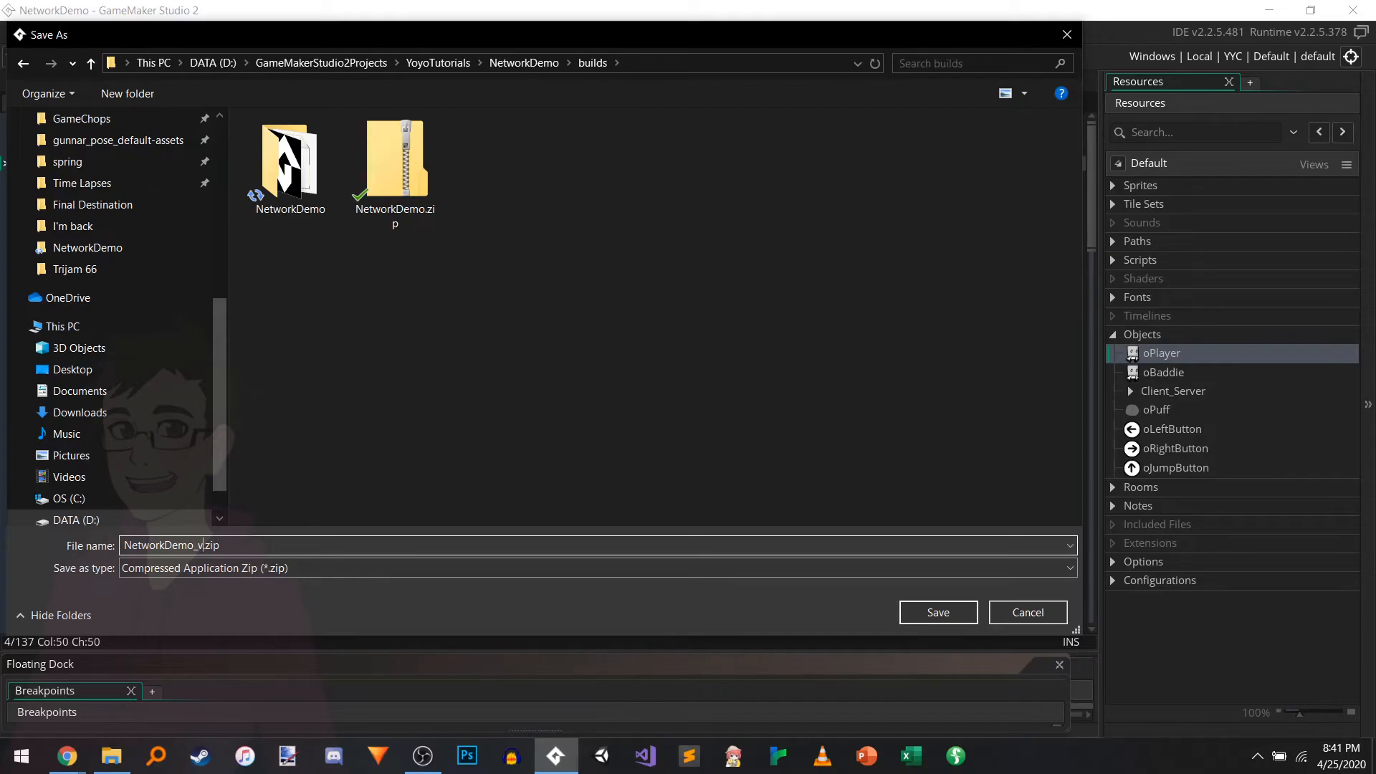
click(935, 612)
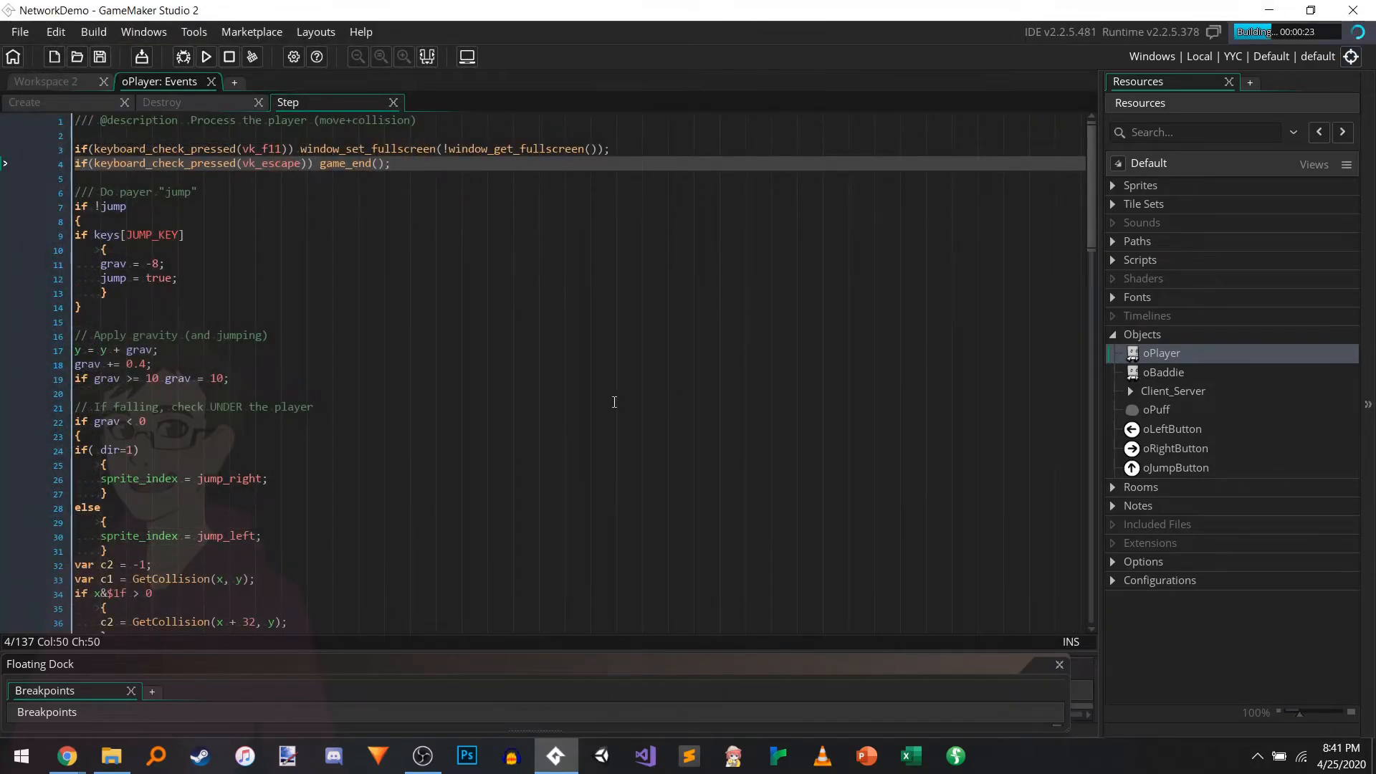
Step: Wait out the YYC compile and review the Output log alongside the Search Results panel
click(490, 406)
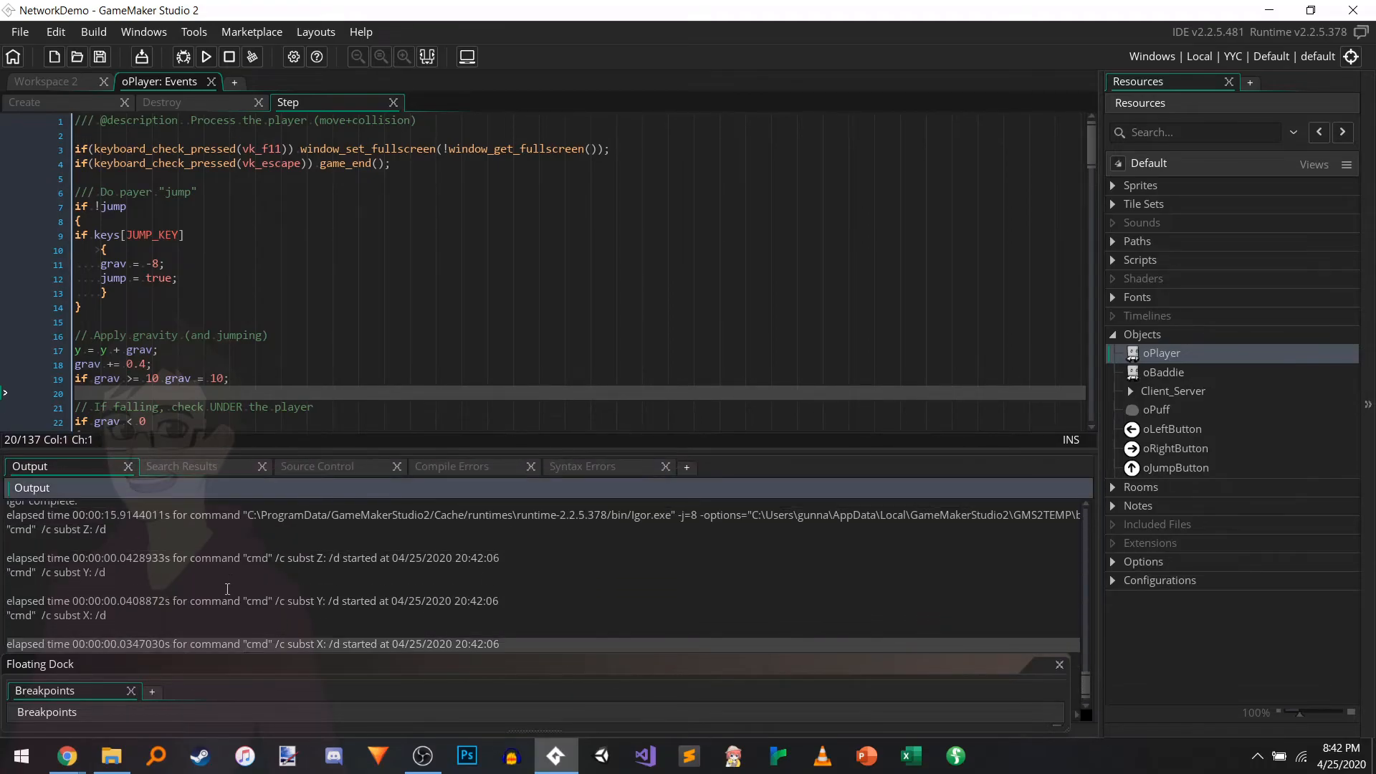
click(180, 466)
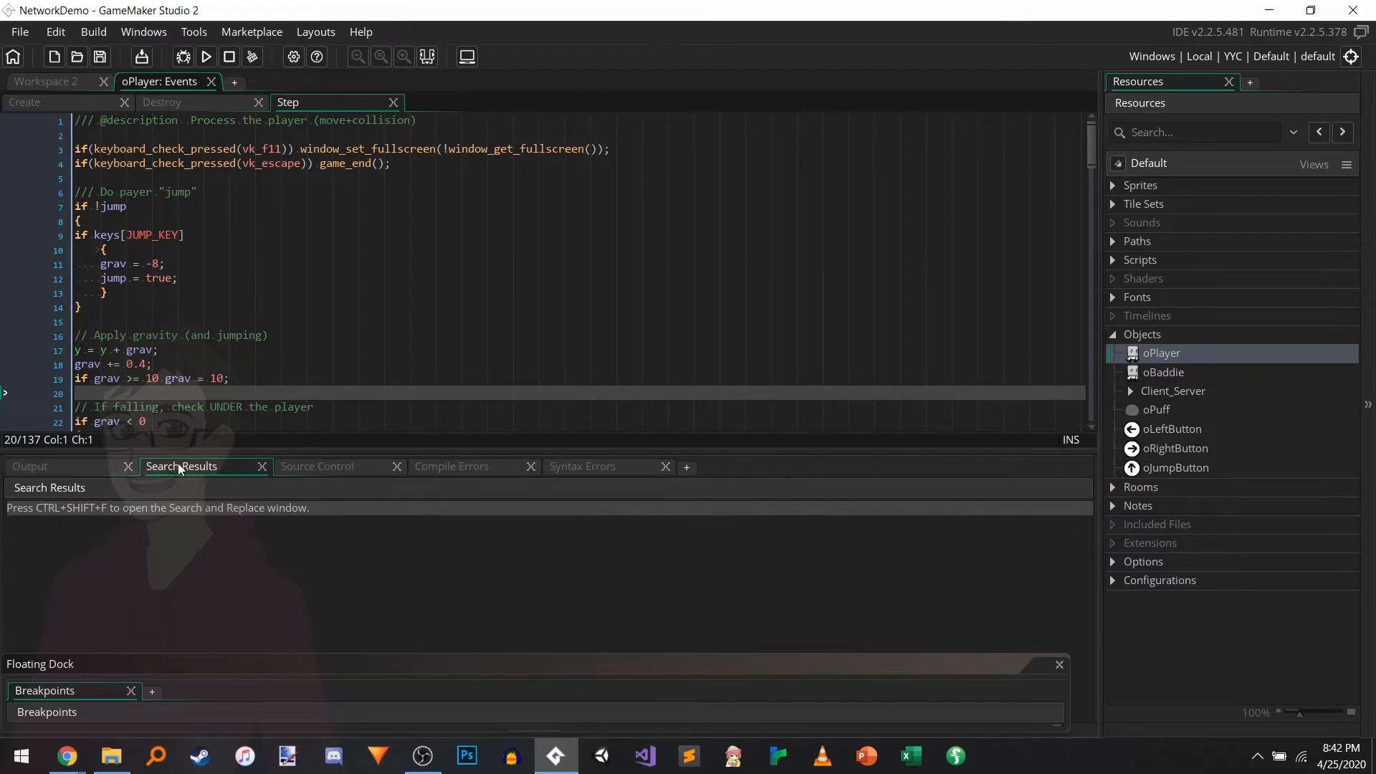
click(30, 465)
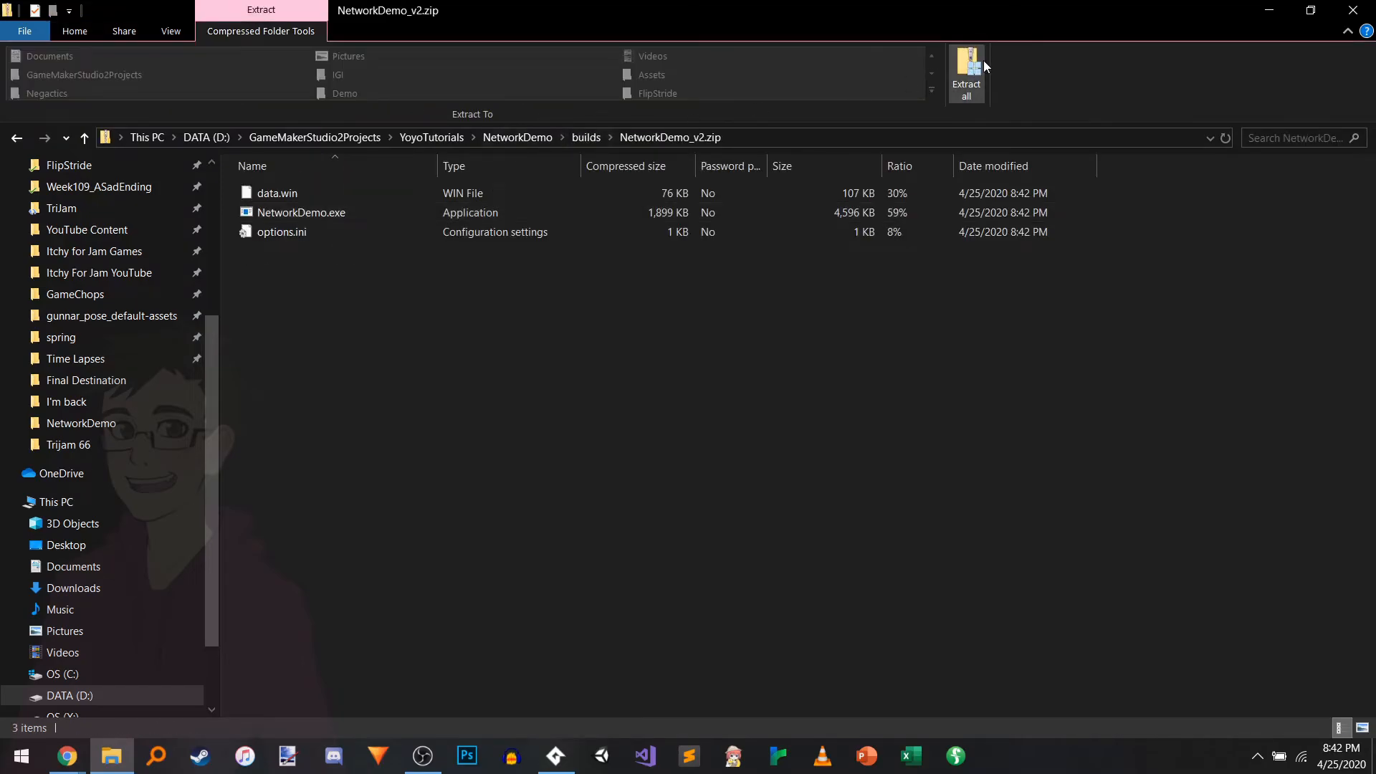
Step: Extract NetworkDemo_v2.zip and select NetworkDemo.exe in the extracted folder
click(964, 70)
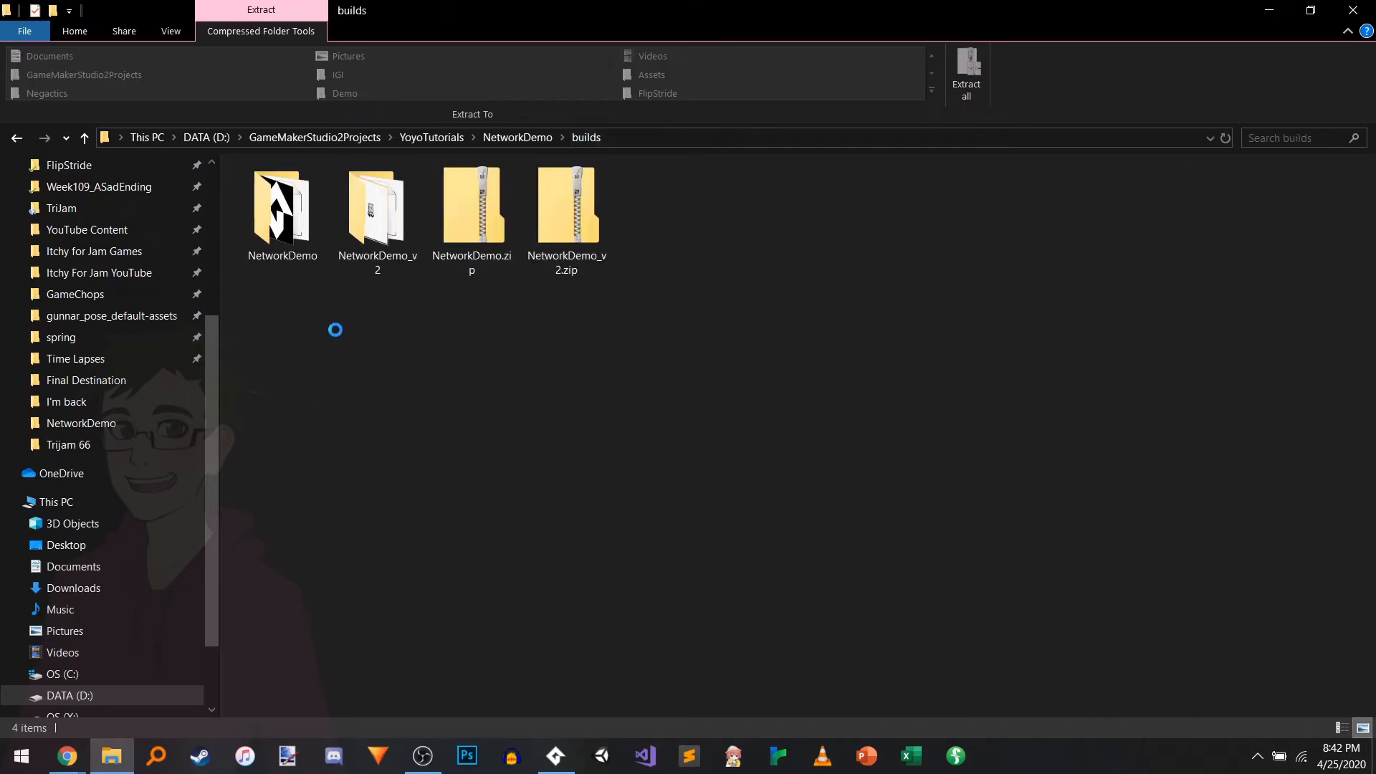
double_click(377, 206)
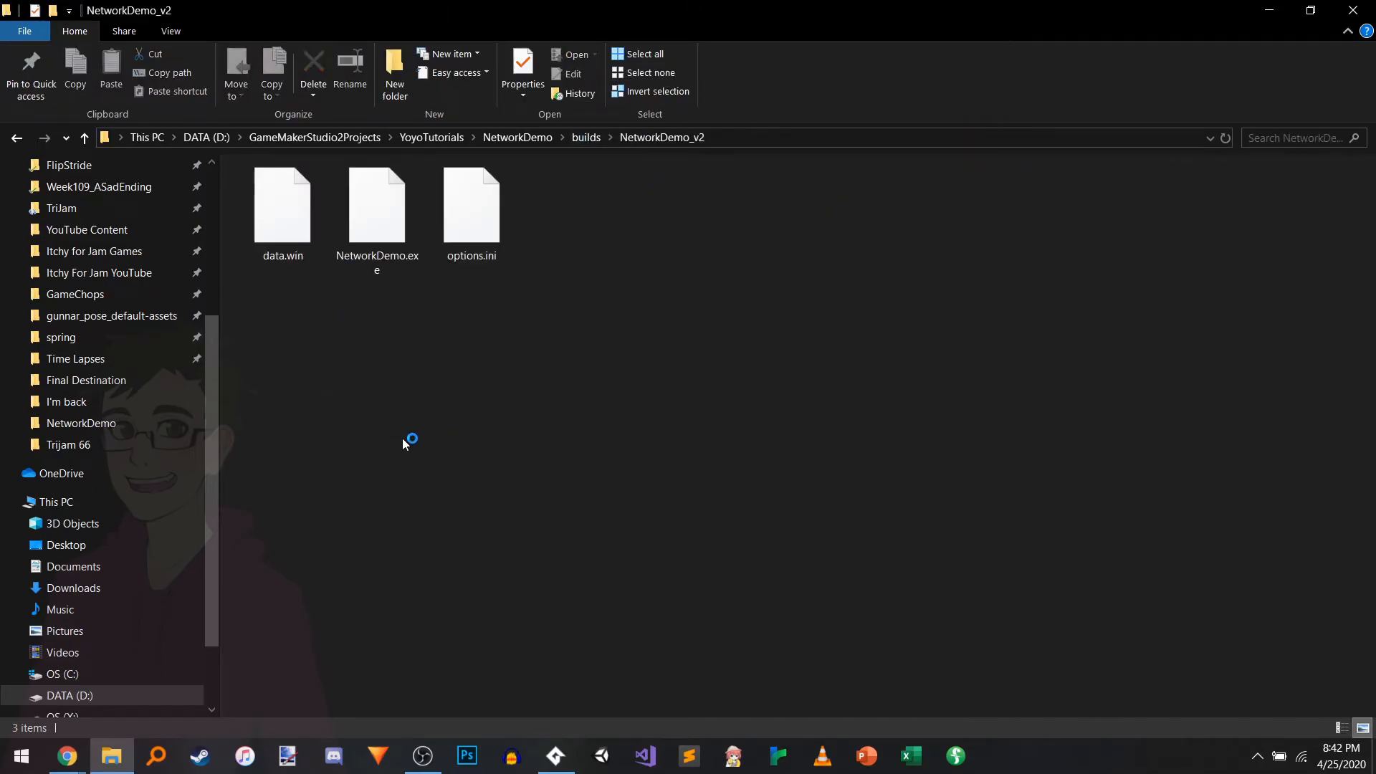
click(377, 206)
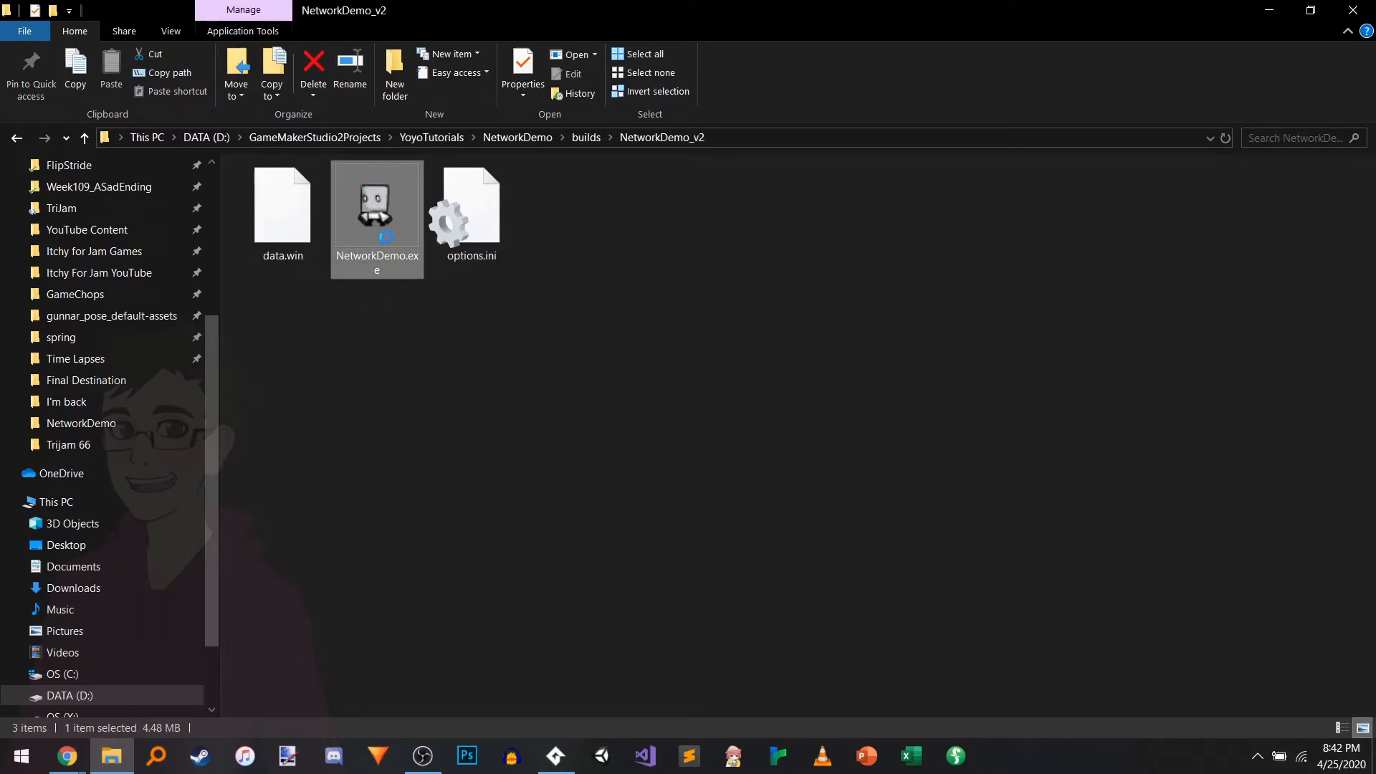
Step: Launch NetworkDemo.exe and allow it through the Windows firewall
double_click(375, 207)
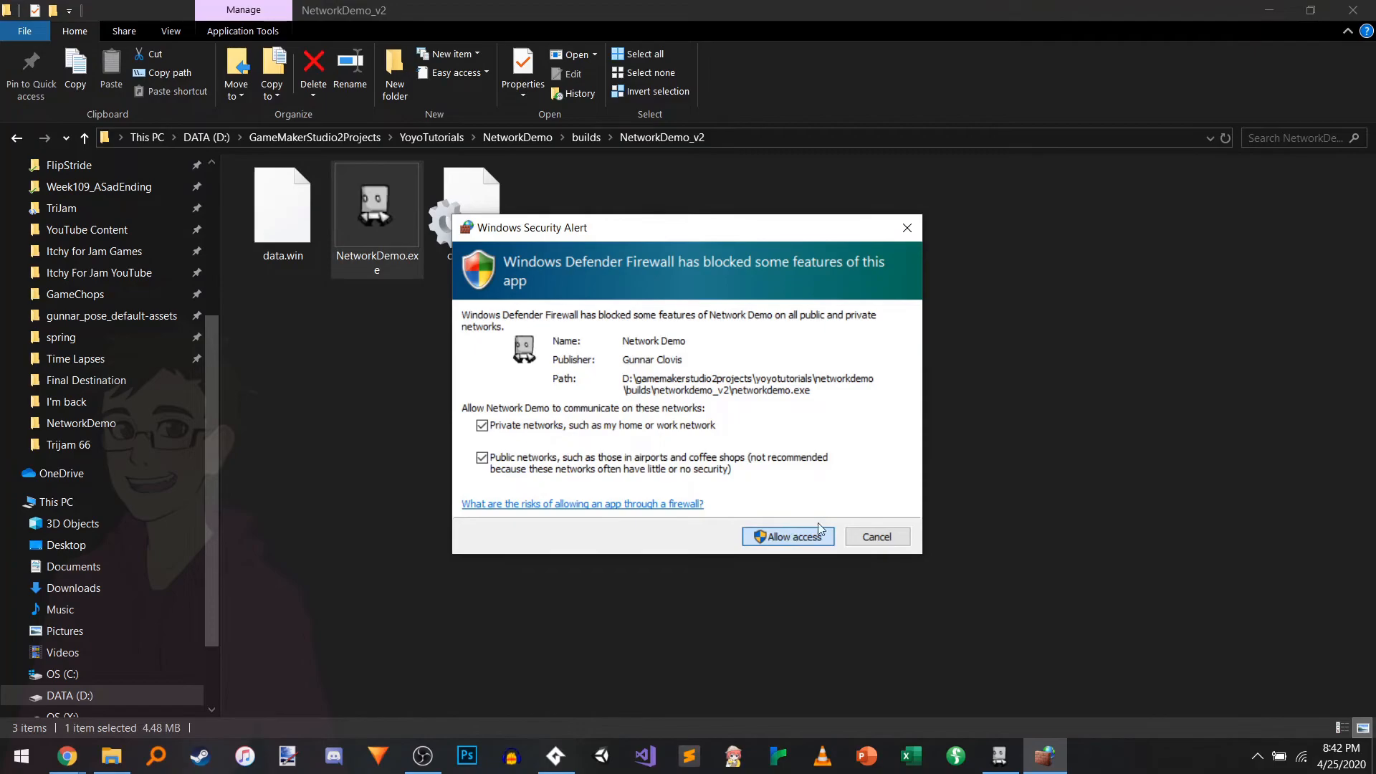
click(787, 536)
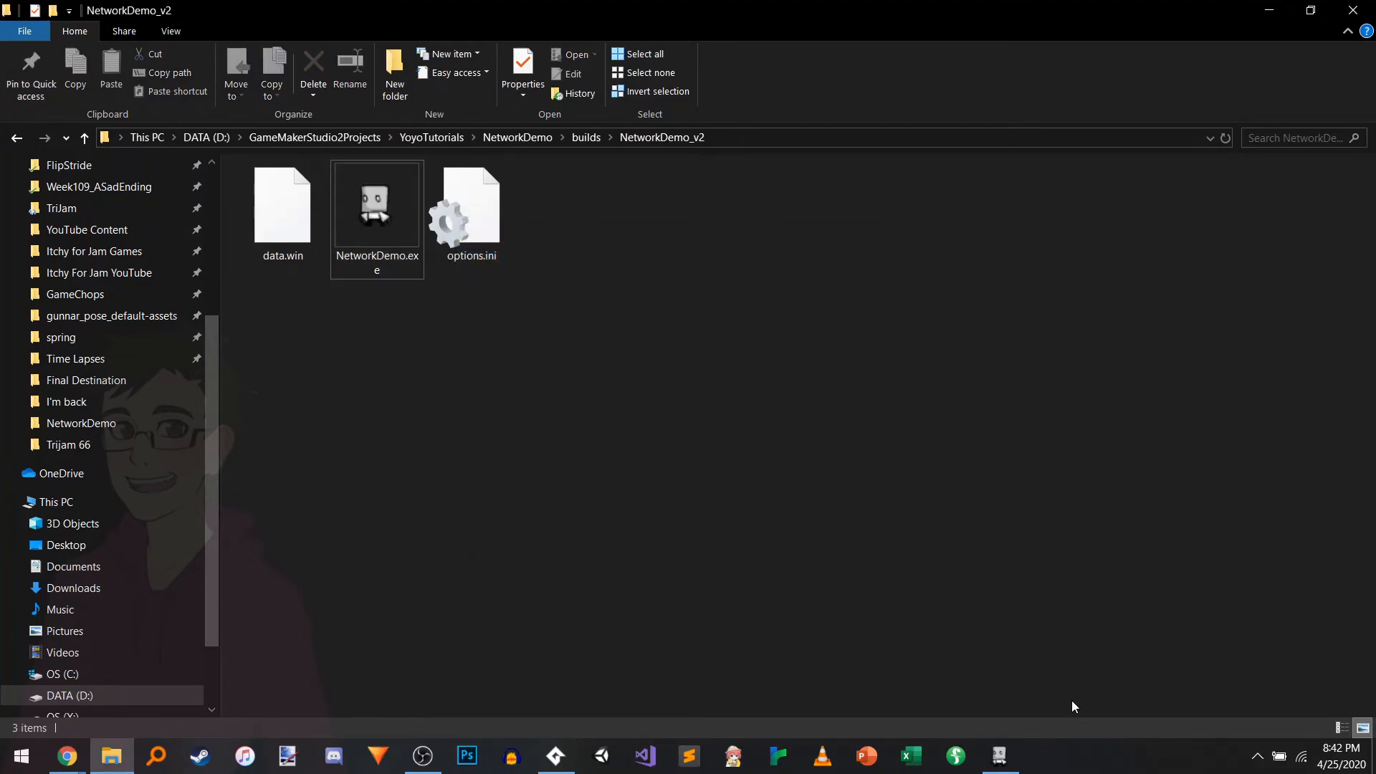
double_click(377, 207)
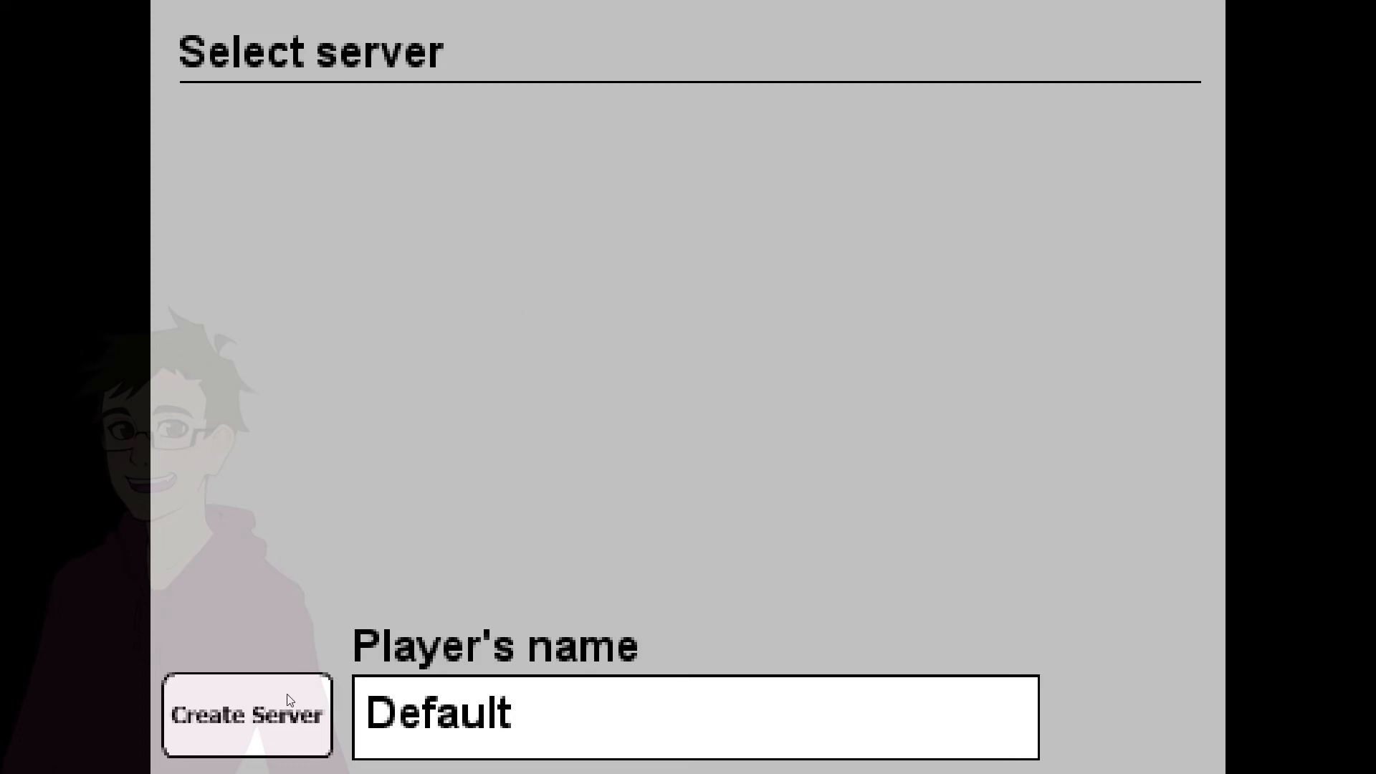
Step: Create a server from the Select server screen to test the build
click(246, 715)
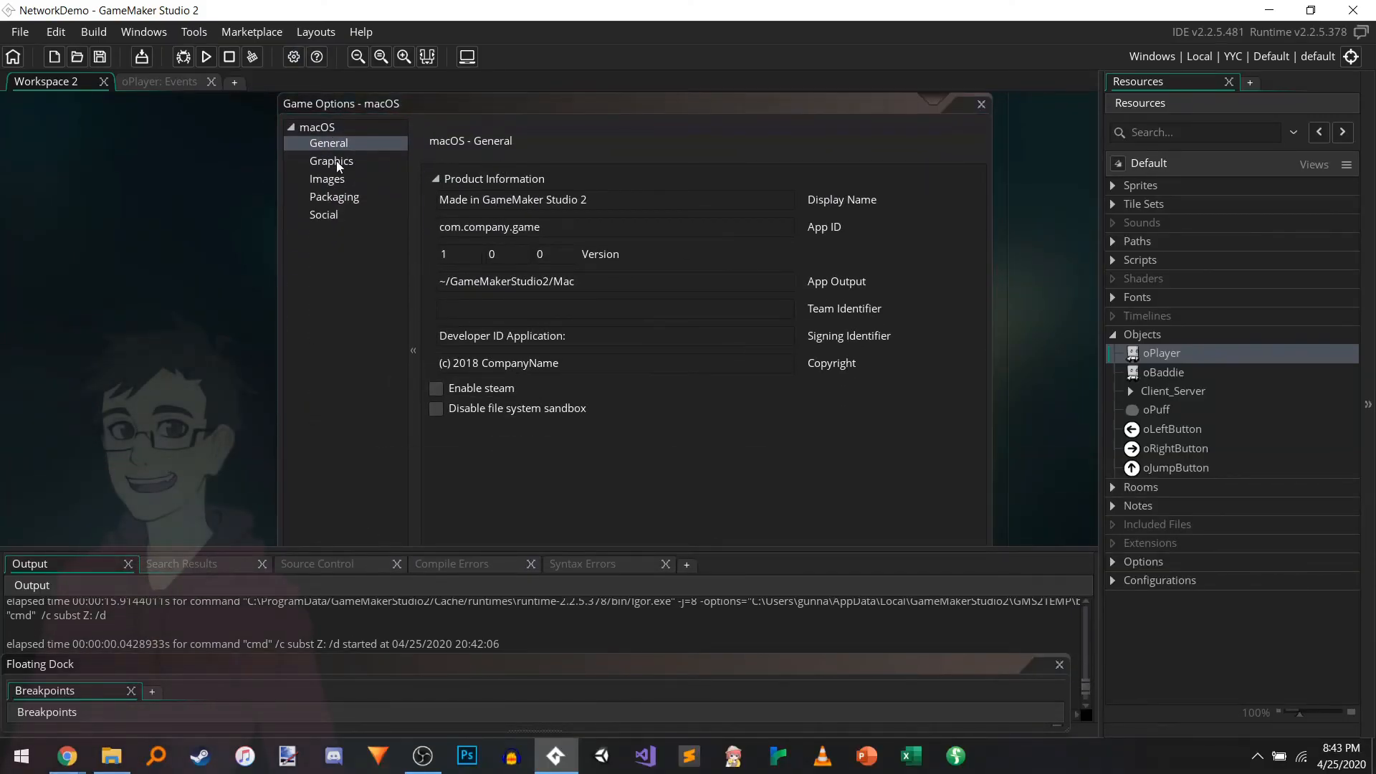
click(325, 178)
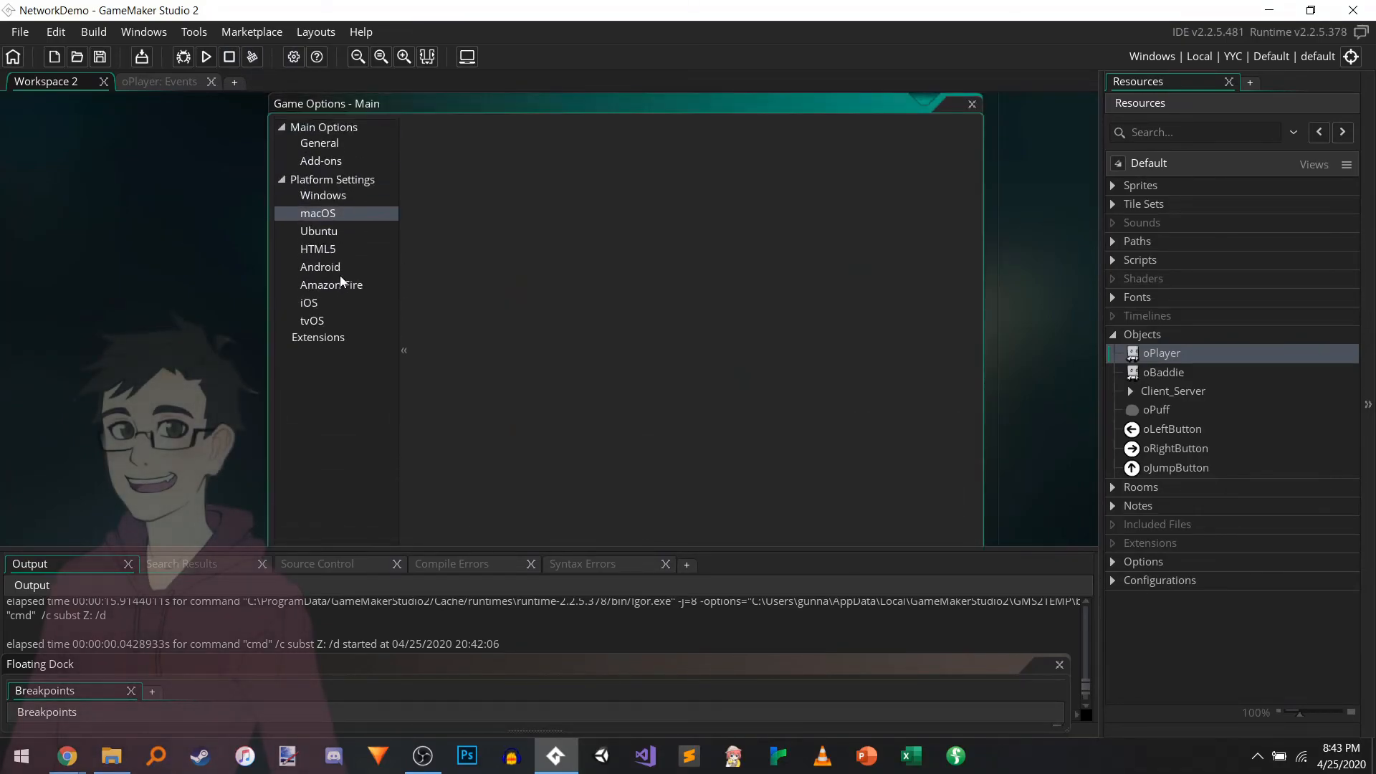
click(319, 266)
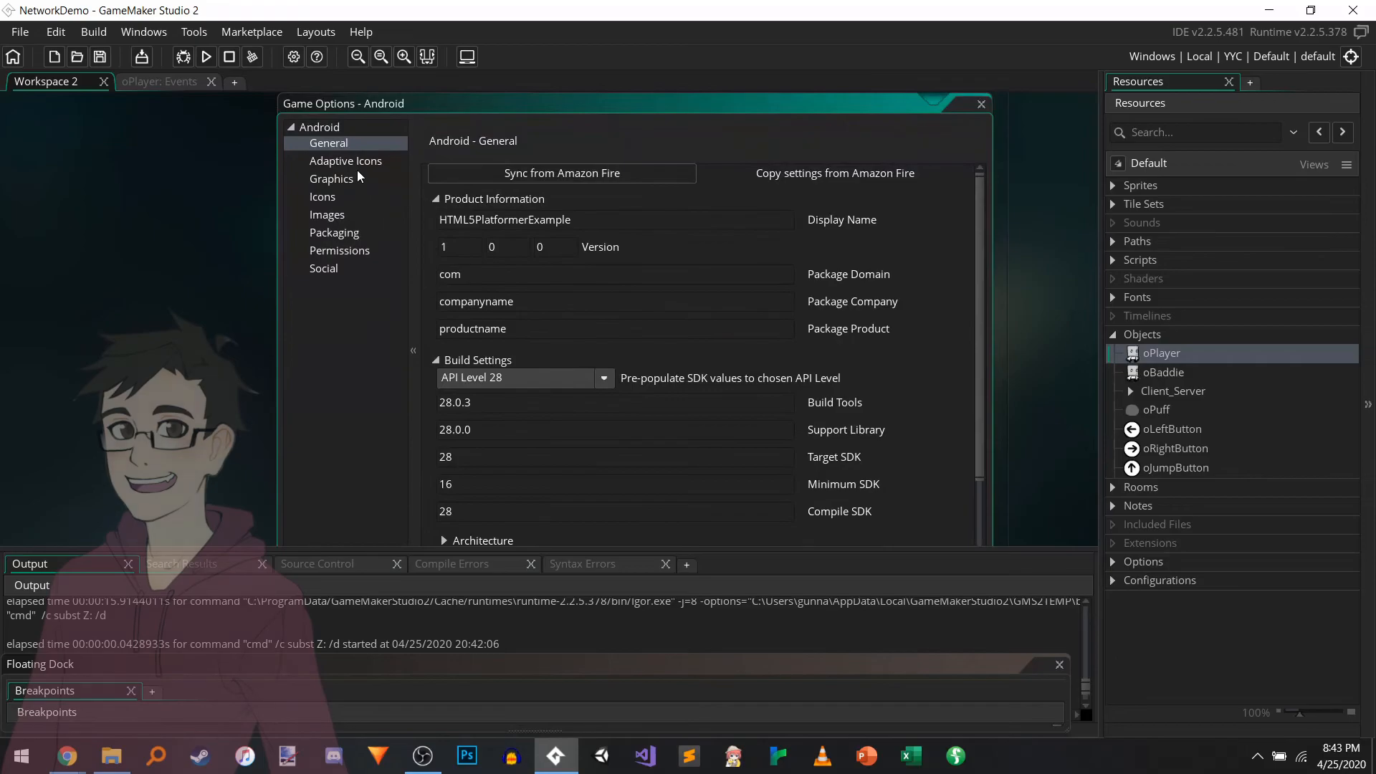
click(331, 178)
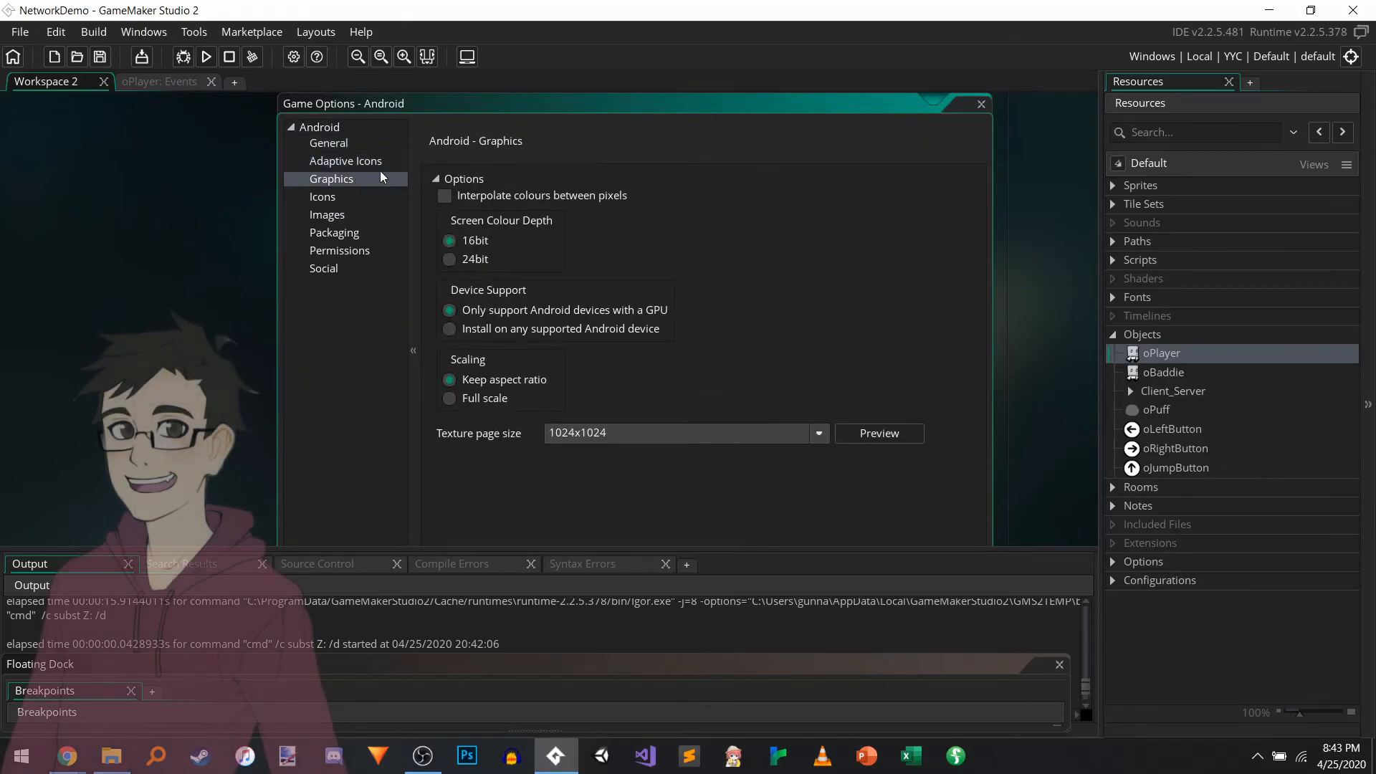
click(345, 161)
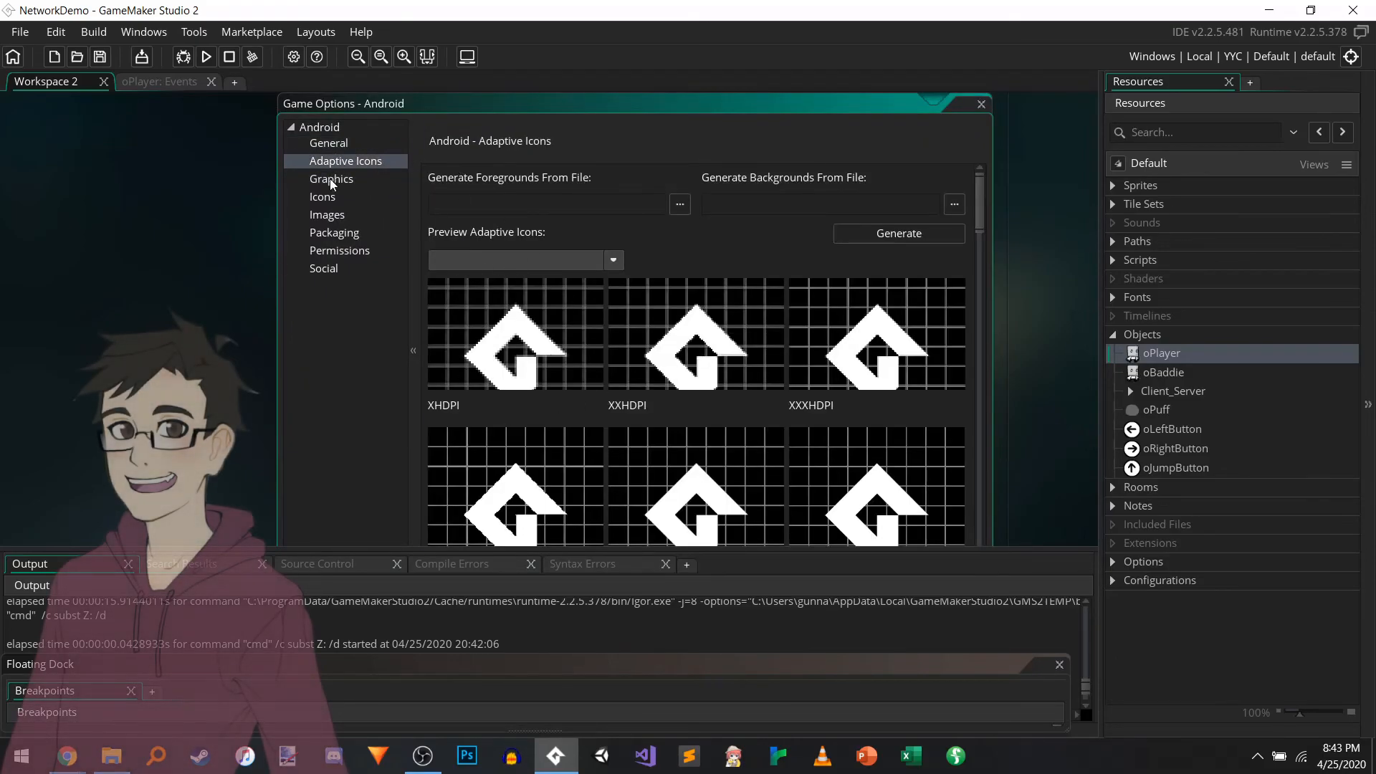
click(331, 179)
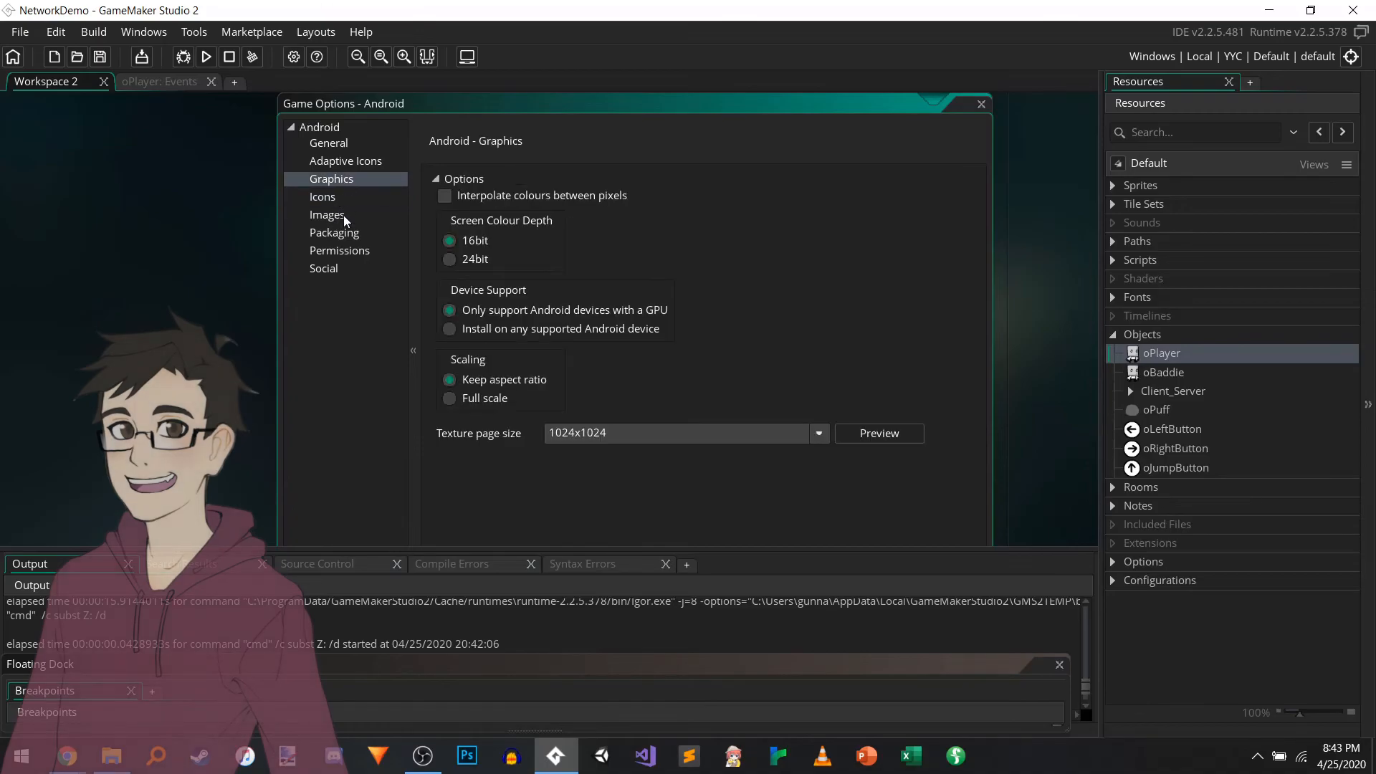
click(326, 213)
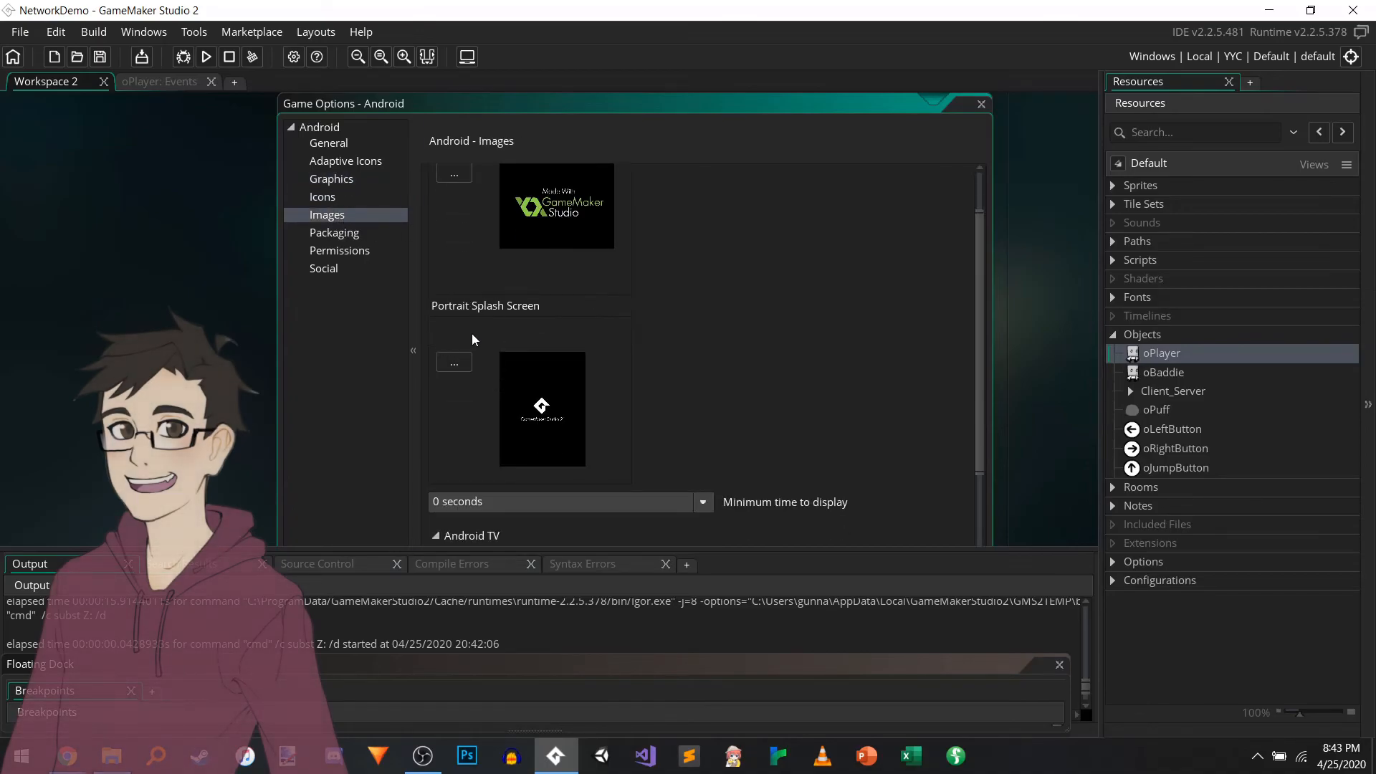
click(327, 142)
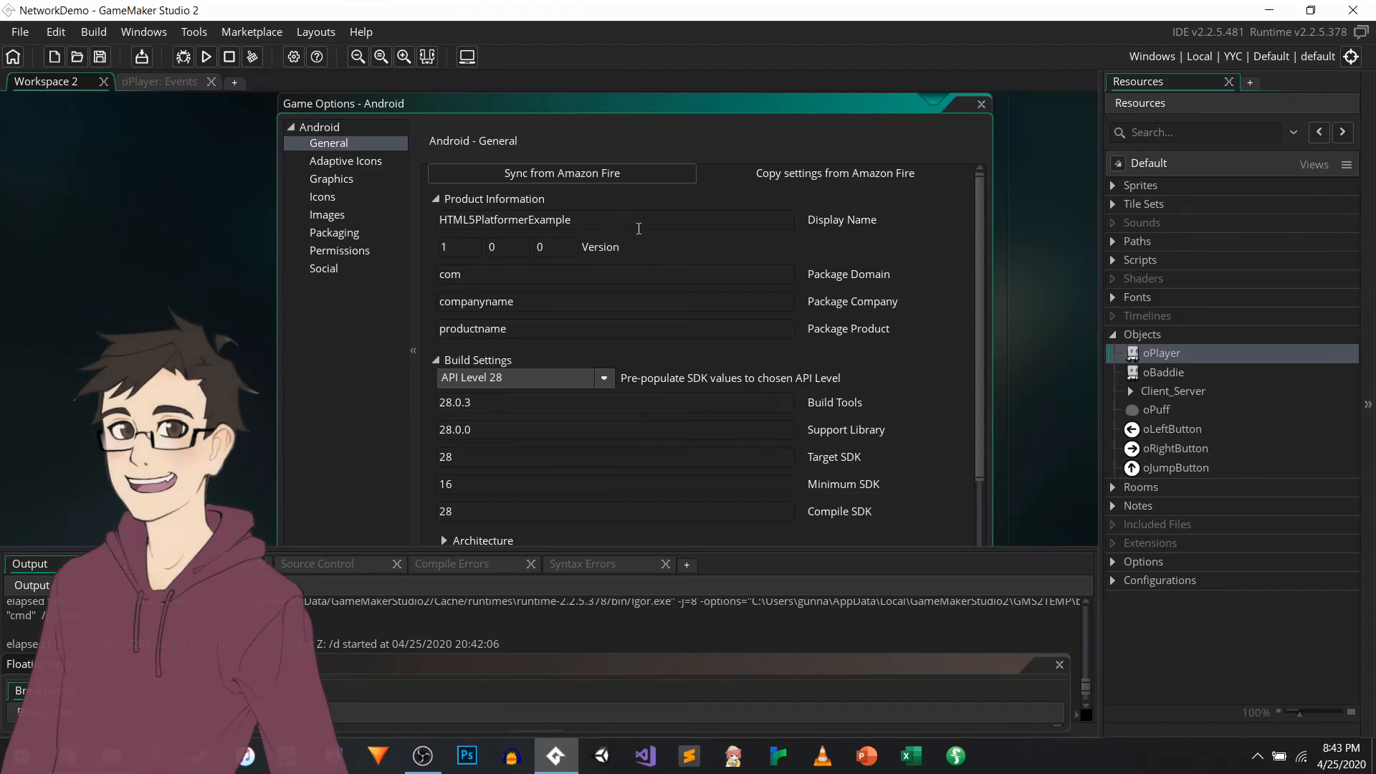
double_click(504, 219)
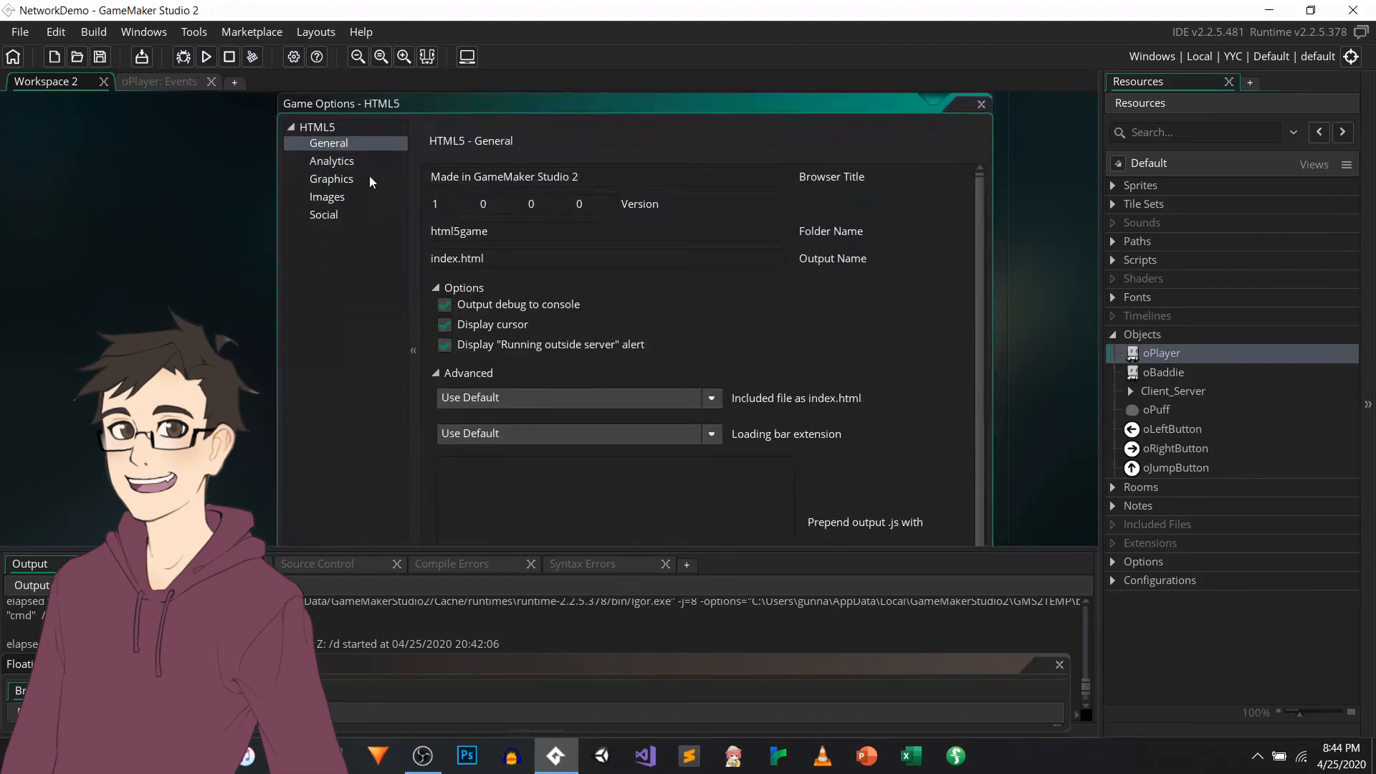
click(331, 180)
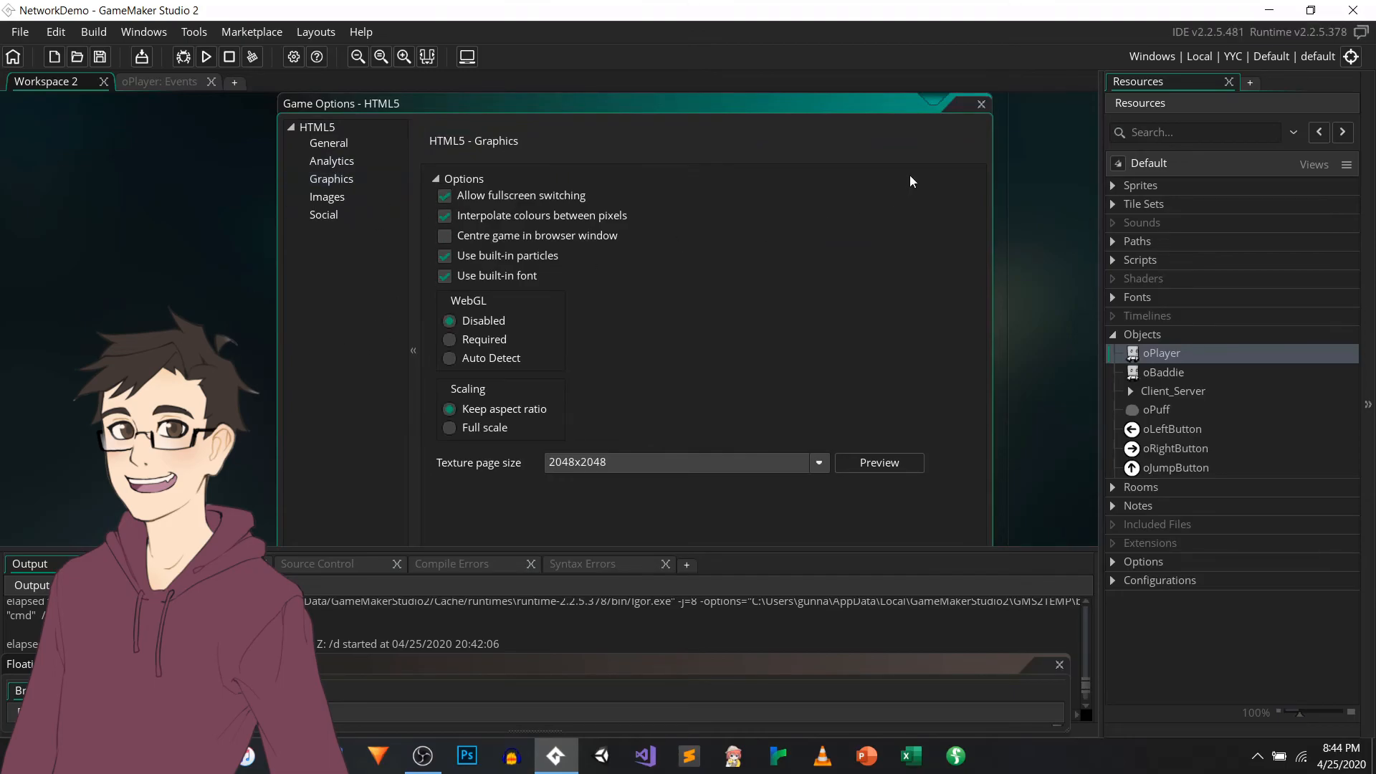
click(980, 103)
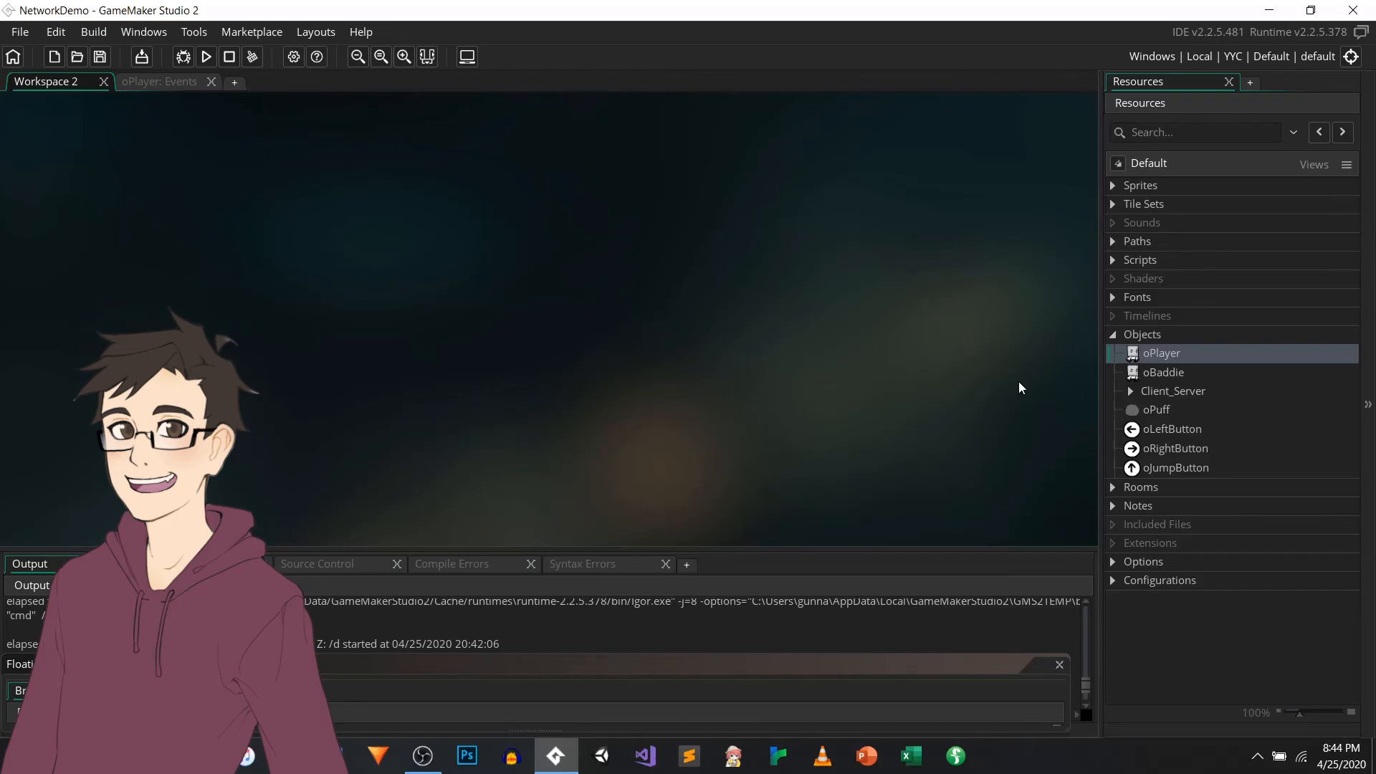
mouse_move(948, 350)
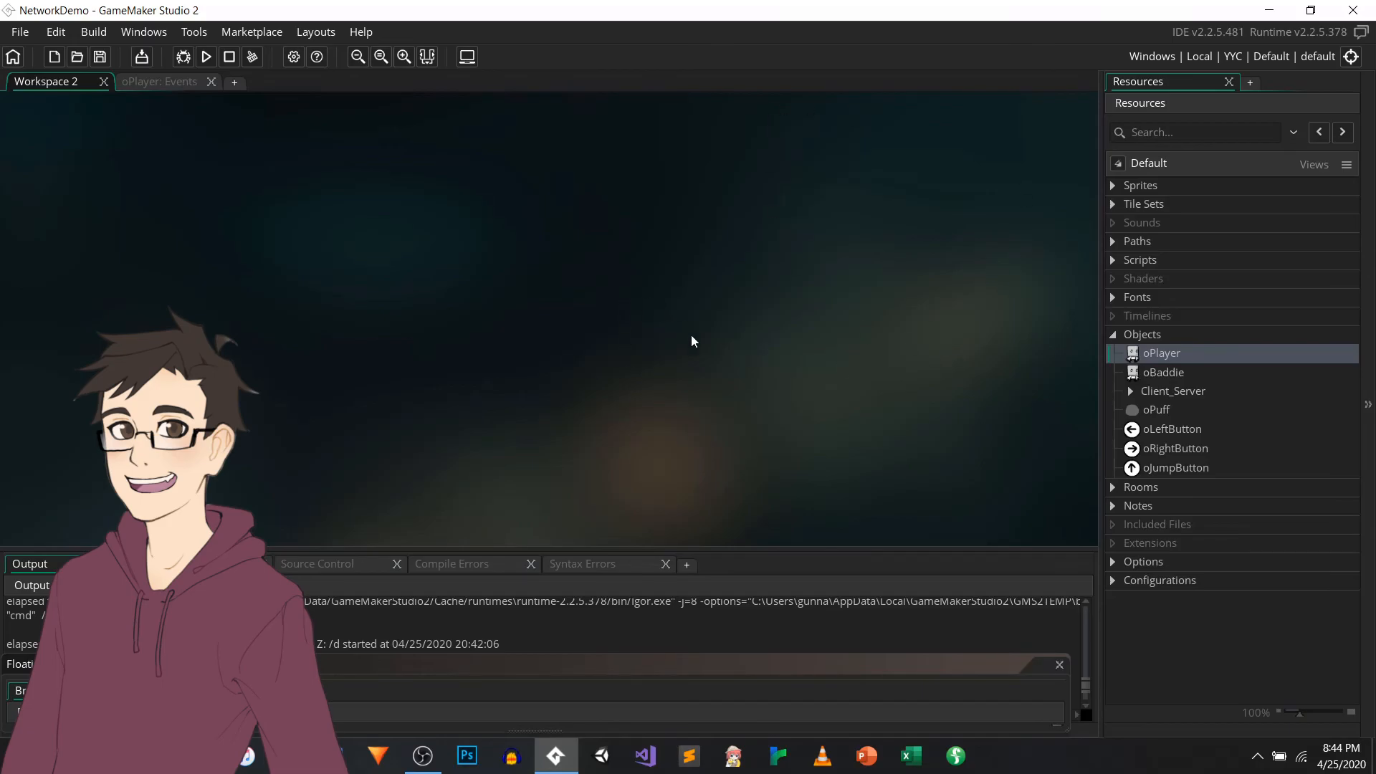
mouse_move(880, 298)
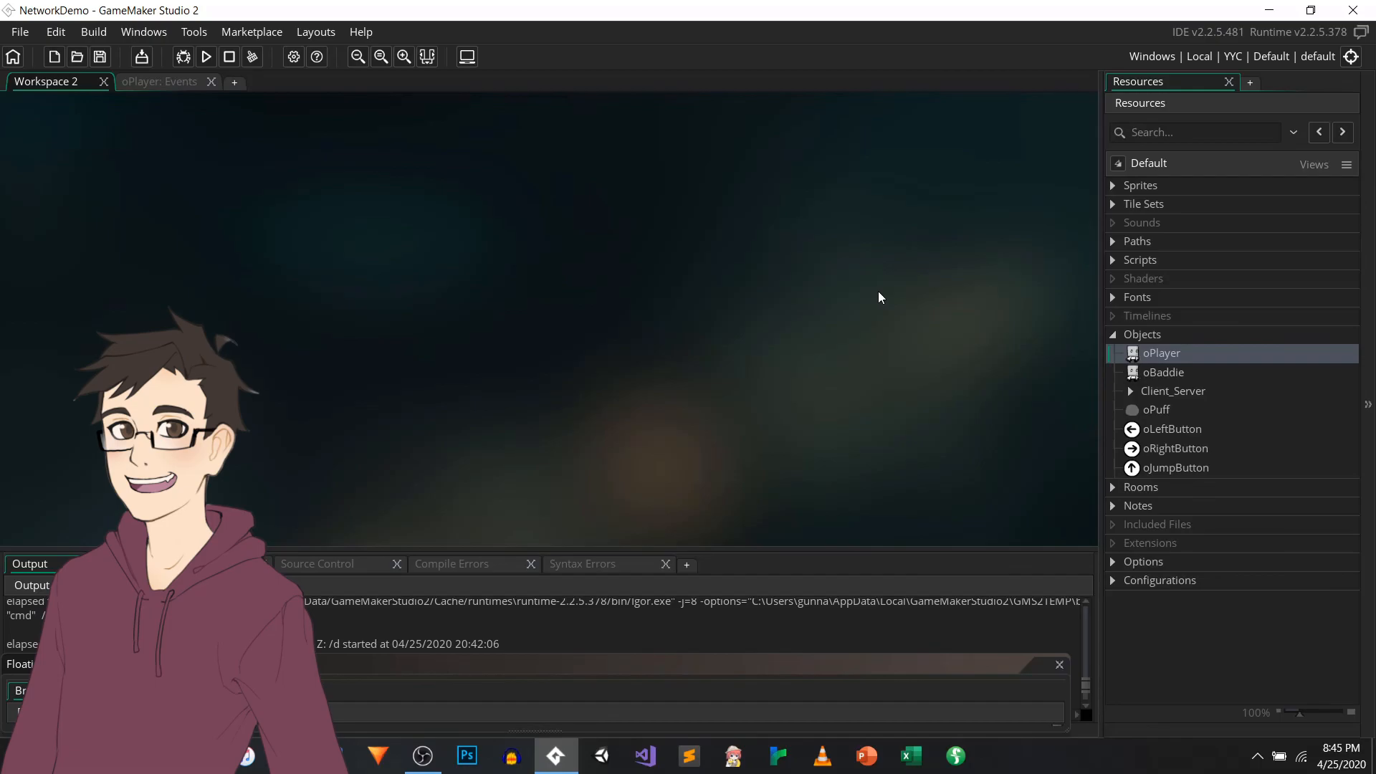
mouse_move(346, 755)
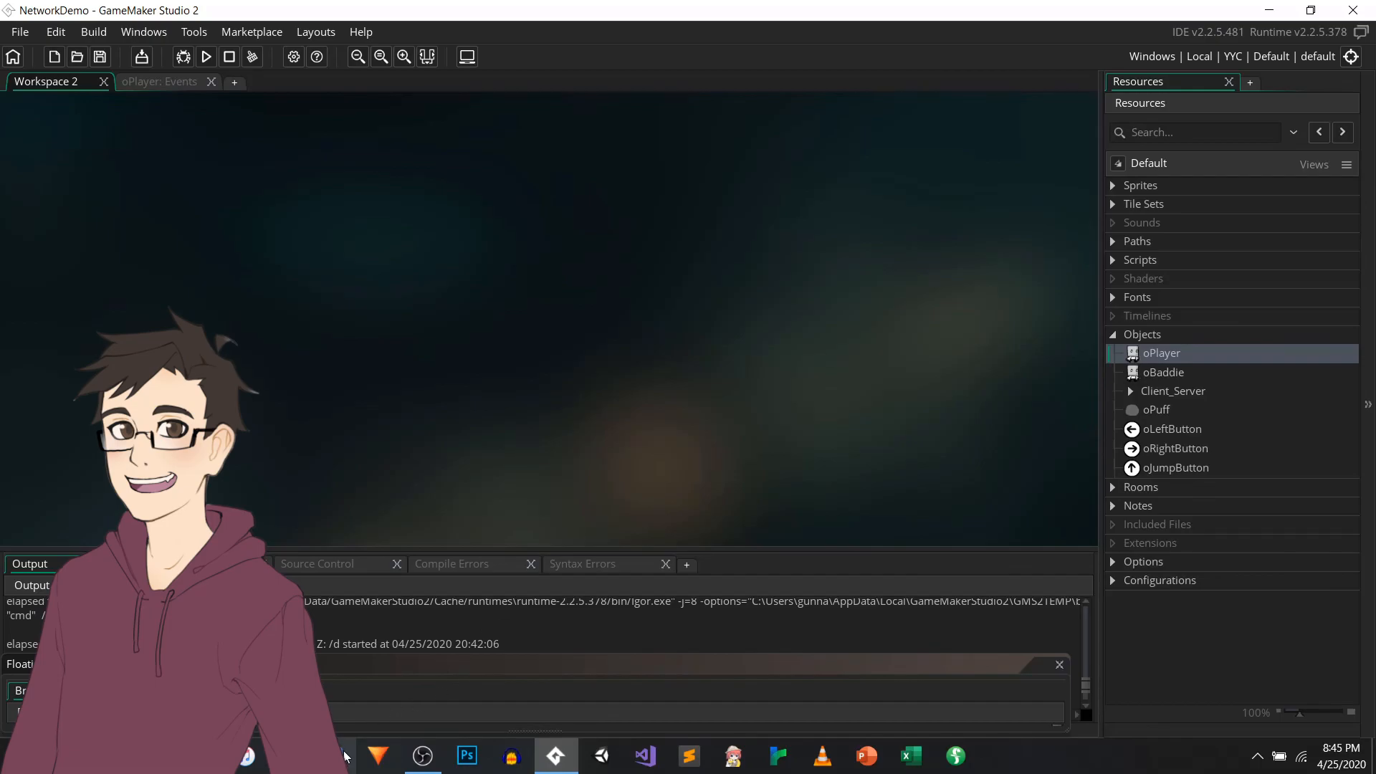